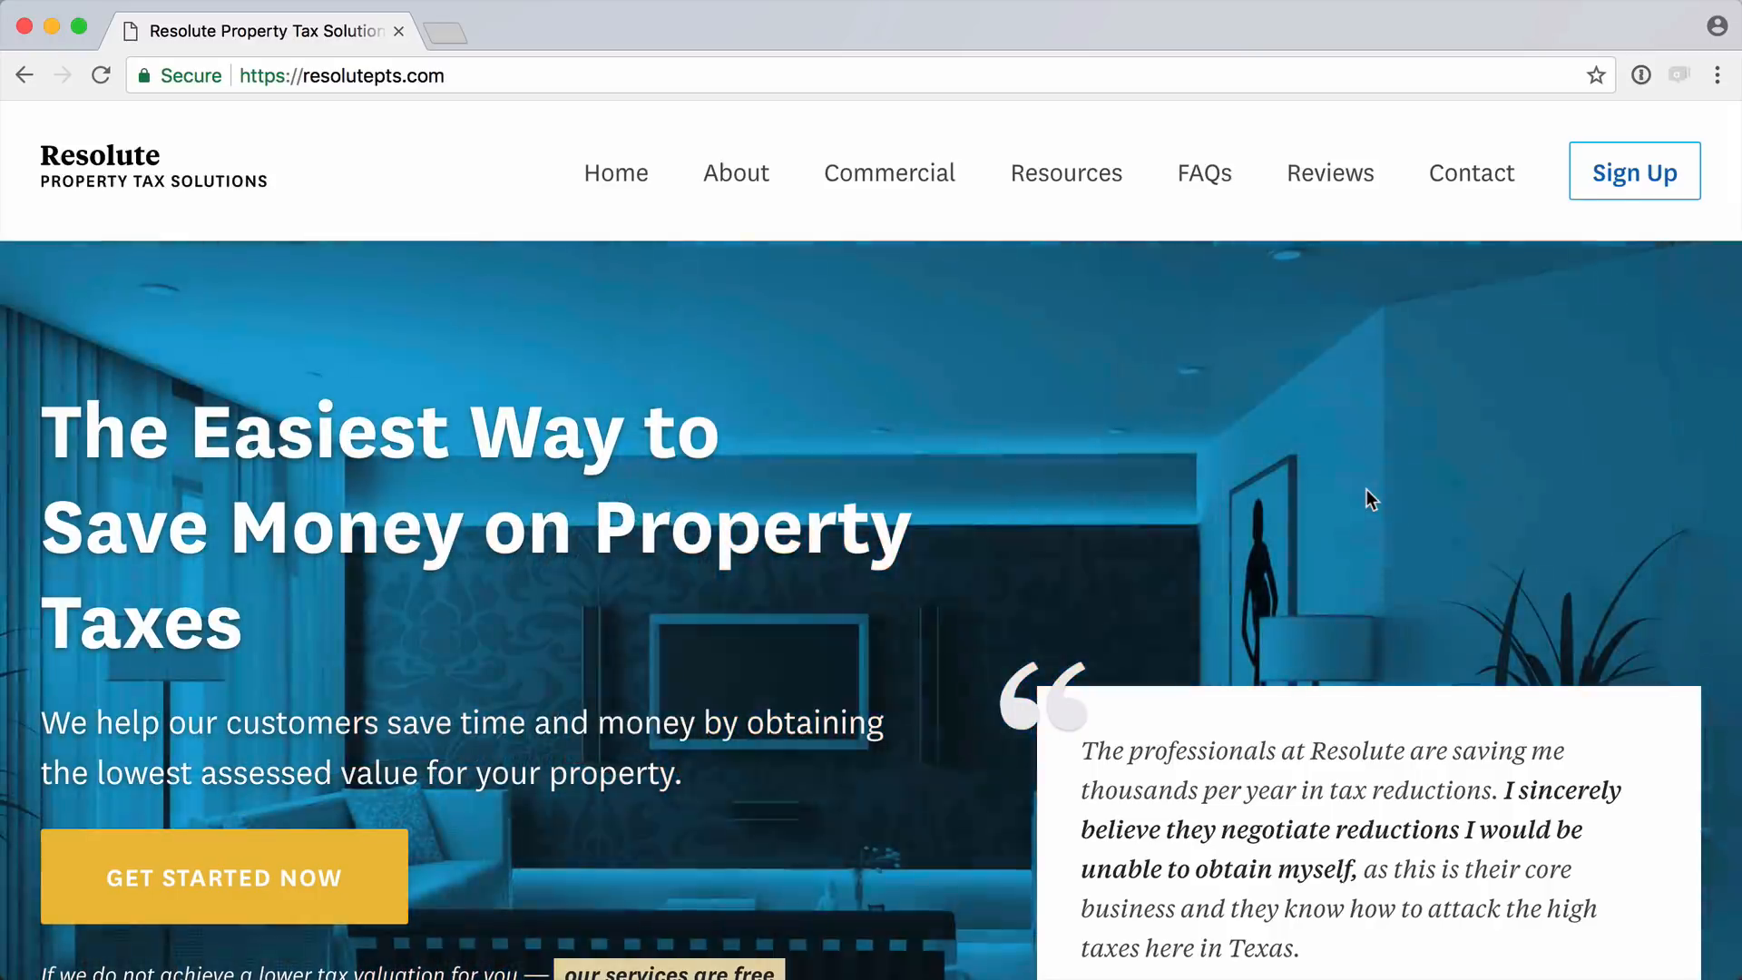
- Scroll through property GALDZO2R4I5ZK's Details, Flags, AOAs and Cancel sections
scroll(down, 3)
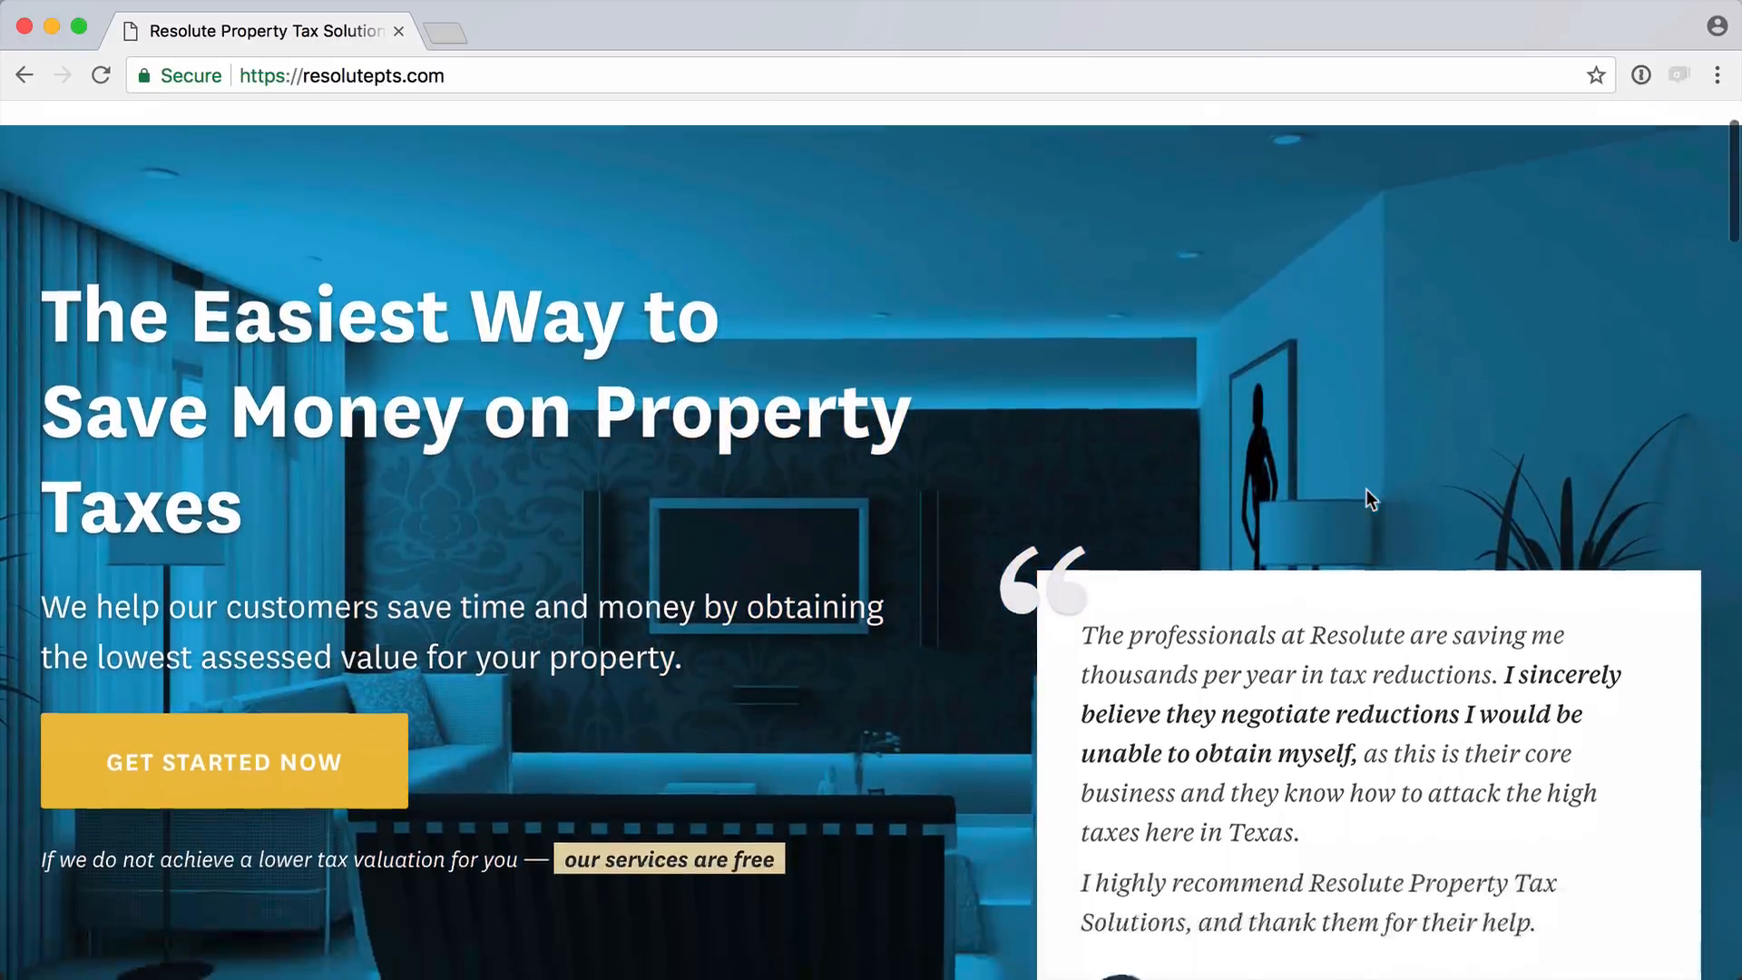
scroll(down, 3)
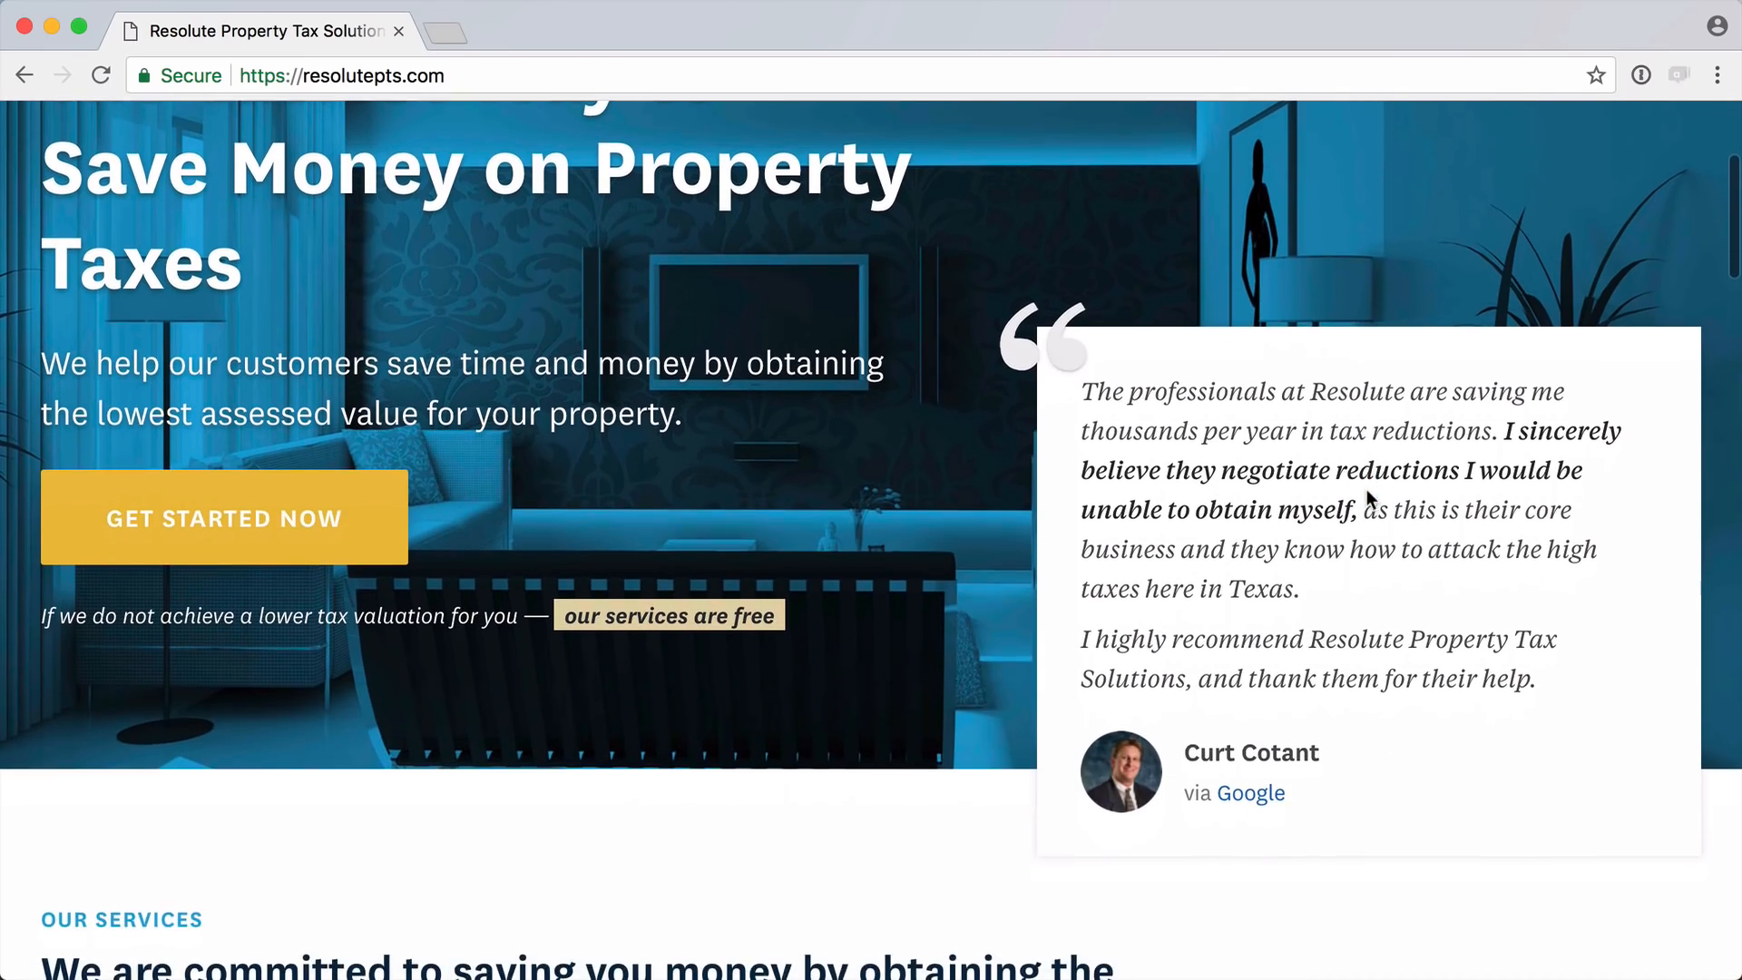
scroll(down, 3)
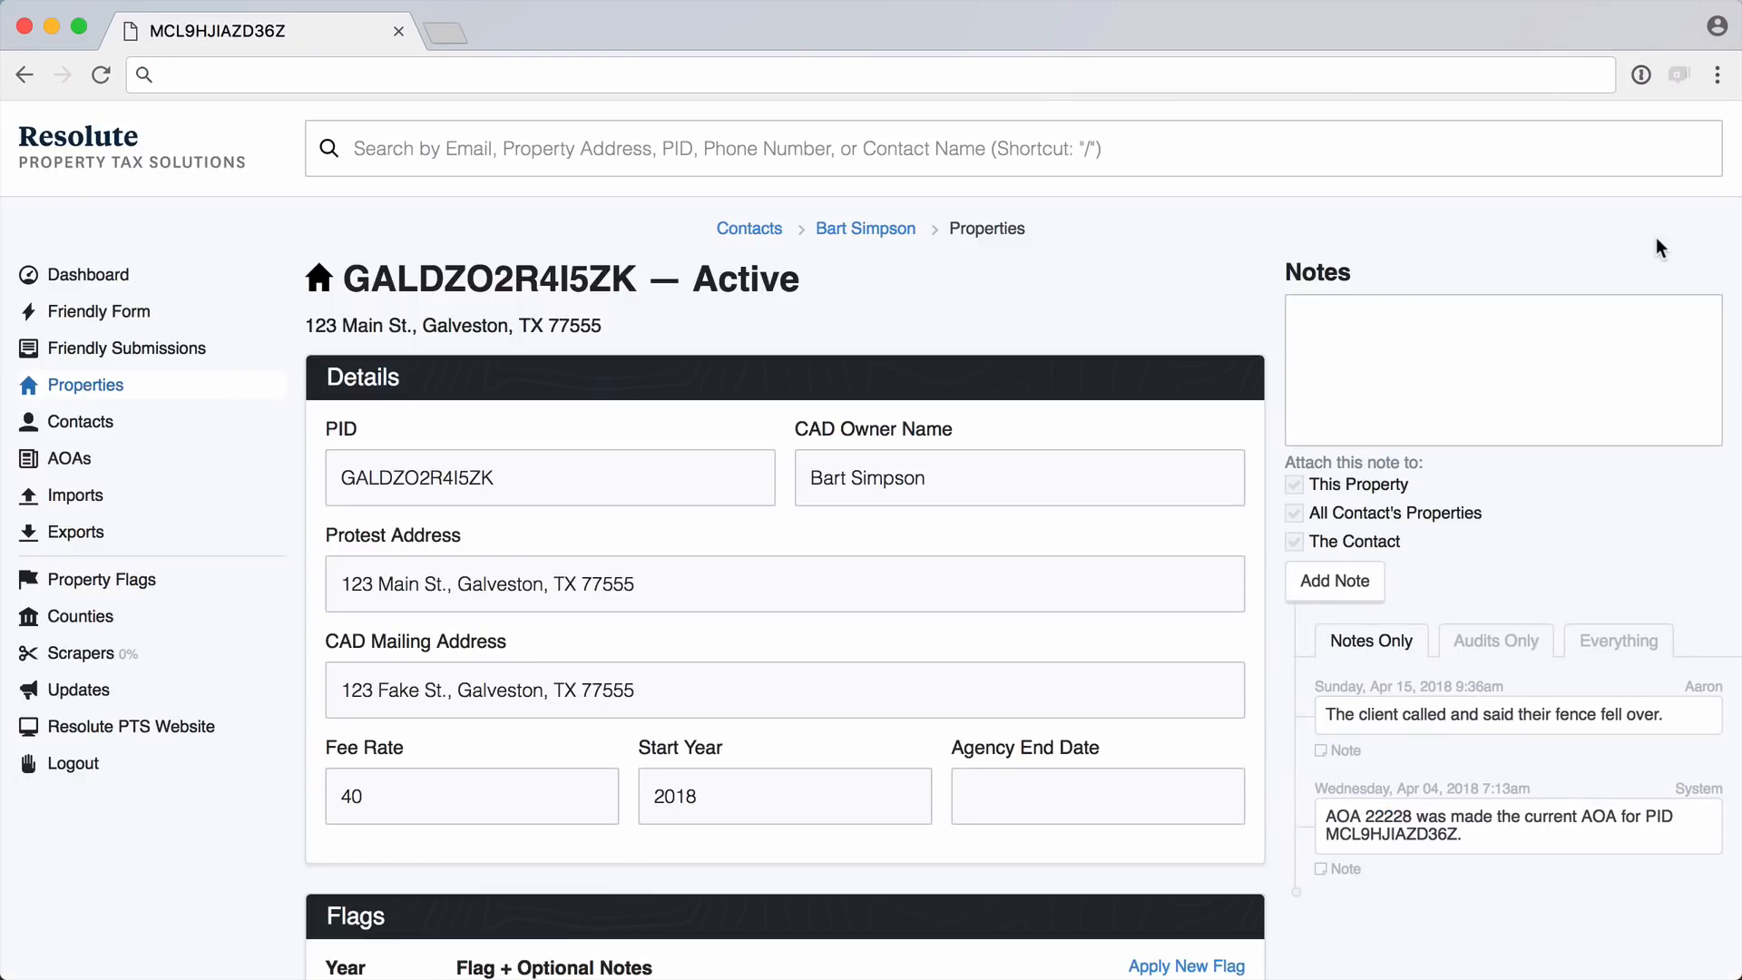
scroll(down, 3)
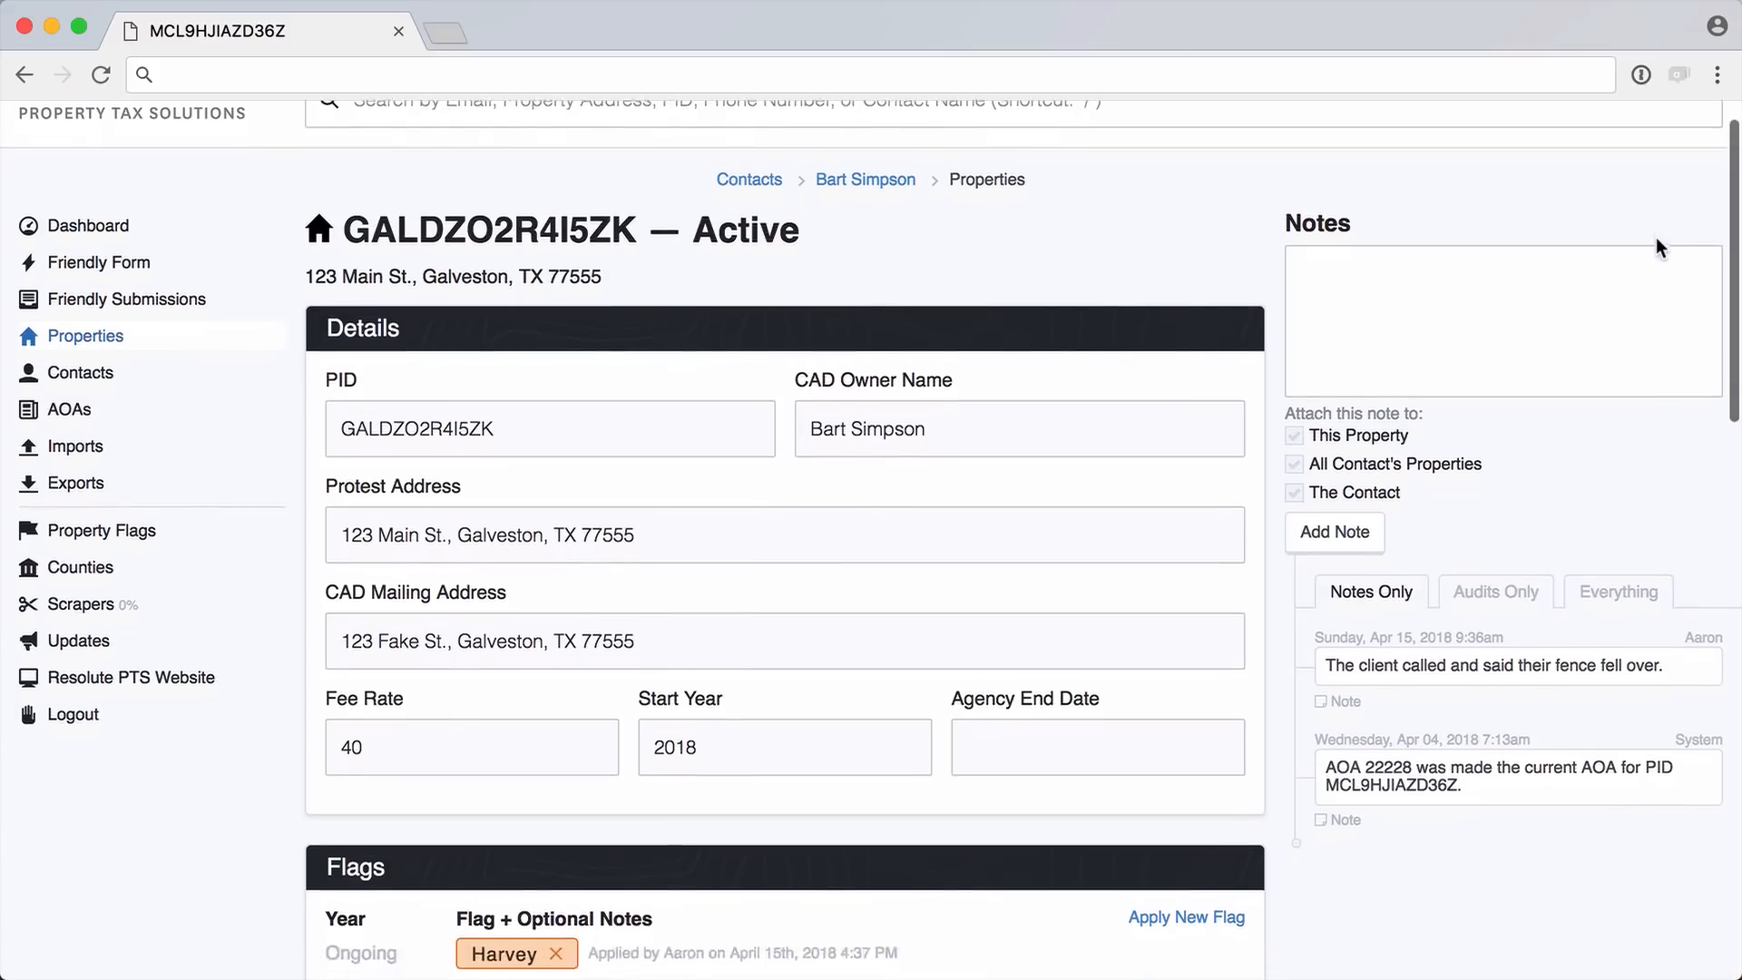
scroll(down, 3)
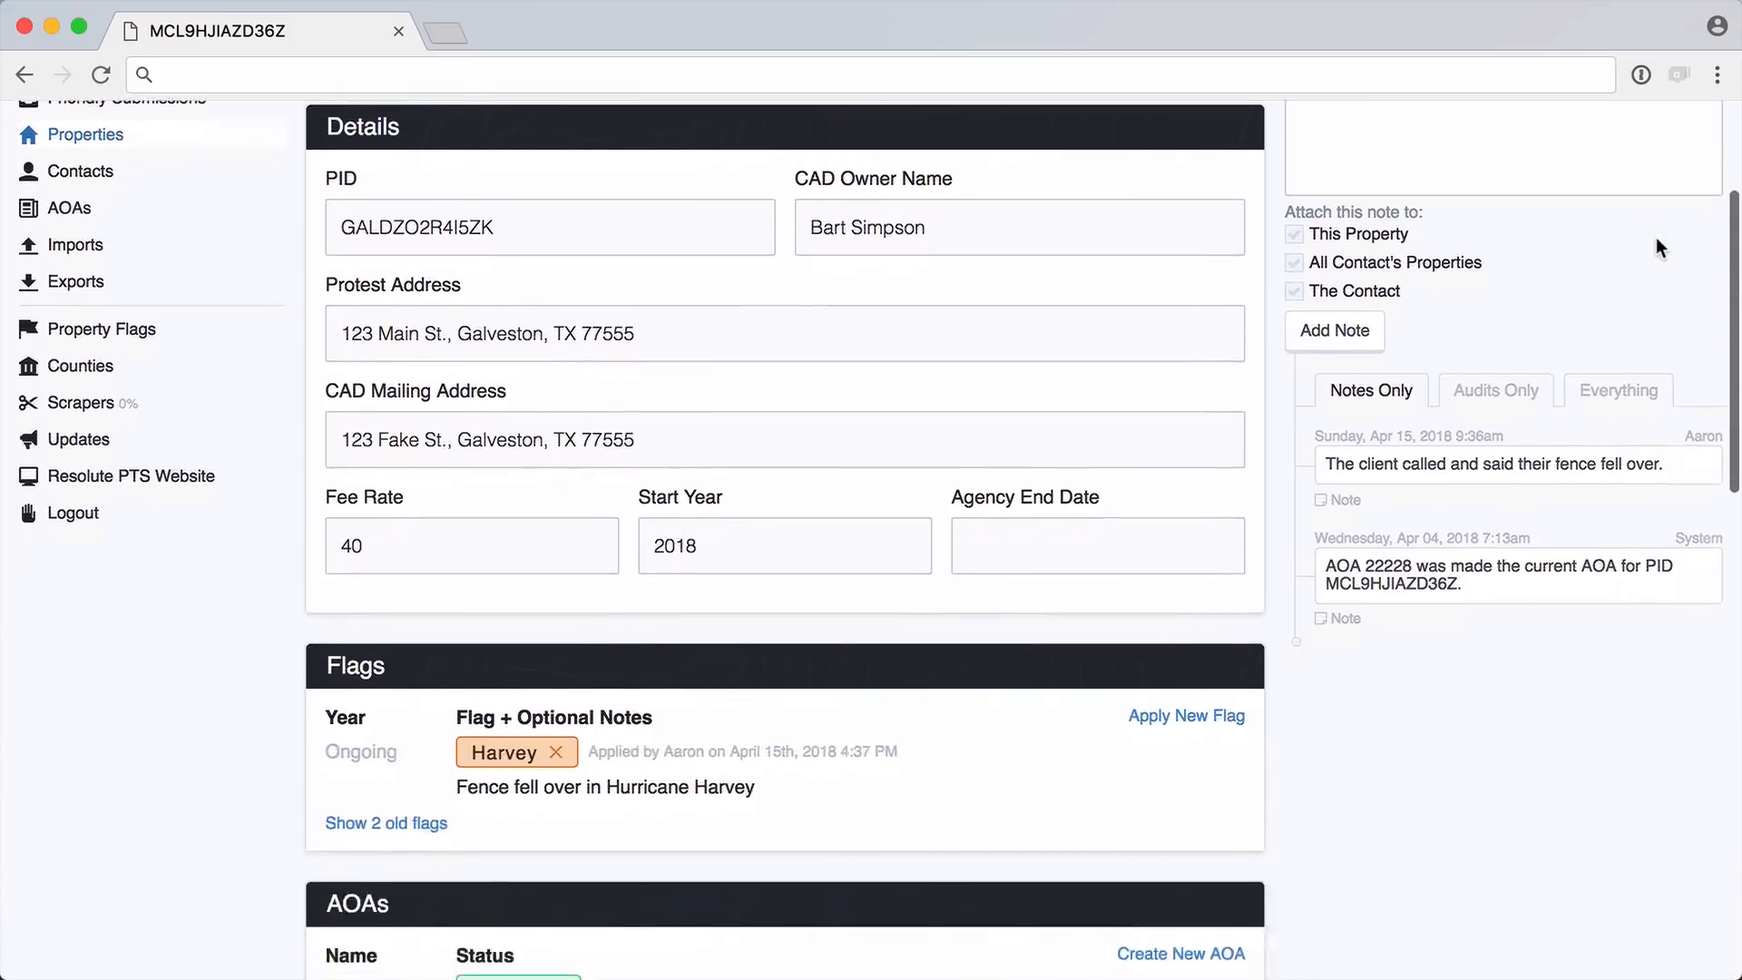
scroll(down, 3)
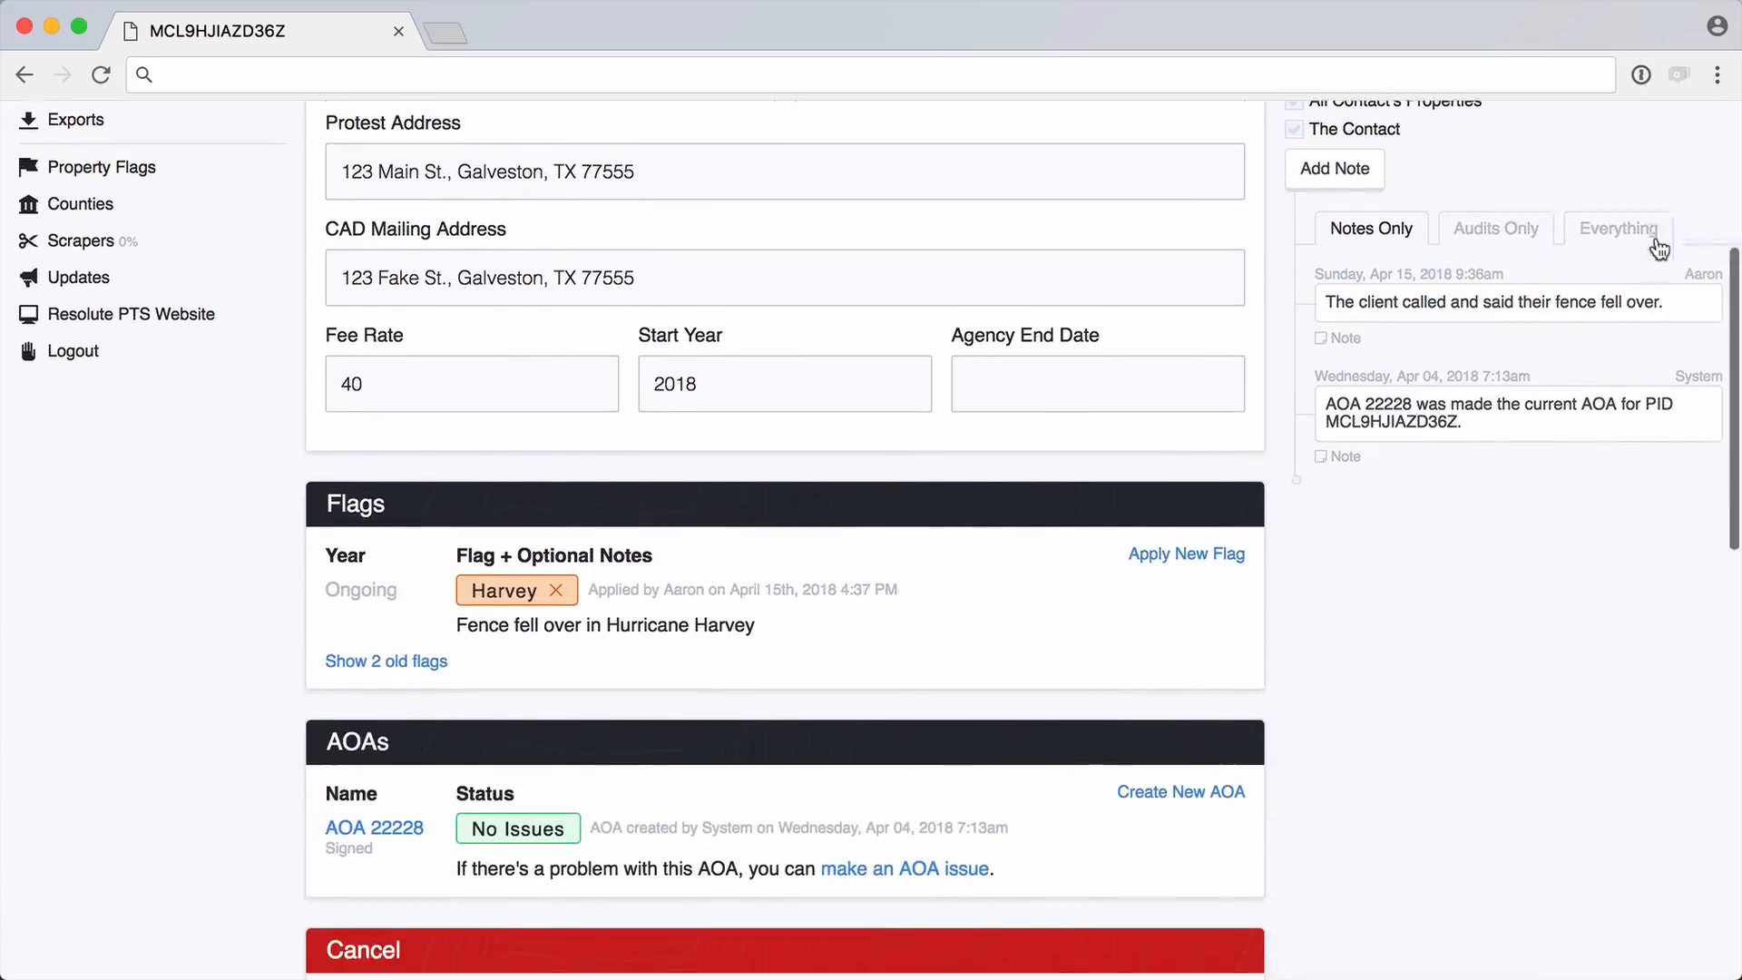
scroll(down, 3)
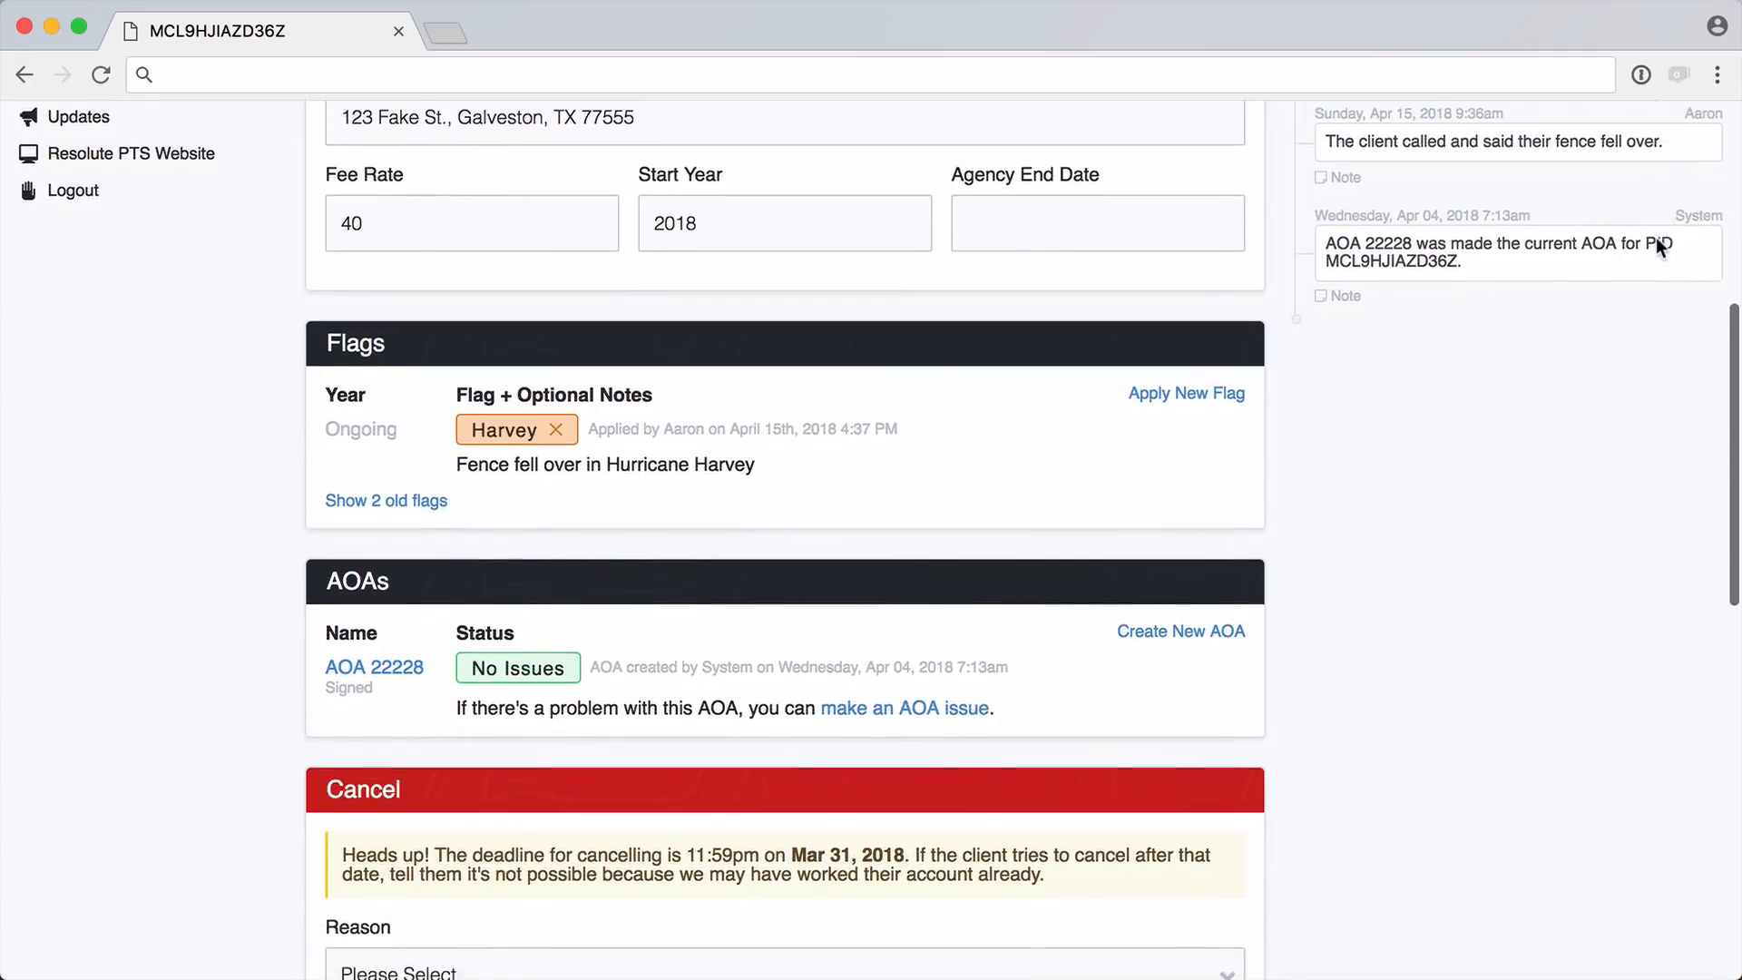
scroll(down, 3)
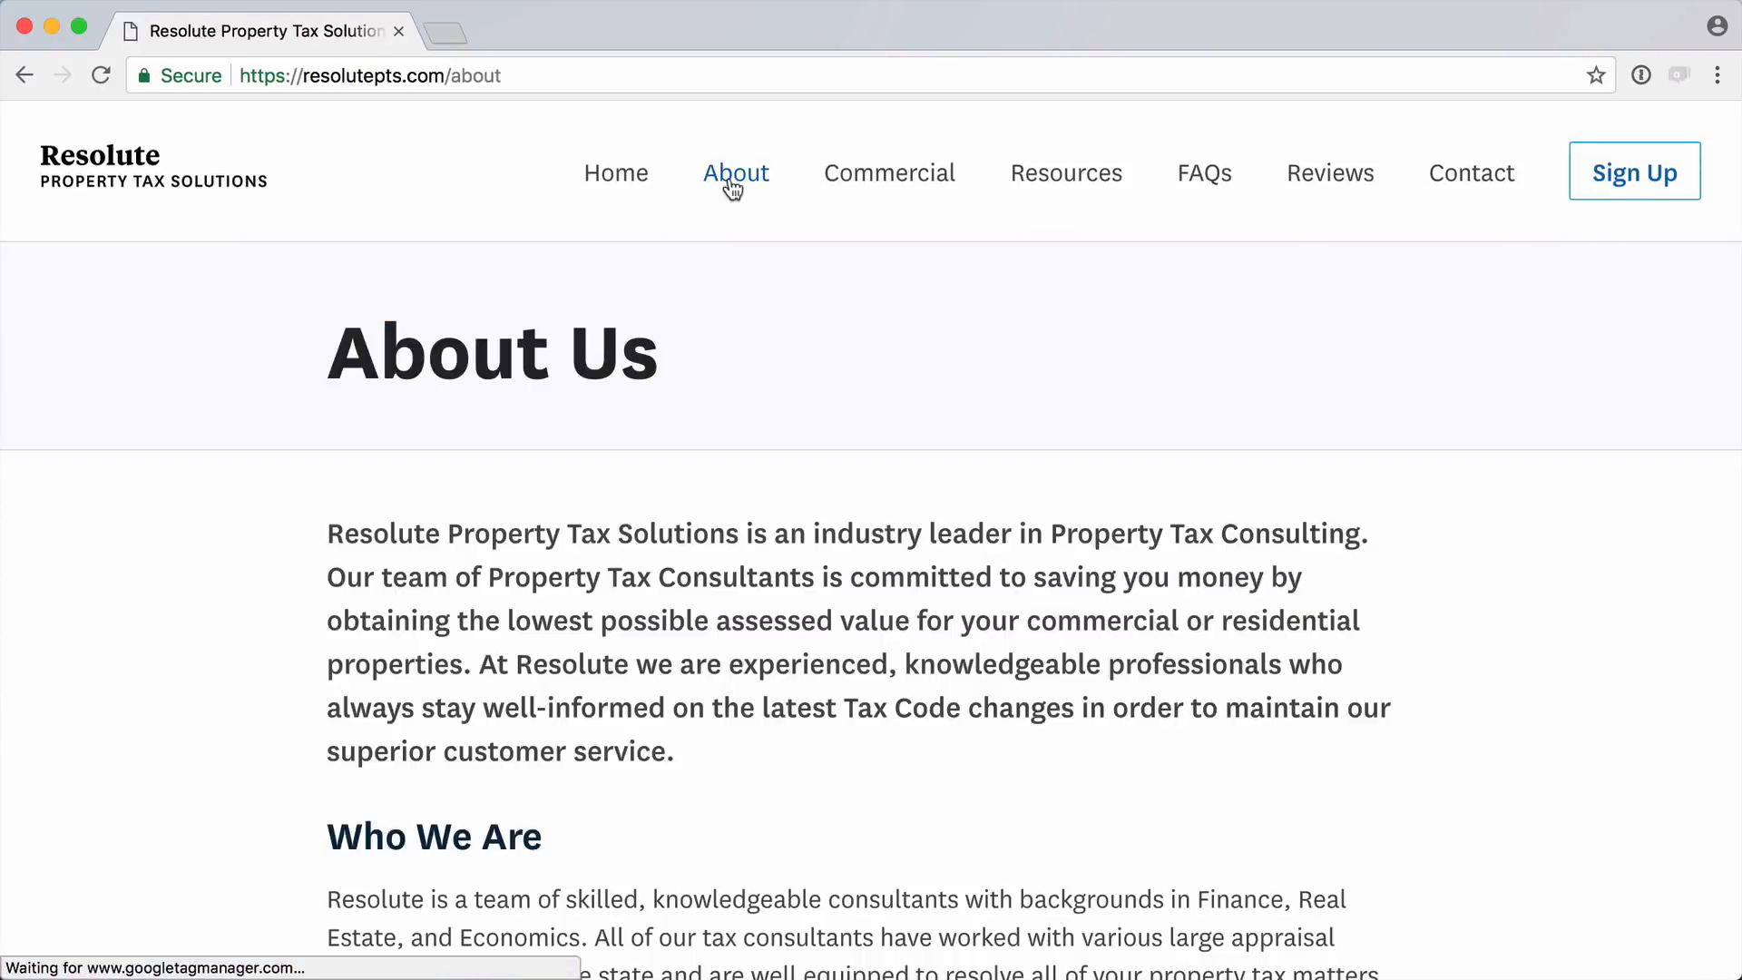
mouse_move(866, 198)
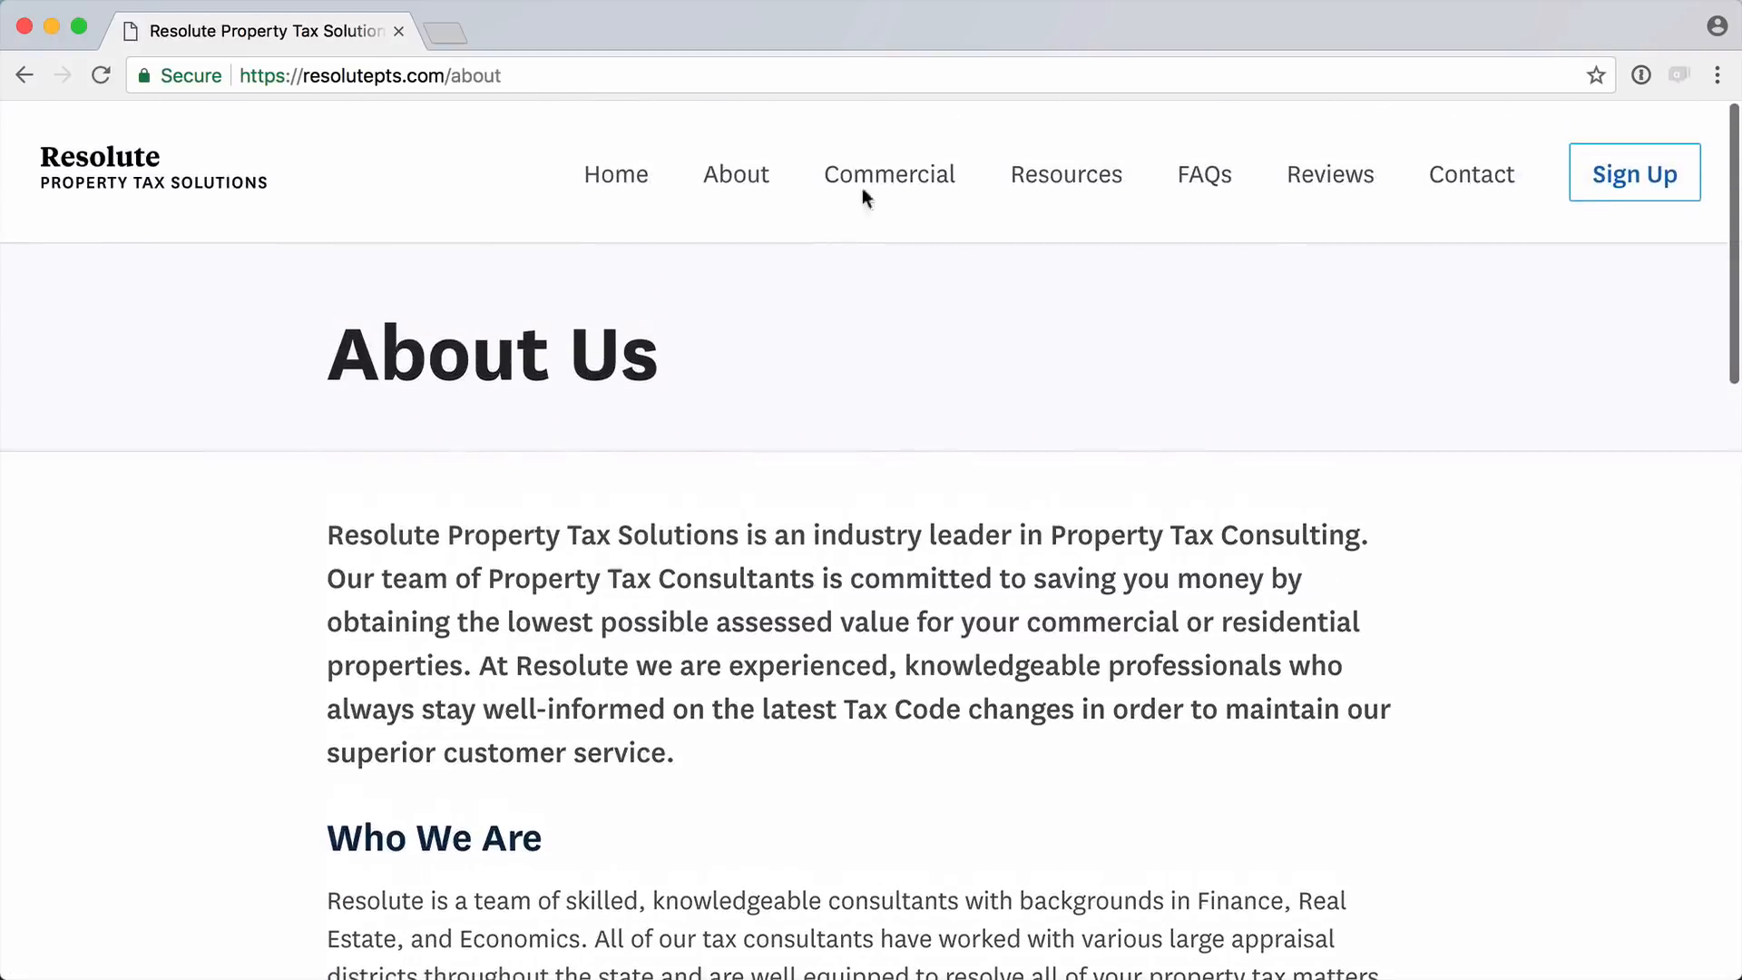
- Go to Resolute's Commercial property taxes page from the About Us navigation
click(887, 174)
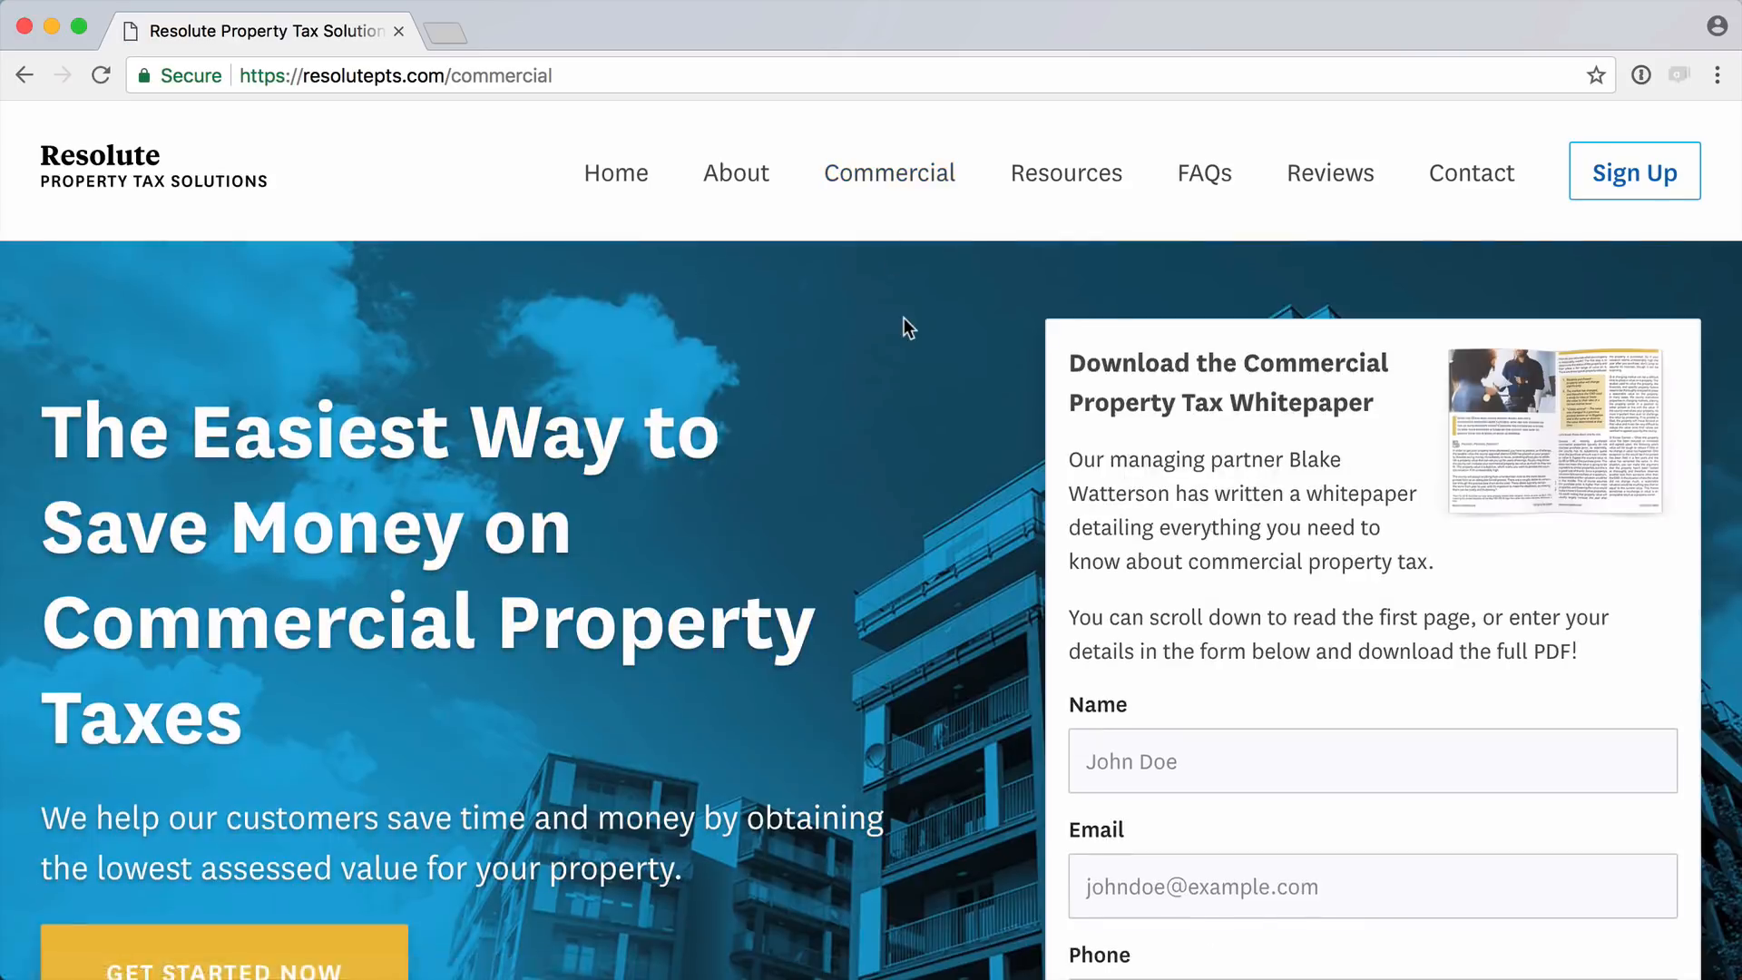
scroll(down, 3)
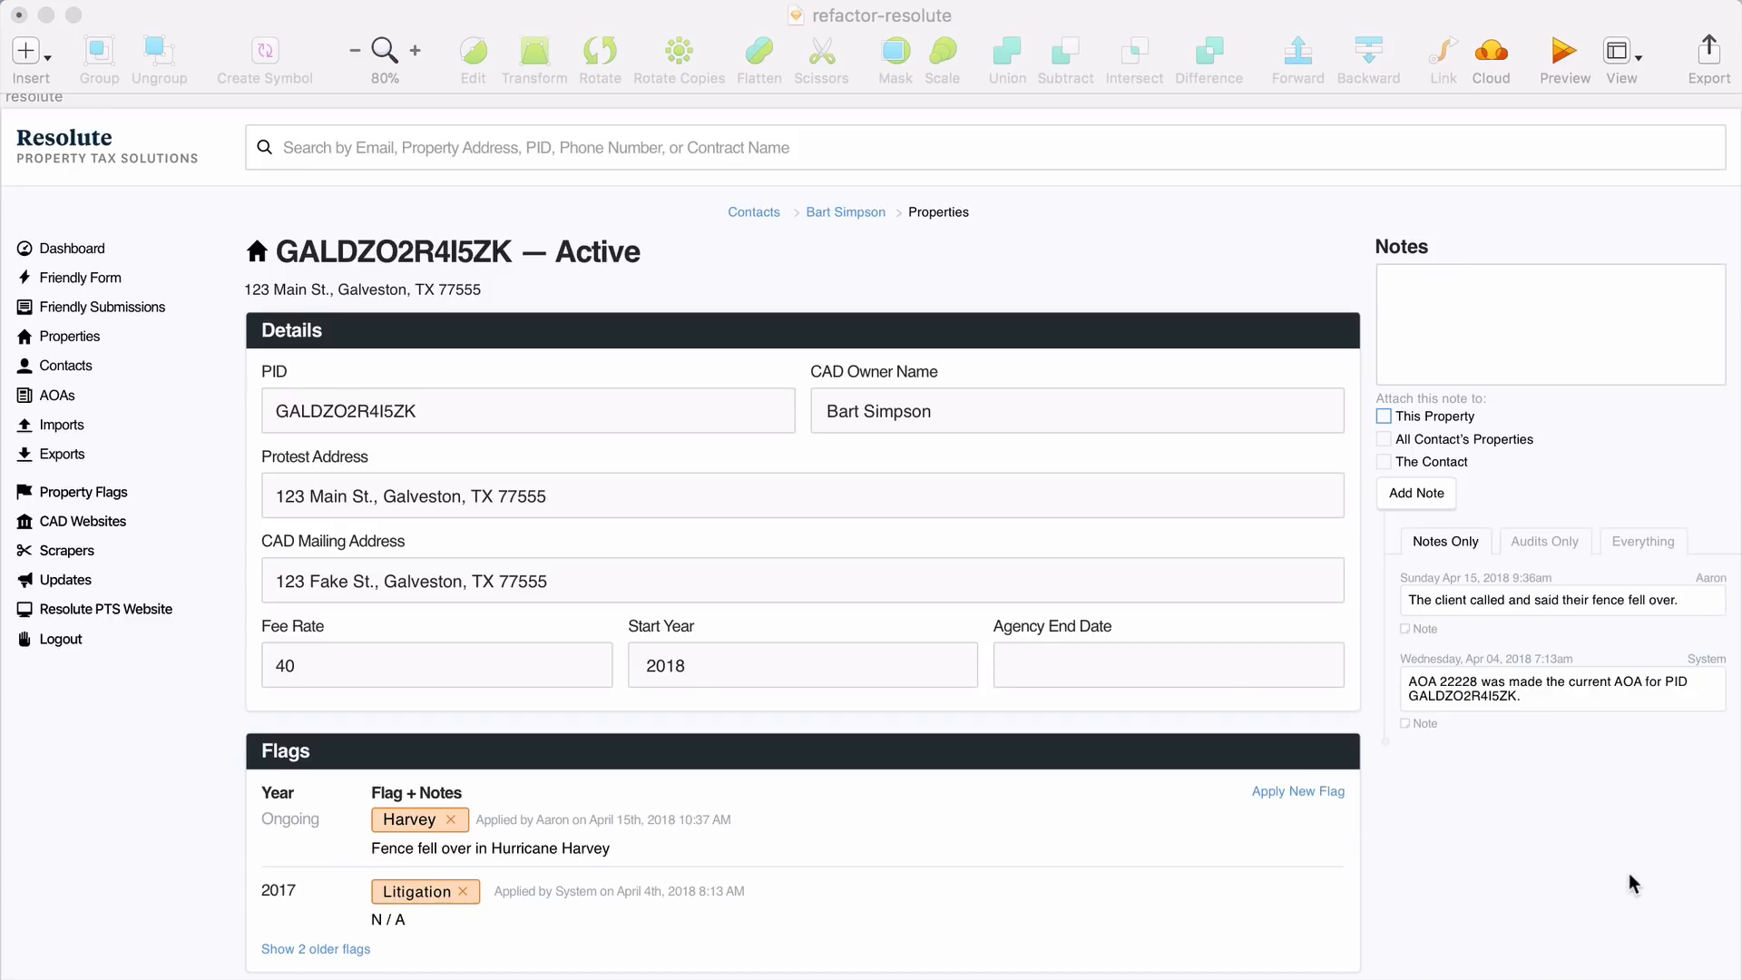
scroll(down, 3)
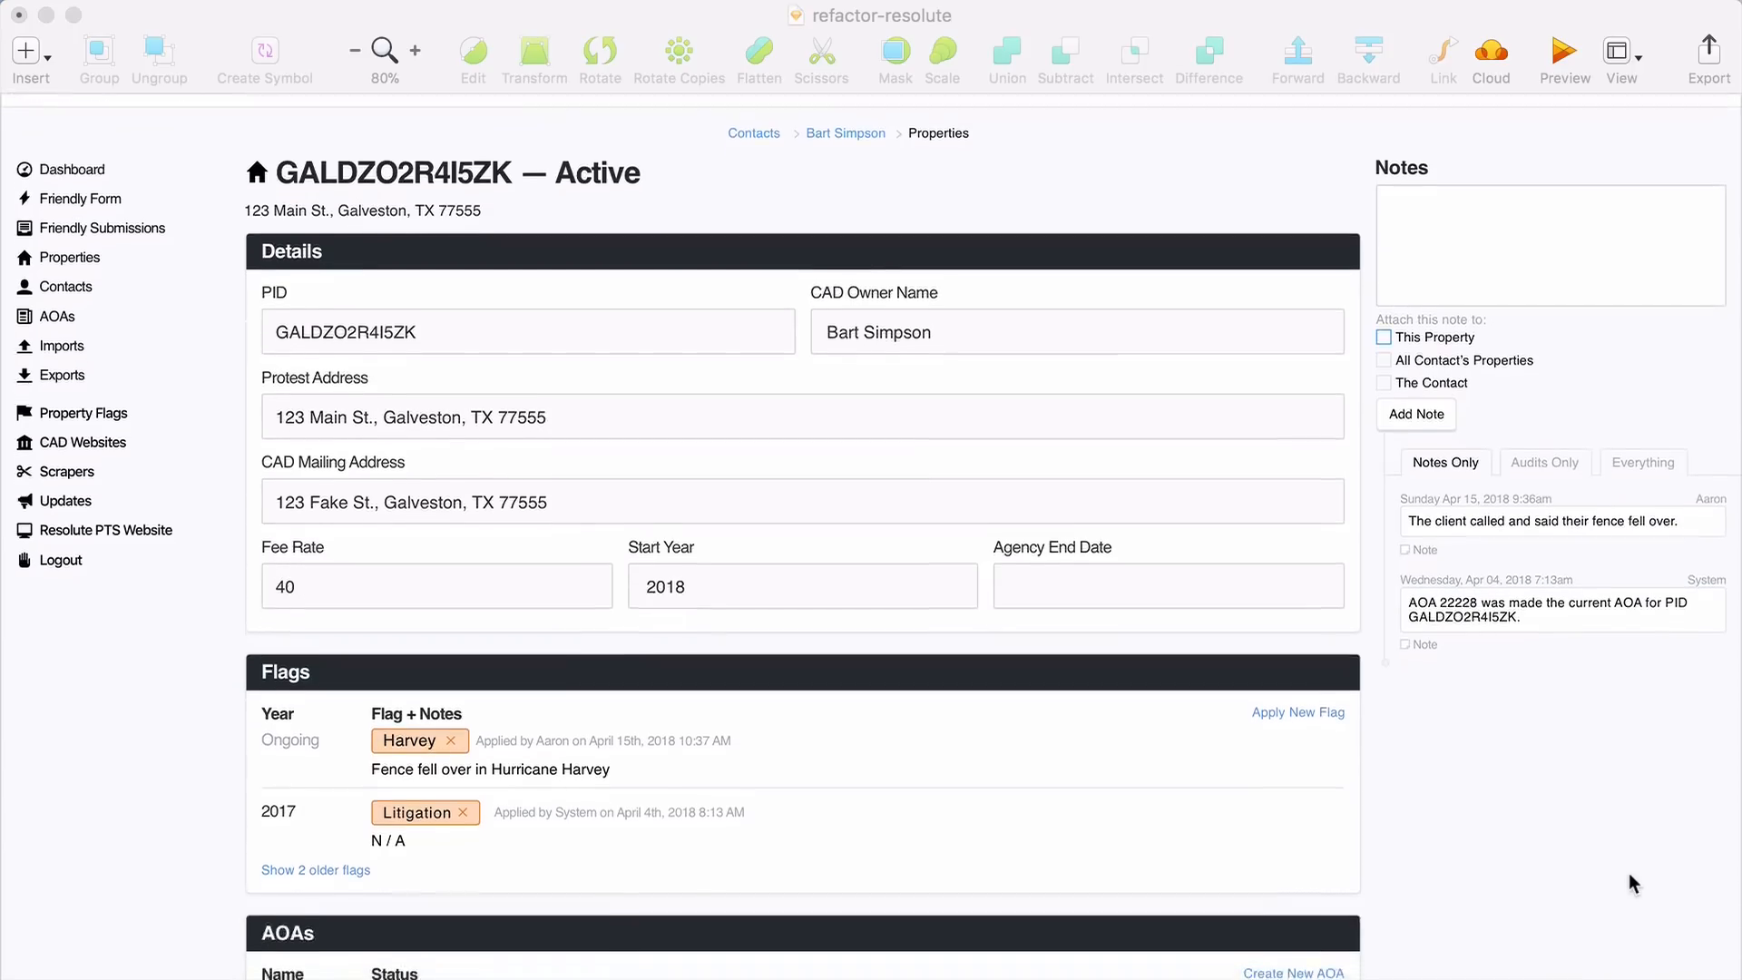
scroll(down, 3)
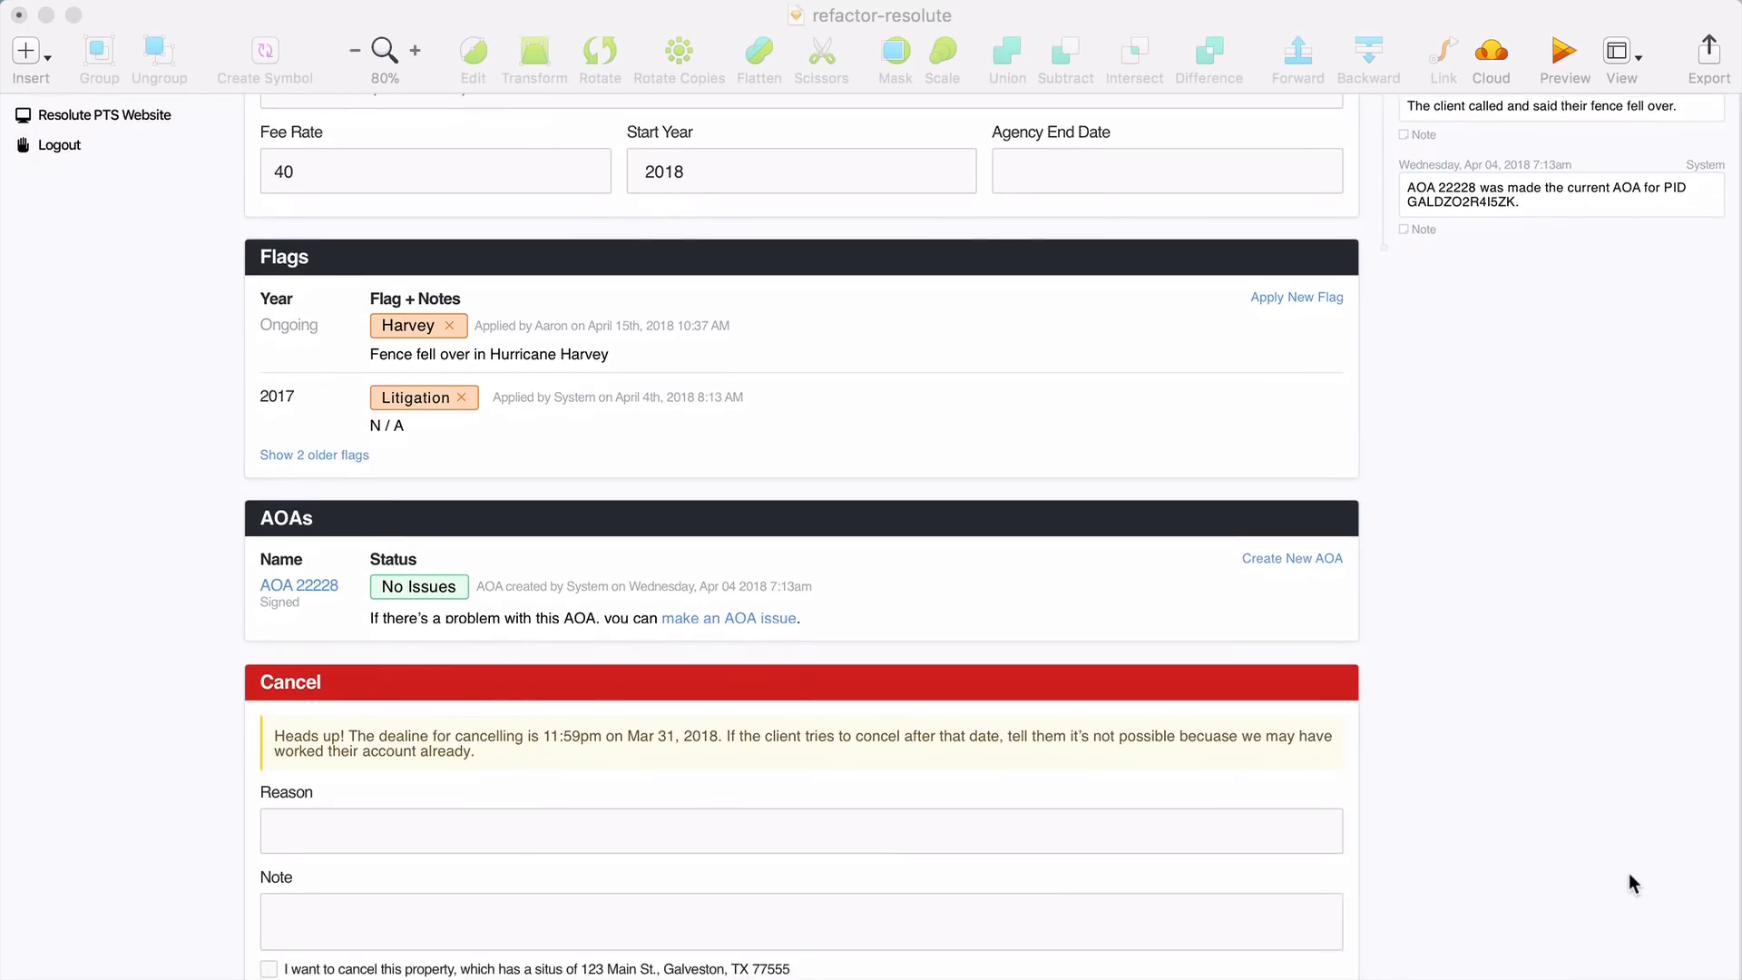
scroll(down, 3)
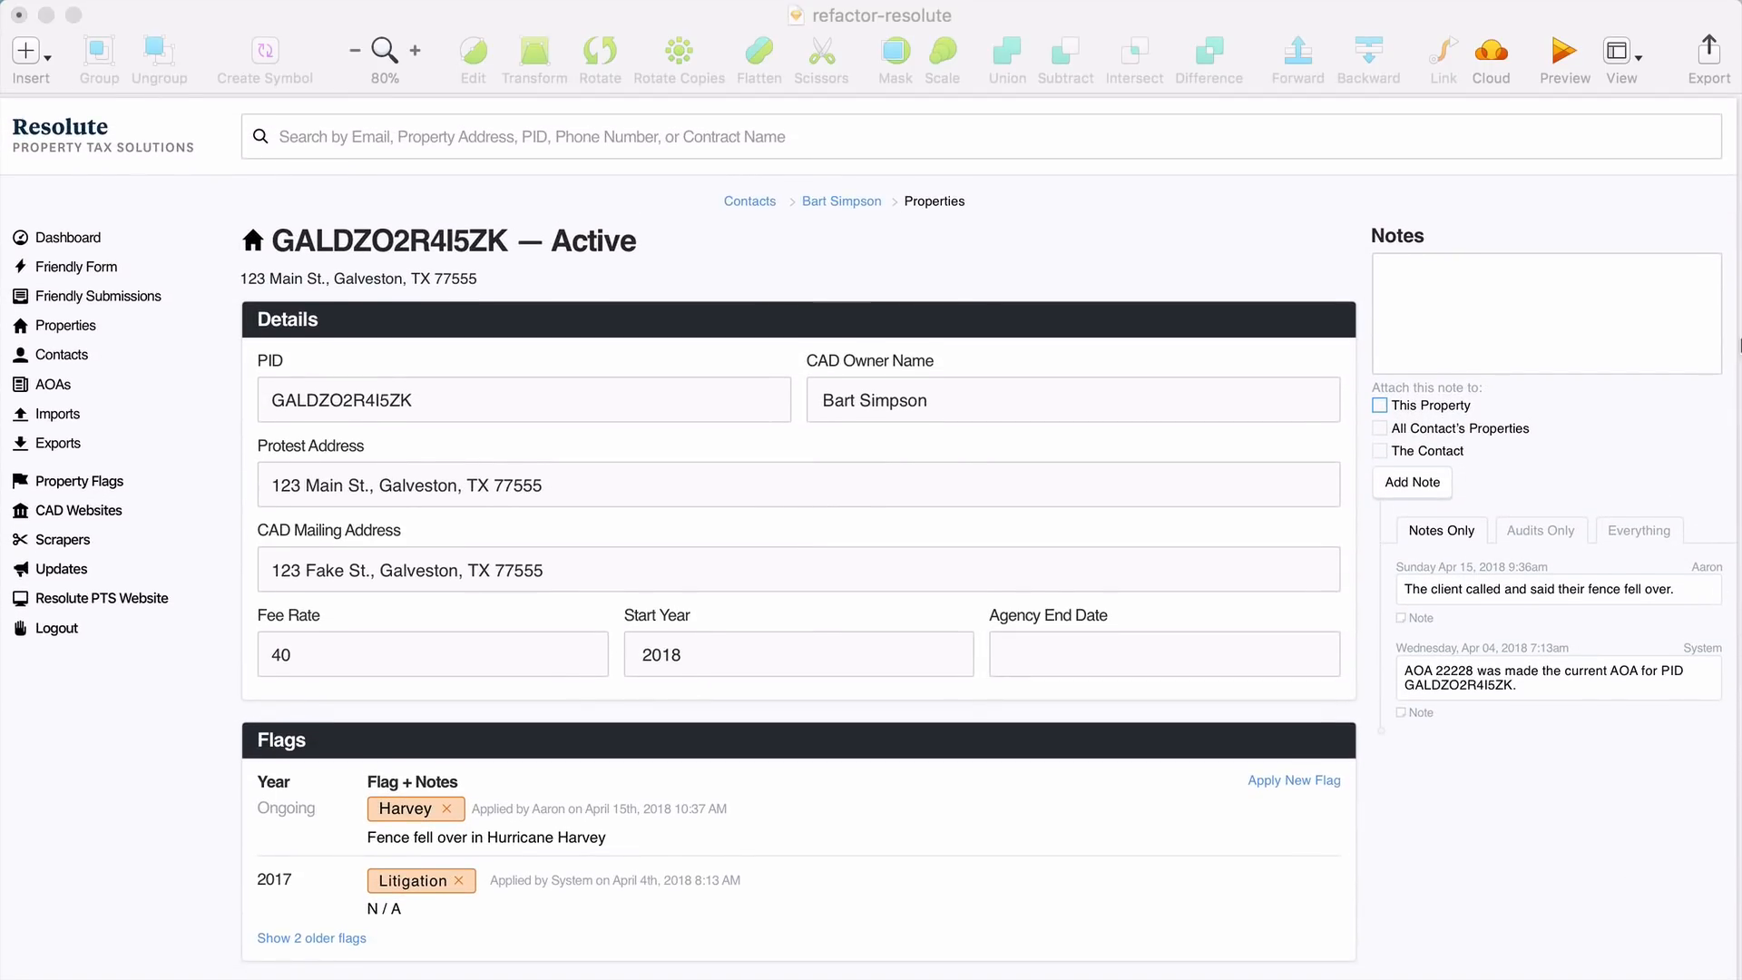
- Show the column layout overlay and widen the Details and Flags panels to its columns
click(1621, 53)
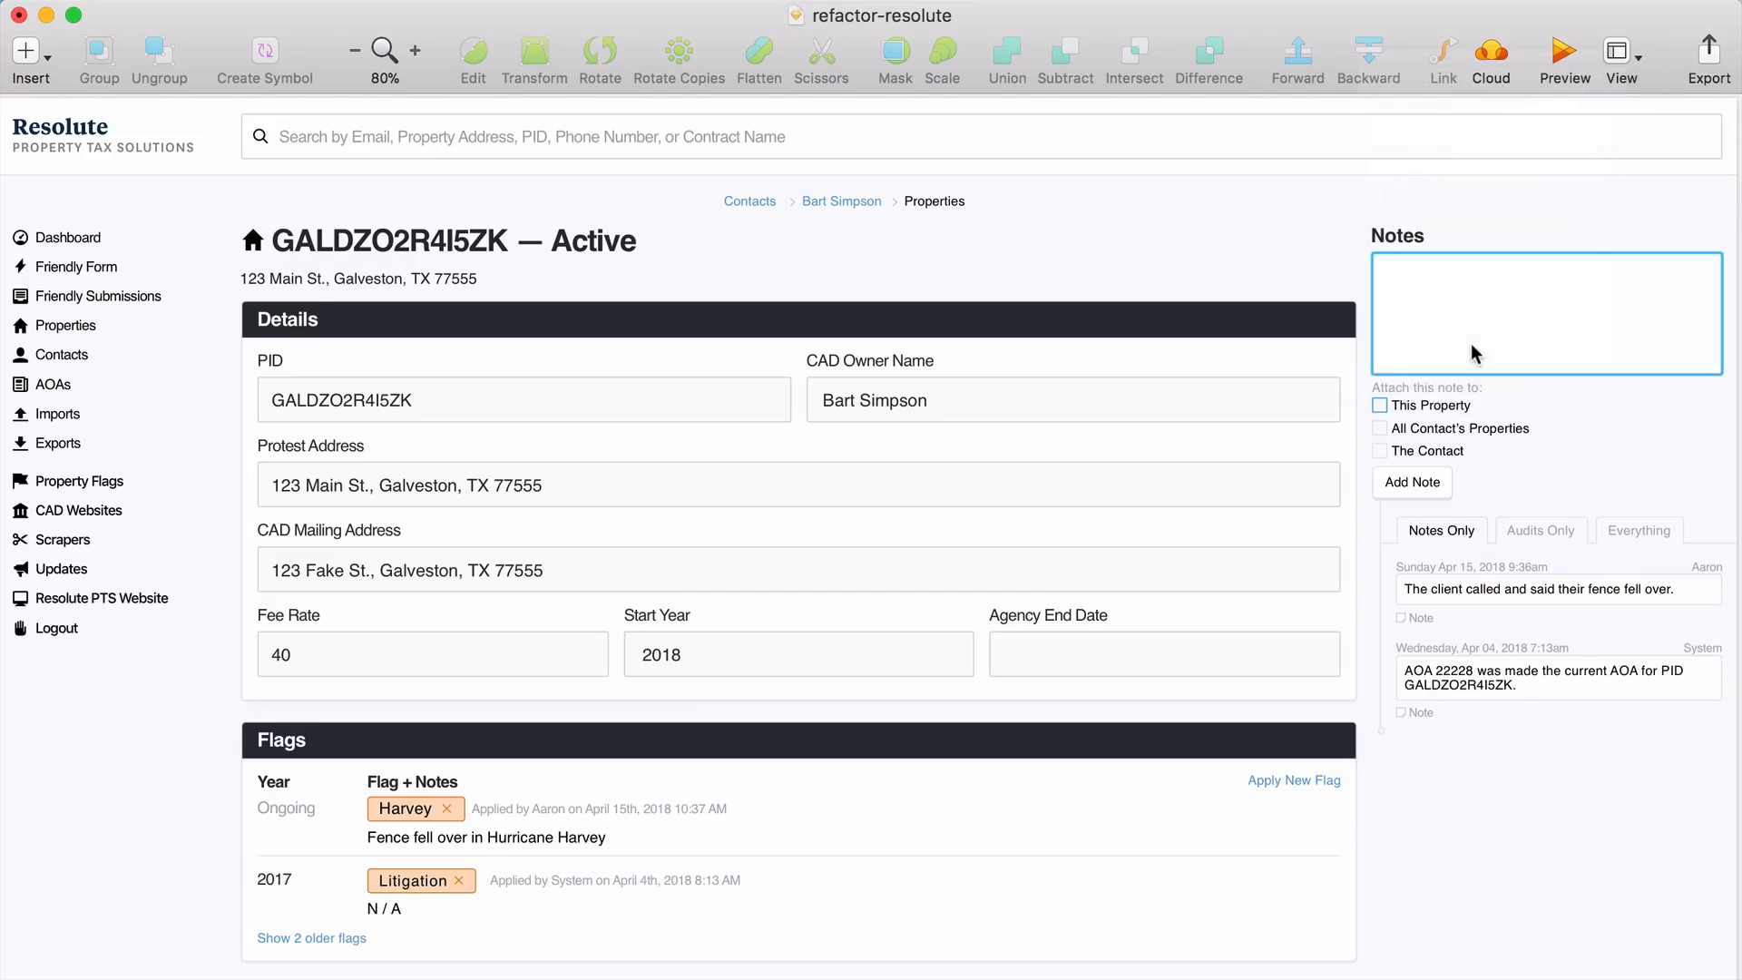
click(1621, 58)
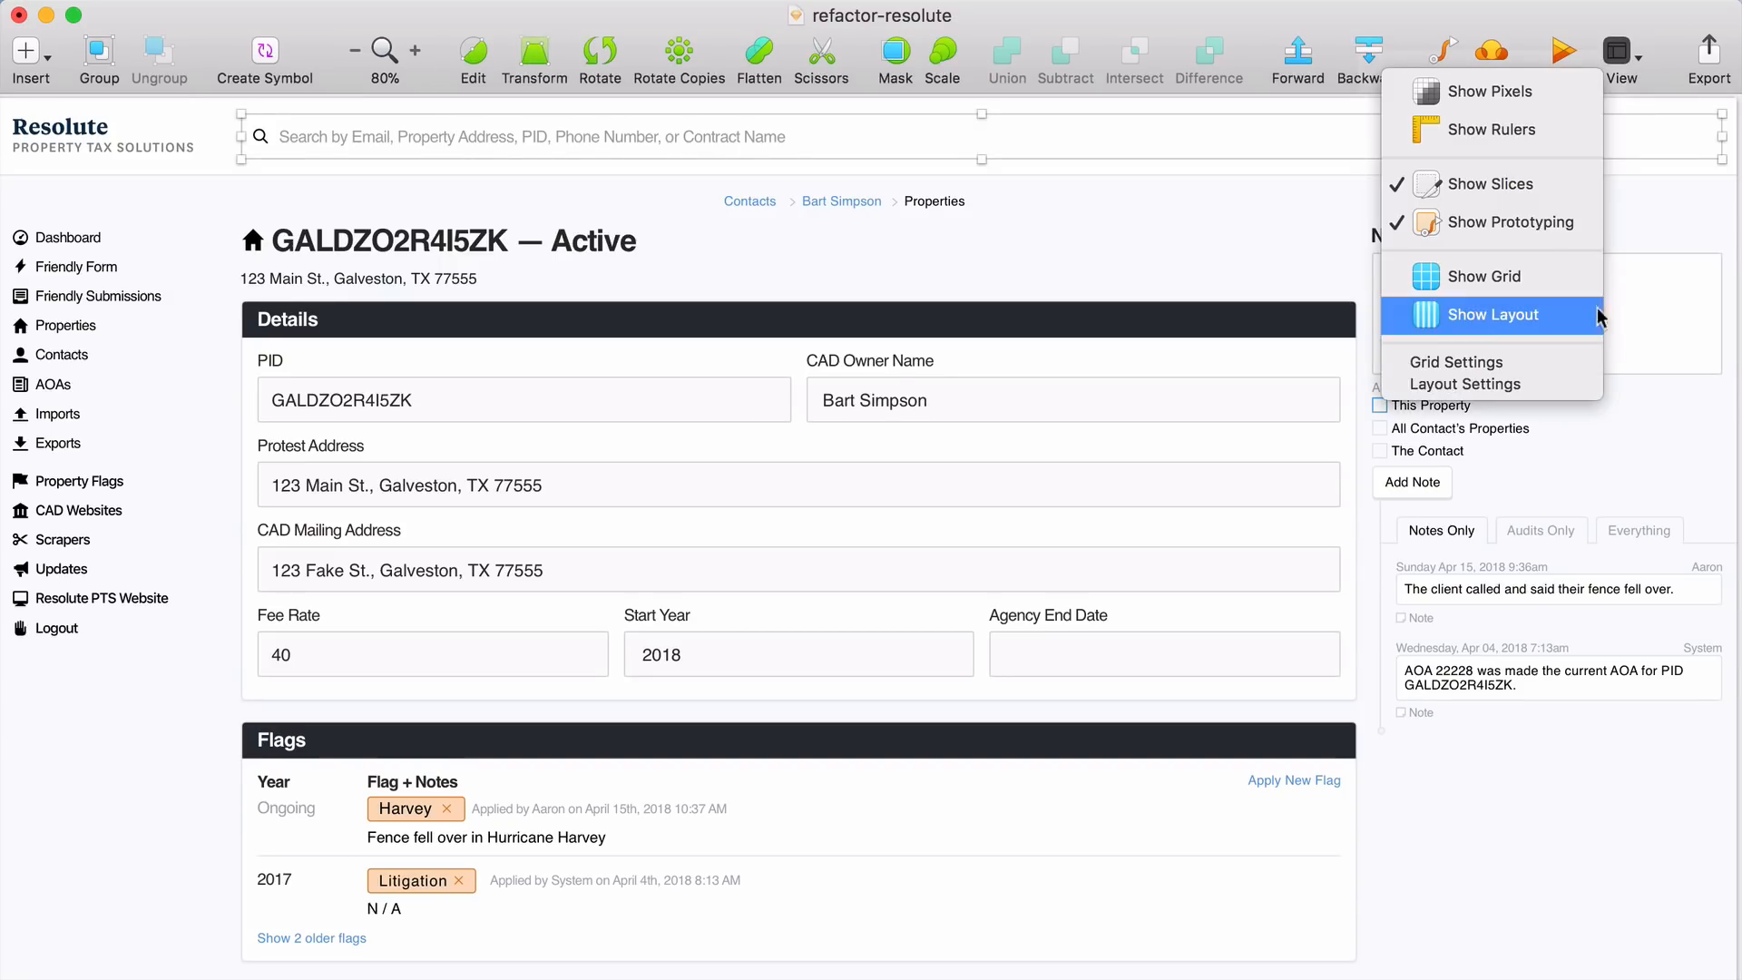
click(1499, 315)
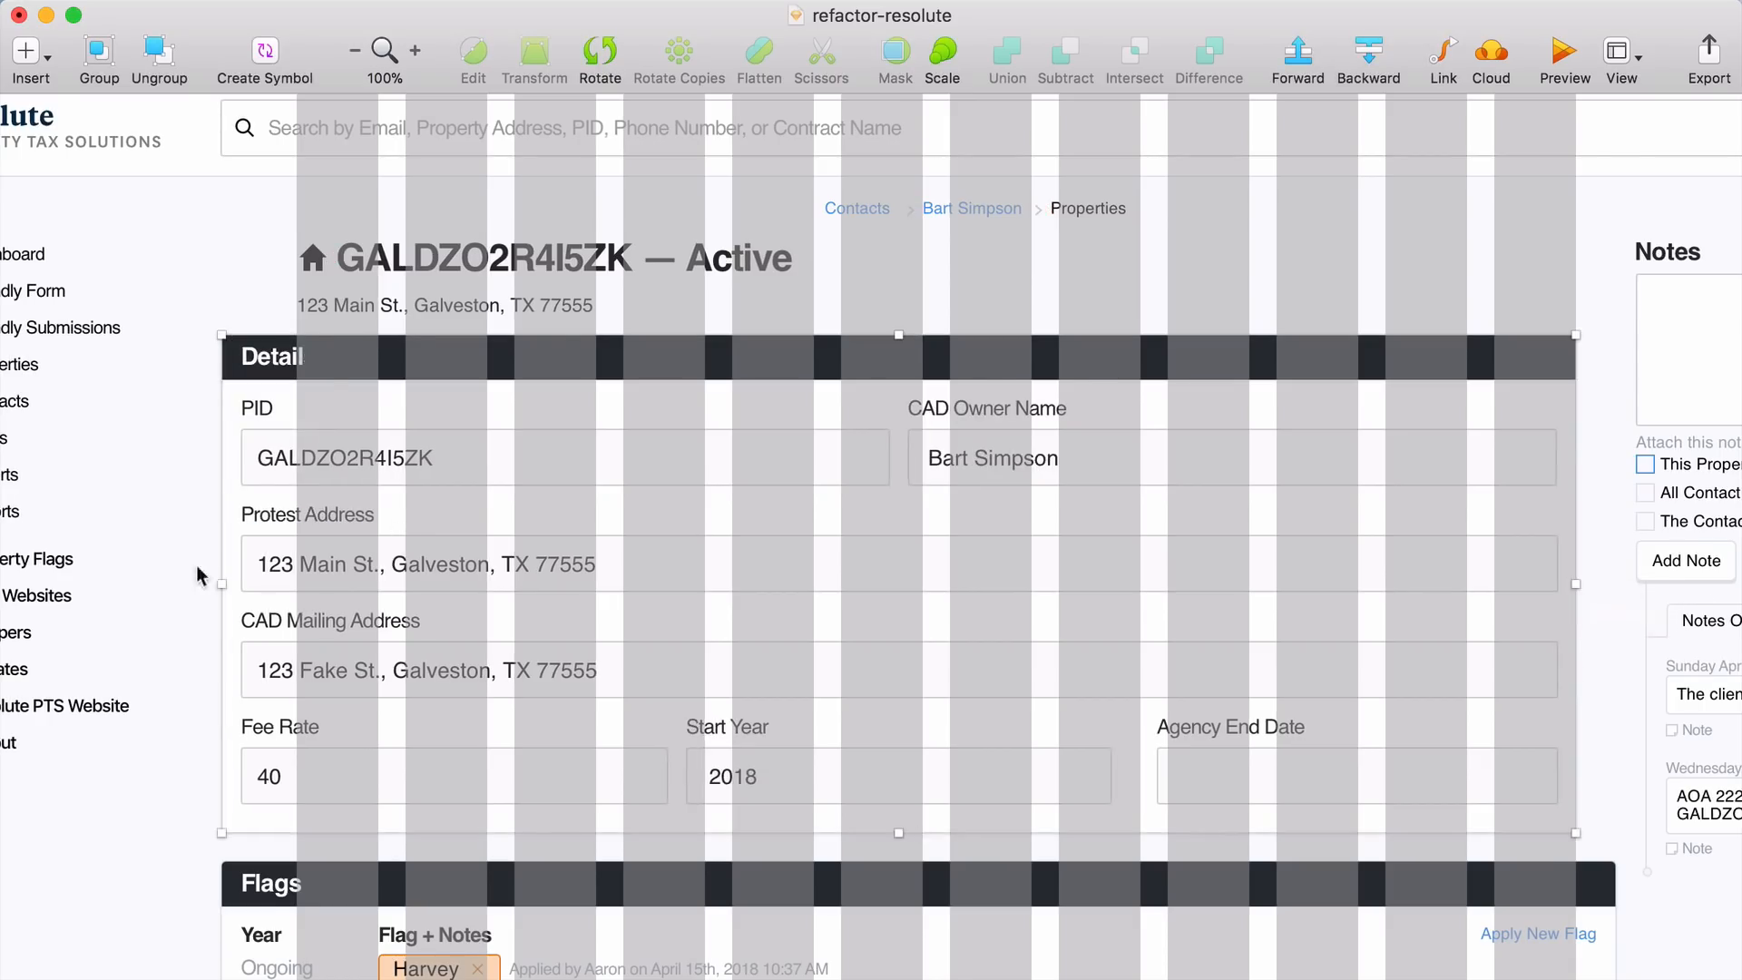
scroll(down, 3)
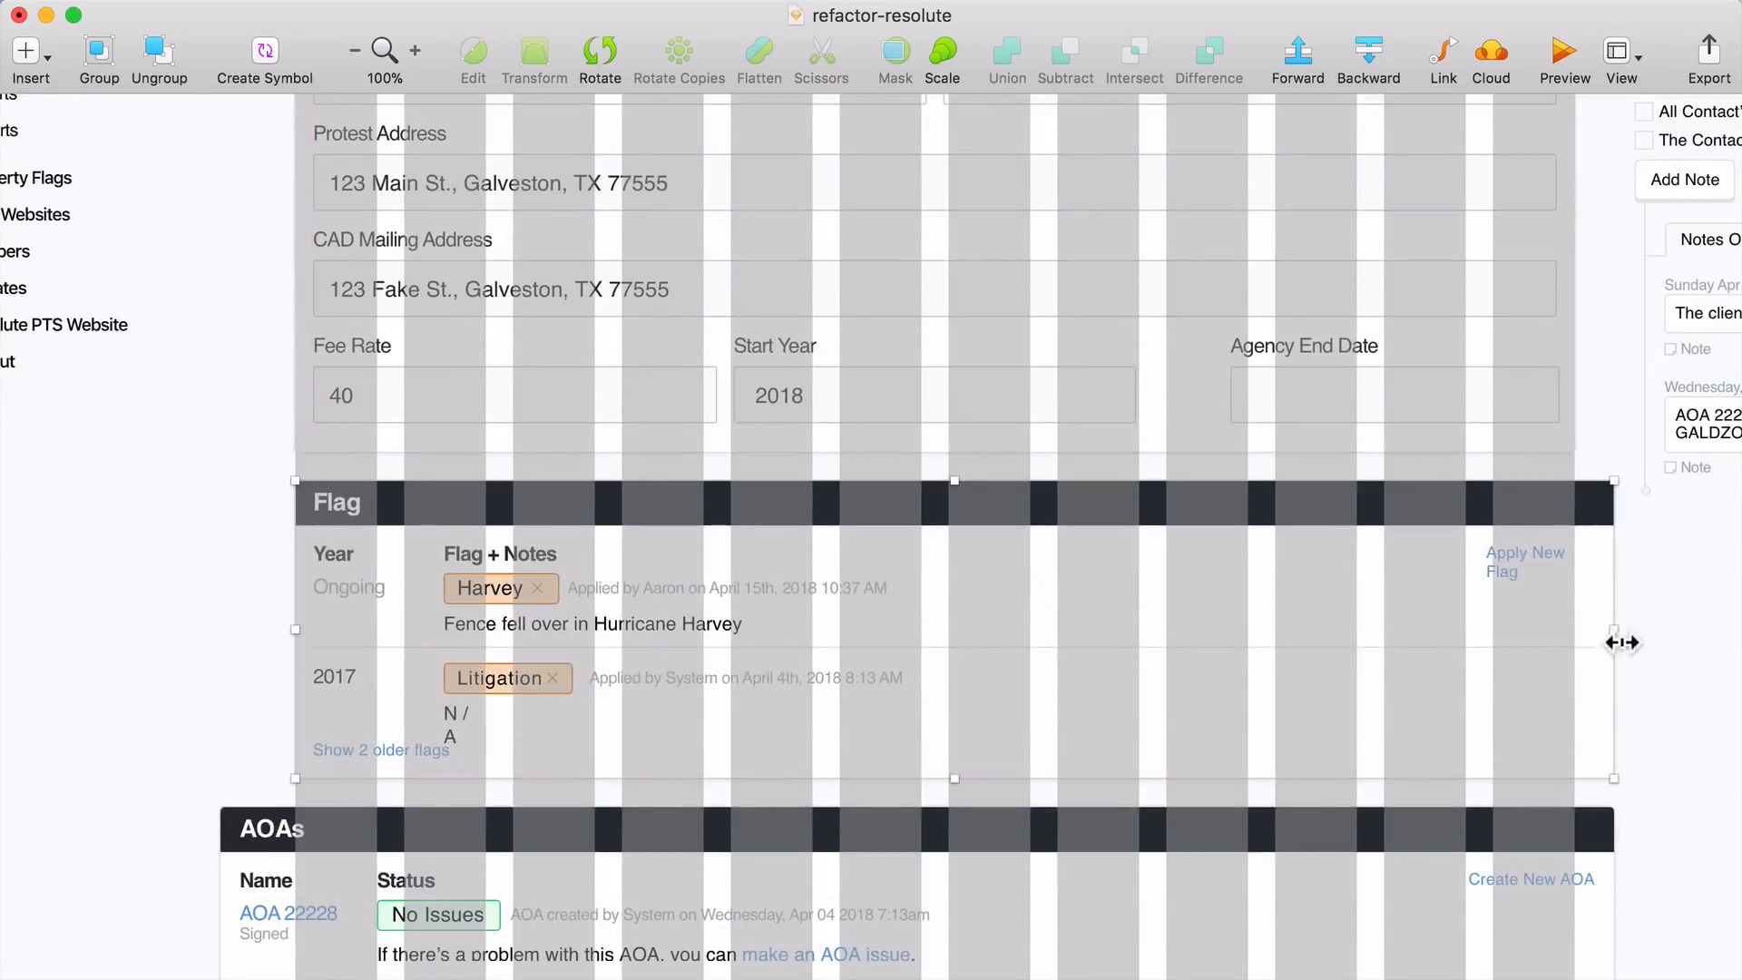
scroll(down, 3)
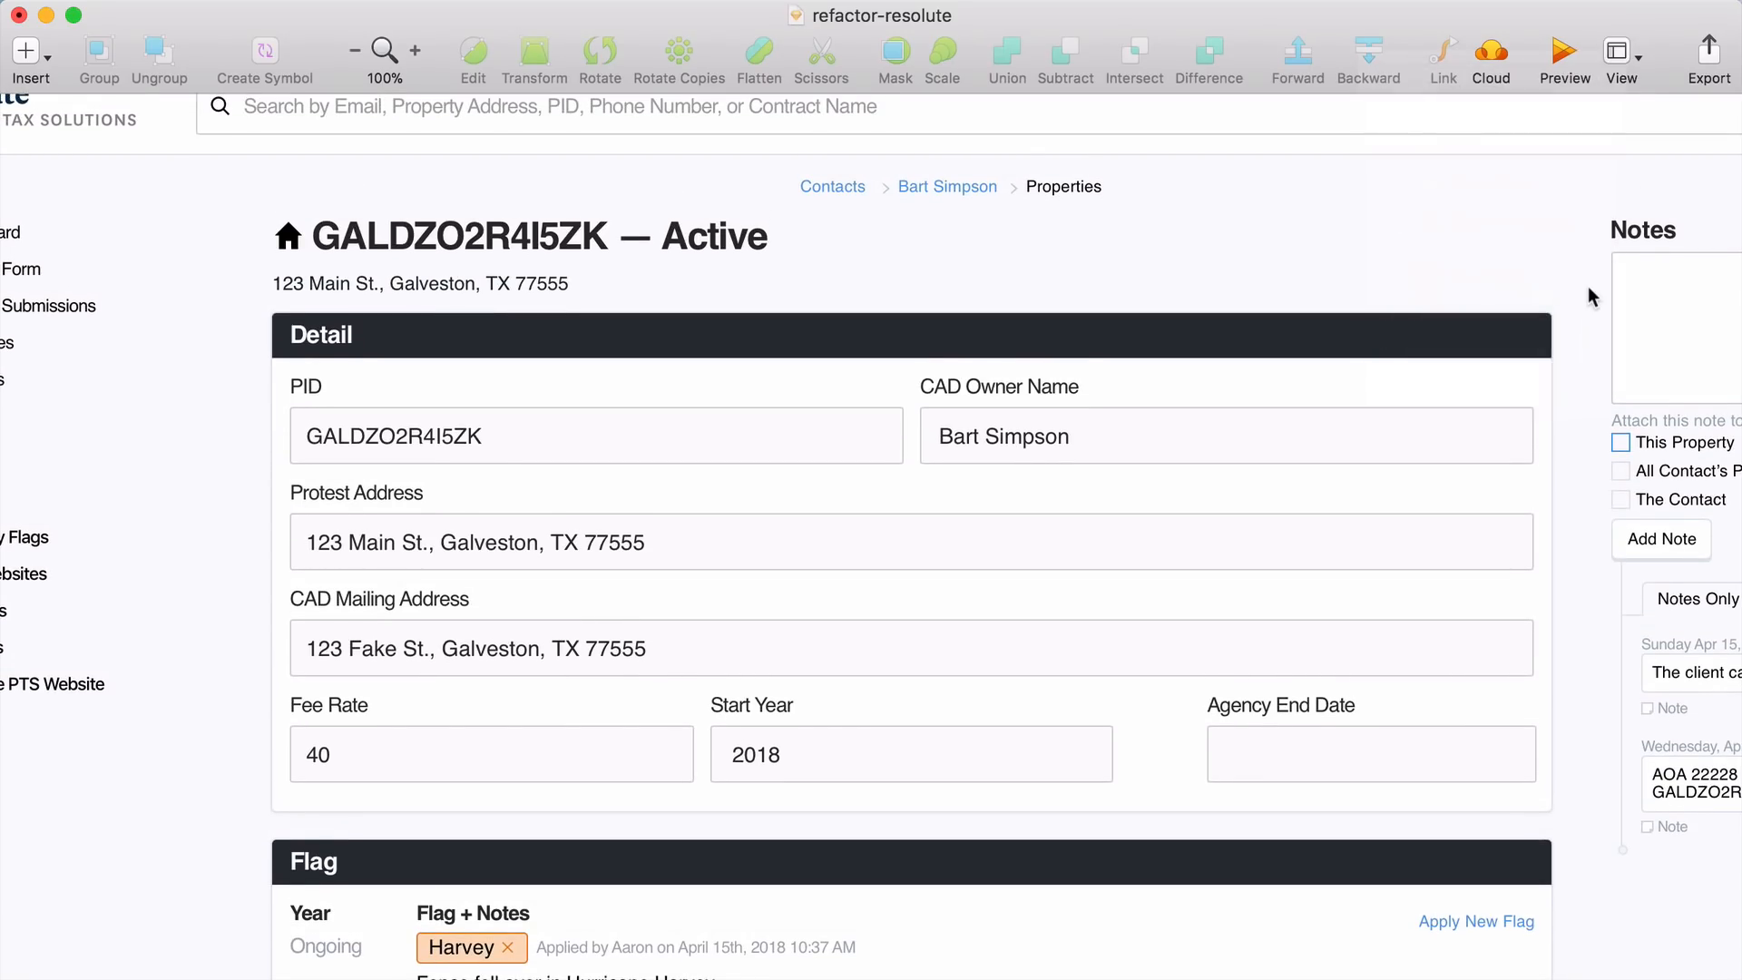
- Add Helvetica description text columns beside the Details and Flags card fields
scroll(down, 3)
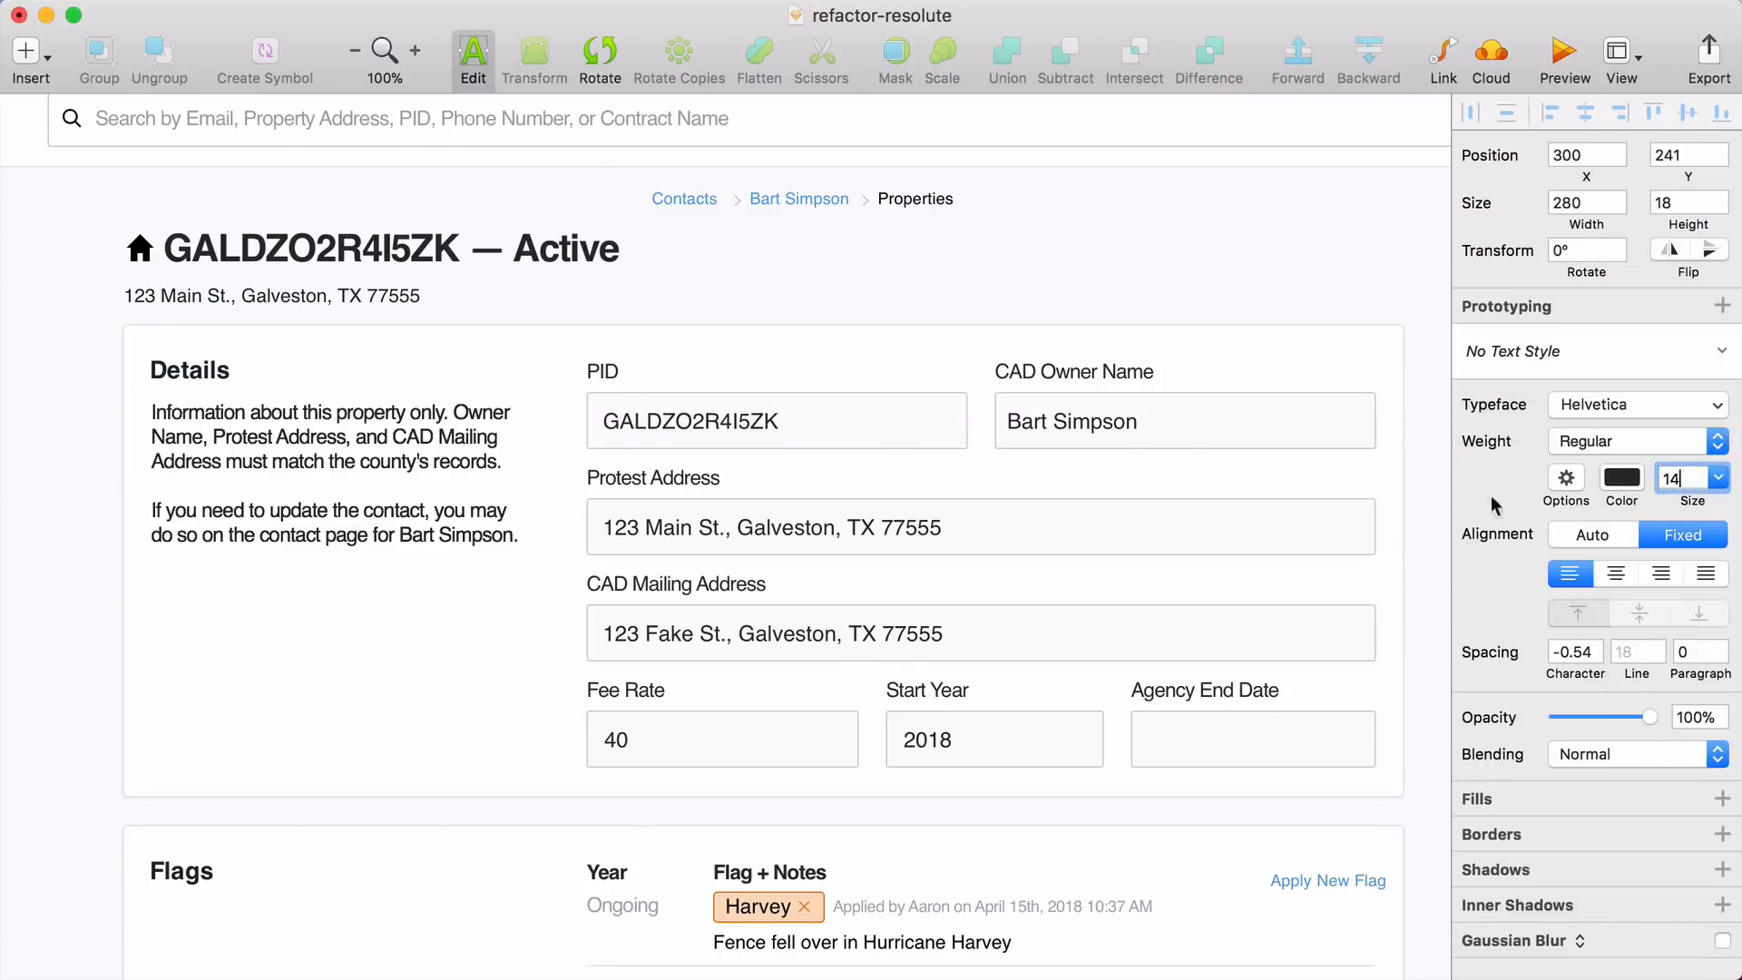
scroll(down, 3)
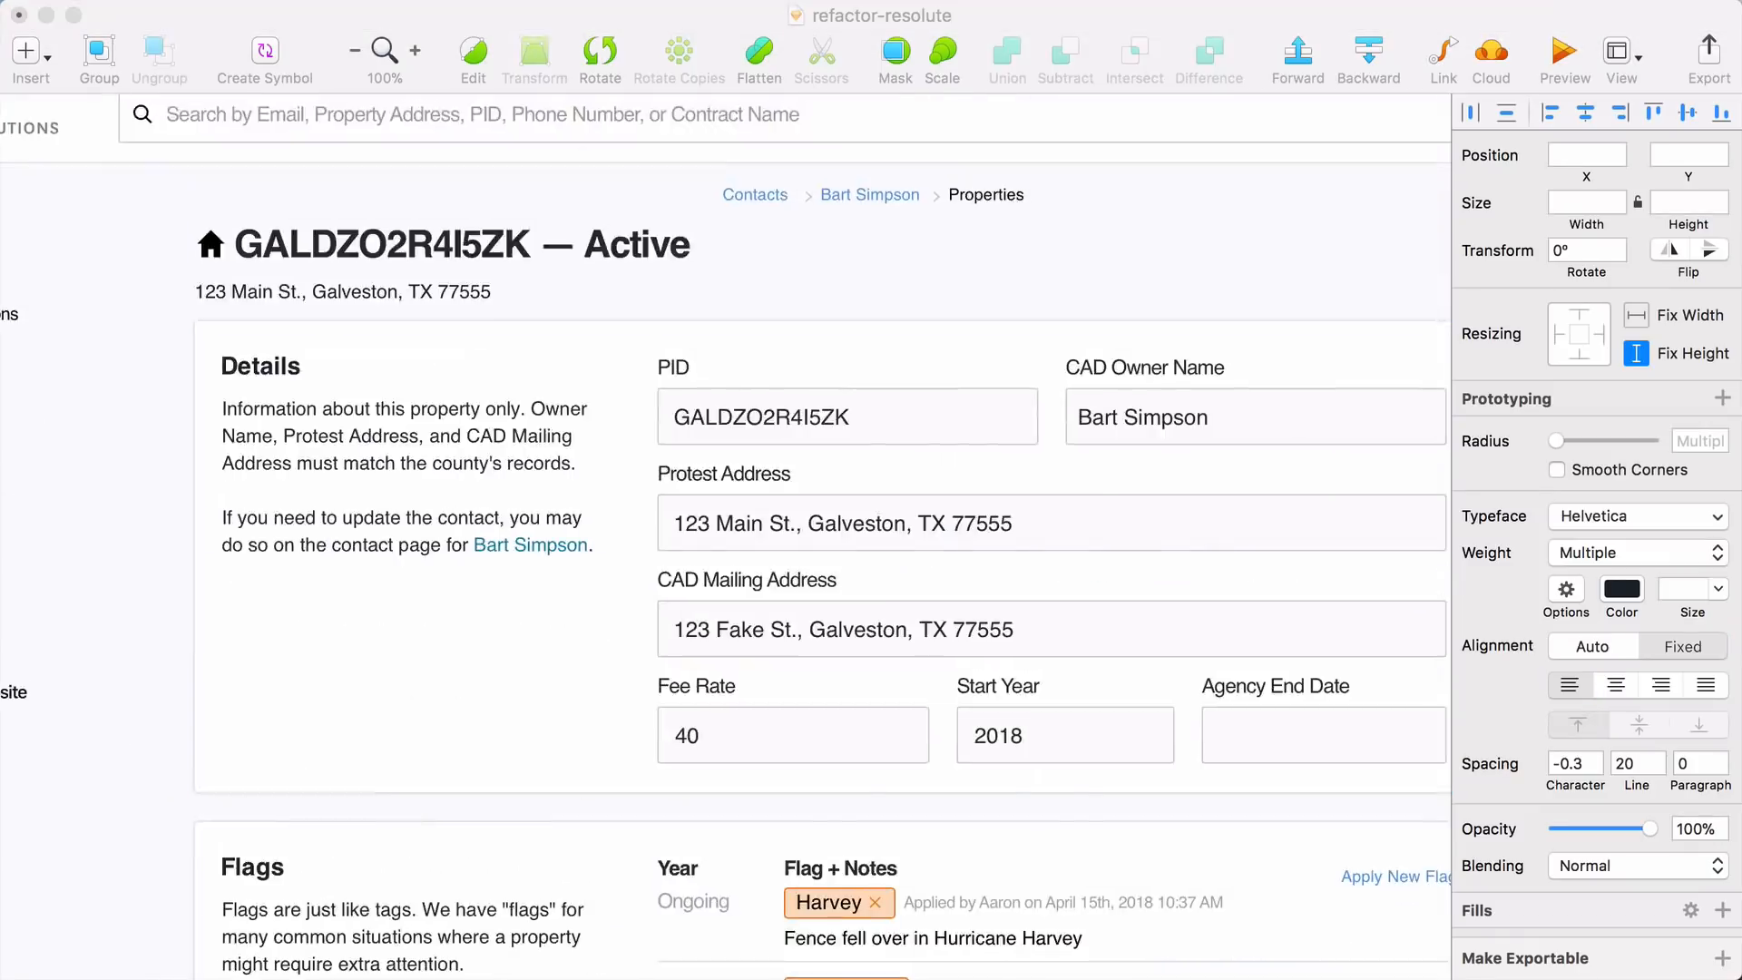
scroll(down, 3)
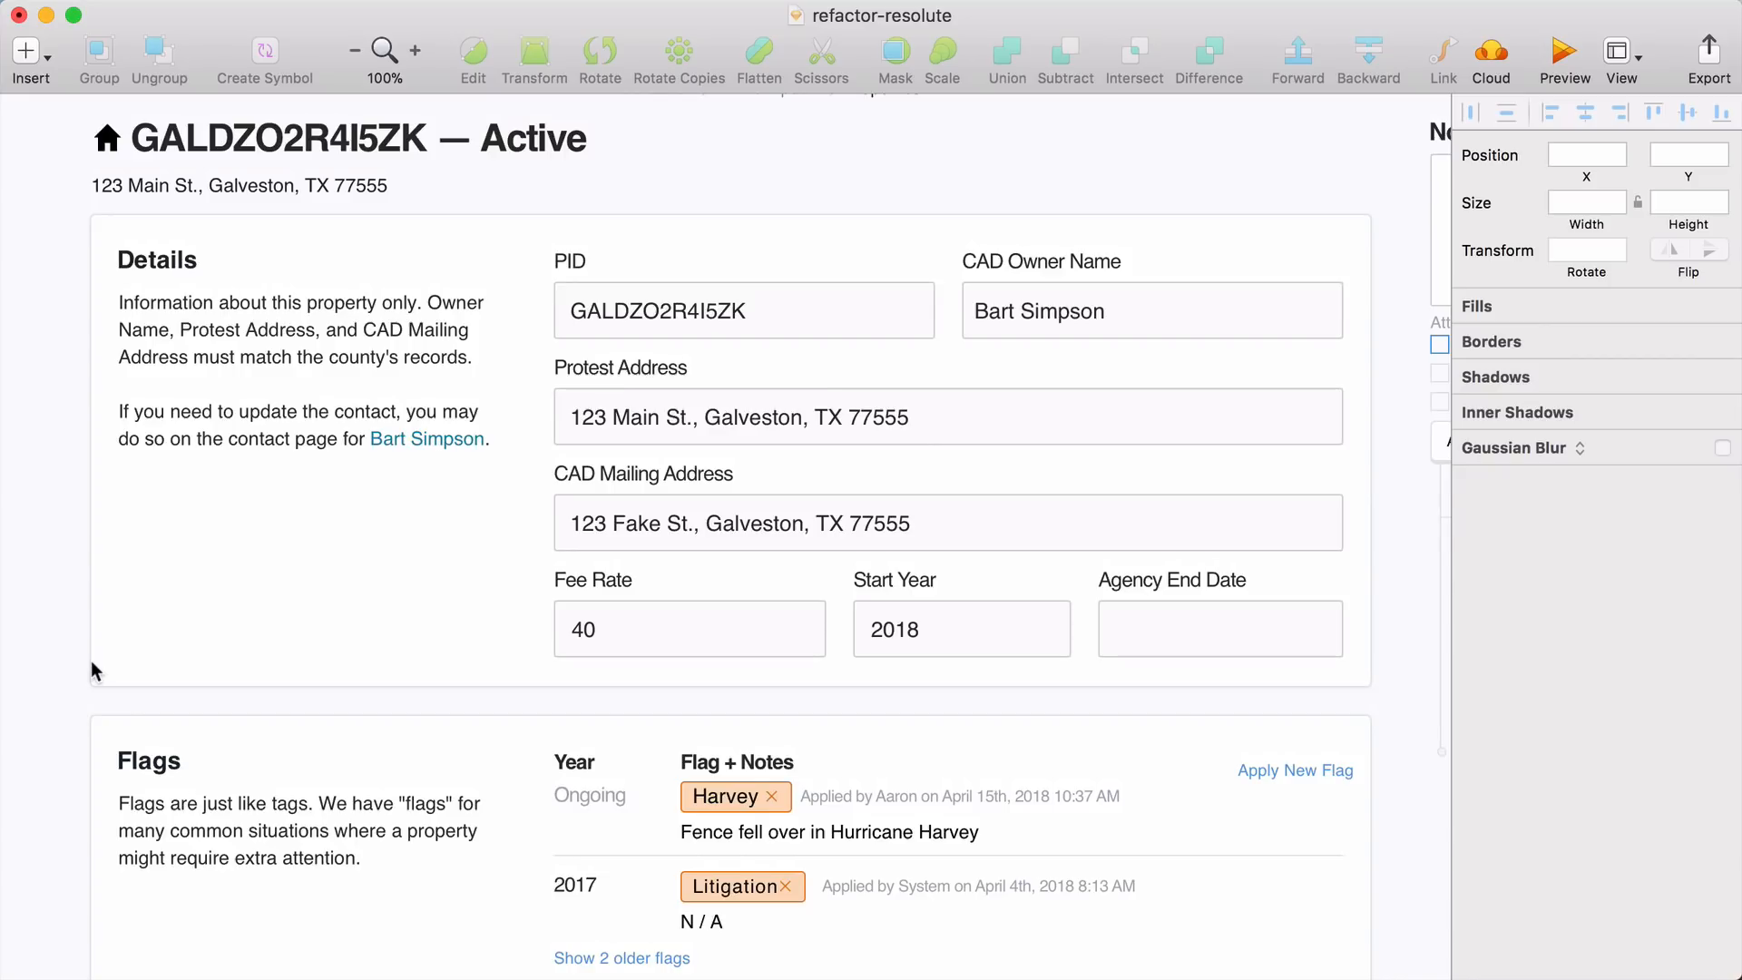
- Add #149ED4 accent lines across the tops of the Details, Flags and AOAs cards
click(472, 60)
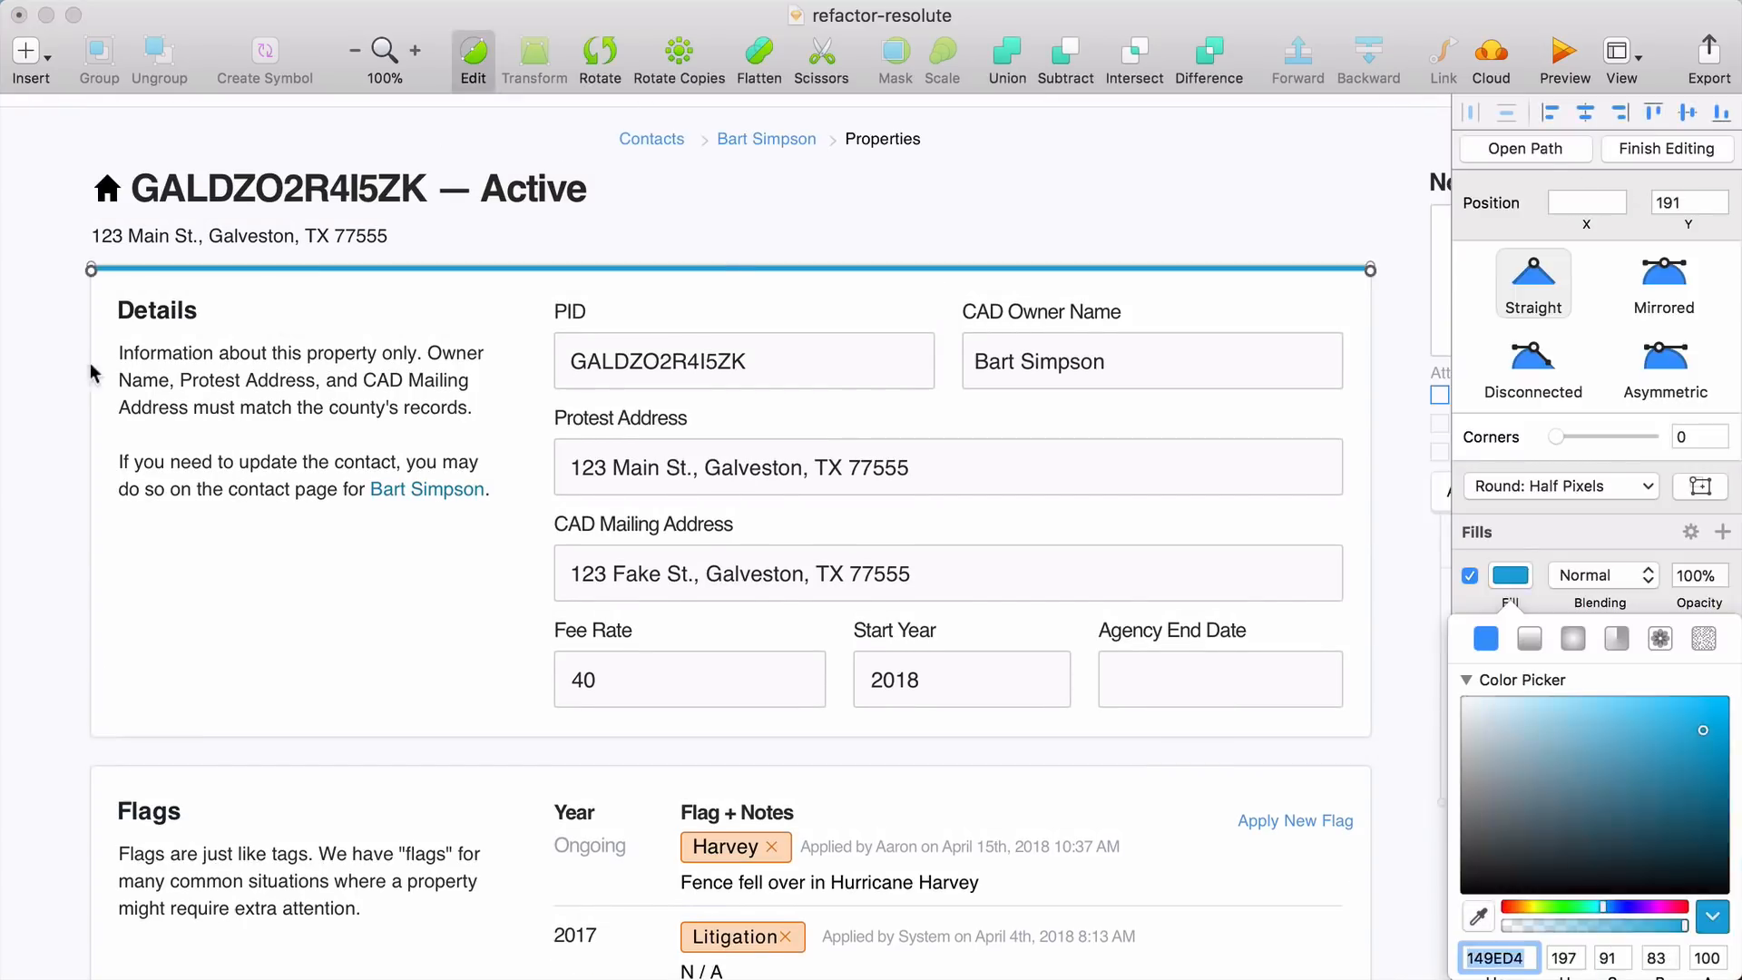
scroll(down, 3)
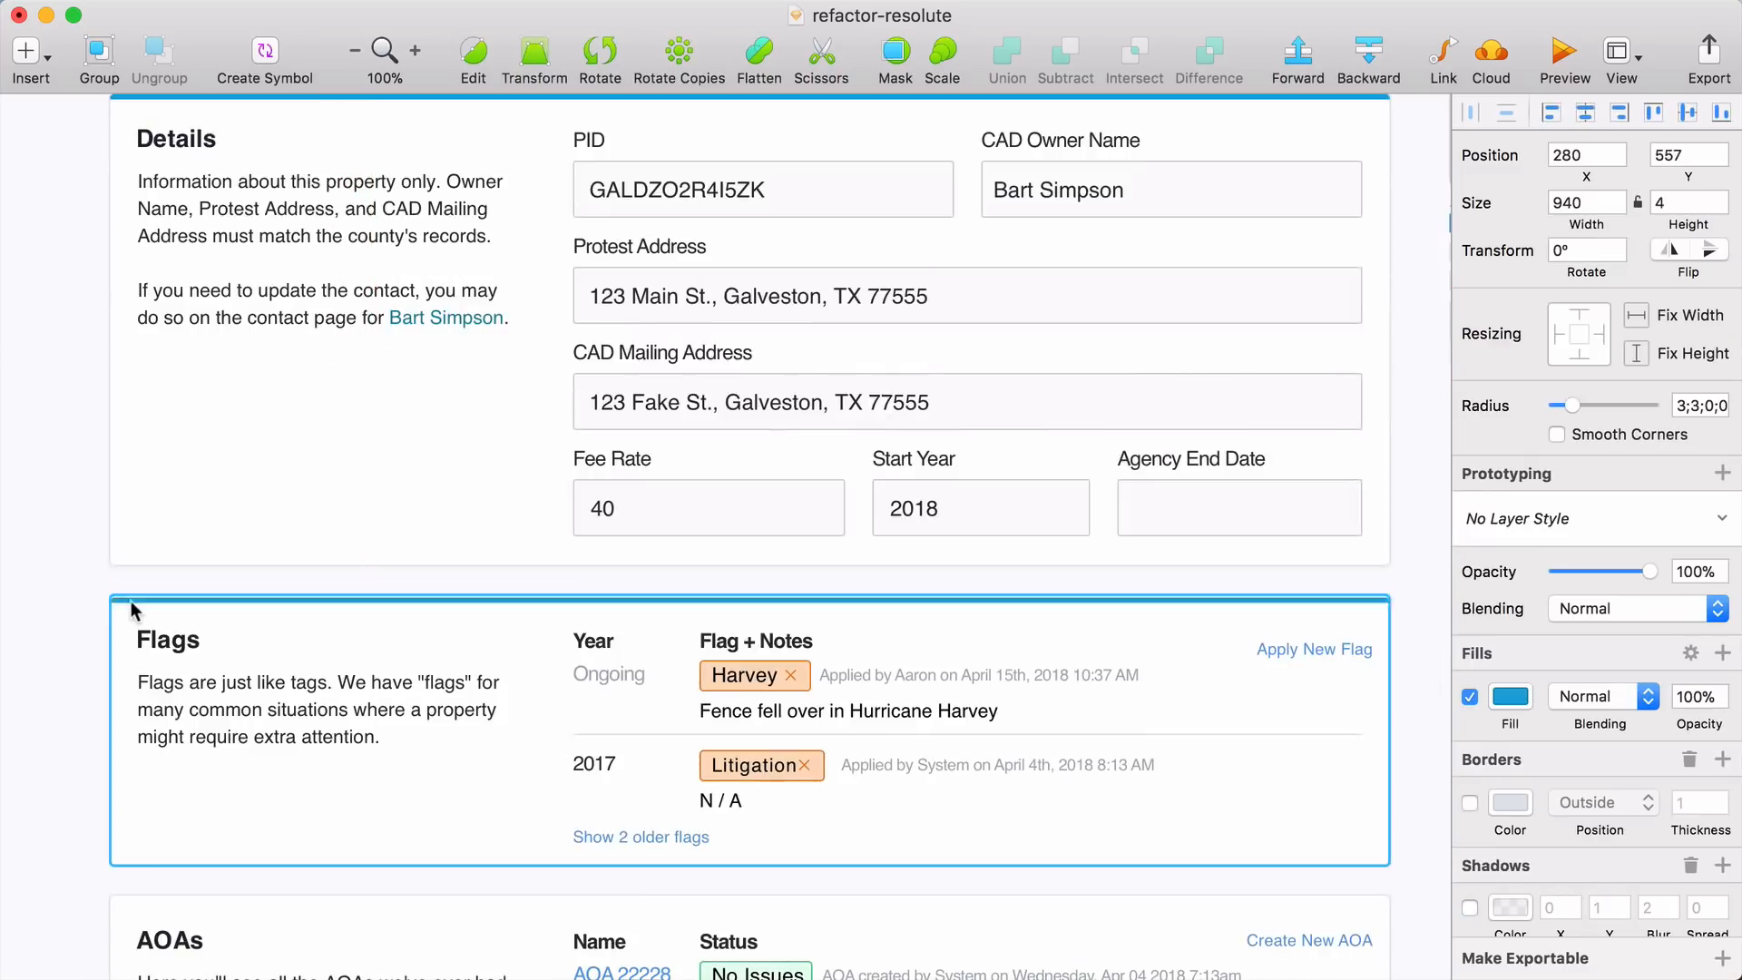
scroll(down, 3)
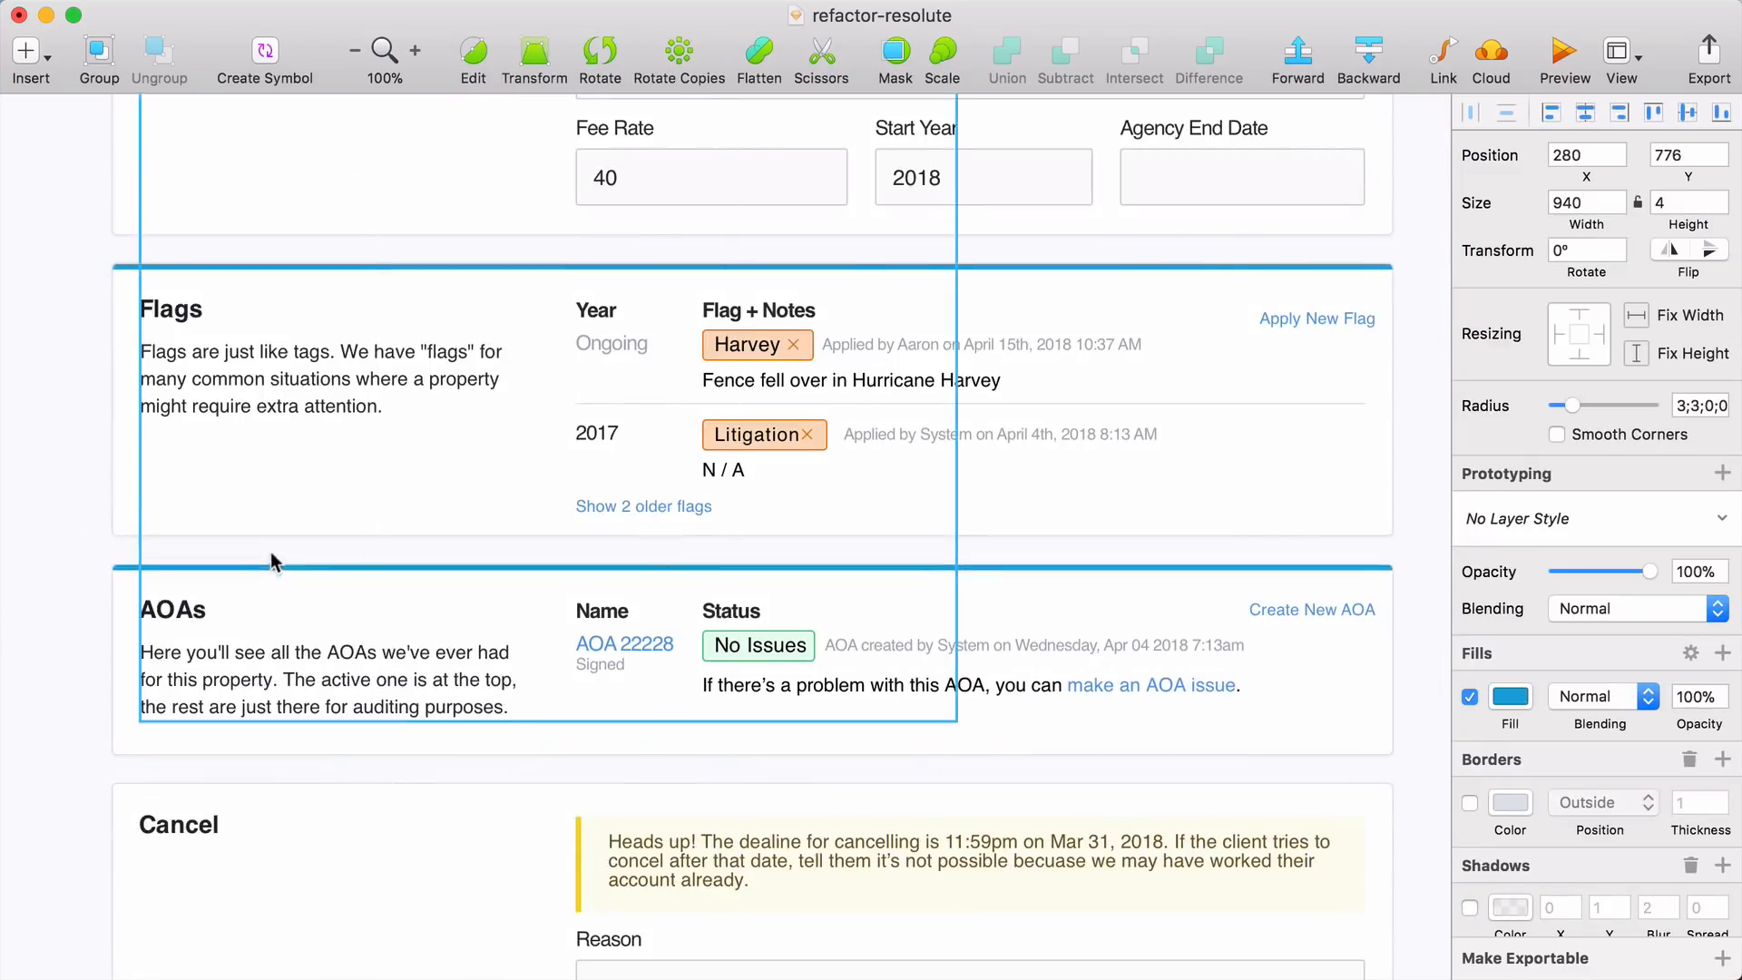
scroll(down, 3)
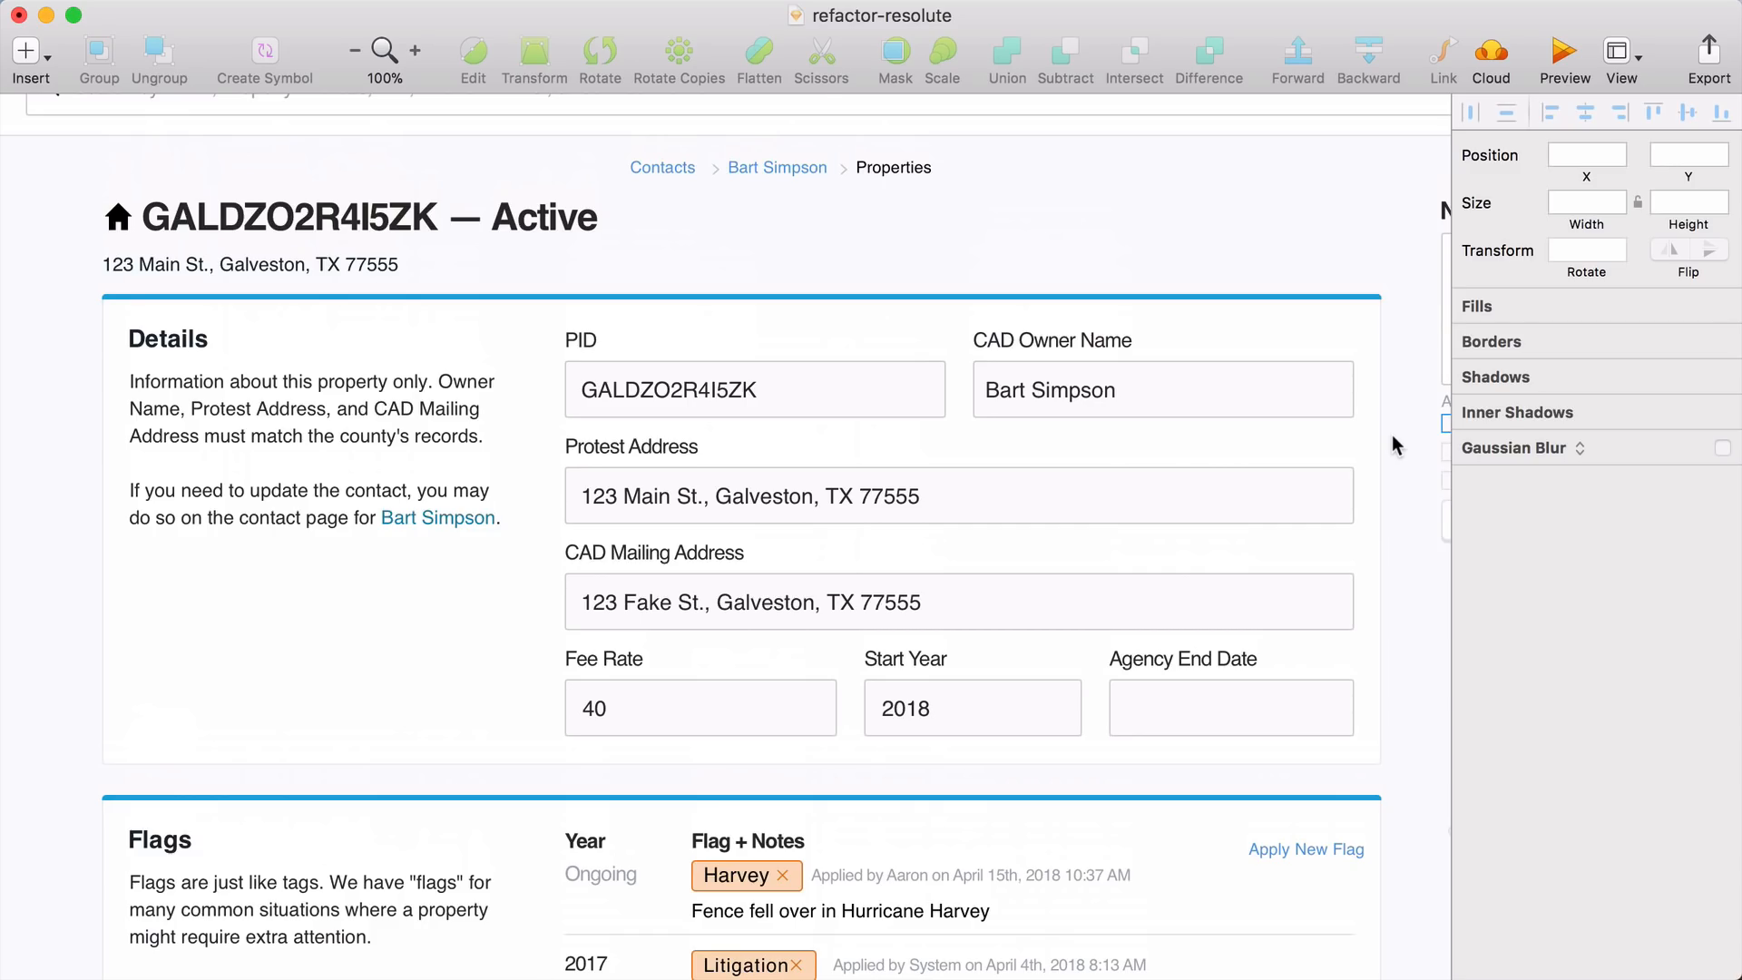
scroll(down, 3)
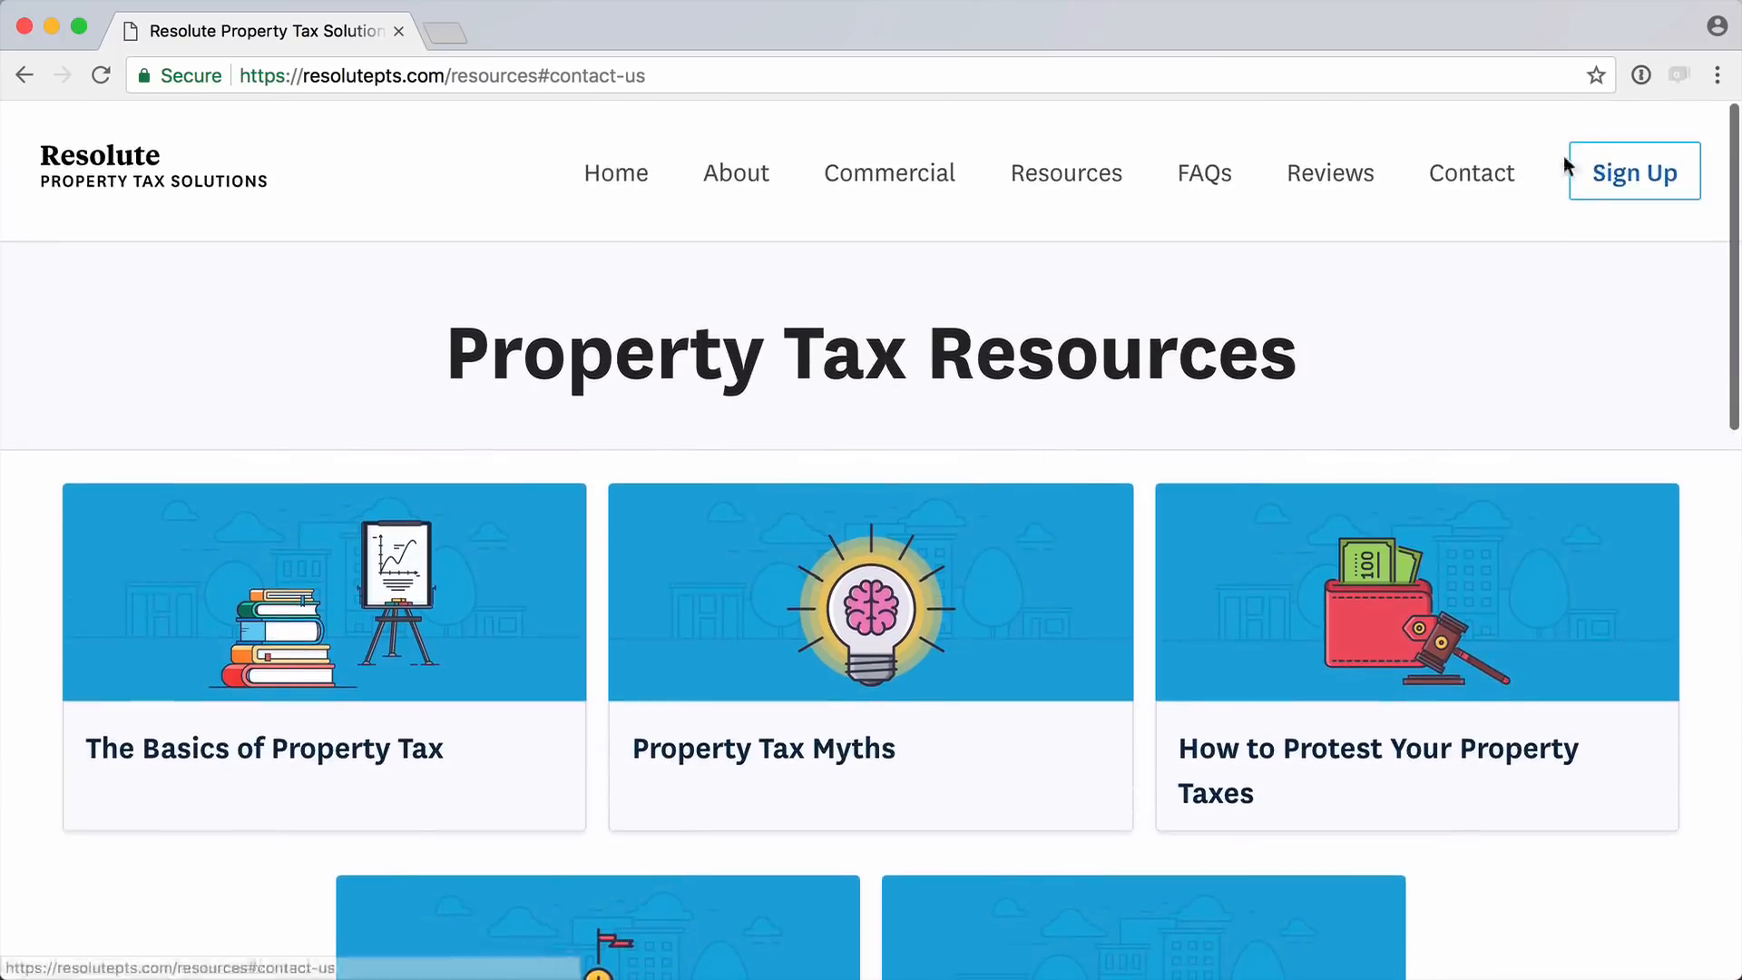
- Open the find-your-property Sign Up page from the Resolute site header
click(1633, 172)
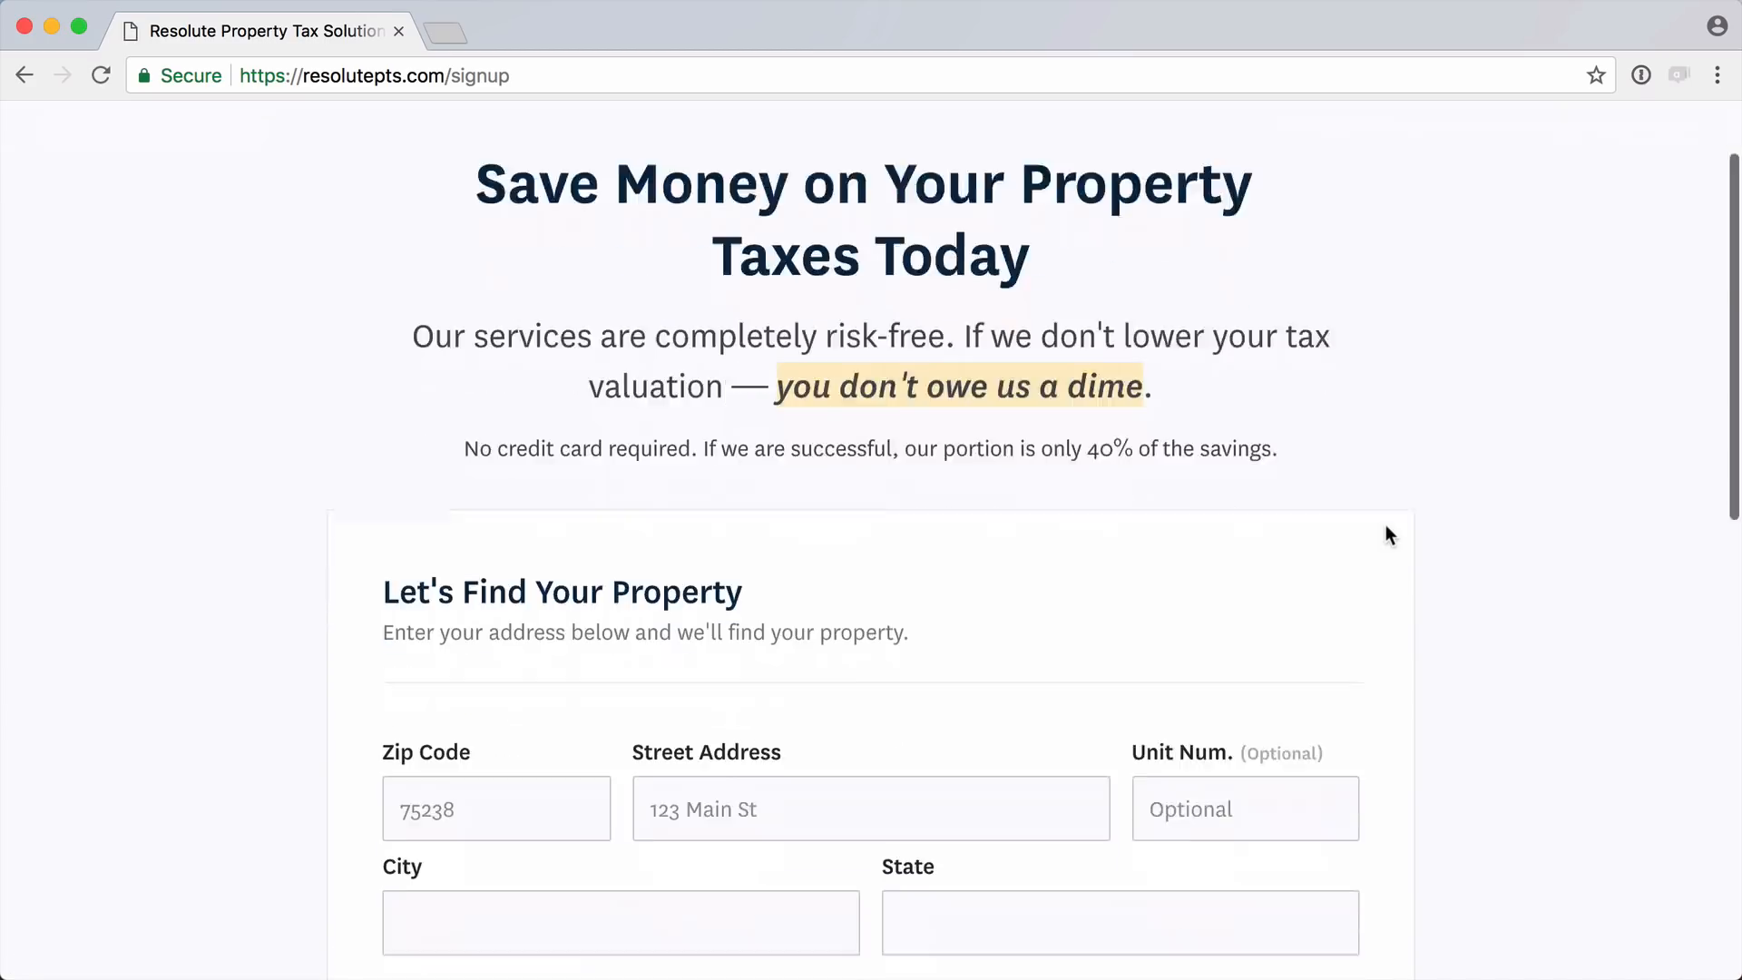
scroll(down, 3)
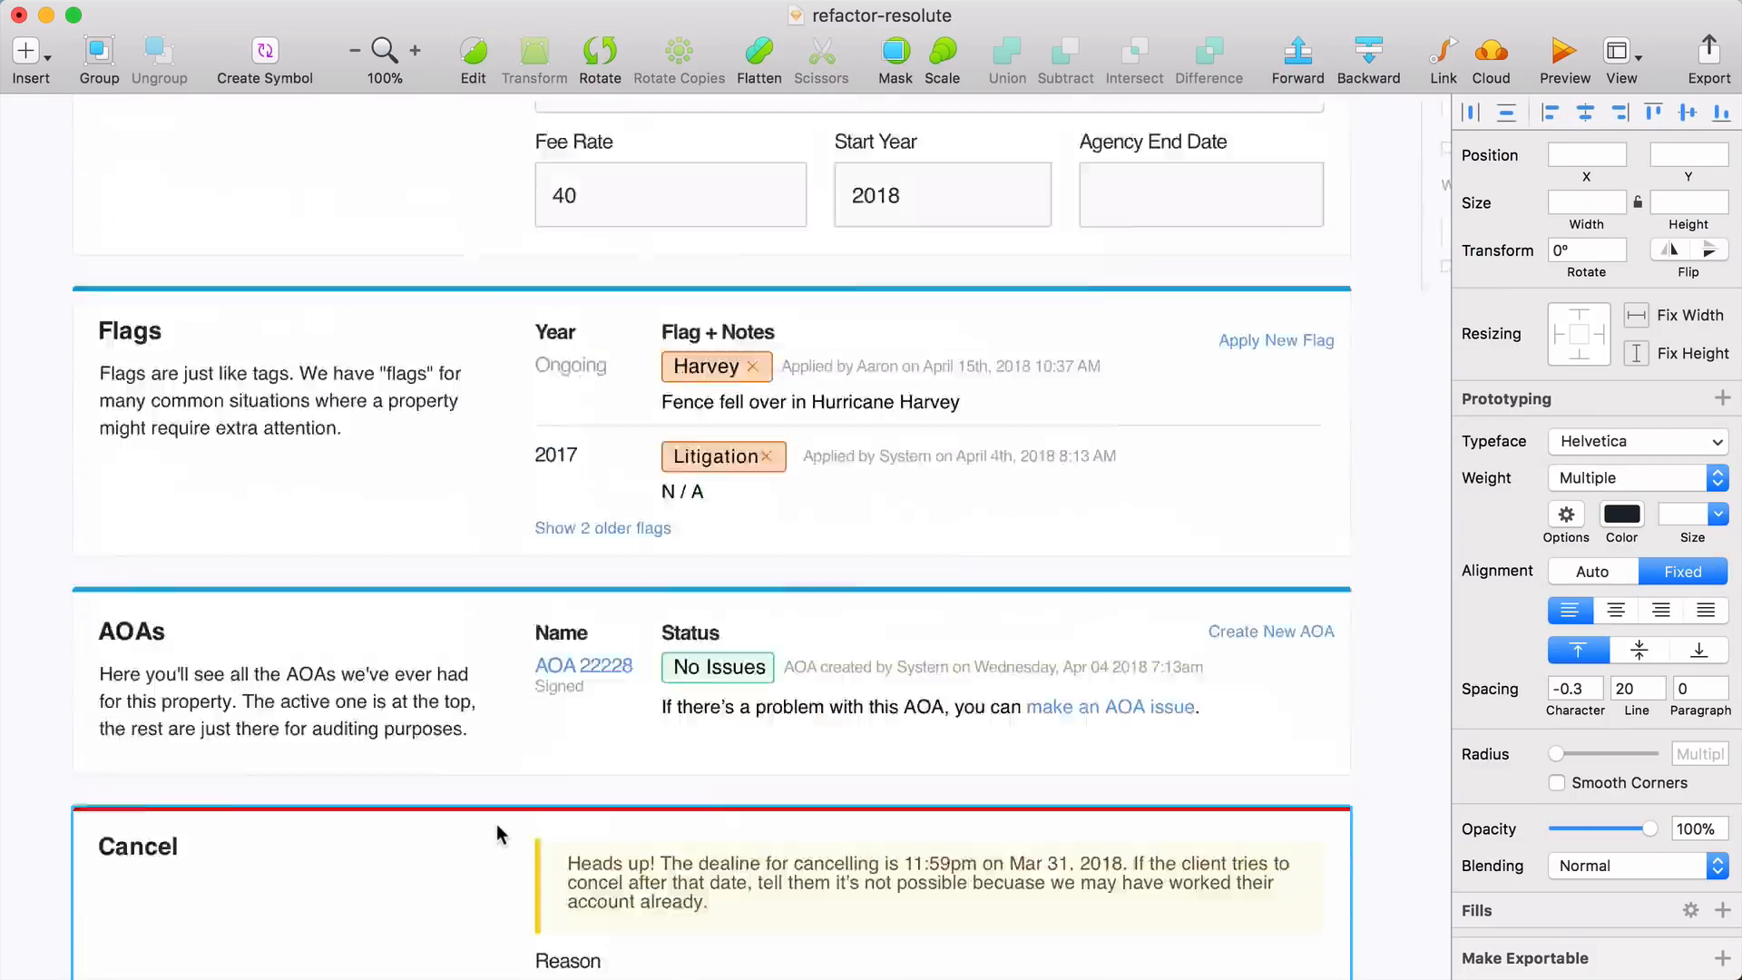
- Space the Details card field rows, starting with Protest Address, further apart vertically
scroll(up, 3)
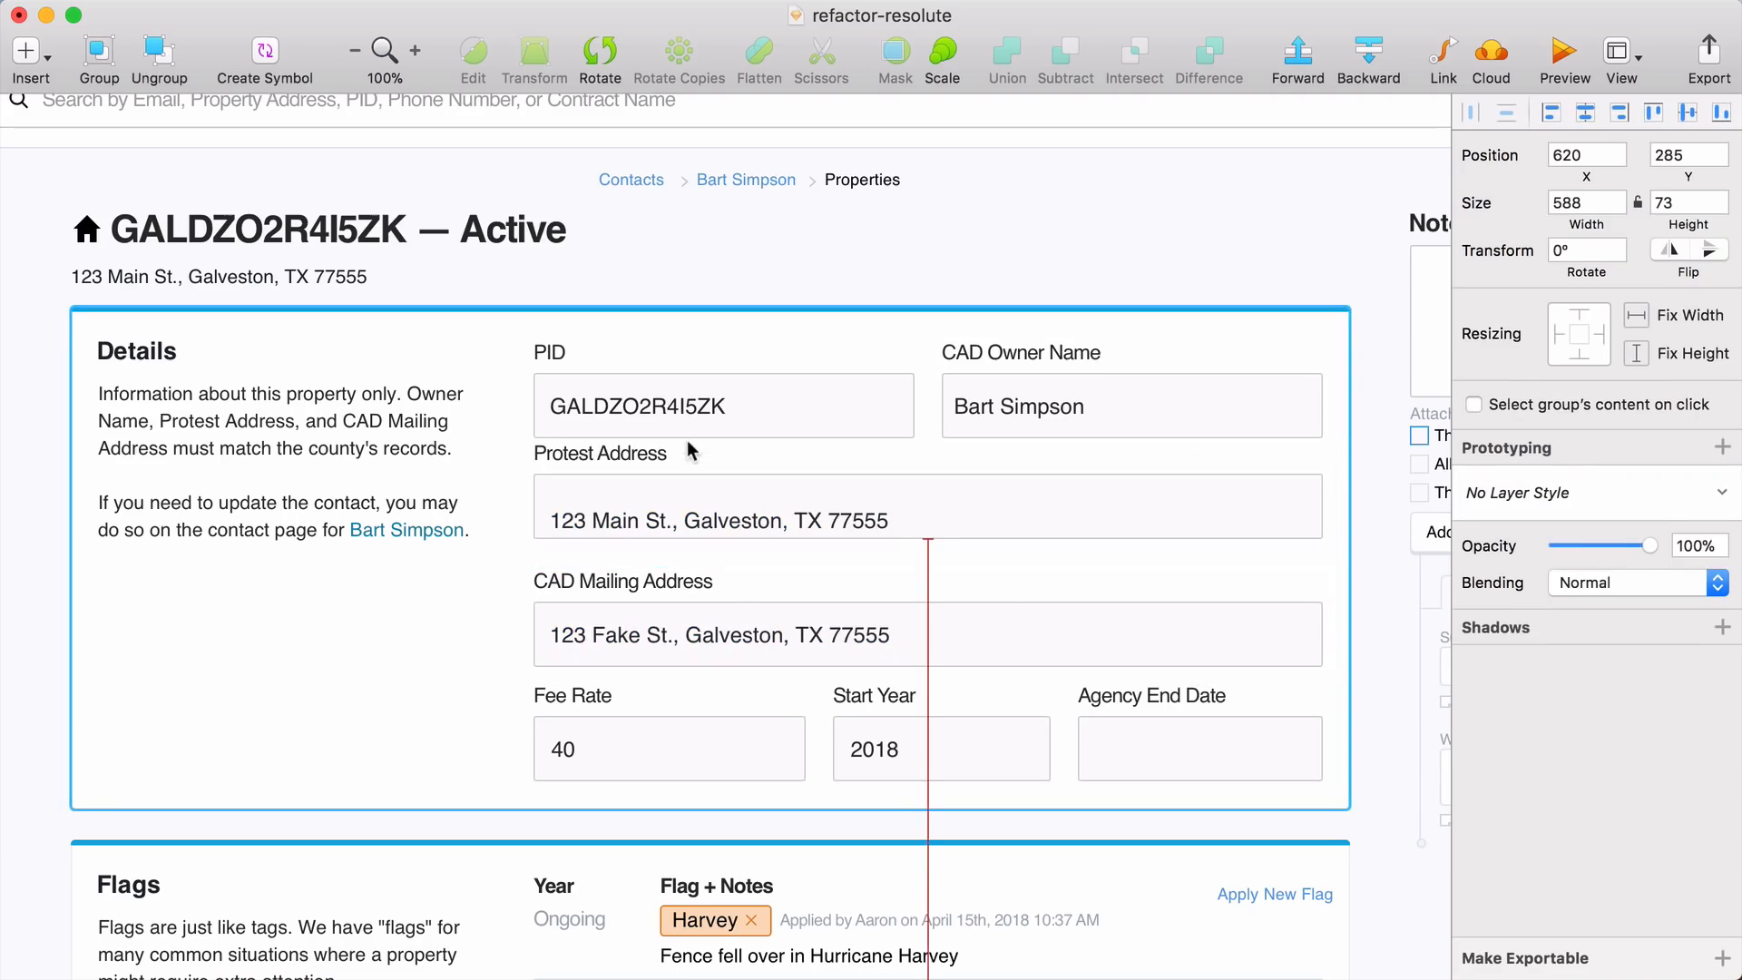
click(599, 452)
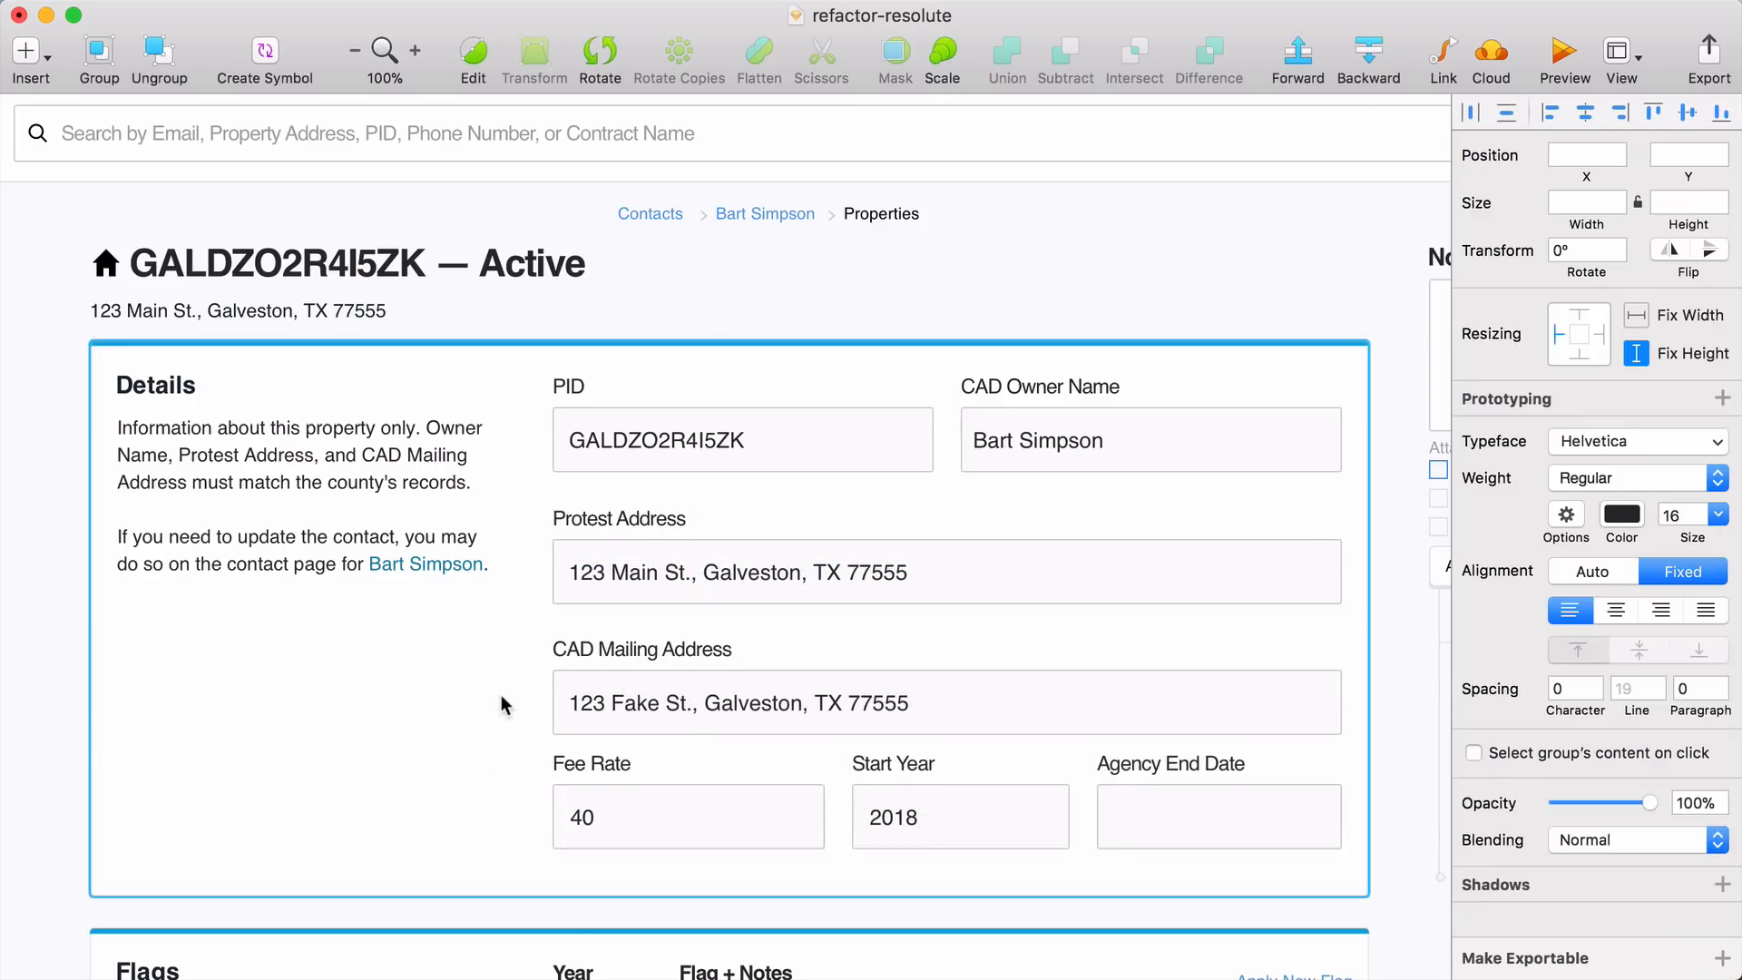
scroll(down, 3)
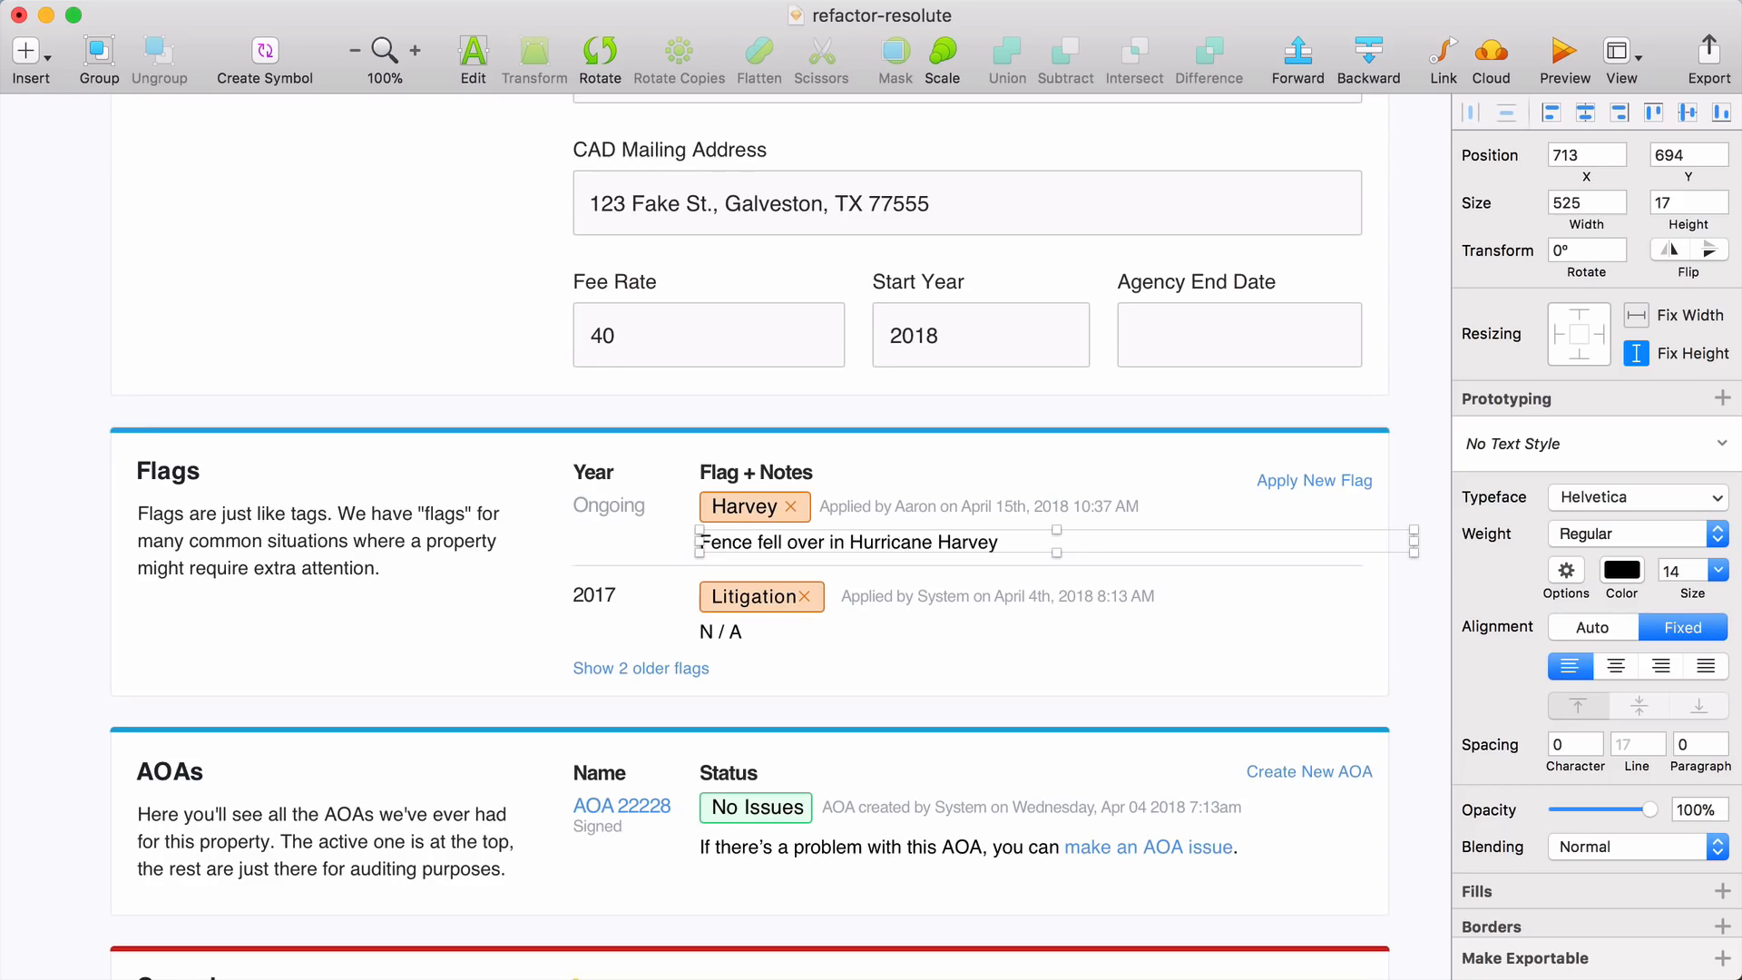
mouse_move(797, 422)
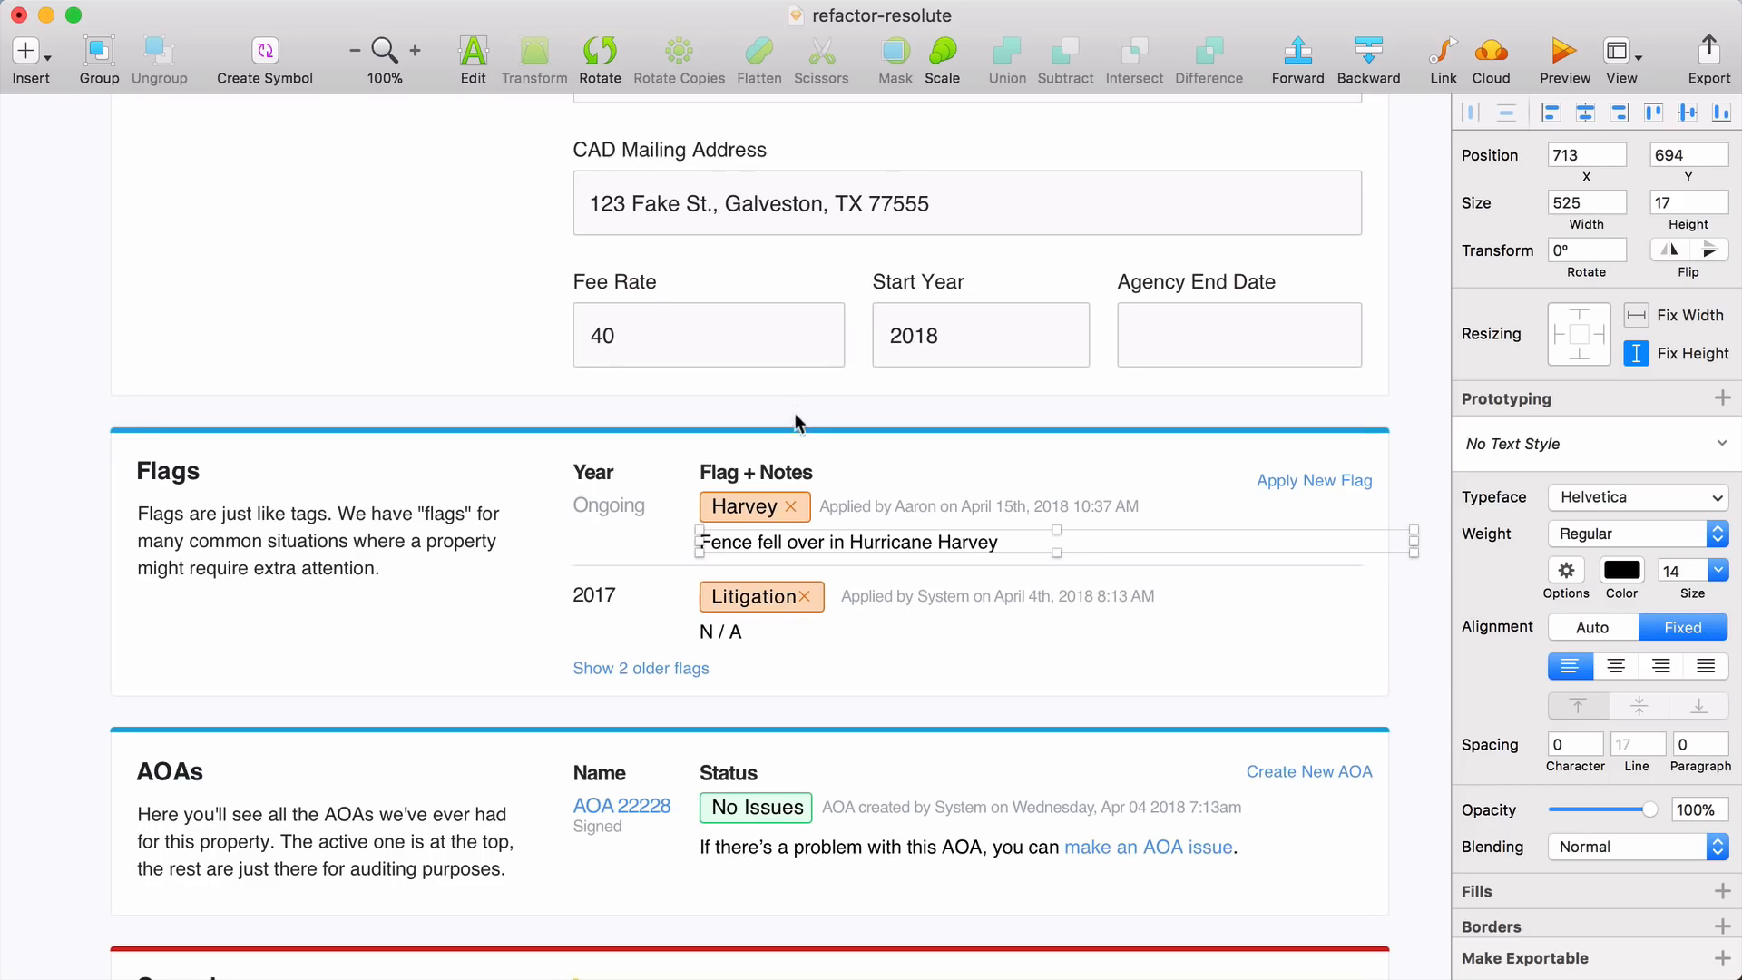
- Rename the header to Flag and move notes with applied-by lines into a Notes column
scroll(down, 3)
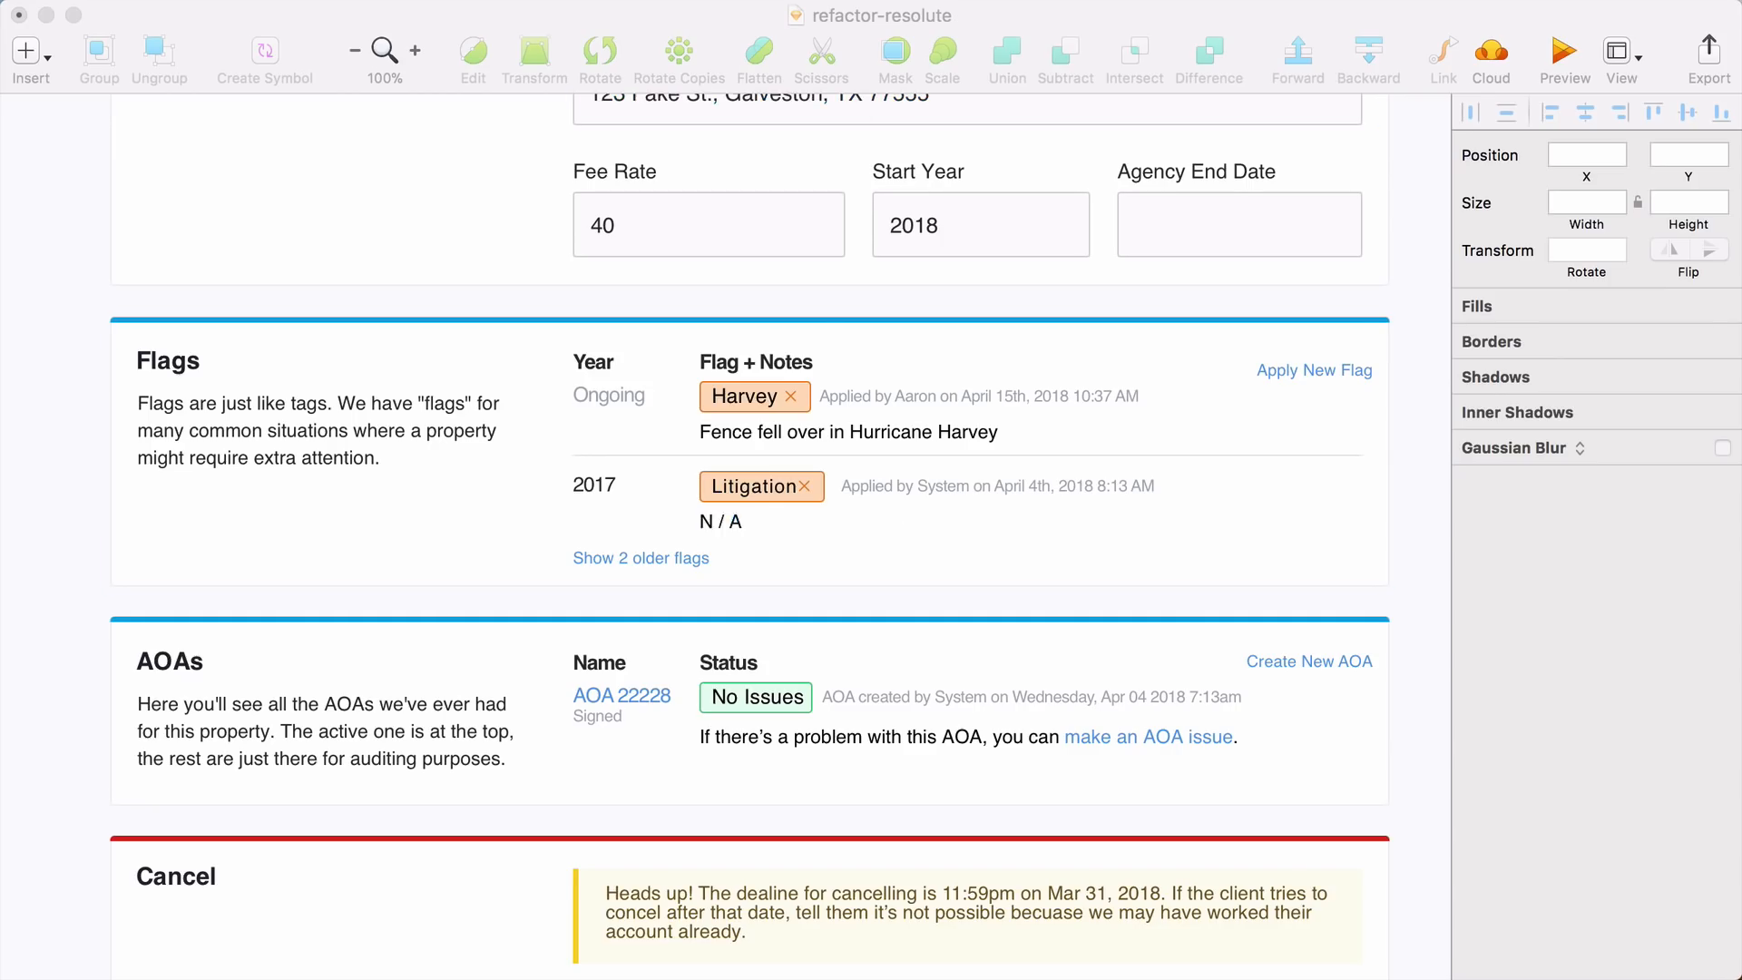
click(754, 362)
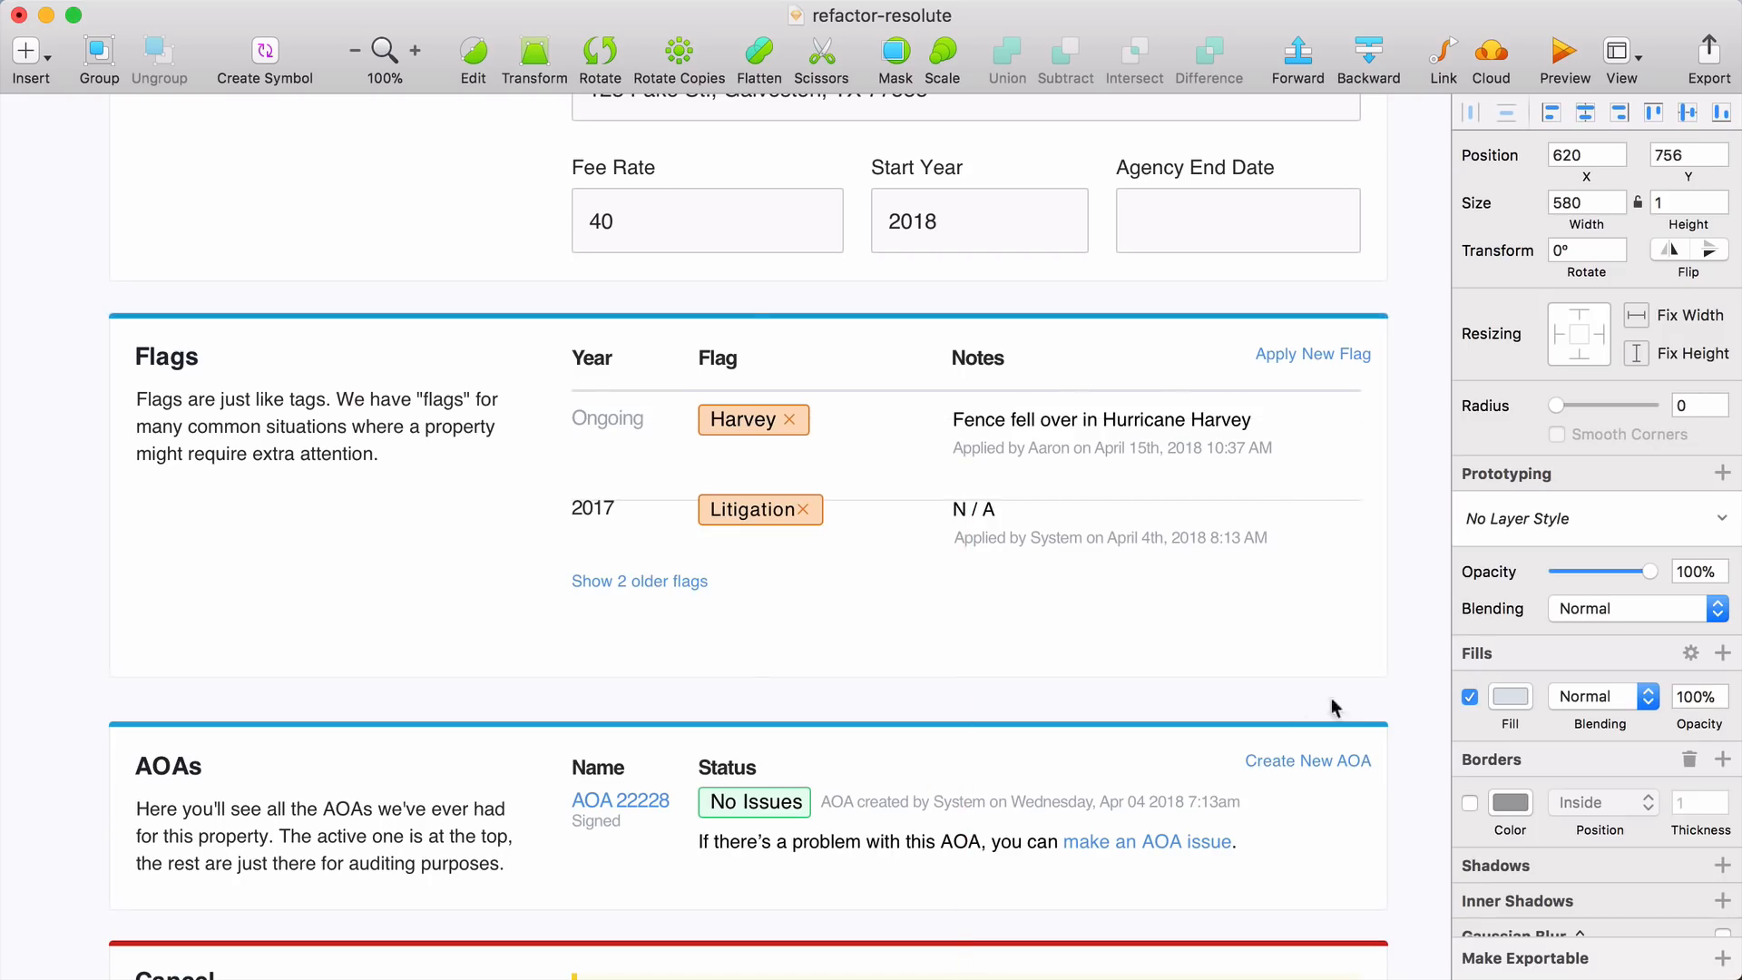
click(778, 719)
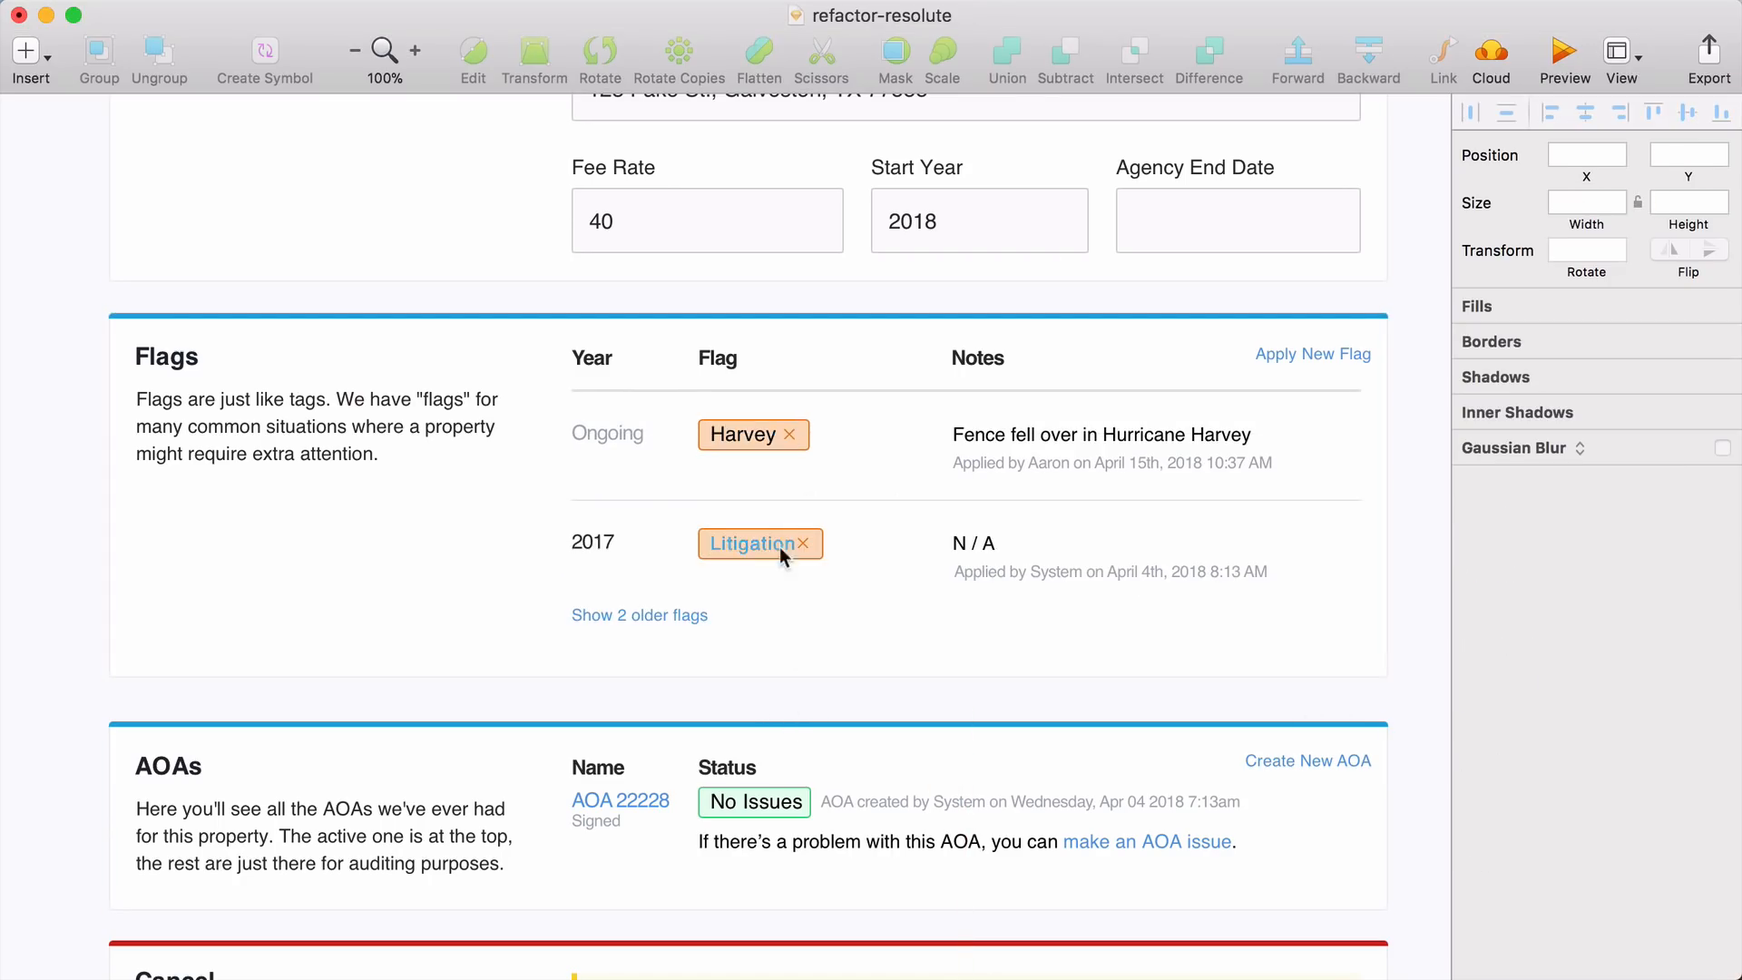
click(743, 435)
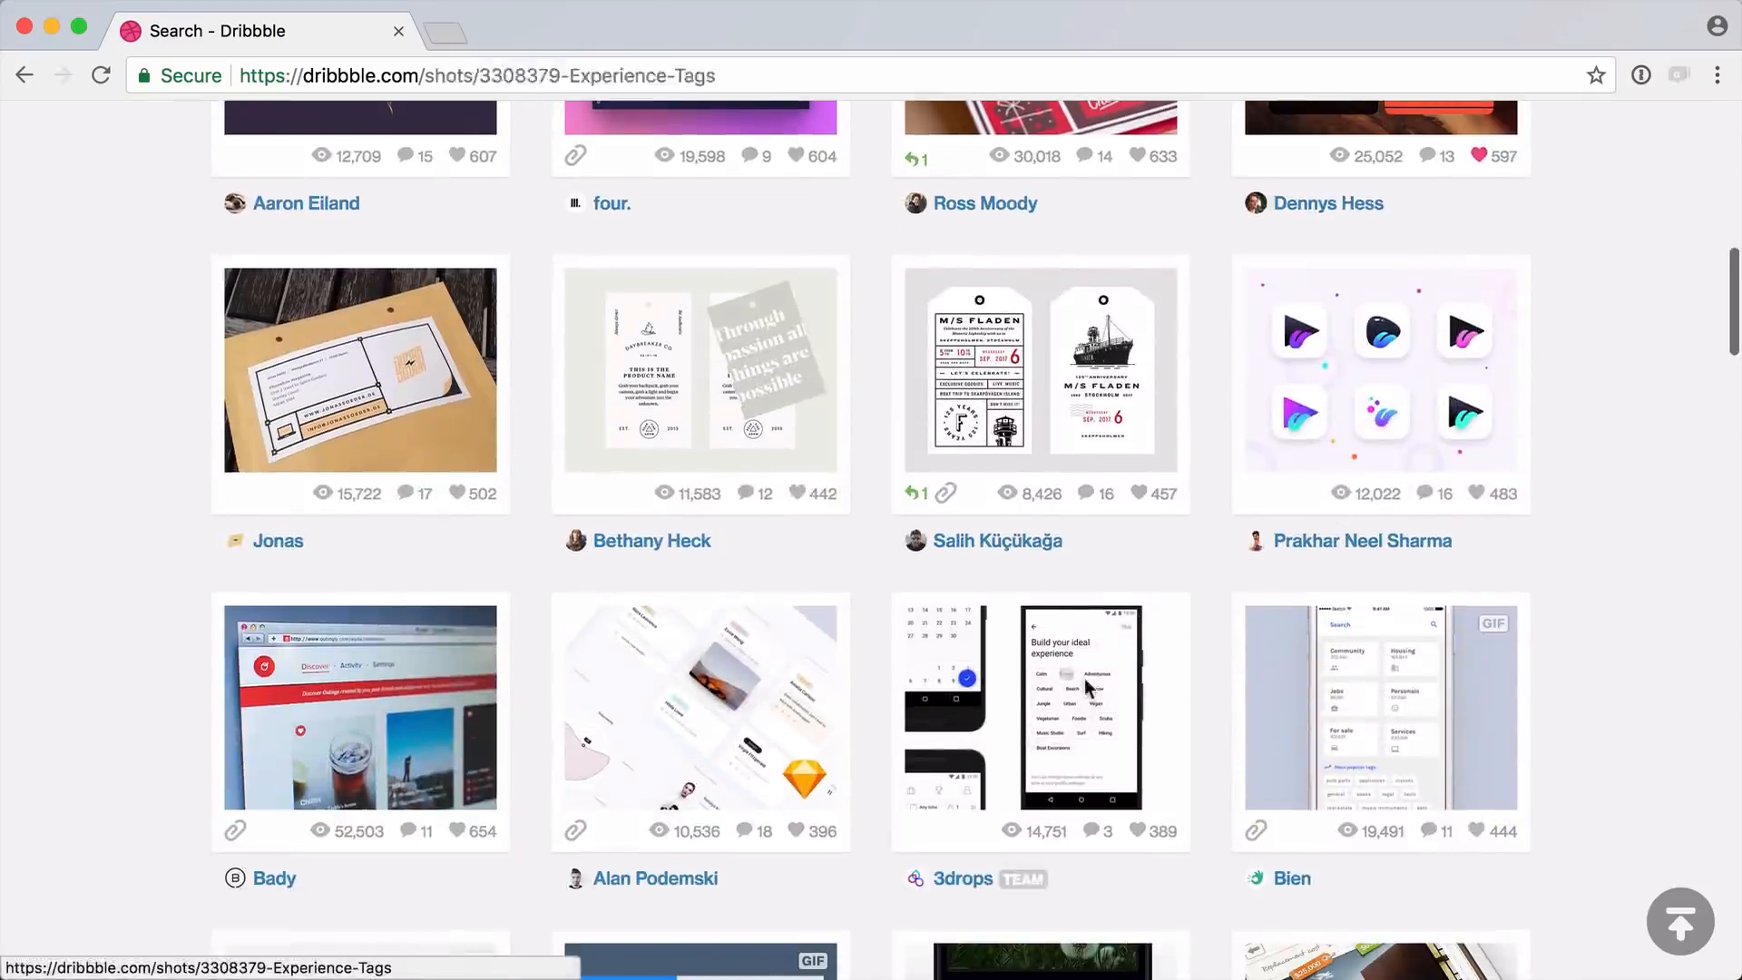
- View Dribbble's Experience Tags shot, then return to Sketch and select the Litigation tag
click(1039, 706)
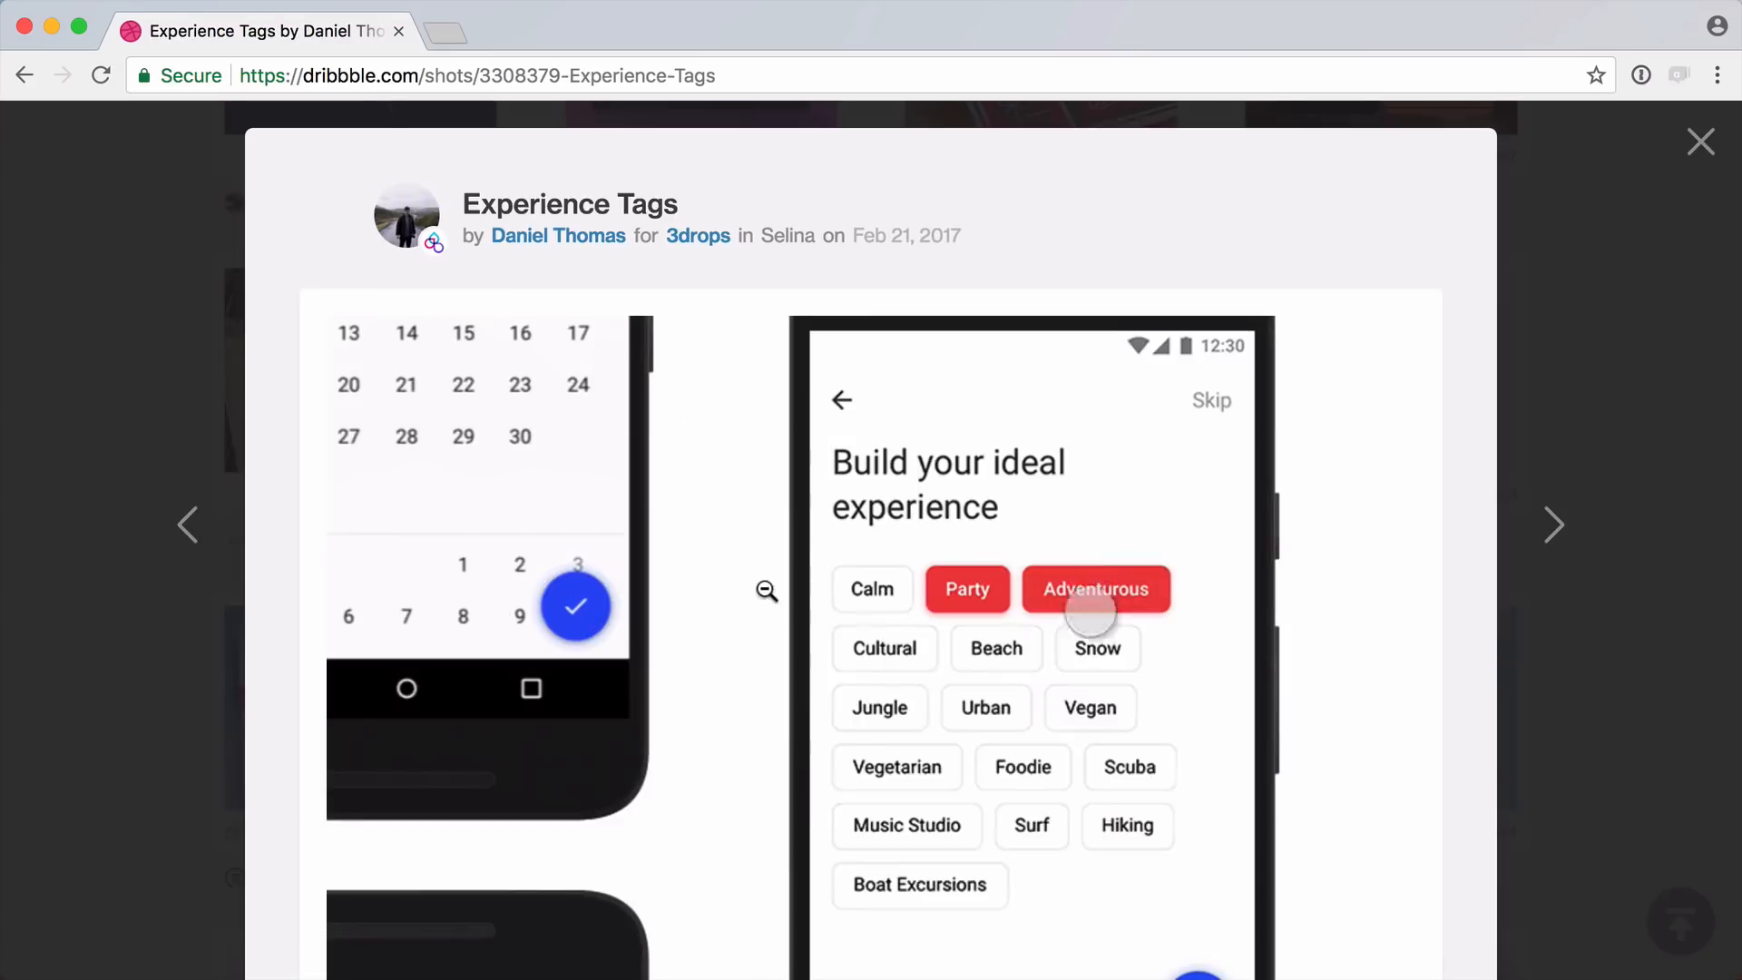
scroll(down, 3)
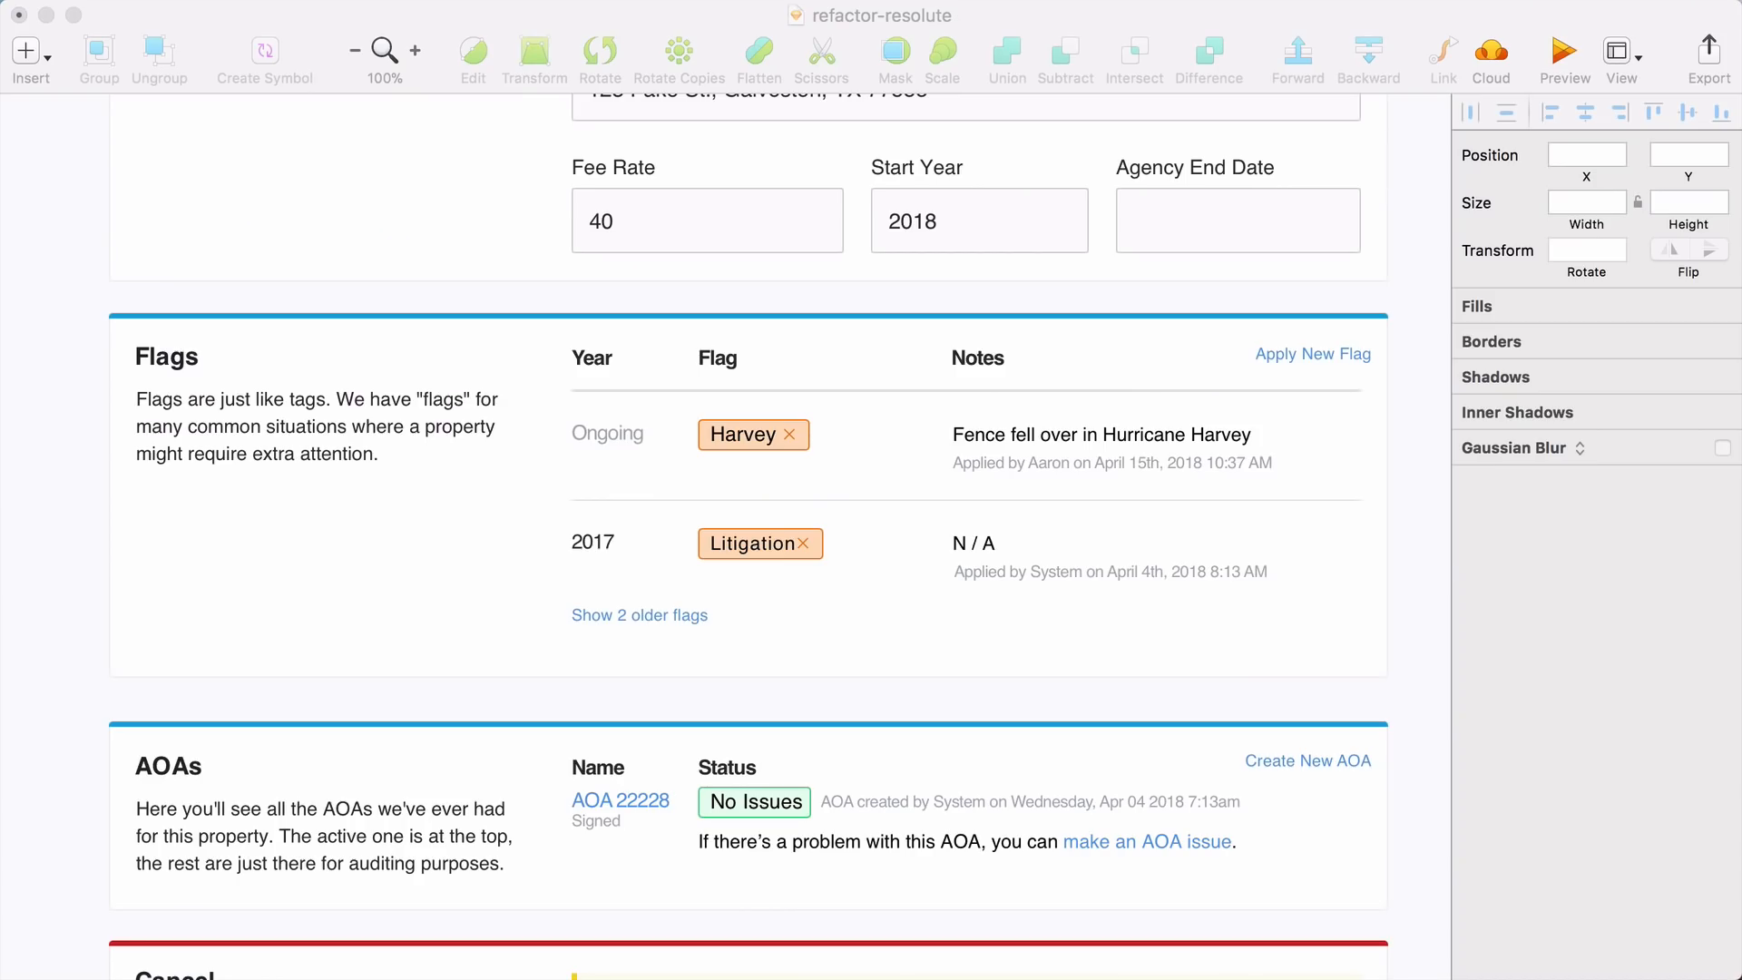
mouse_move(797, 592)
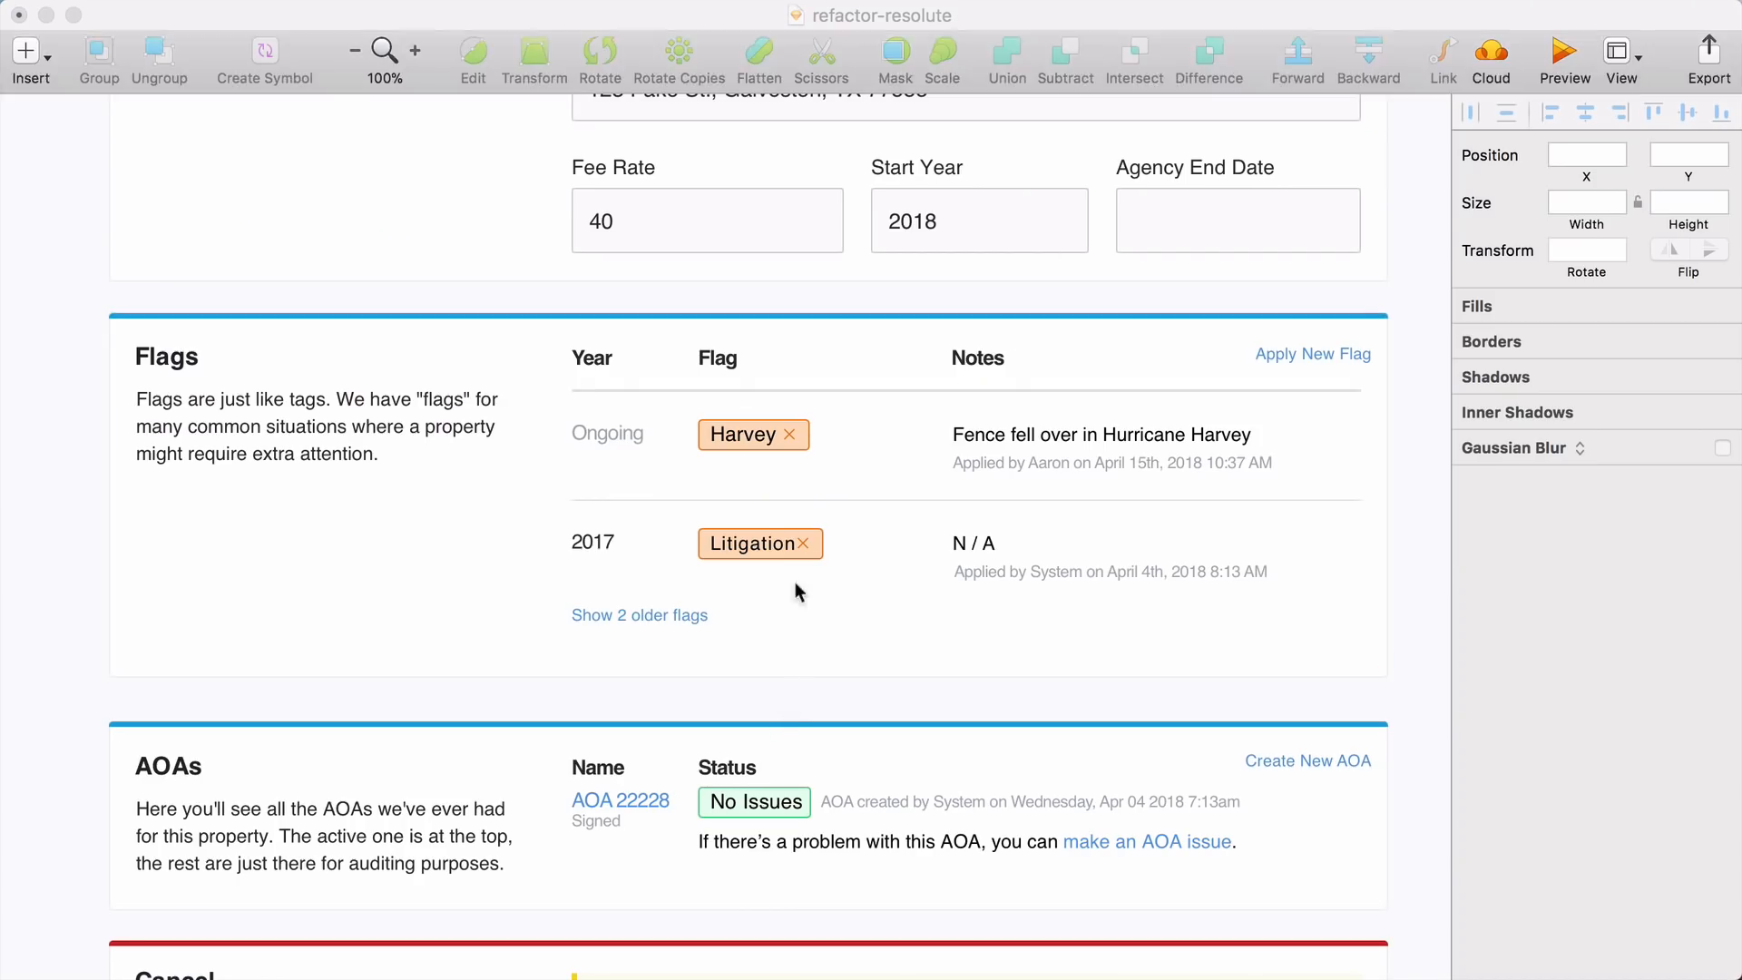
mouse_move(760, 544)
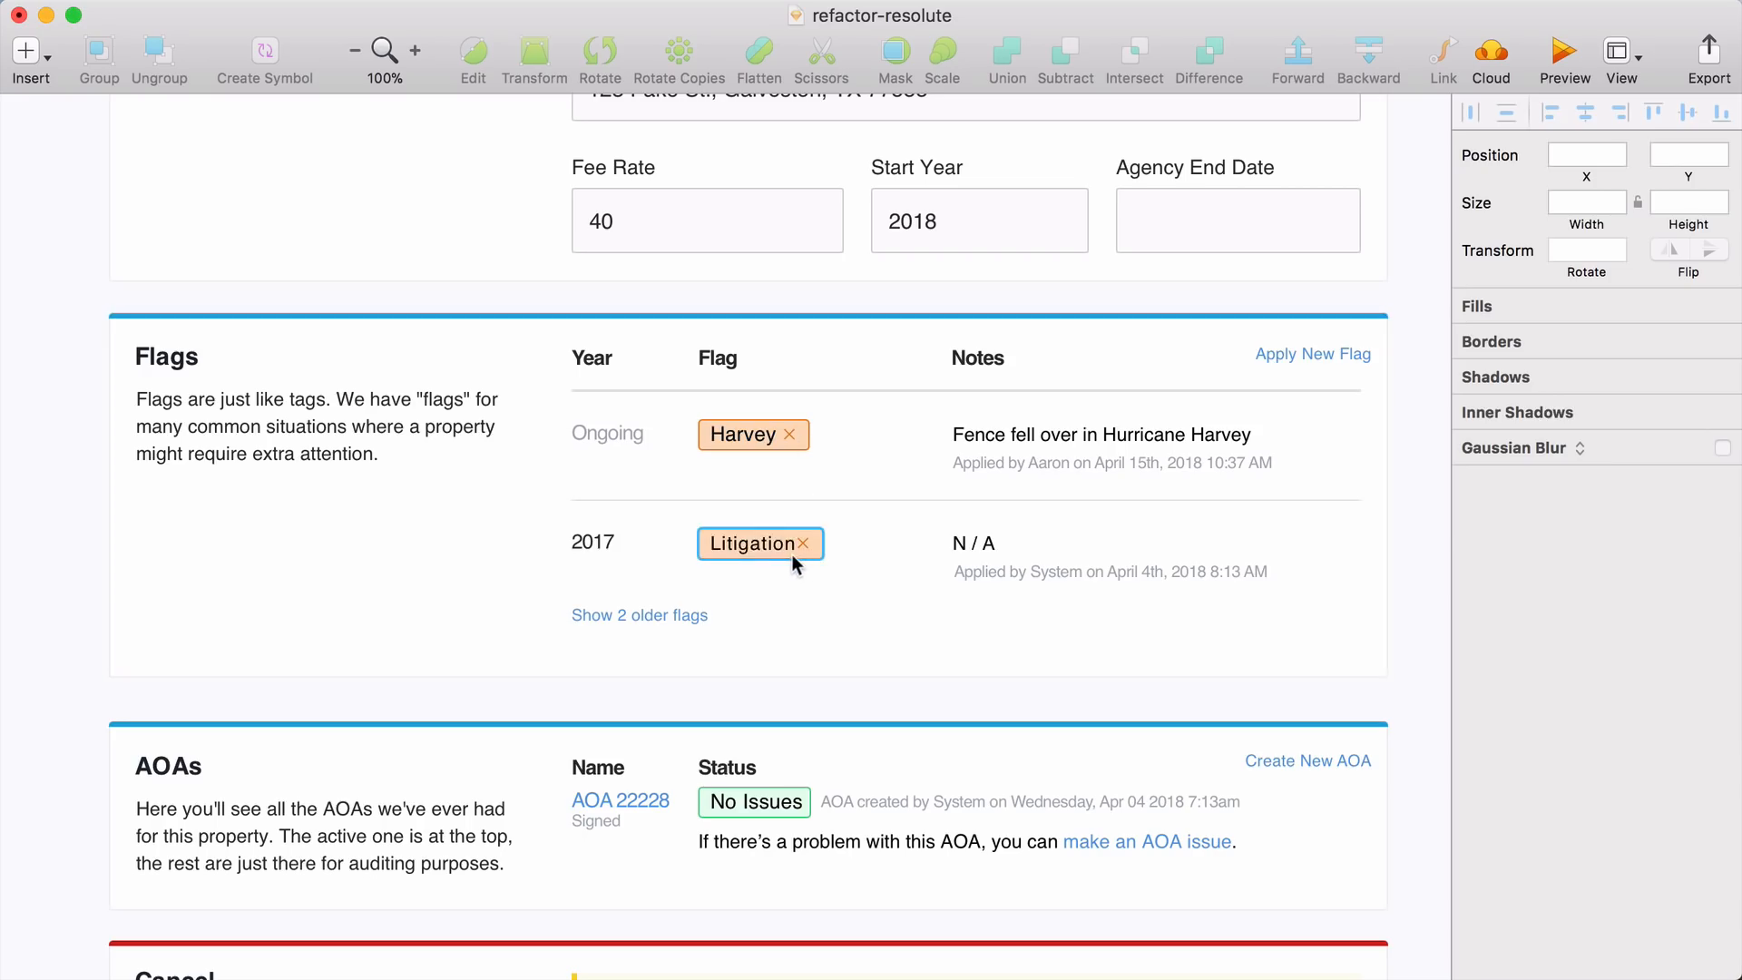
click(752, 434)
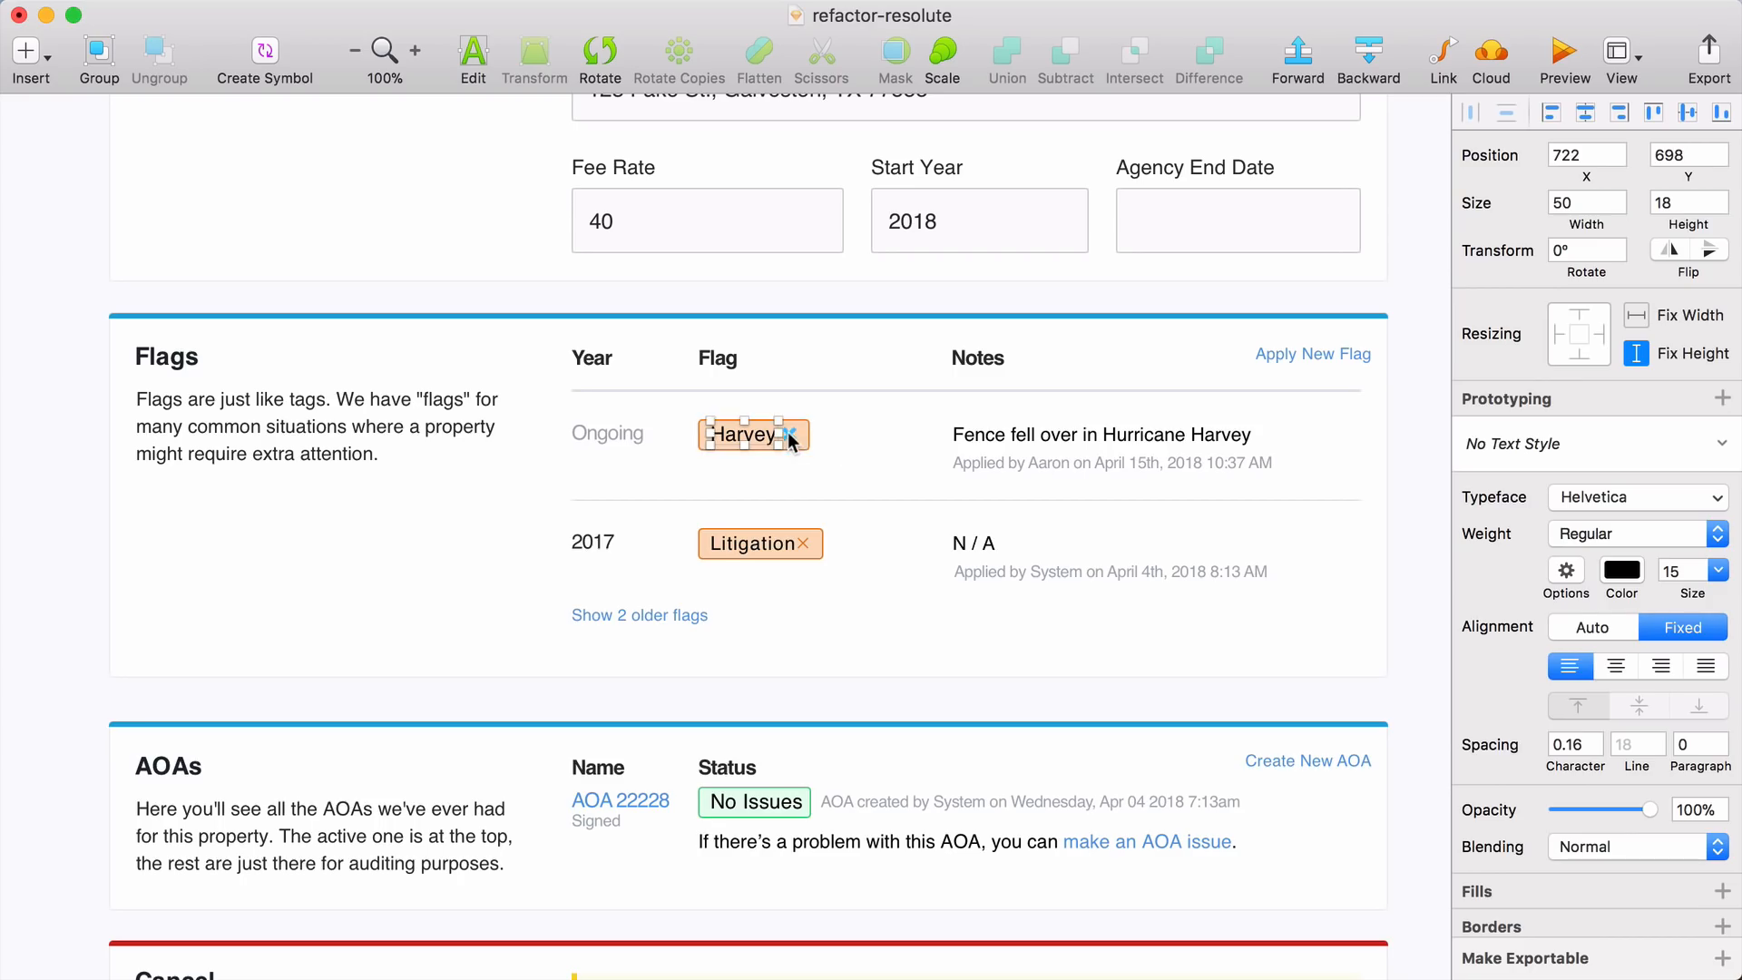
- Make Harvey and Litigation bold red with red dots, and add checkboxes before each row
click(804, 513)
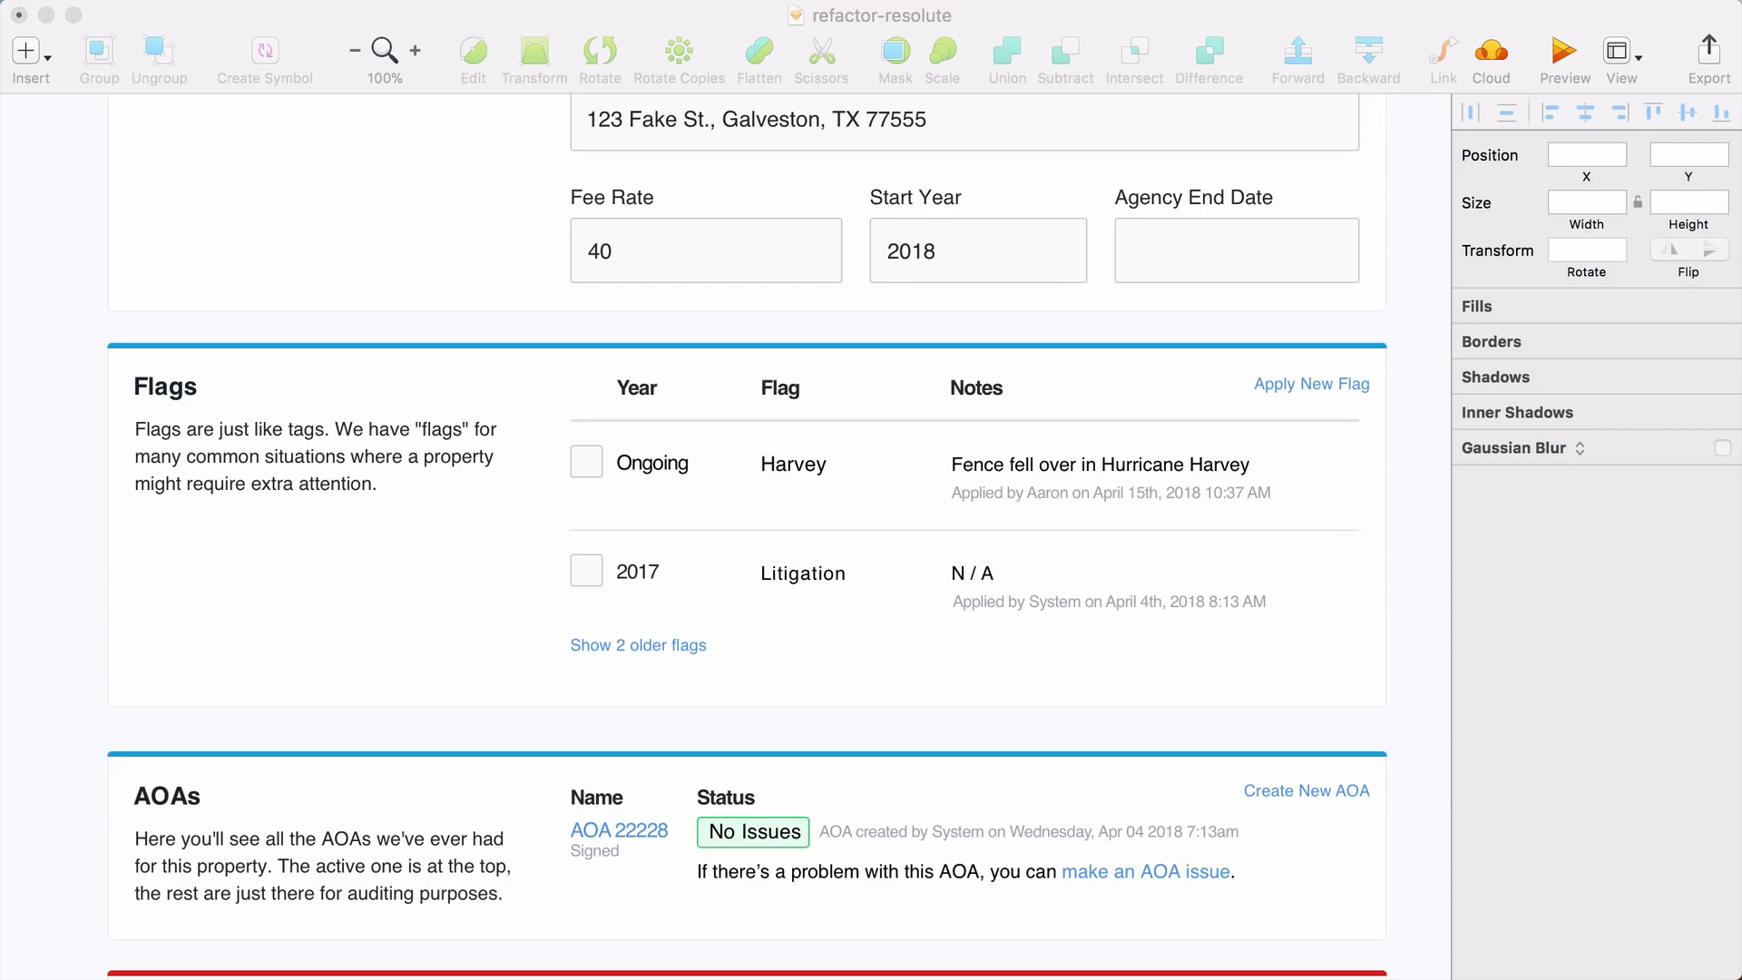
mouse_move(802, 572)
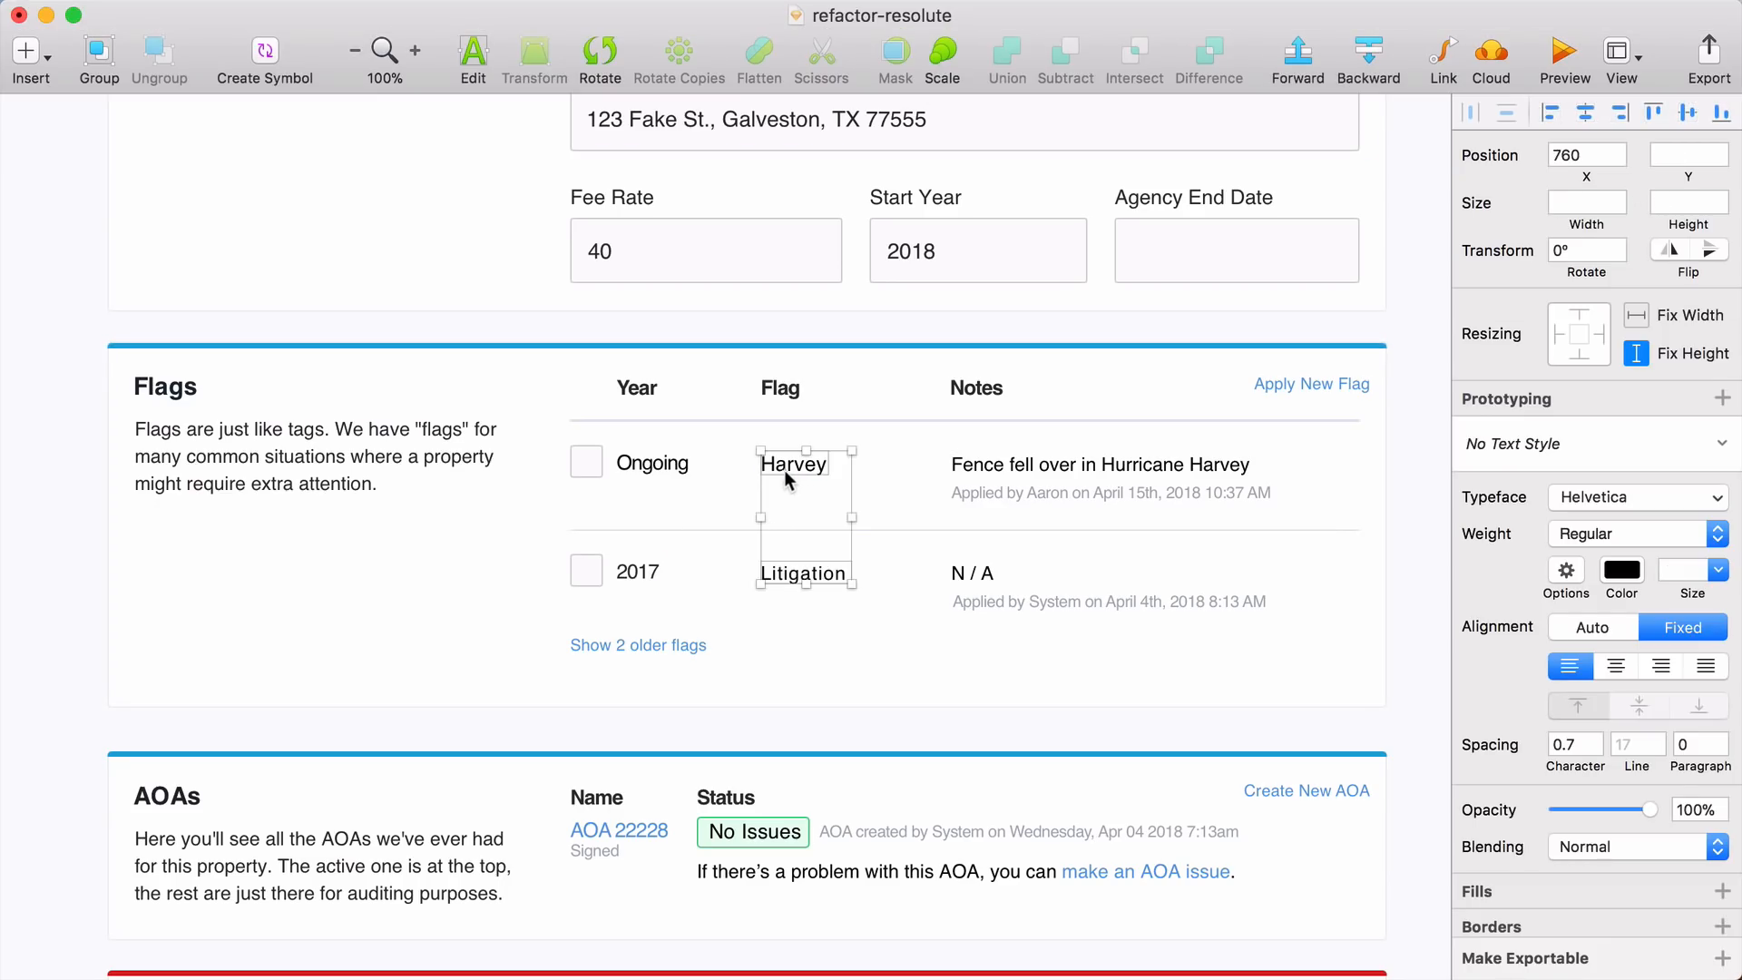
click(1621, 557)
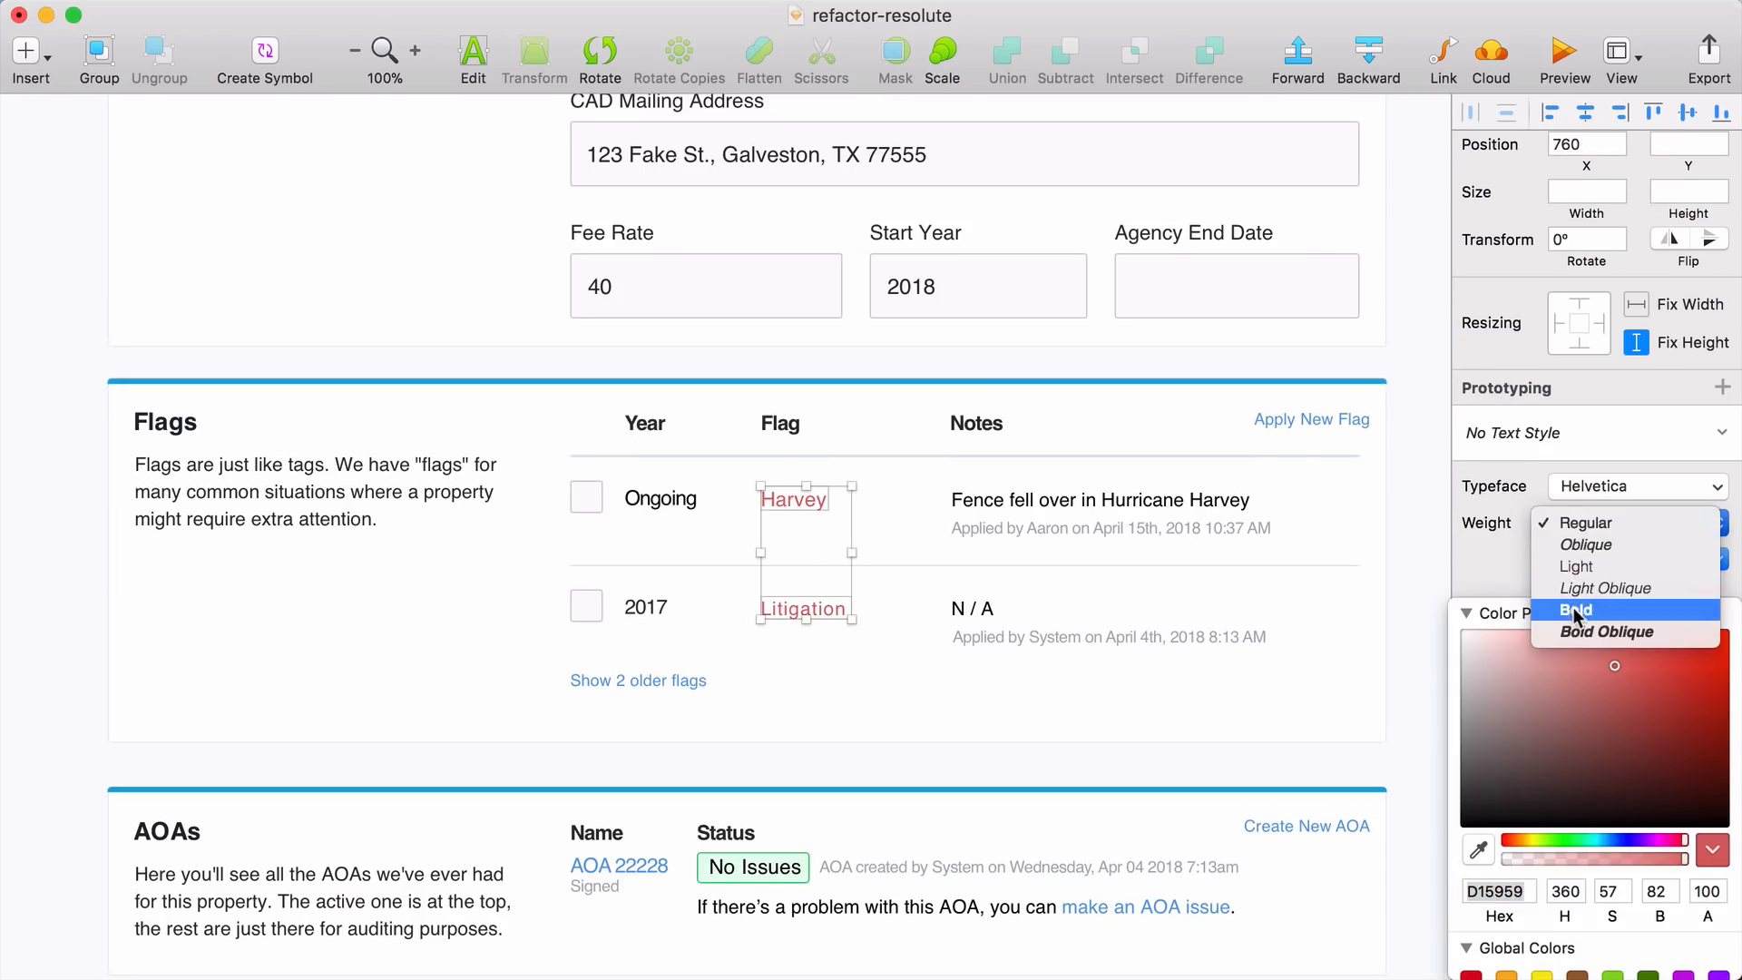
click(1576, 610)
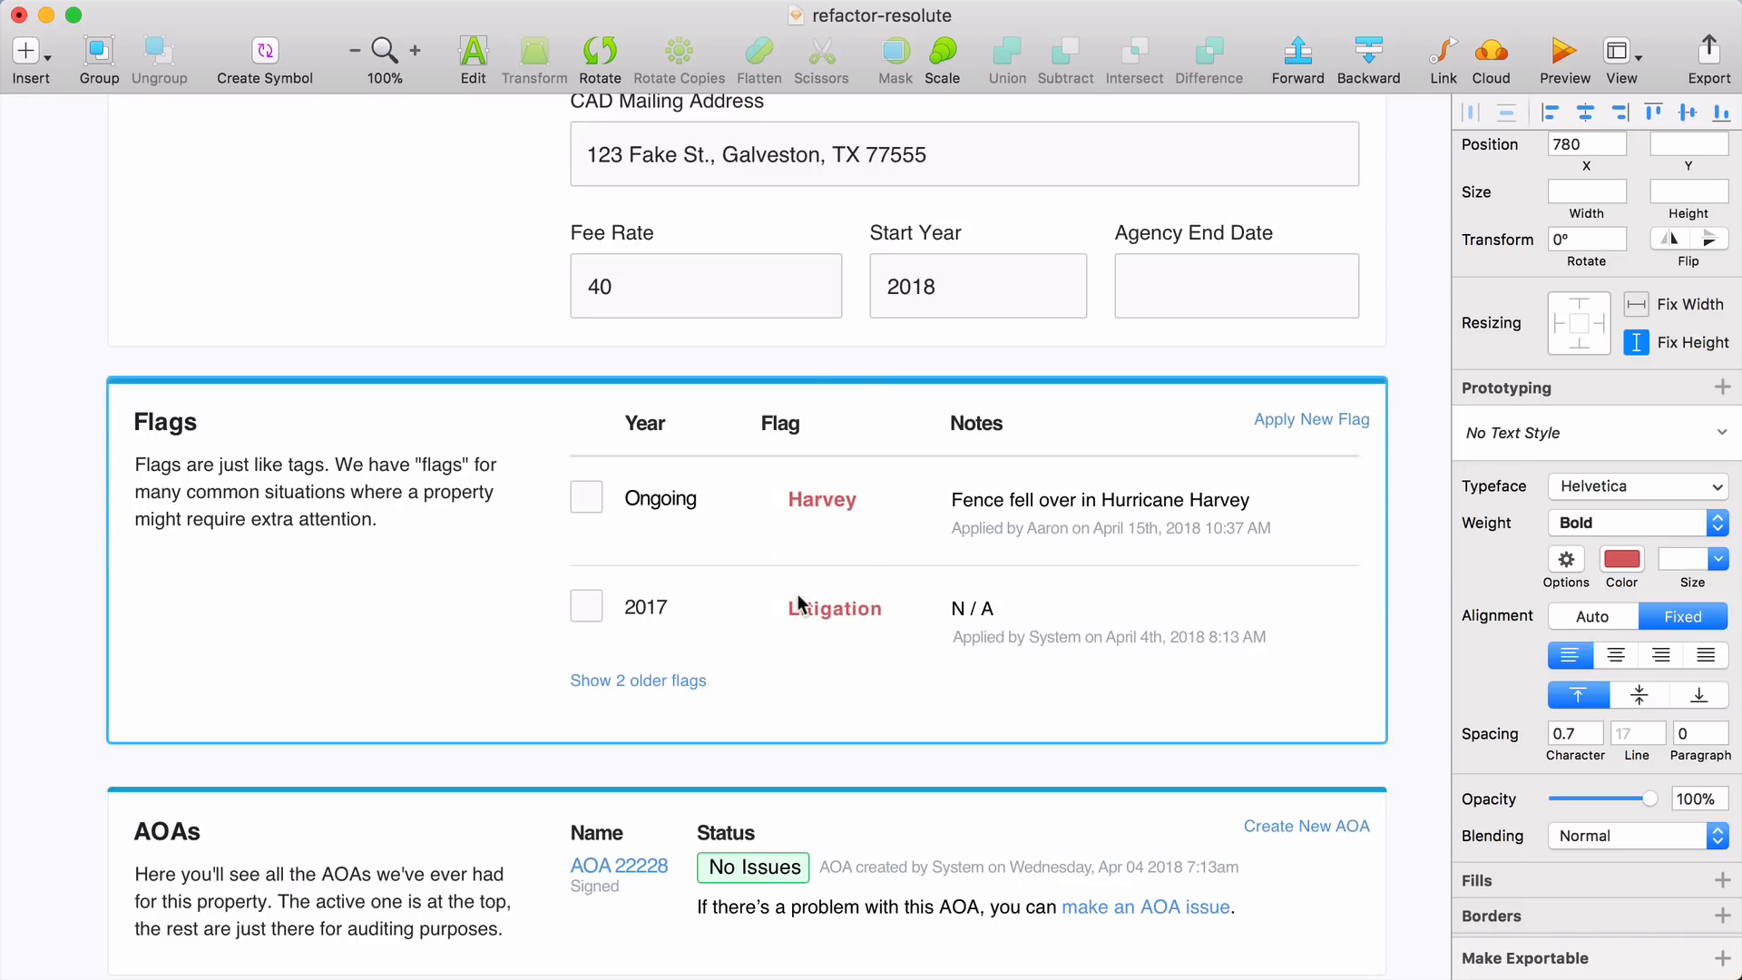
click(832, 607)
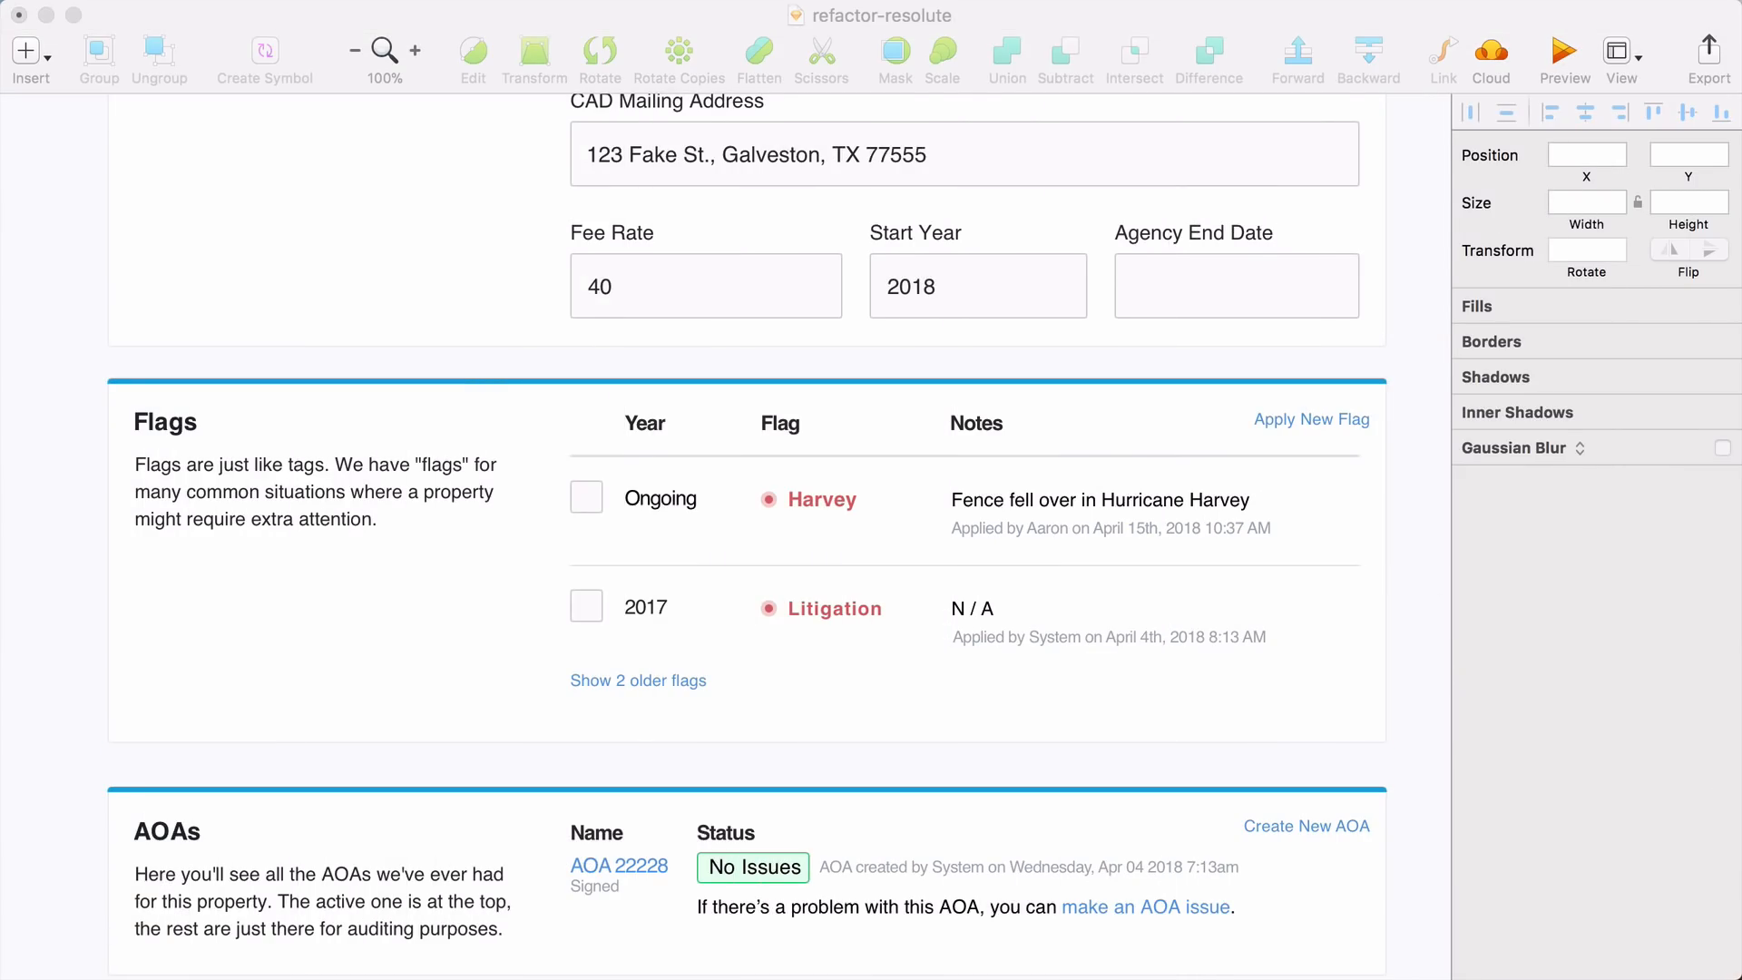
- Set the 'Show 2 older flags' link to auto width in a 580×31 grey bar, bold grey text
click(638, 680)
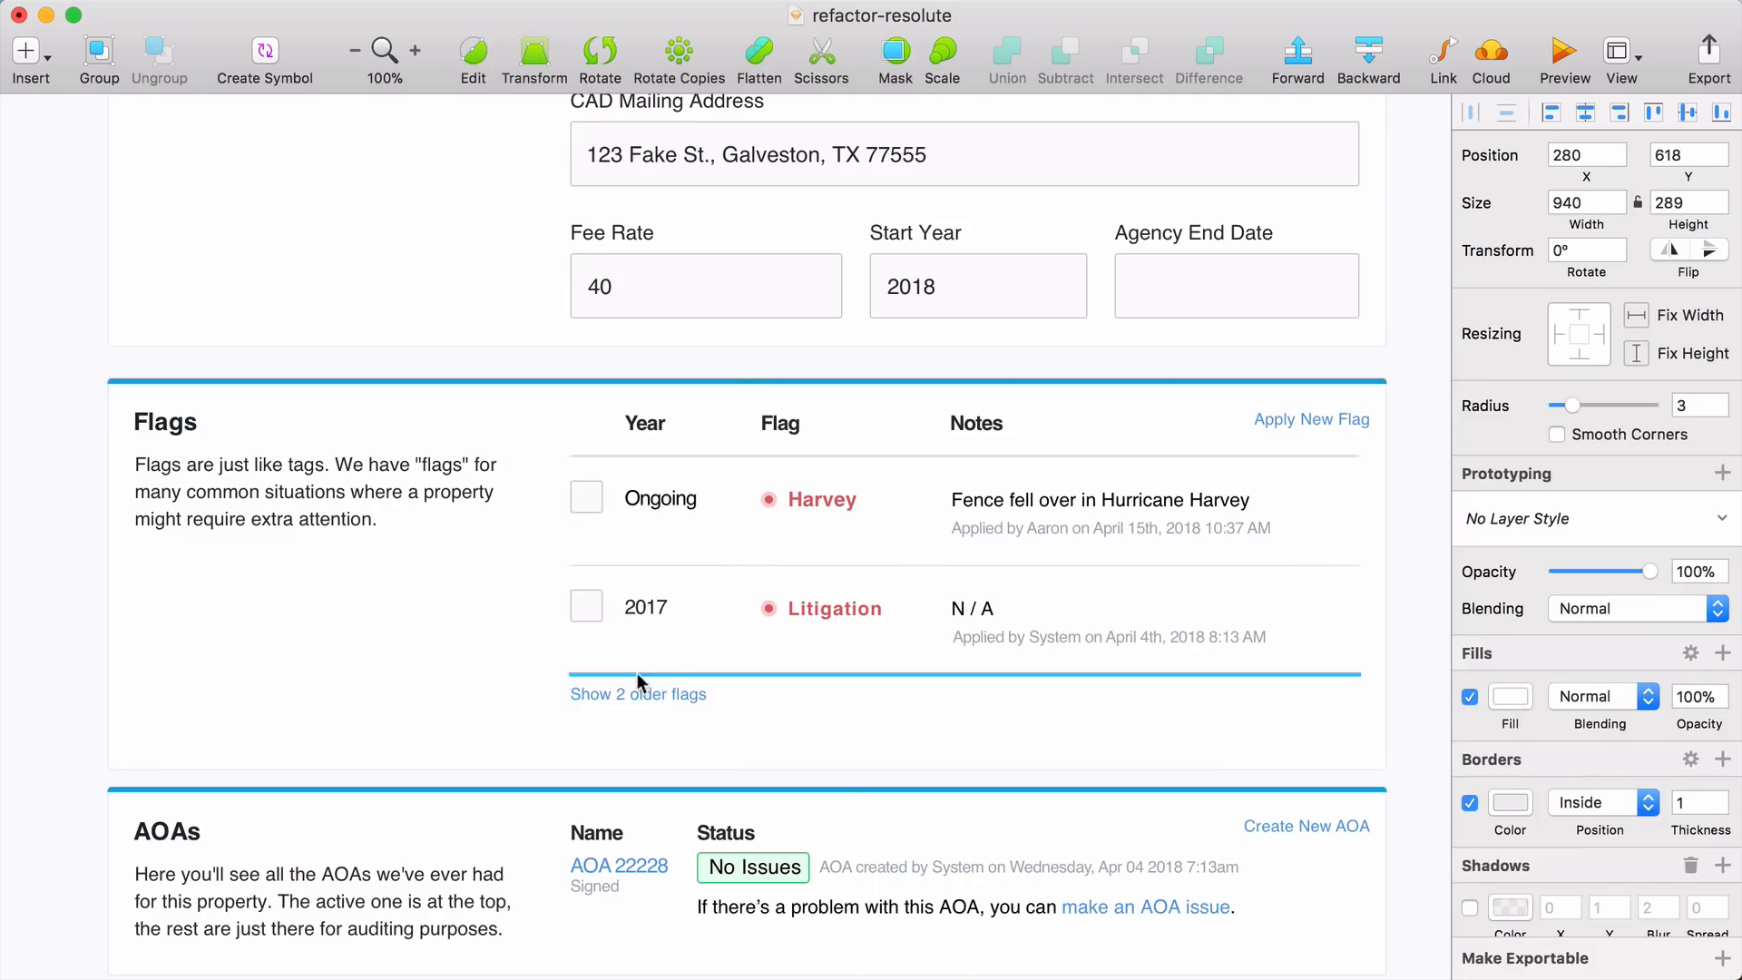
click(638, 693)
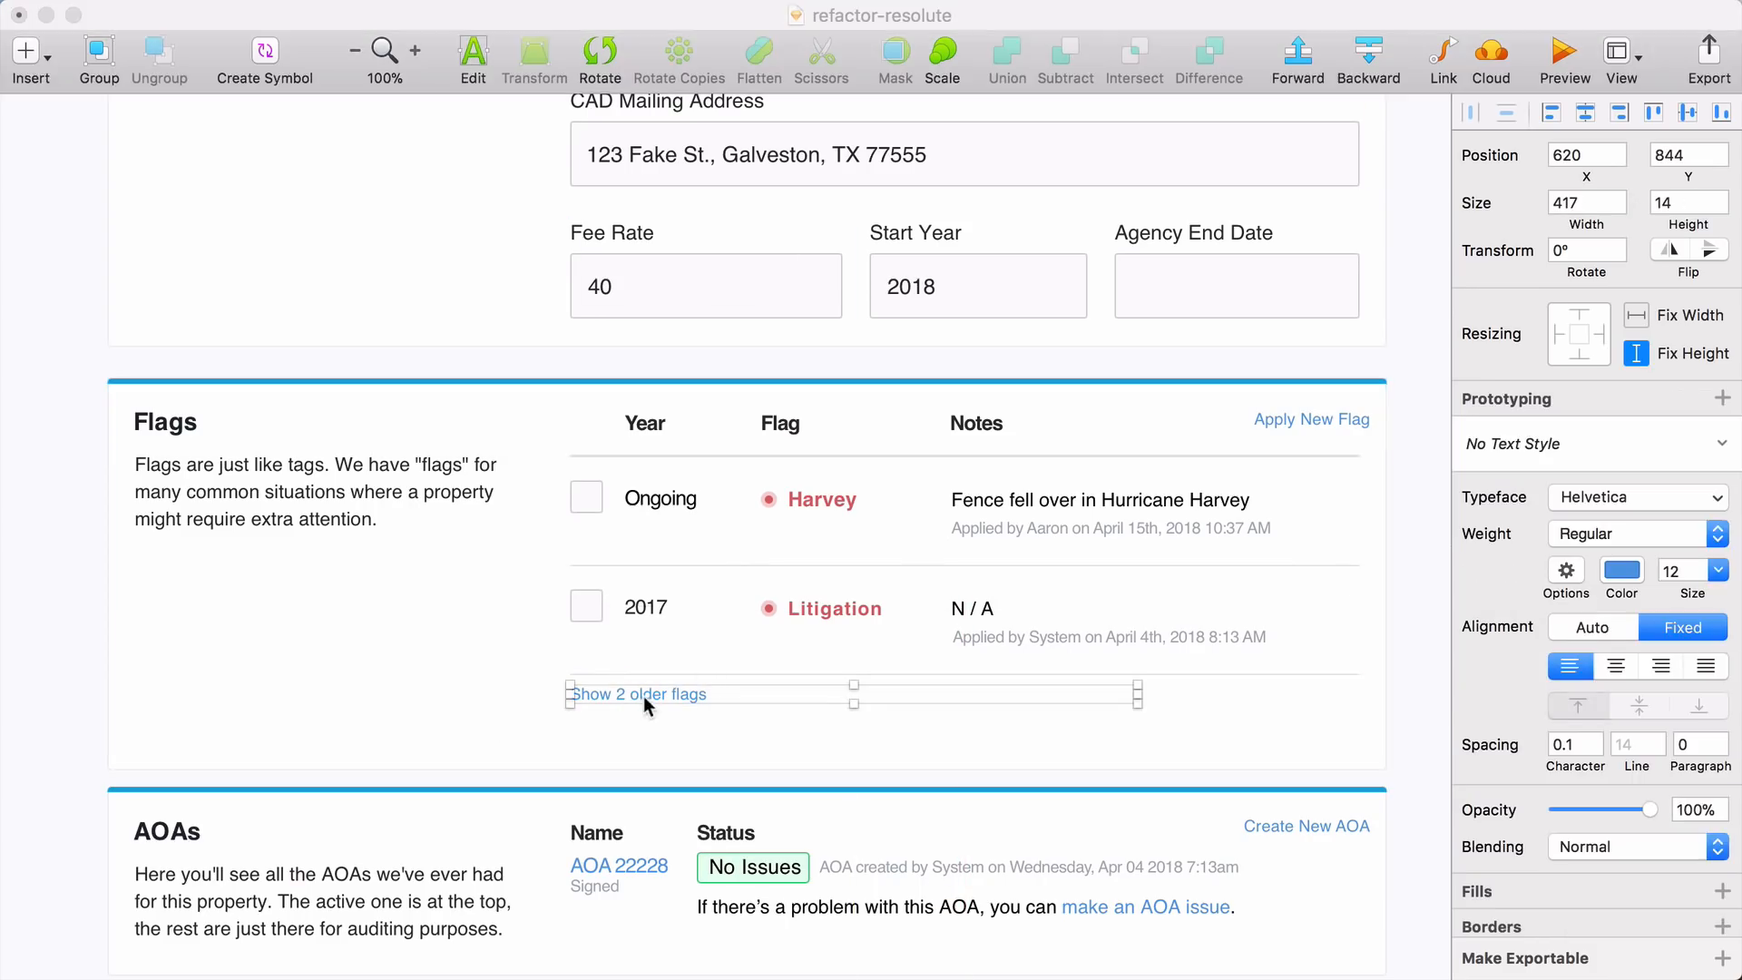
click(1591, 627)
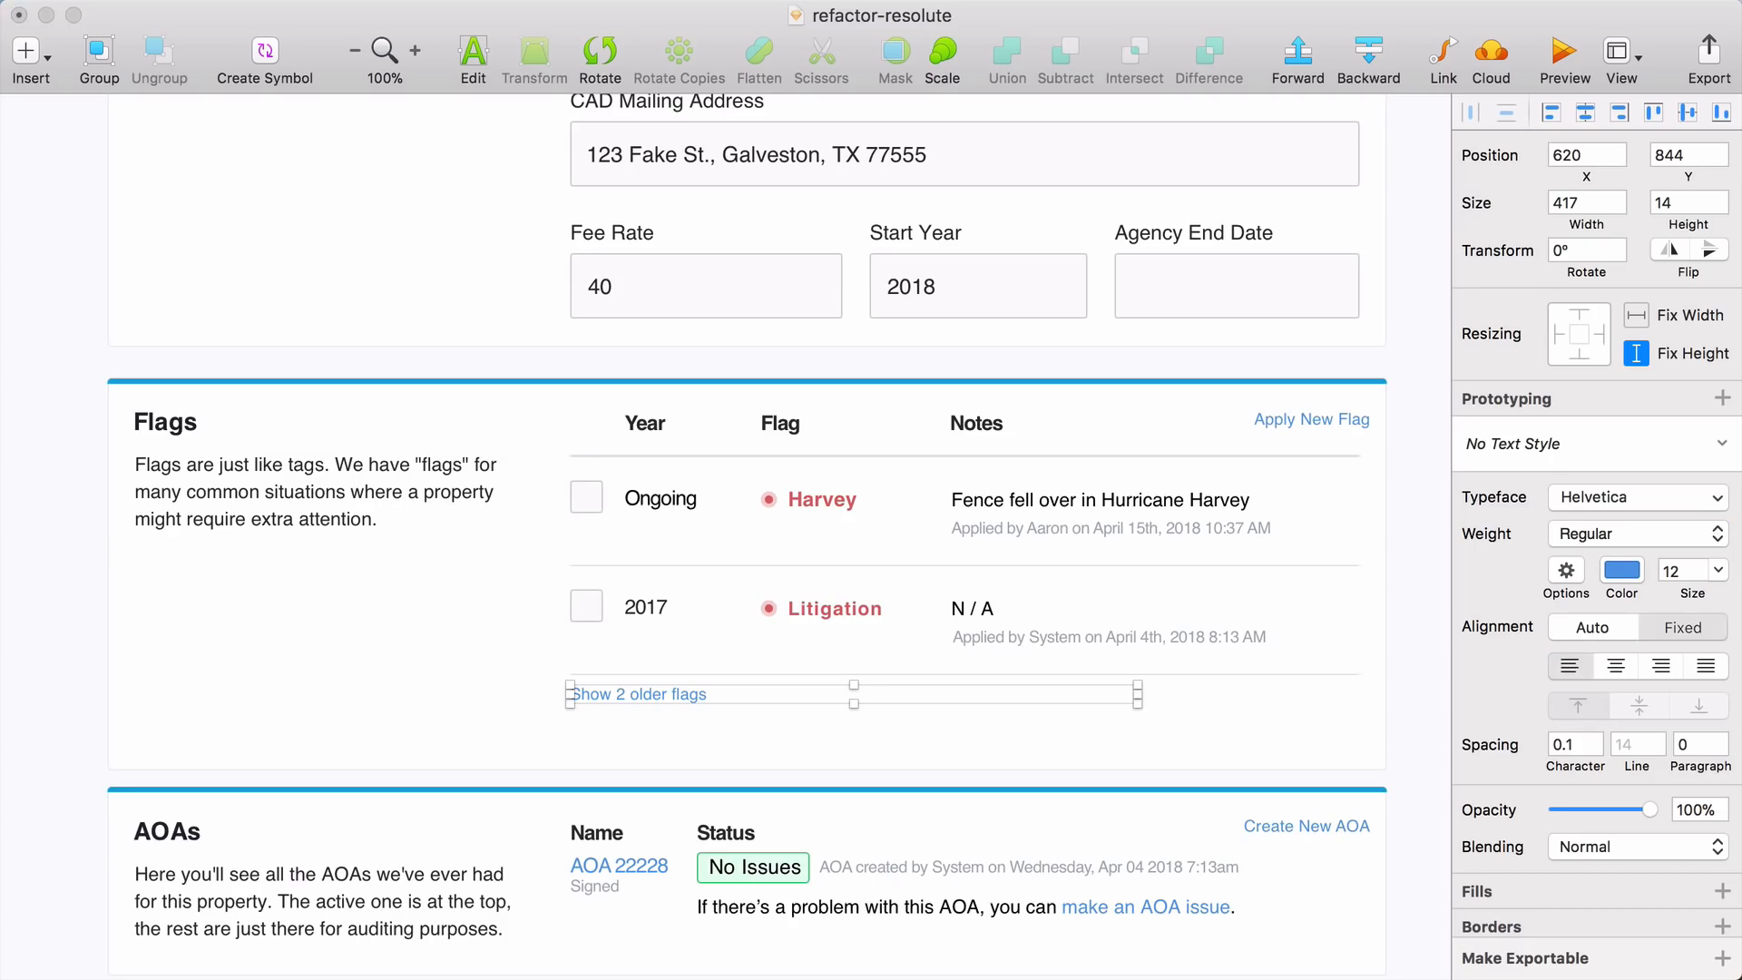
click(1682, 626)
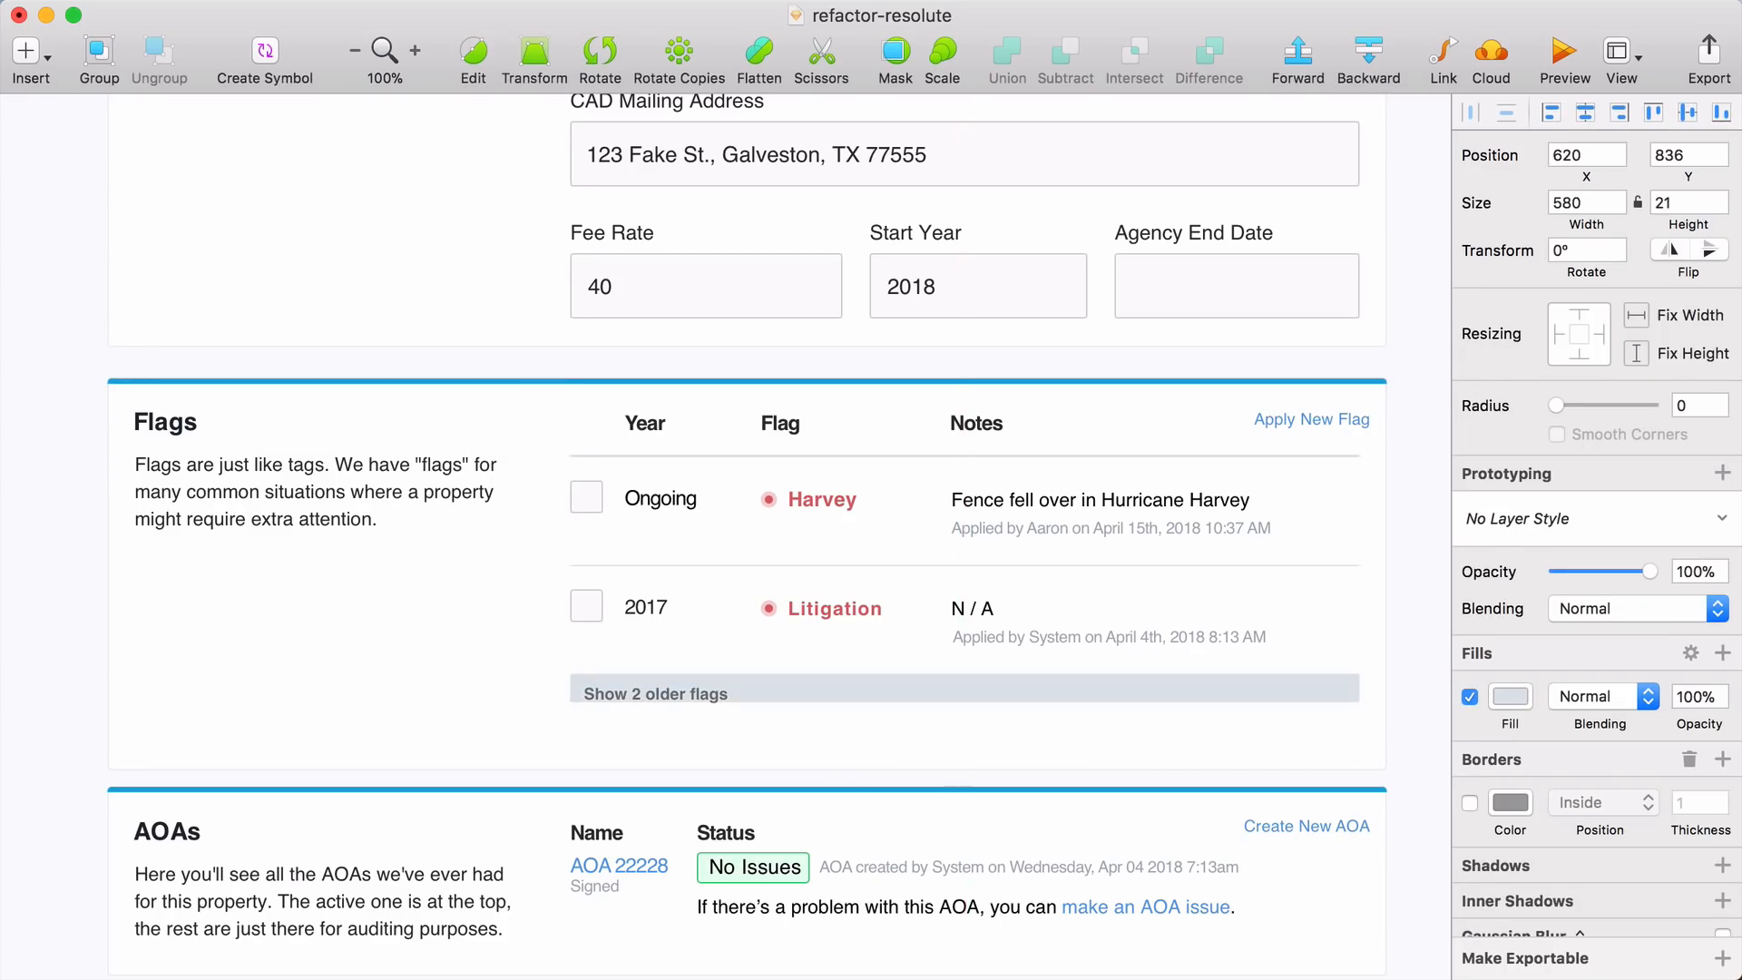
click(964, 694)
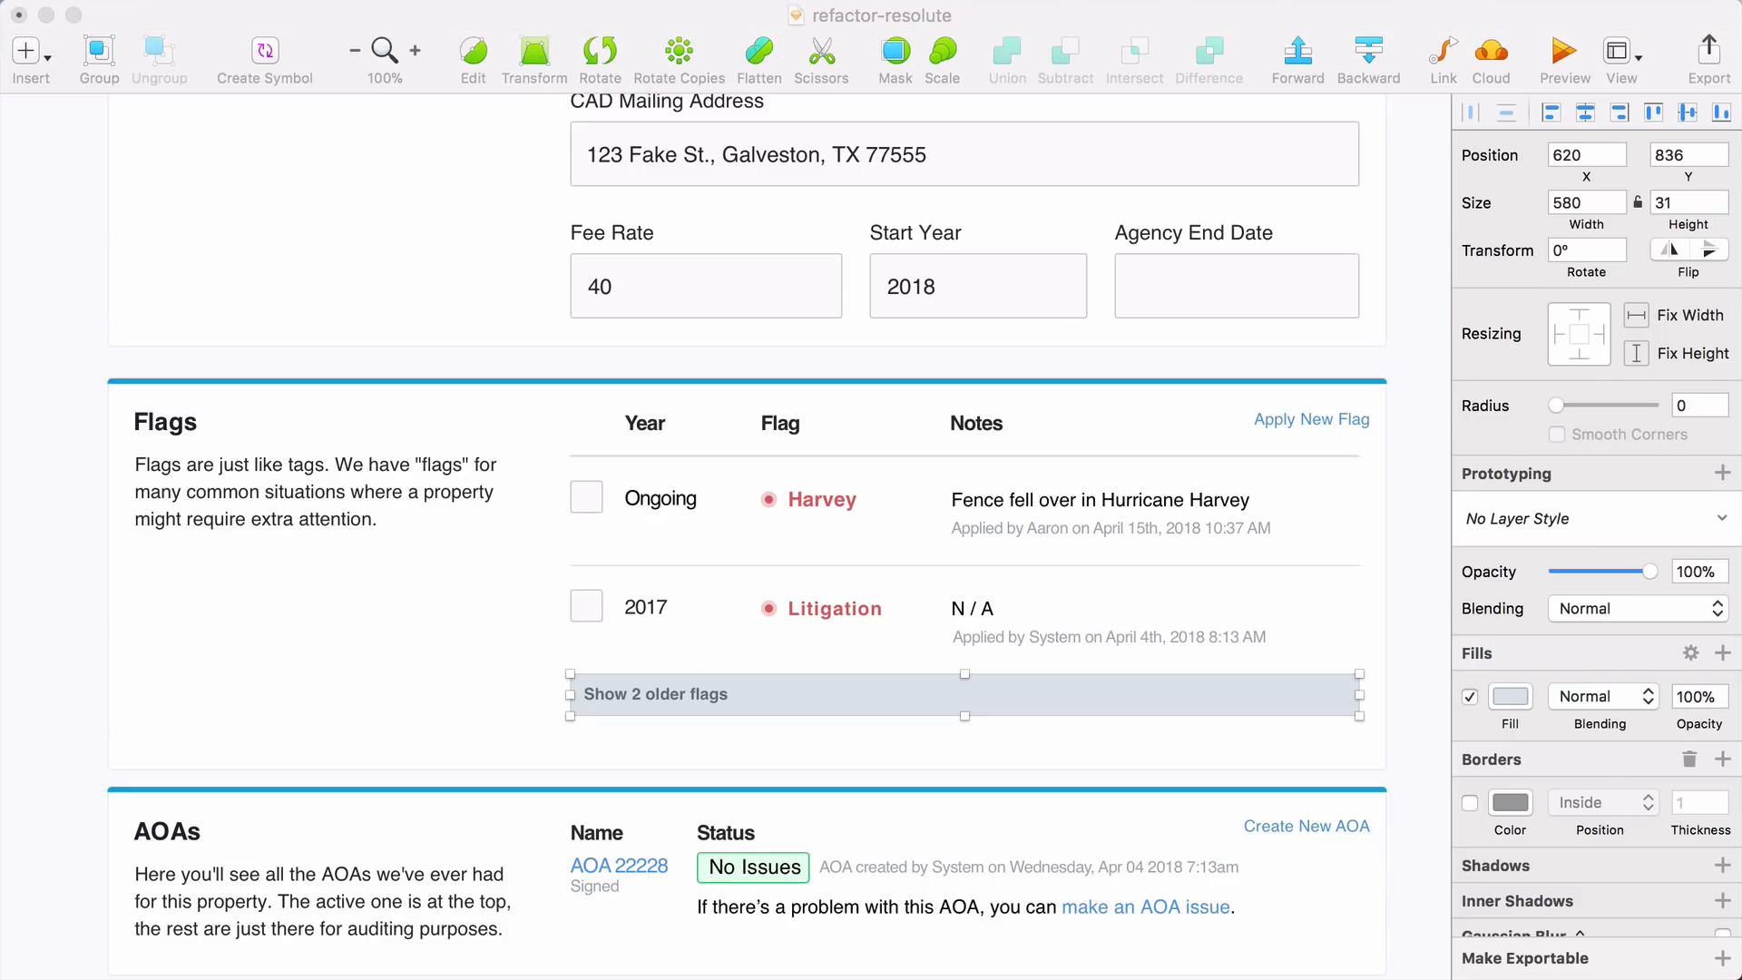
click(1509, 696)
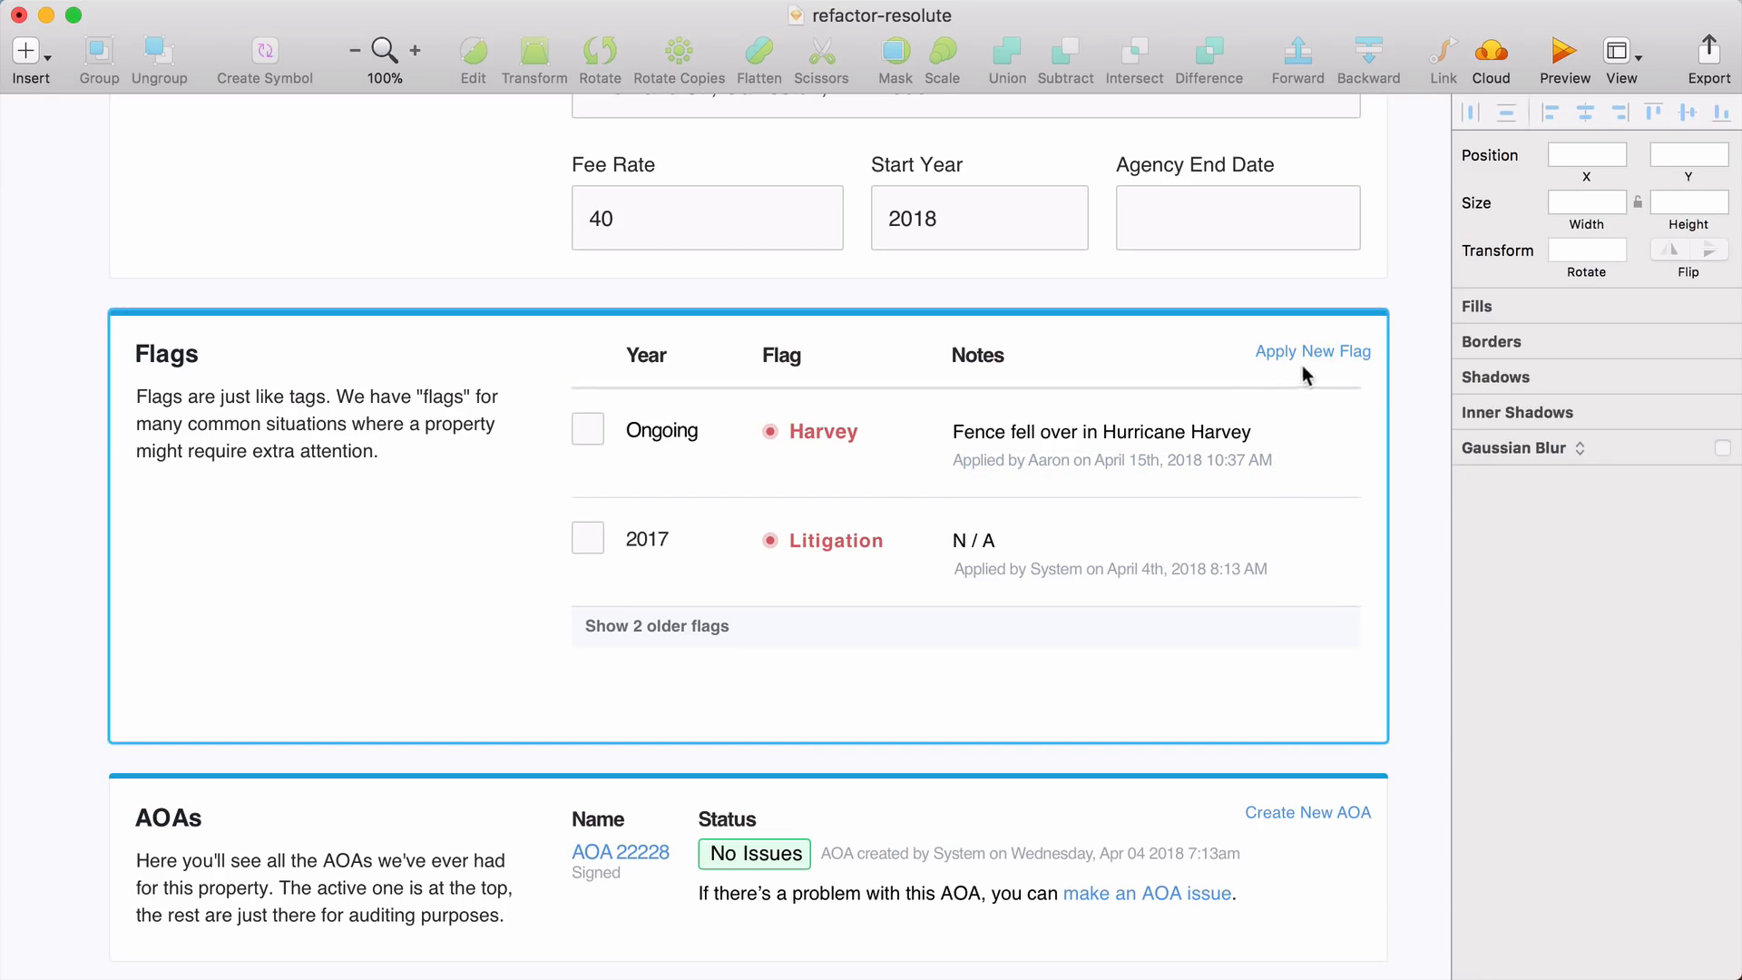
- Move 'Apply New Flag' below the older-flags bar with letter spacing 0, bold, recoloured
click(1312, 351)
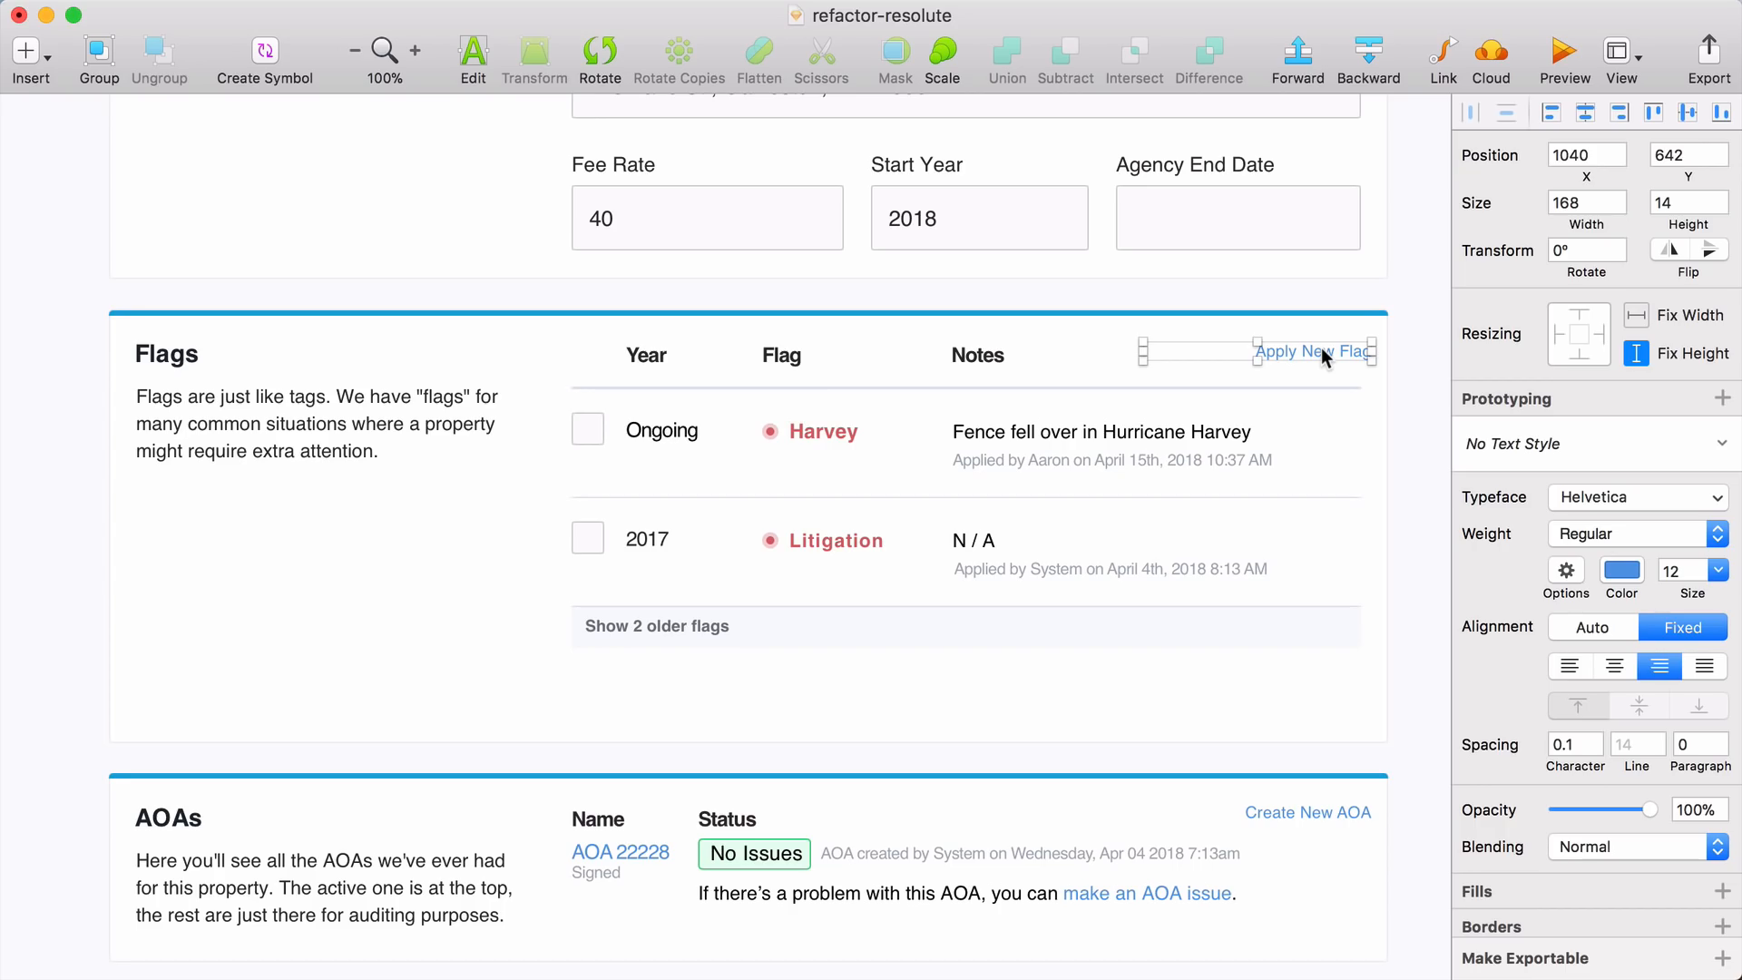
drag(1316, 351, 889, 657)
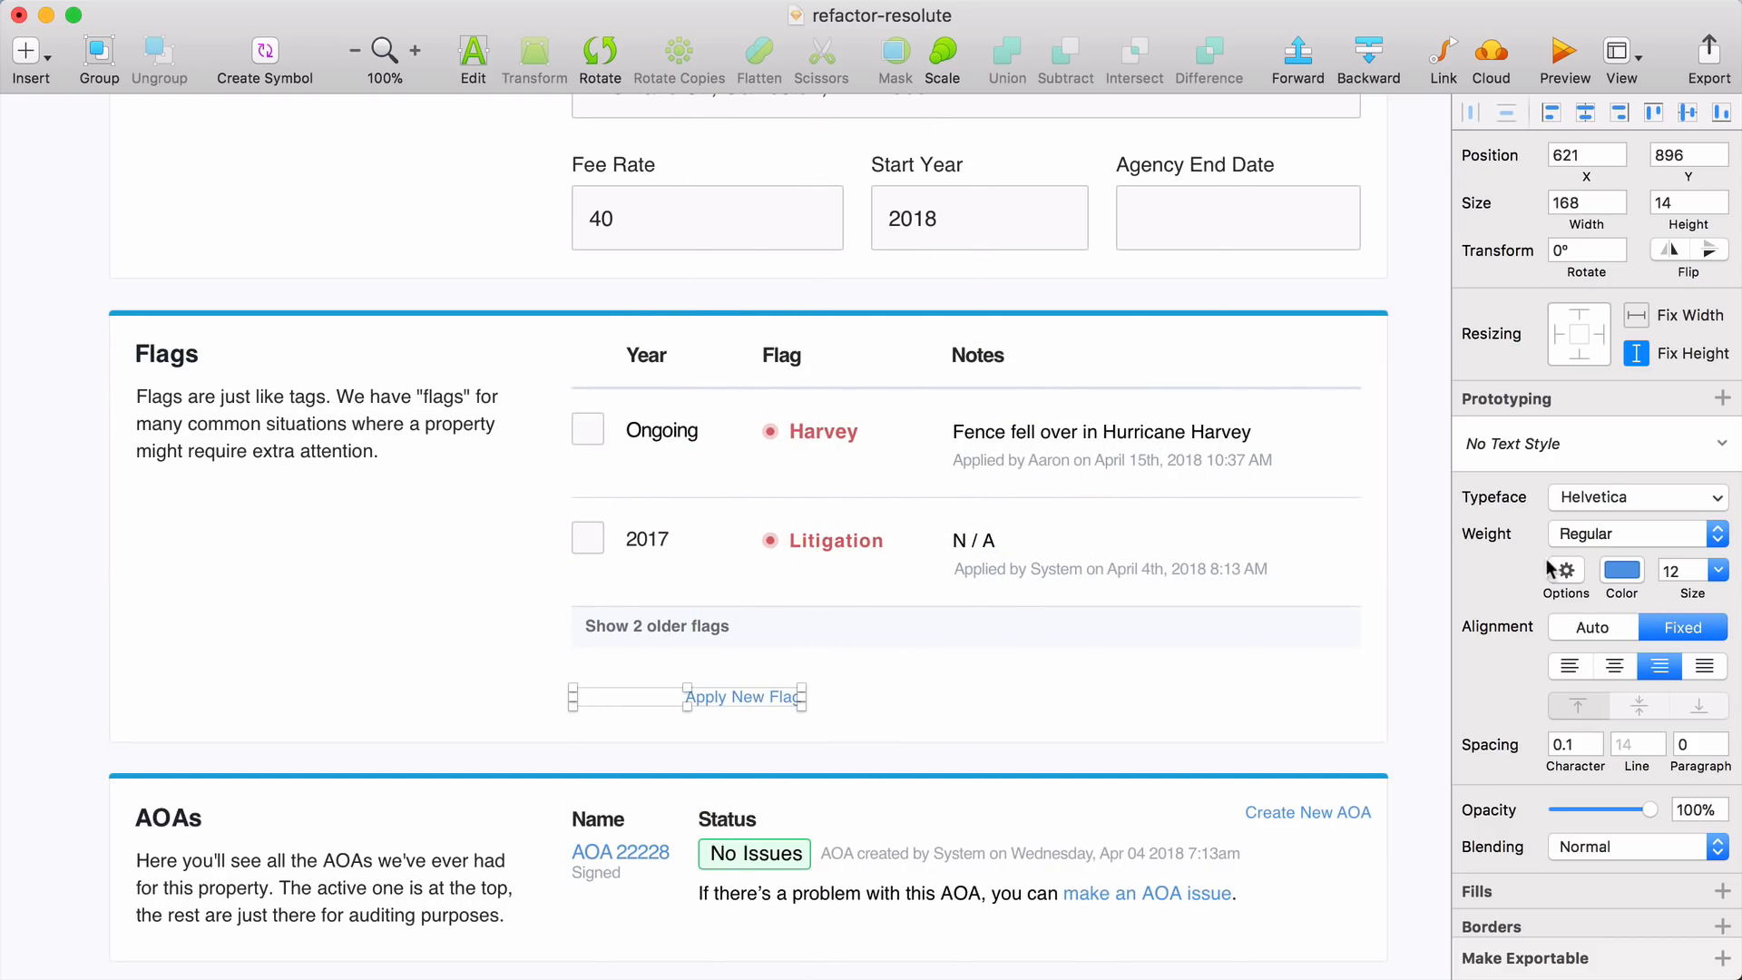
click(1574, 743)
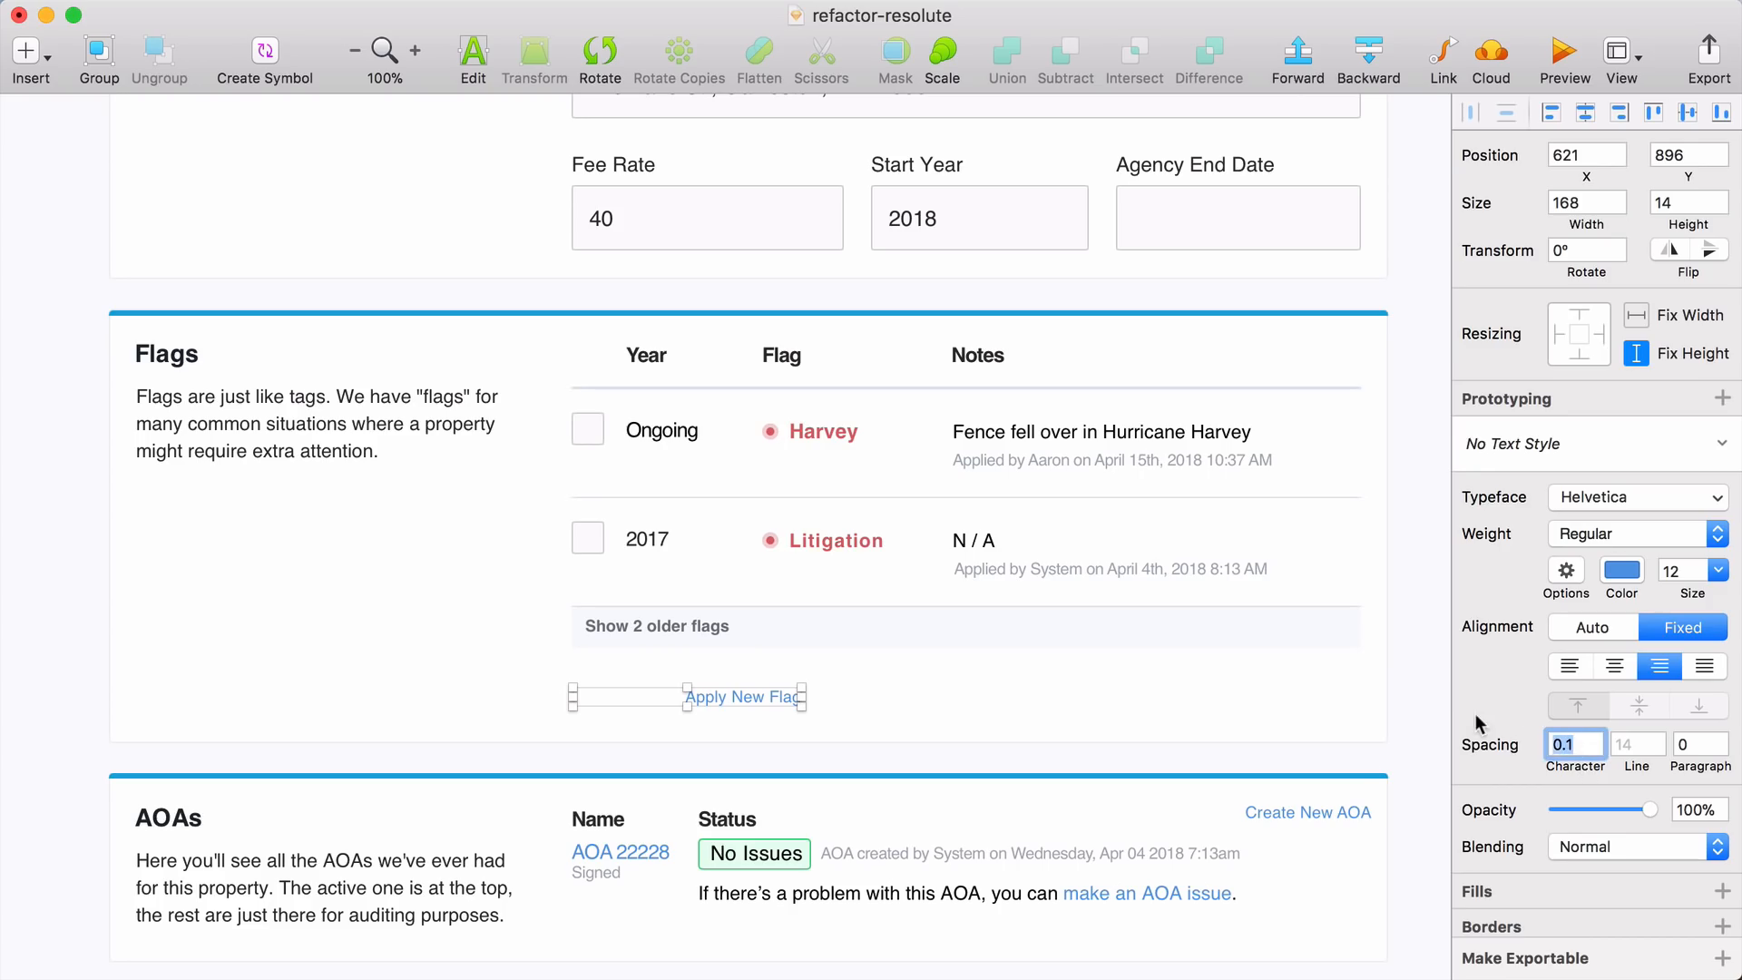
text(0)
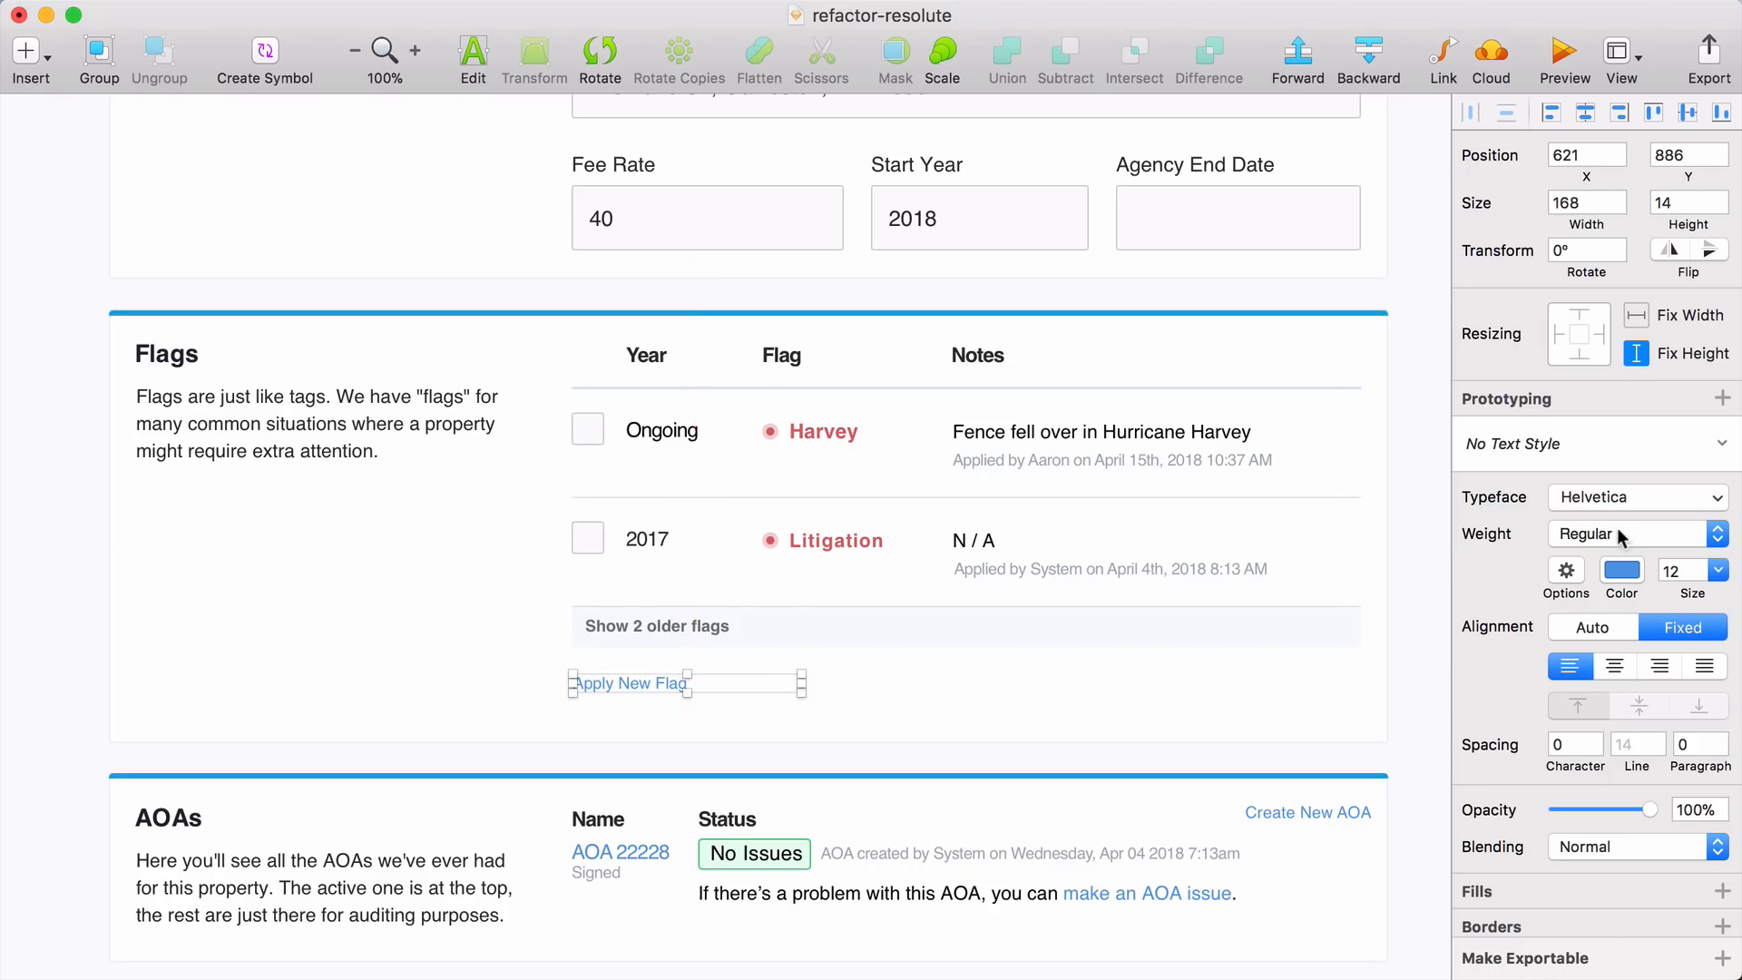
click(1621, 559)
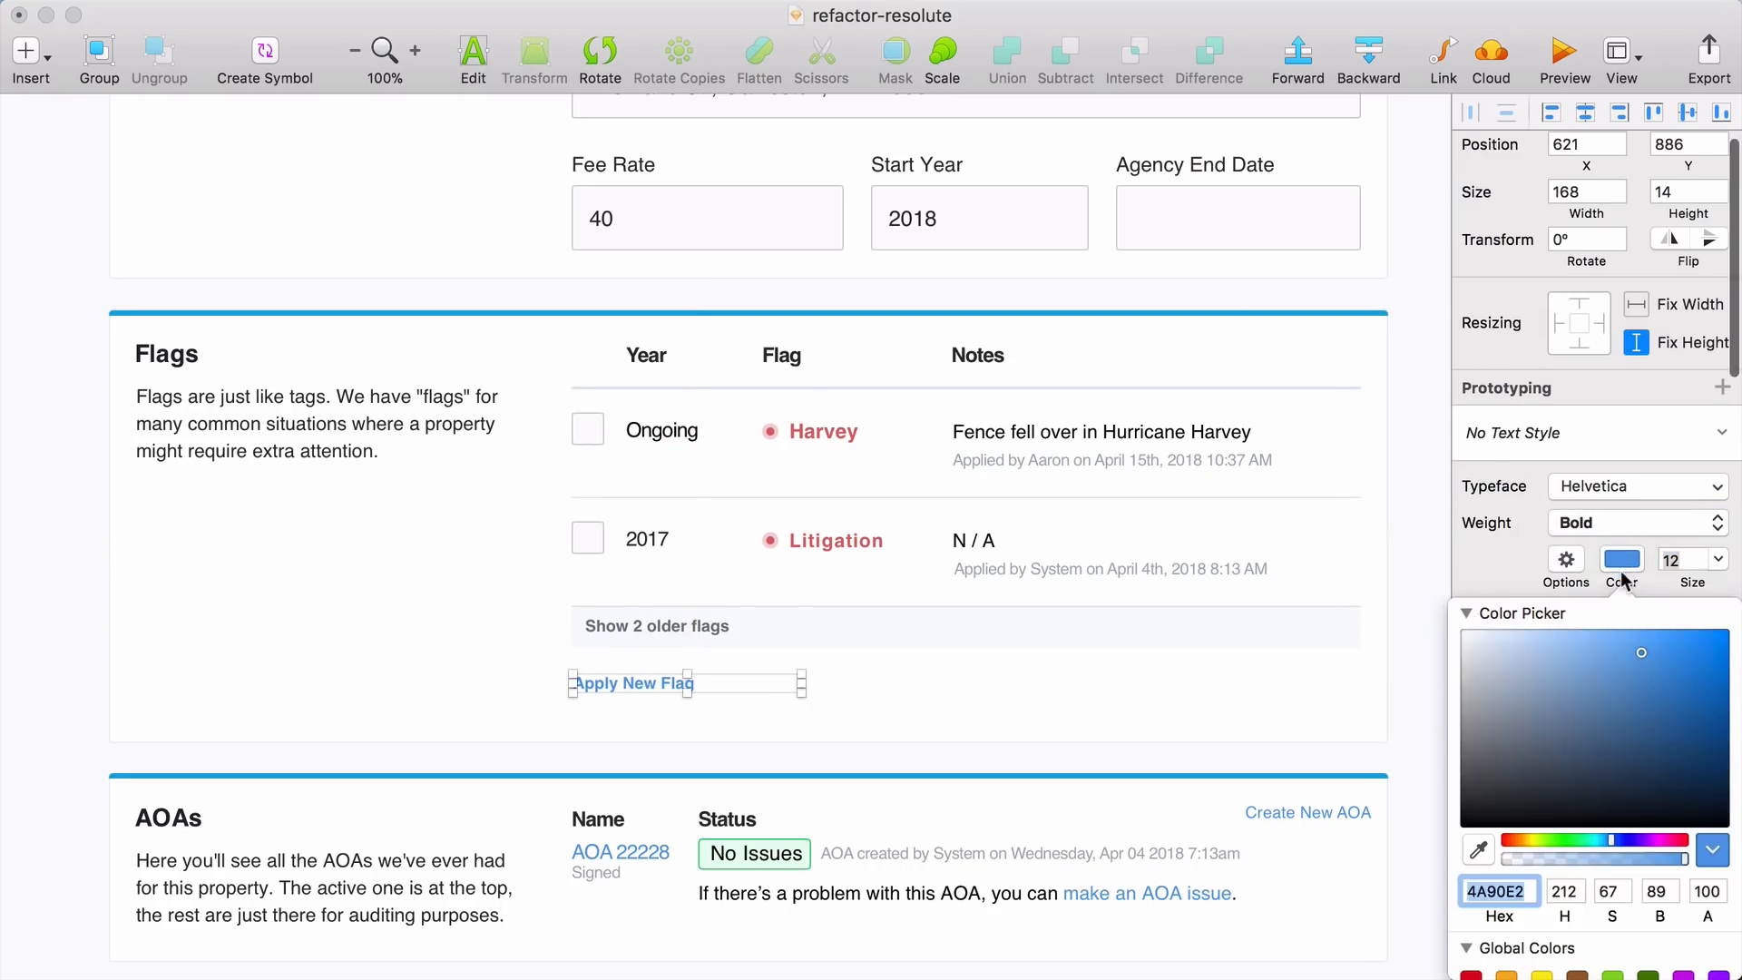
click(1621, 559)
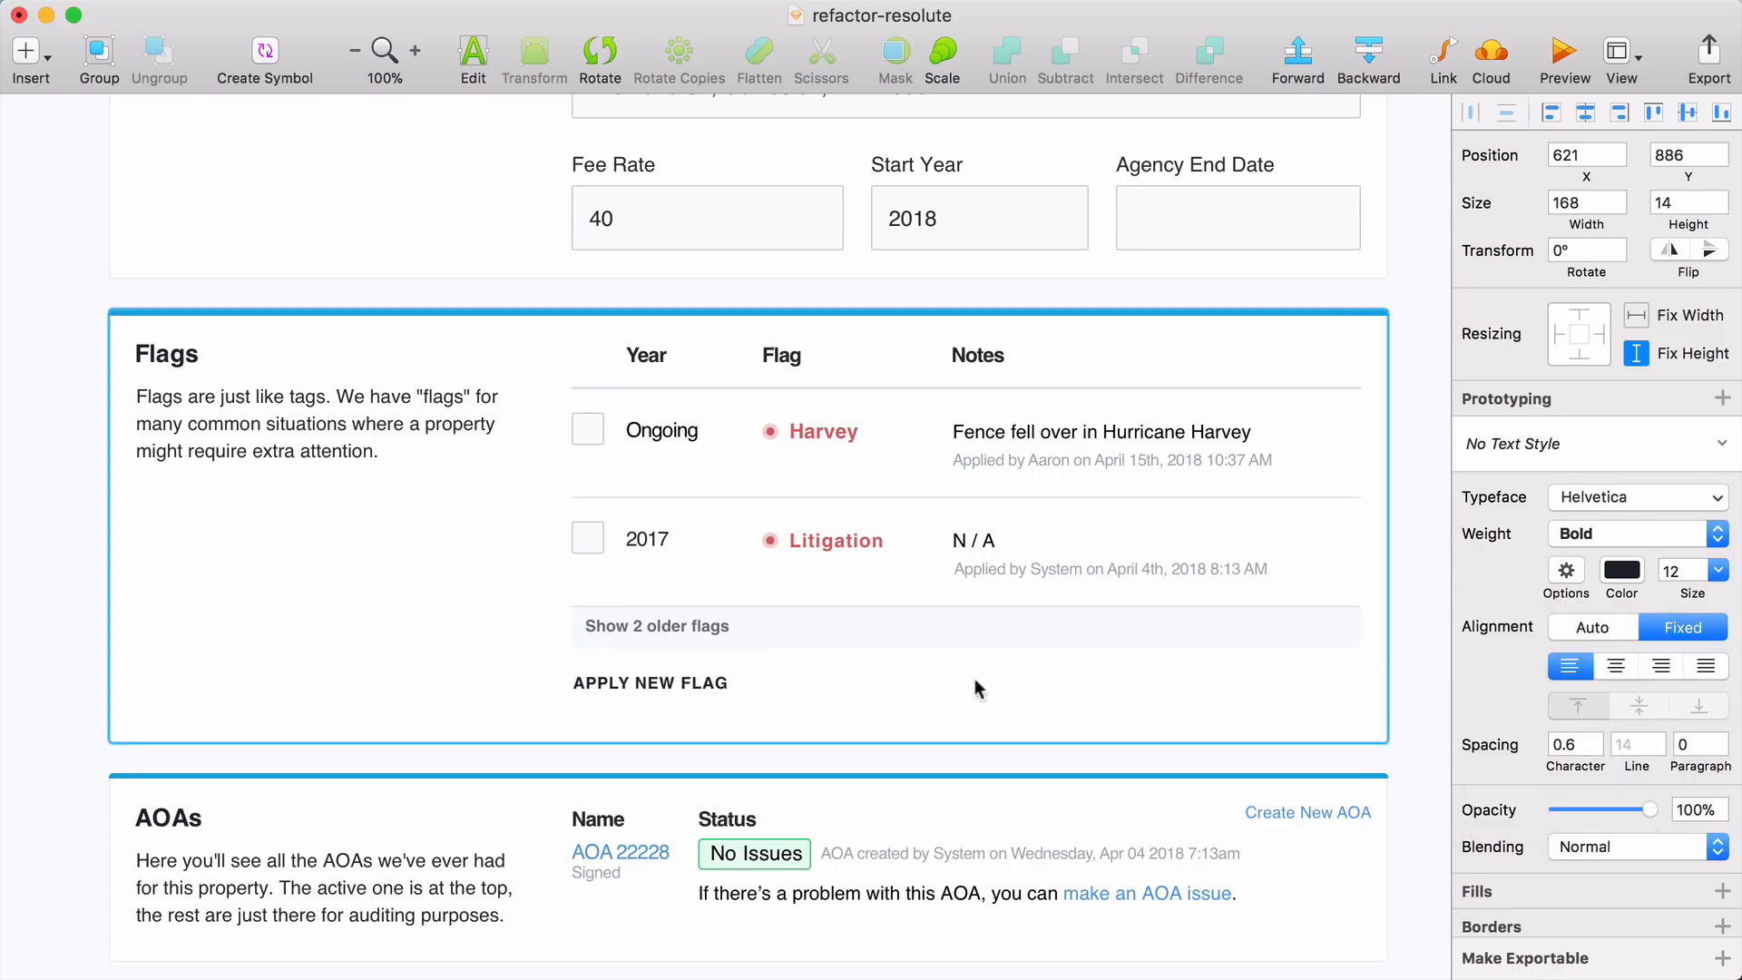
click(677, 682)
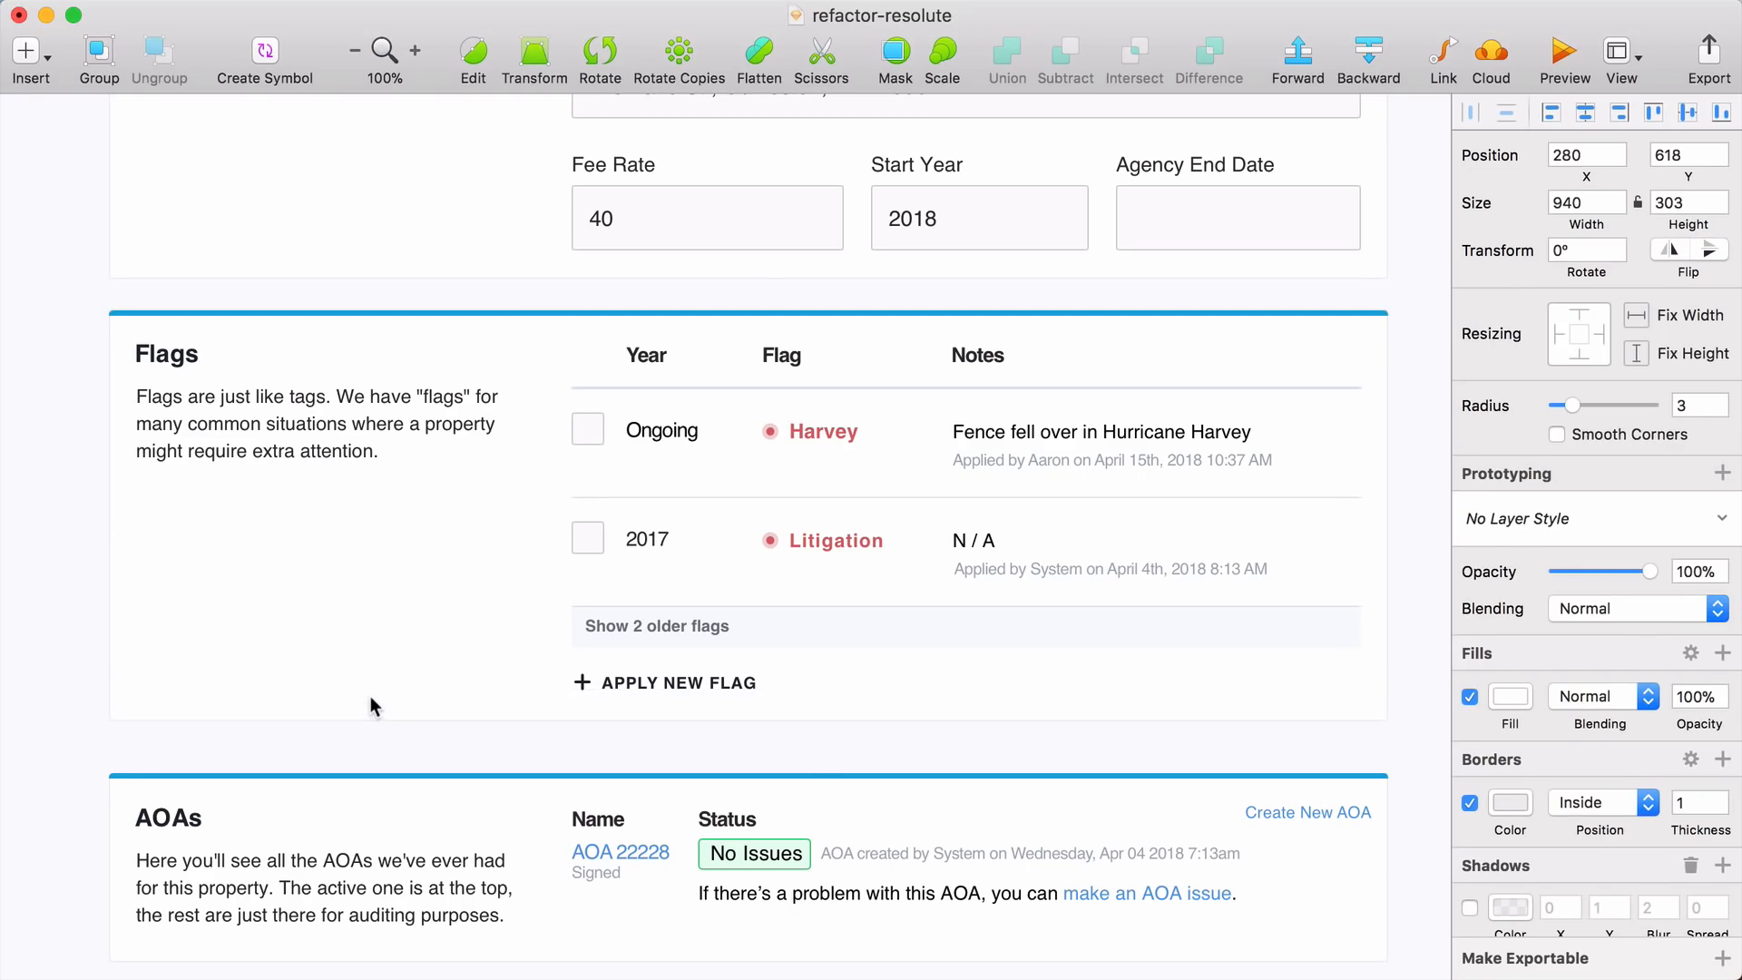
scroll(down, 3)
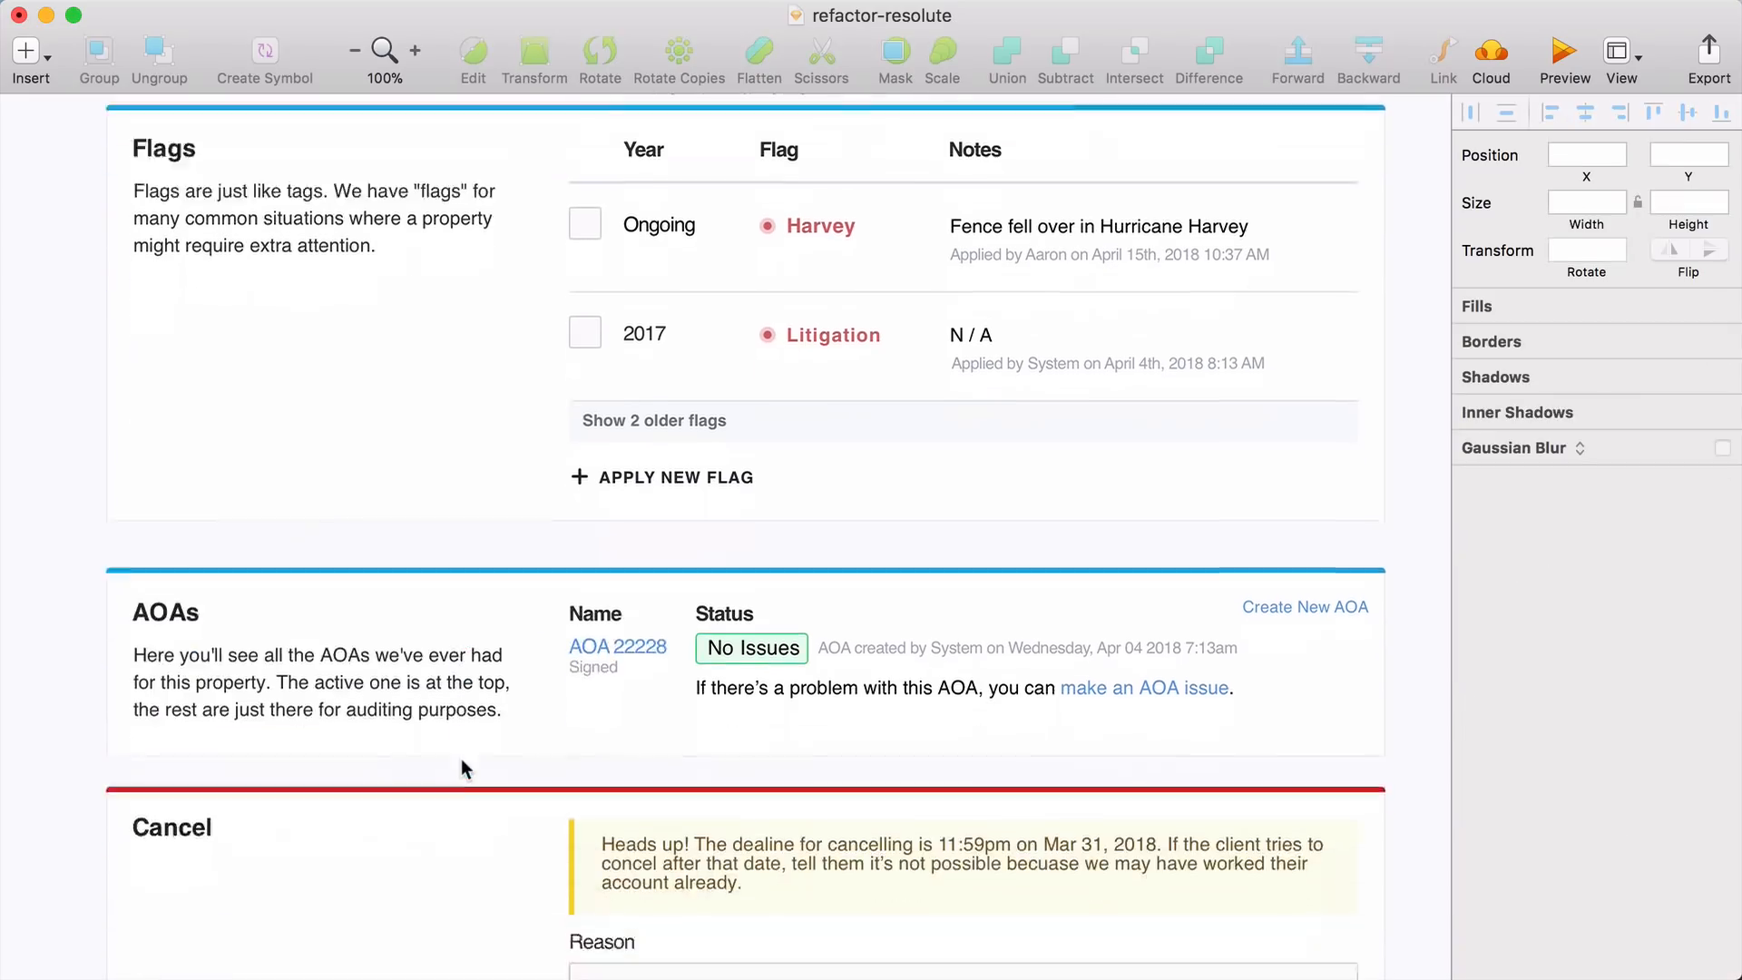
- Wrap the AOA issue sentence into the Notes column and reuse the flag label styling
scroll(down, 3)
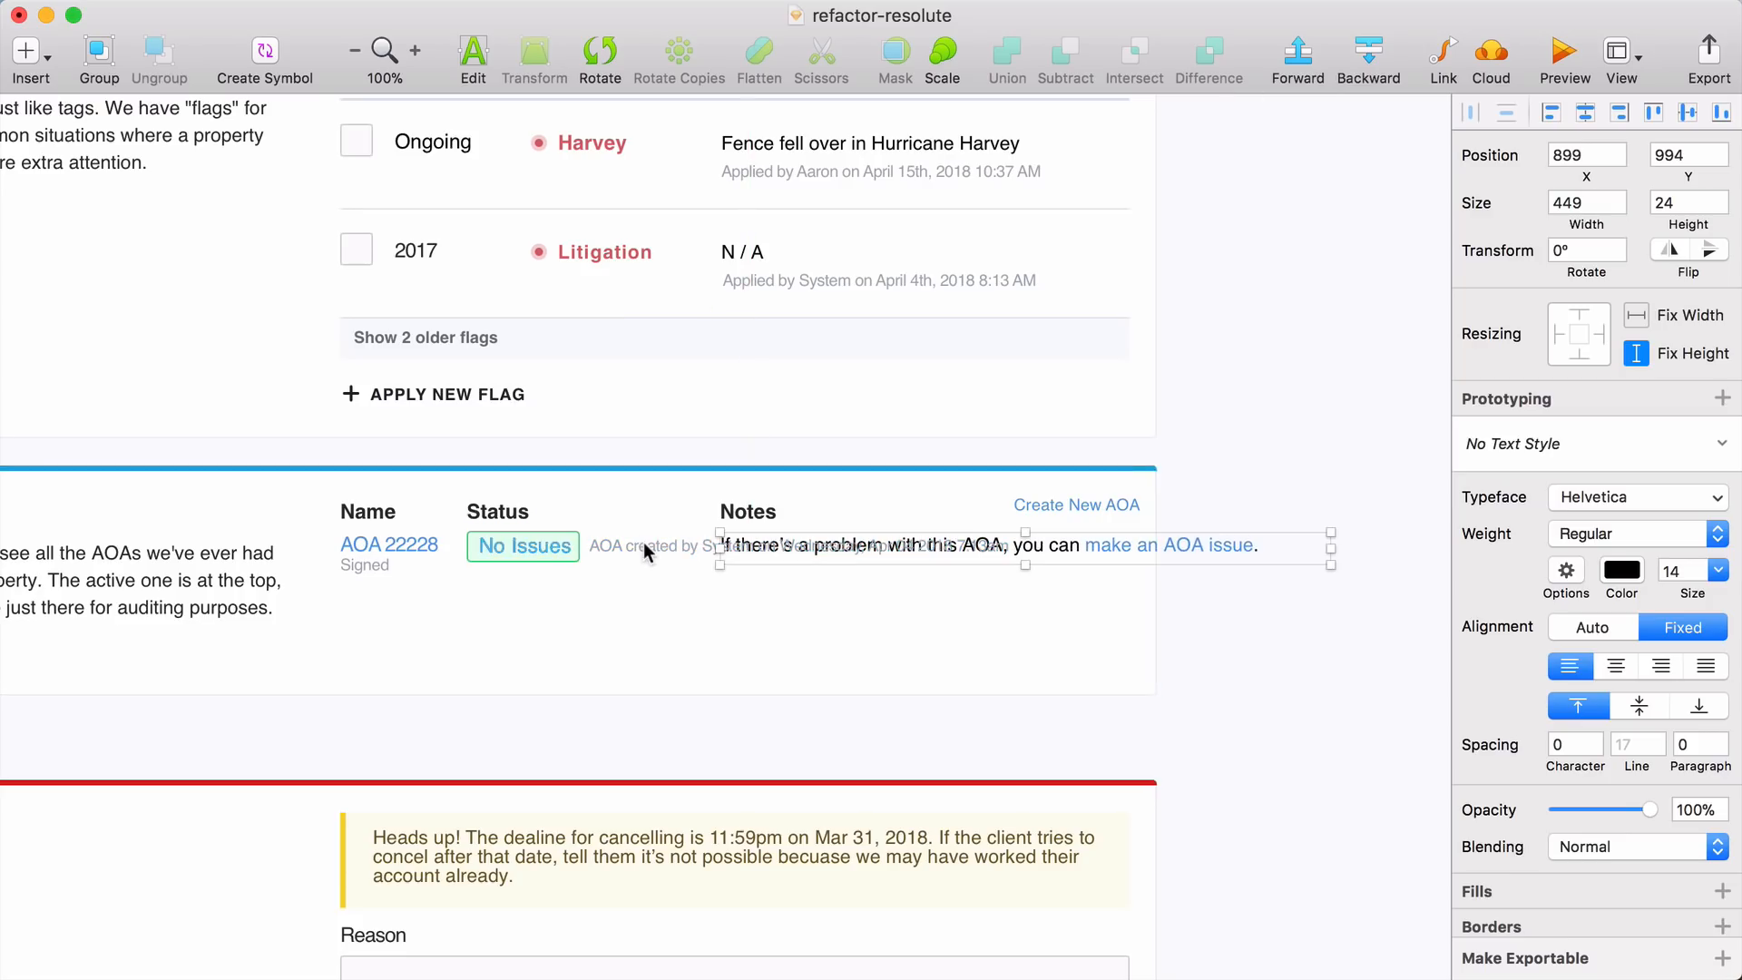
click(523, 545)
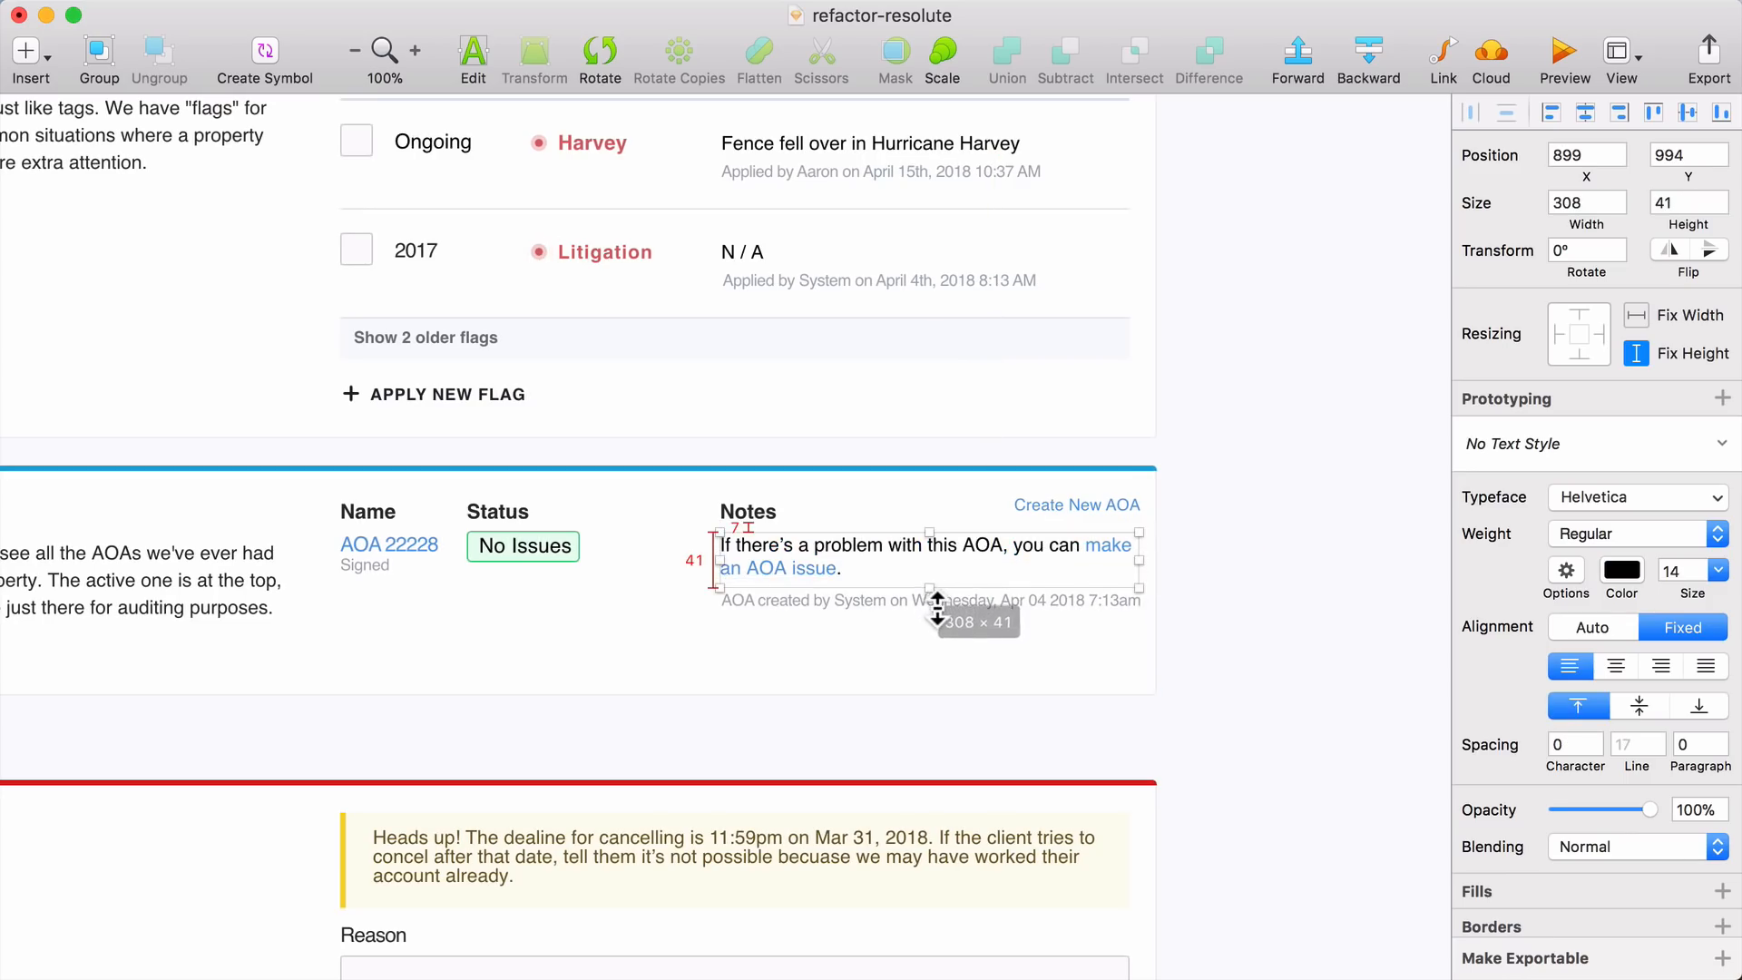
drag(936, 608, 936, 617)
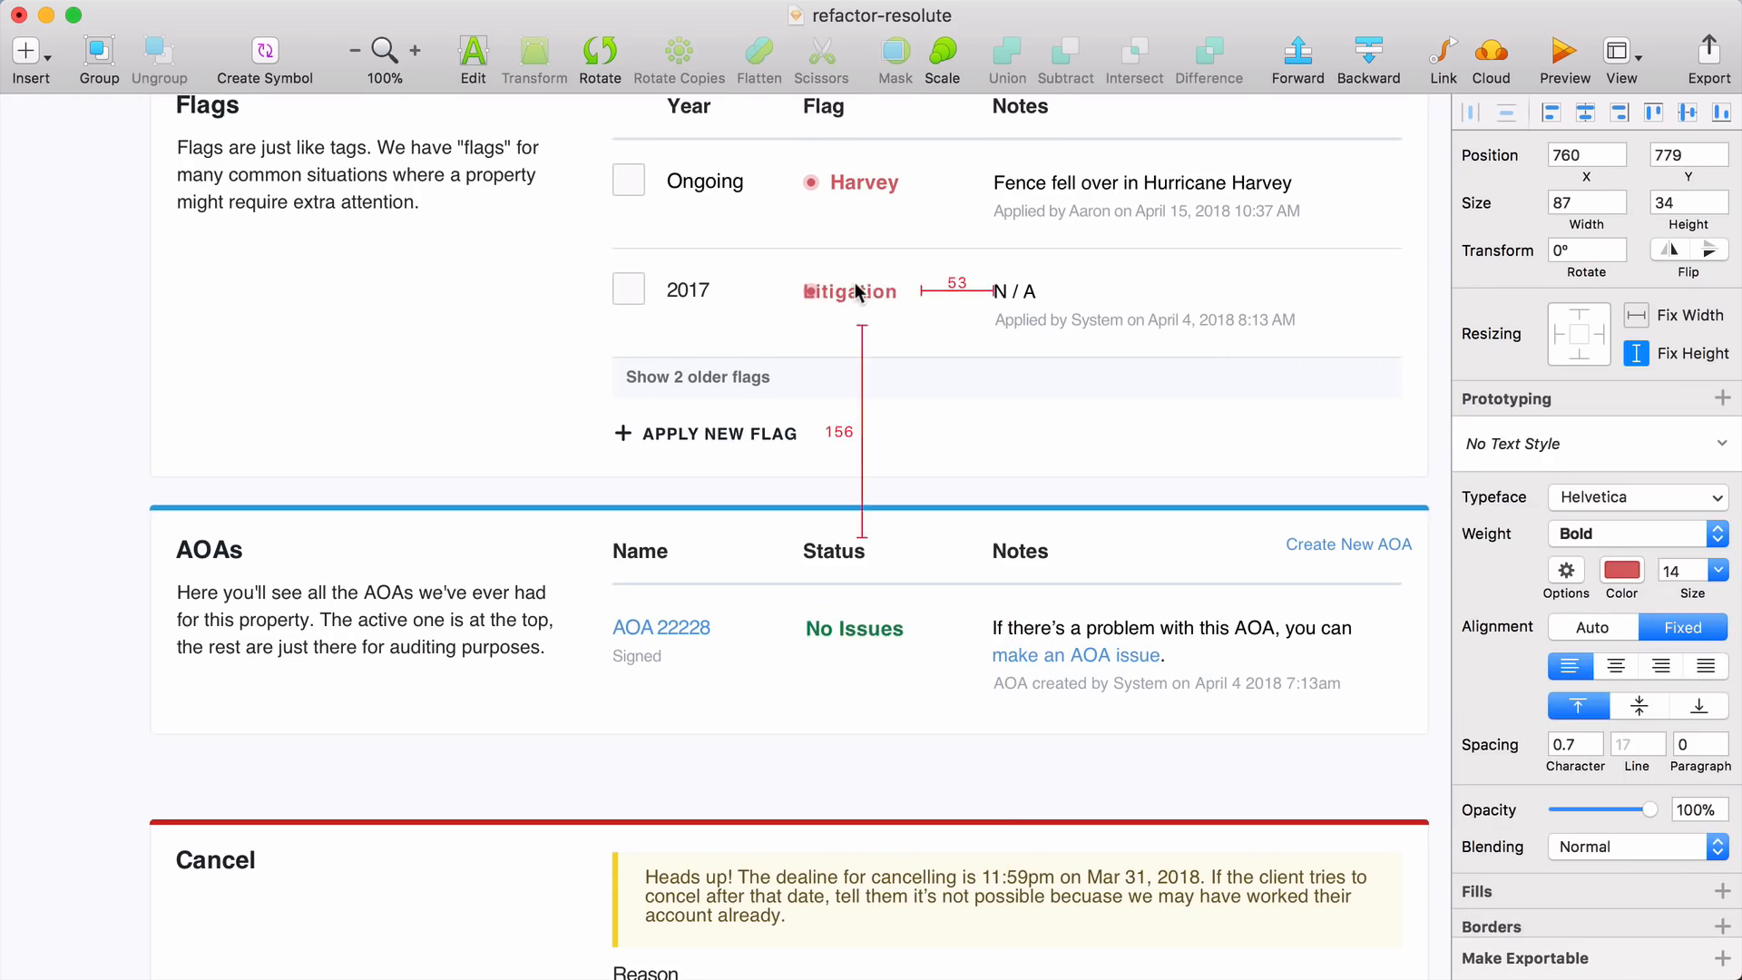
click(881, 628)
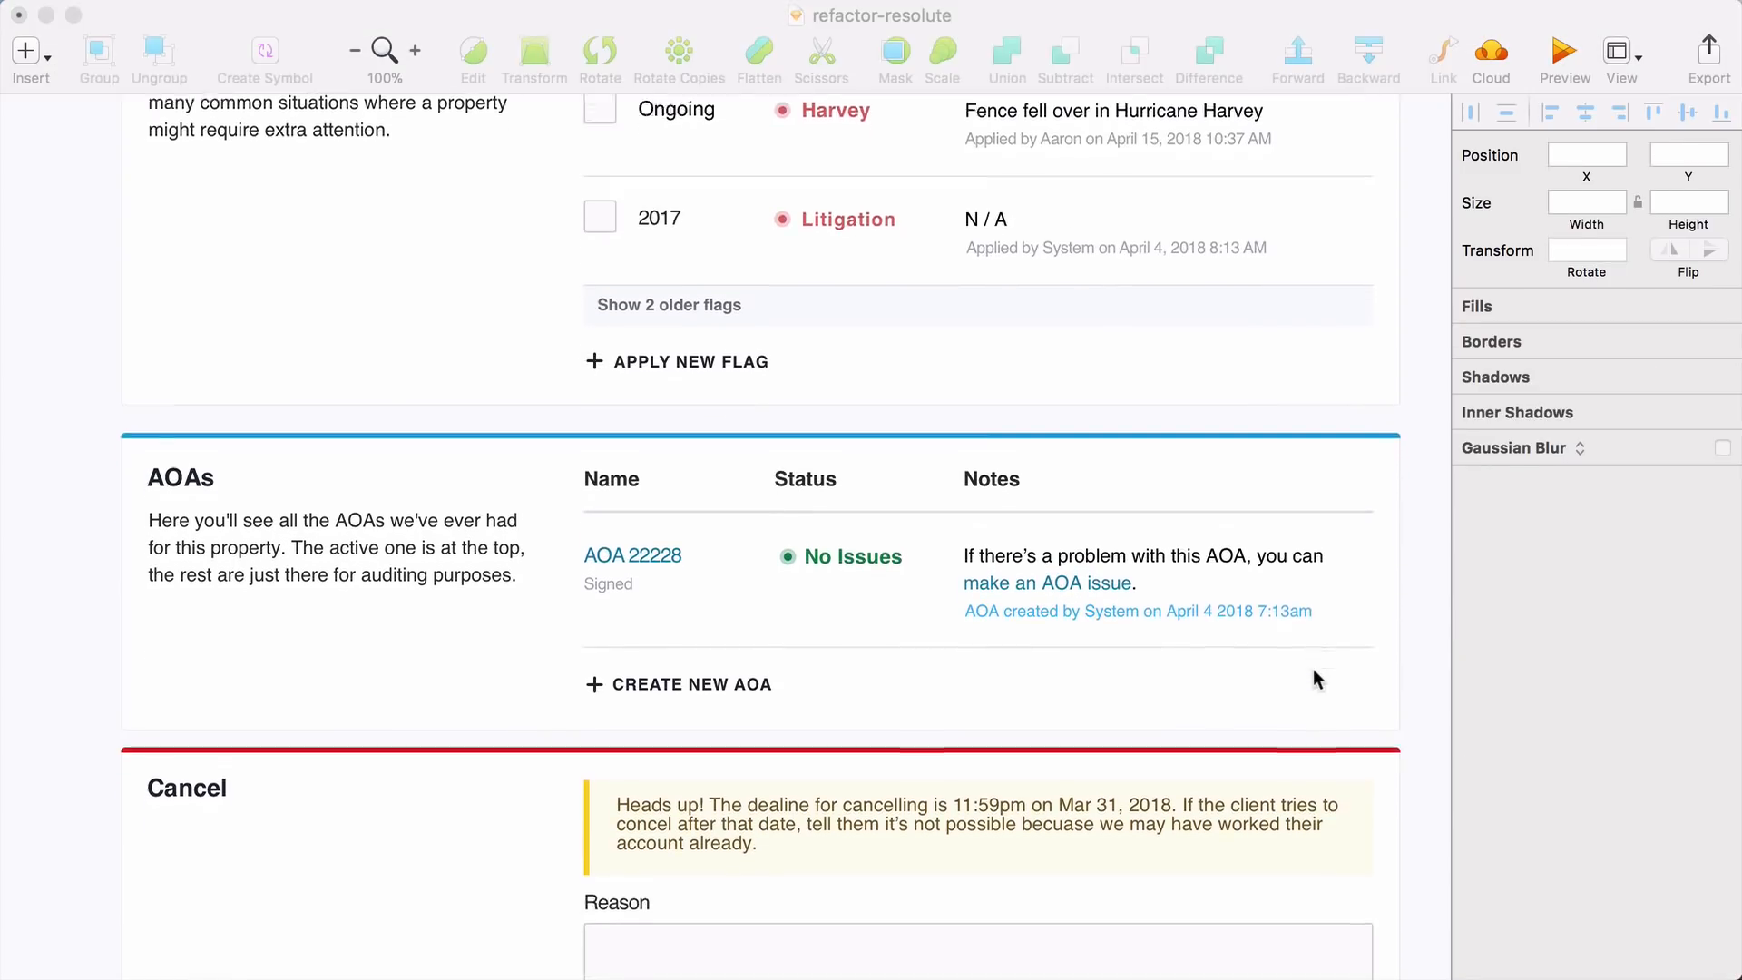
scroll(down, 3)
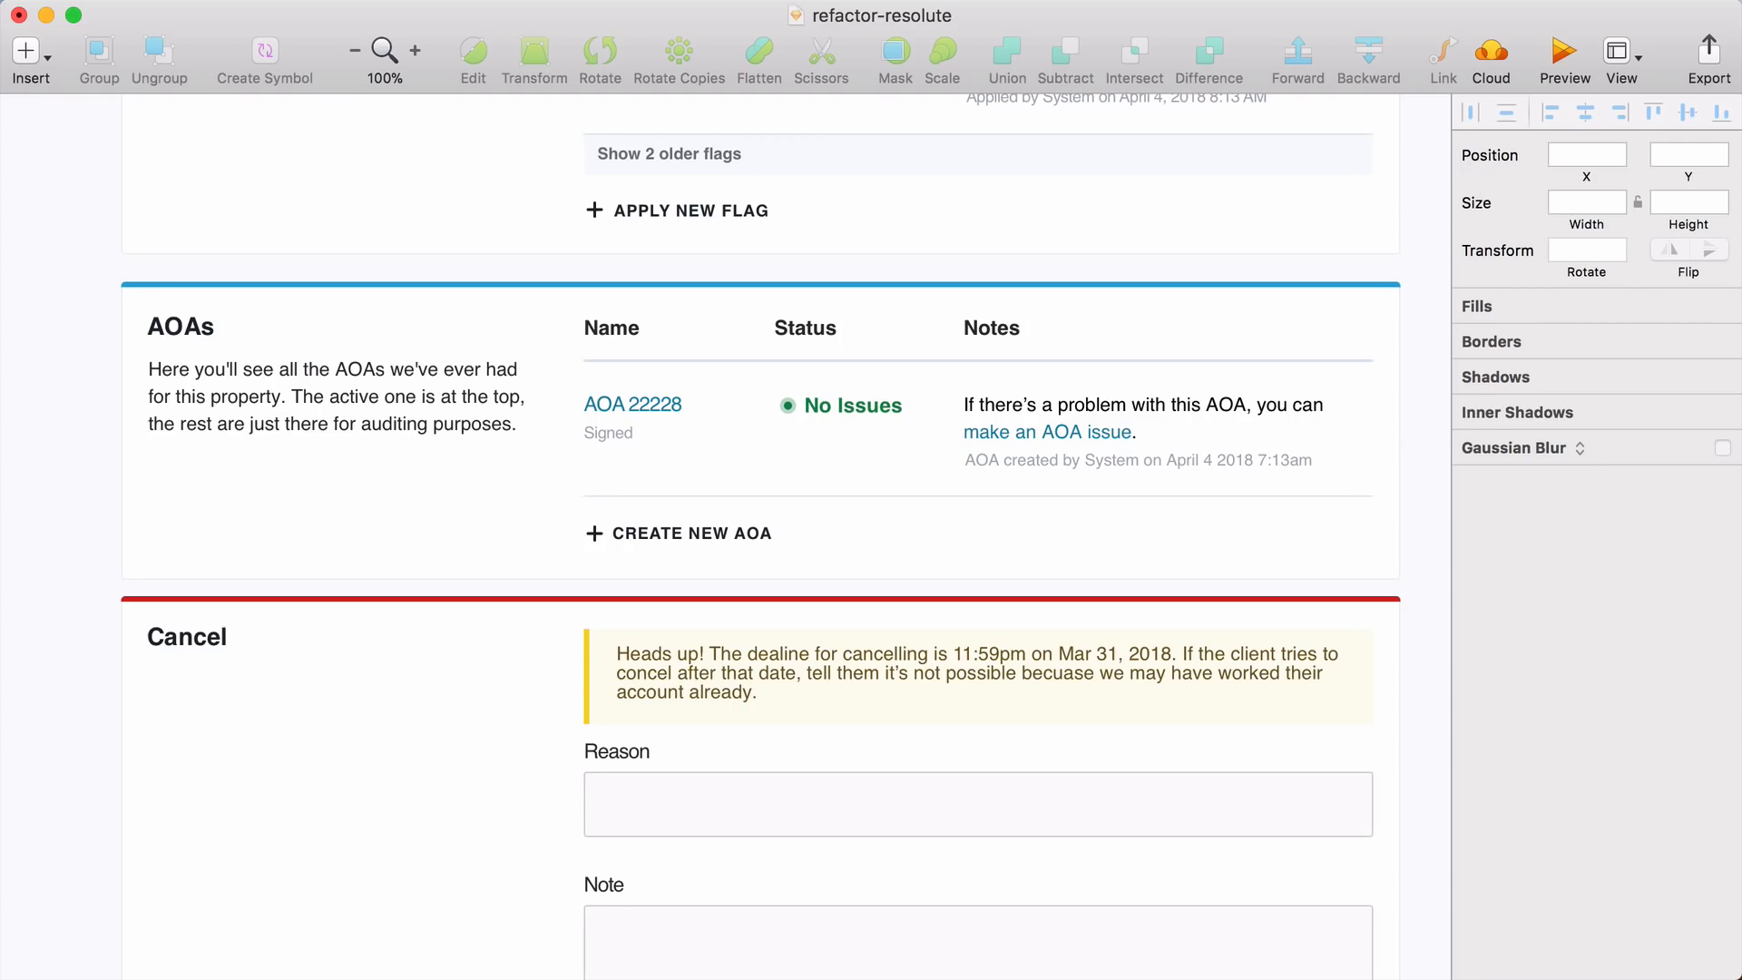
scroll(down, 3)
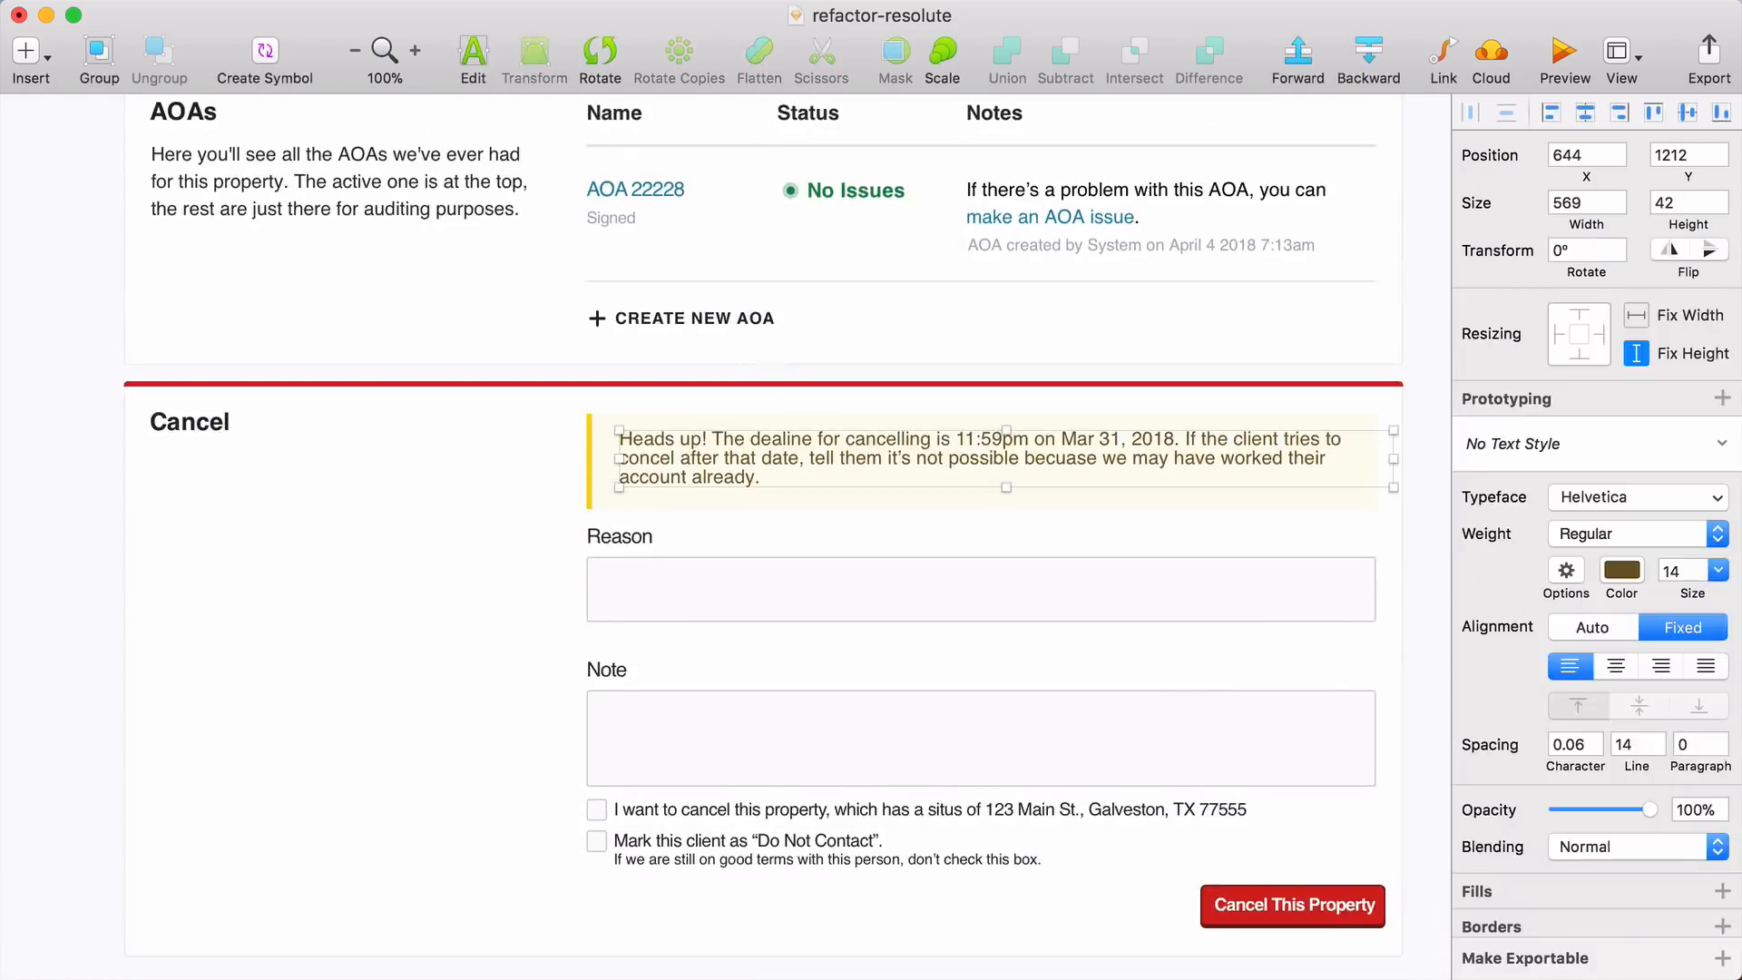
- Select the 'Heads up' cancellation warning text and adjust its colour
click(1621, 558)
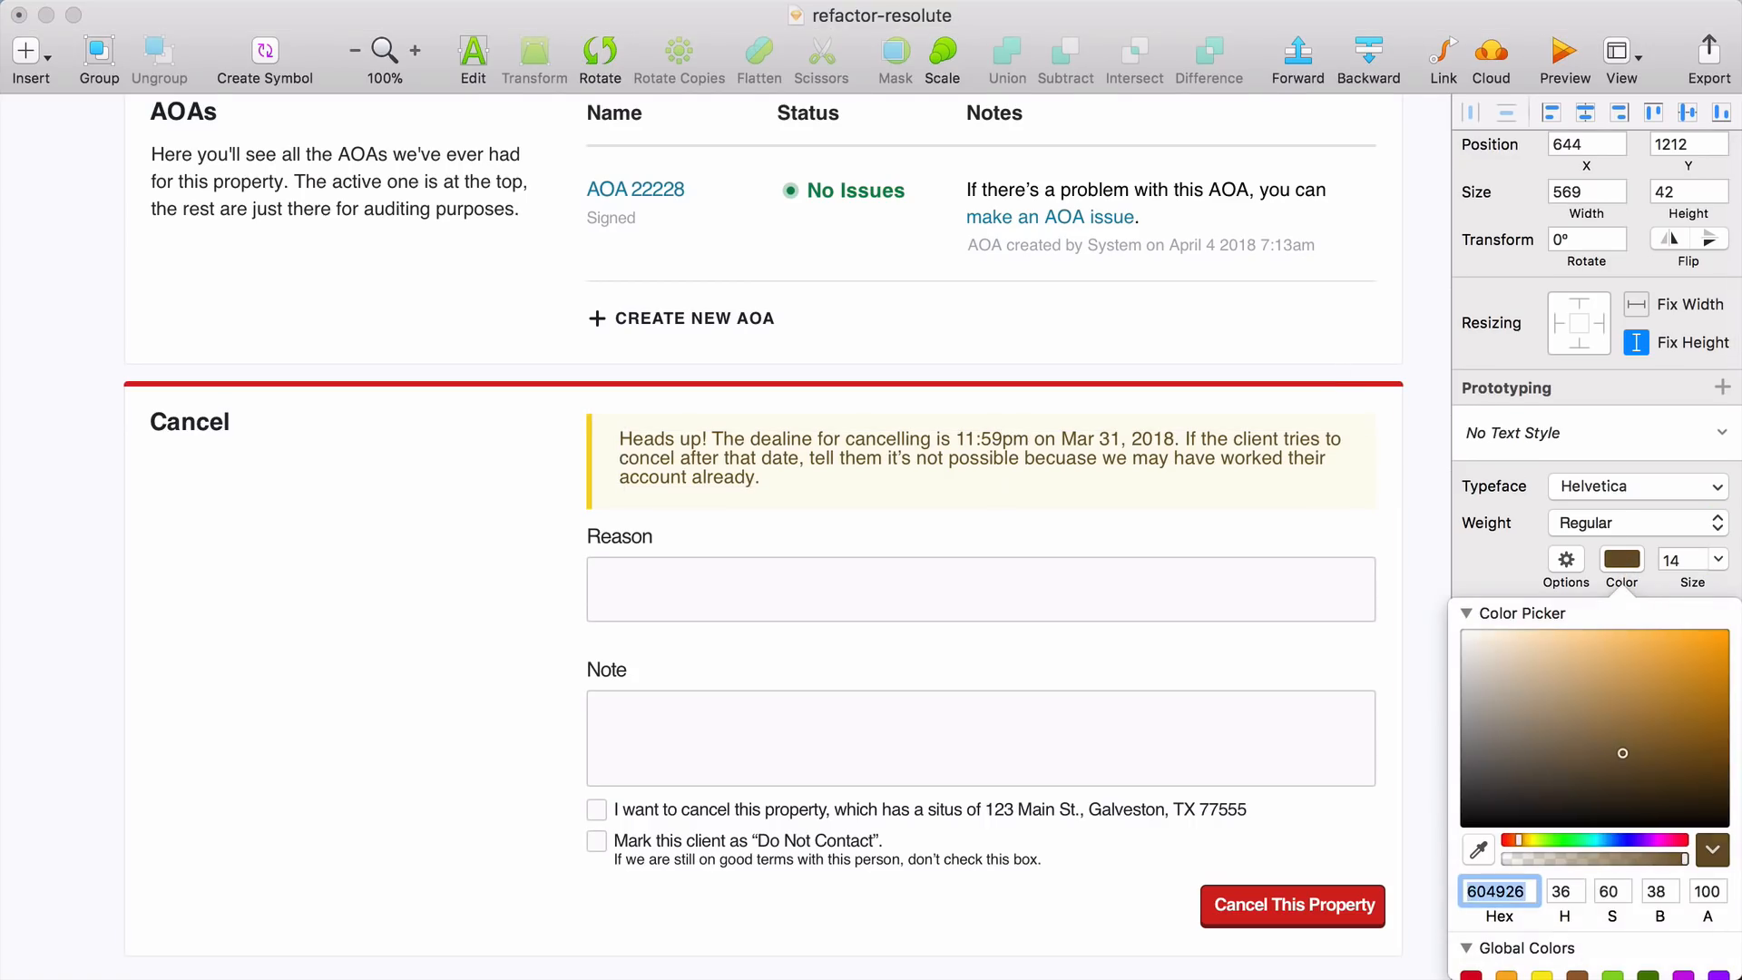
click(978, 457)
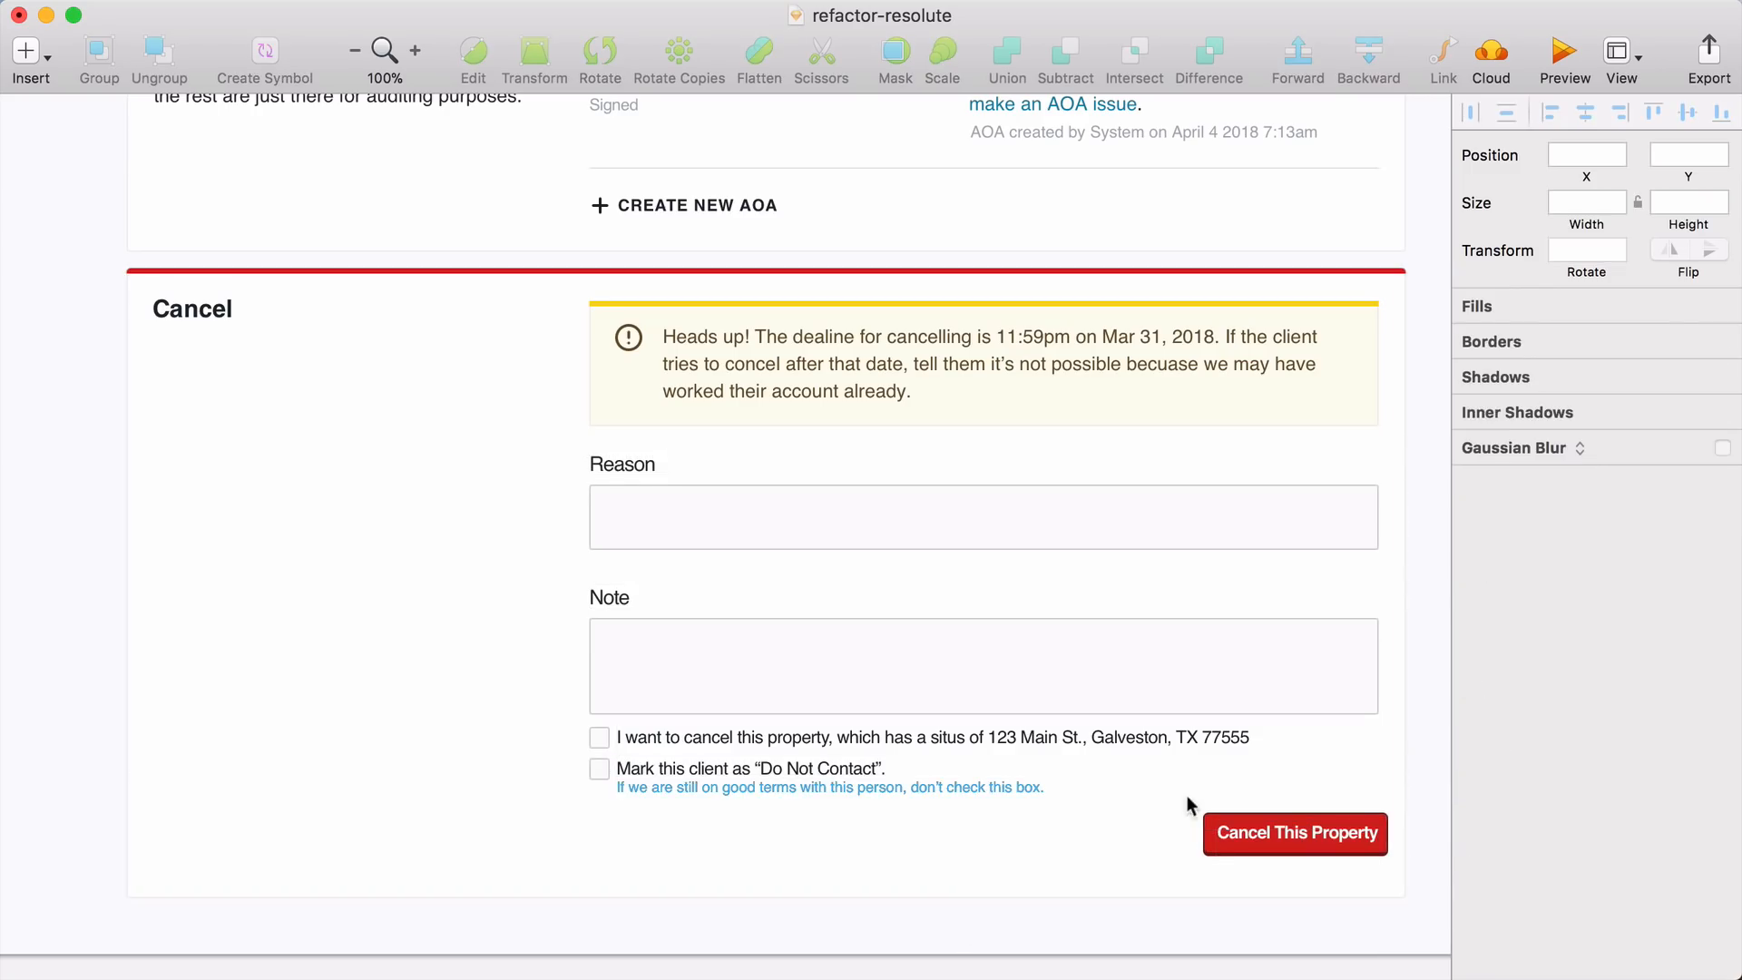
- Enlarge the Cancel This Property button and add a divider line above the button row
click(1294, 835)
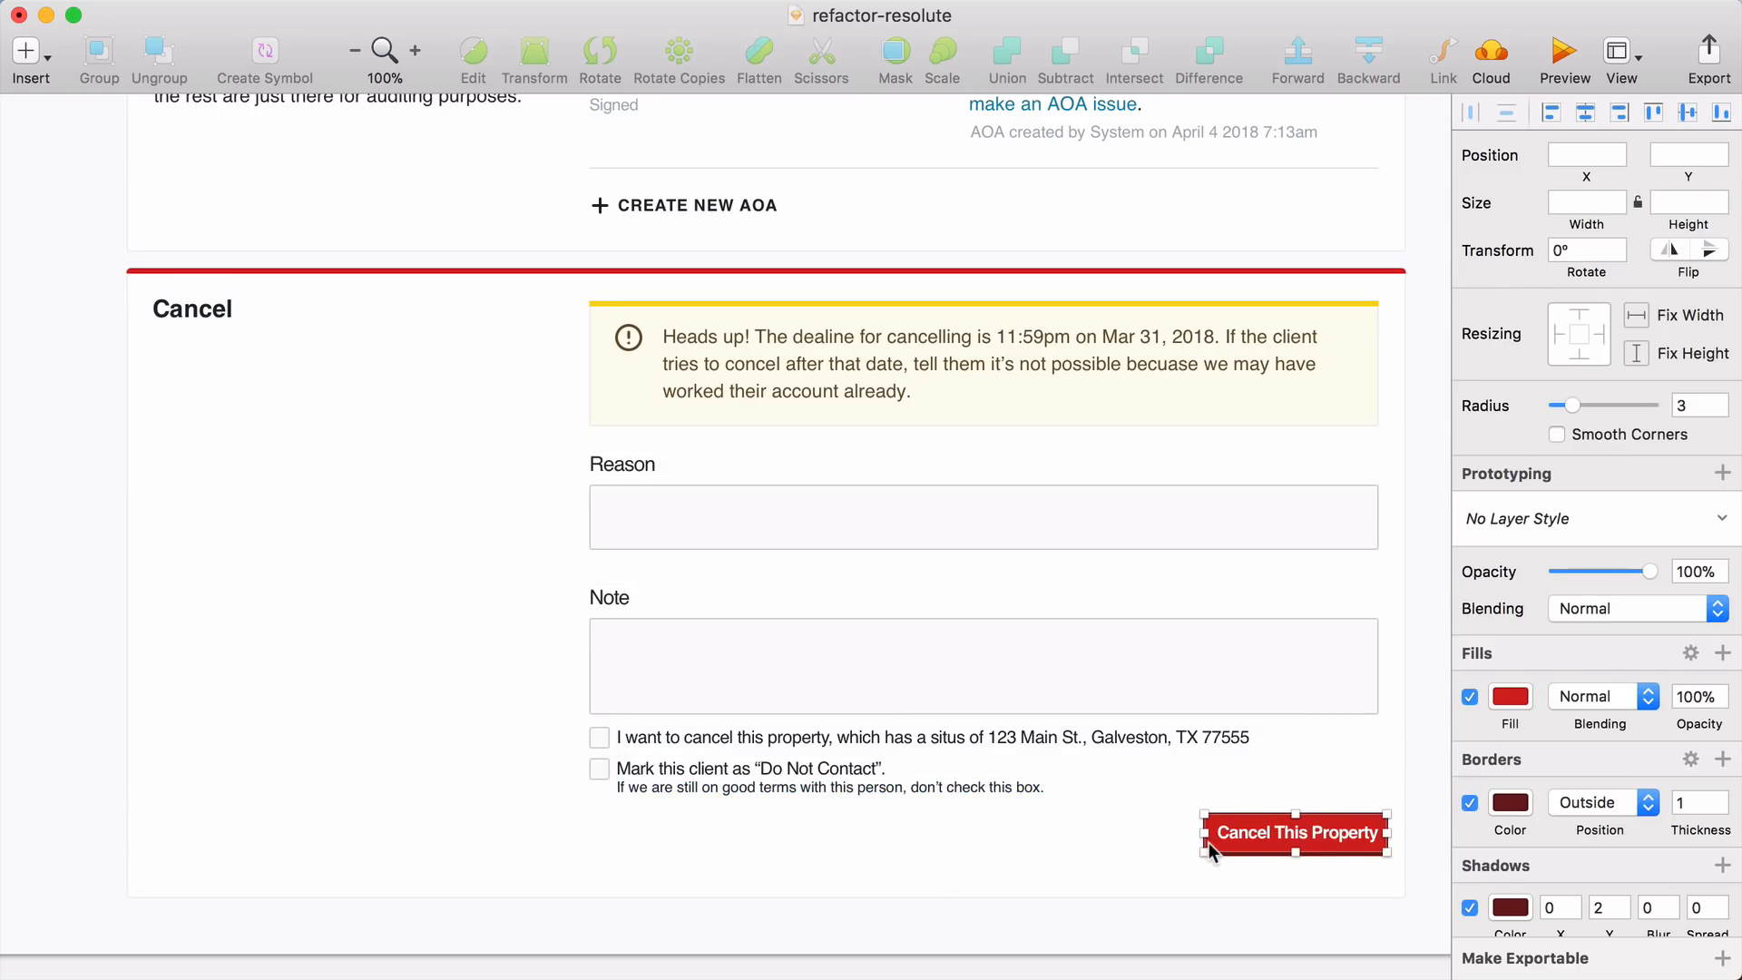
click(1469, 802)
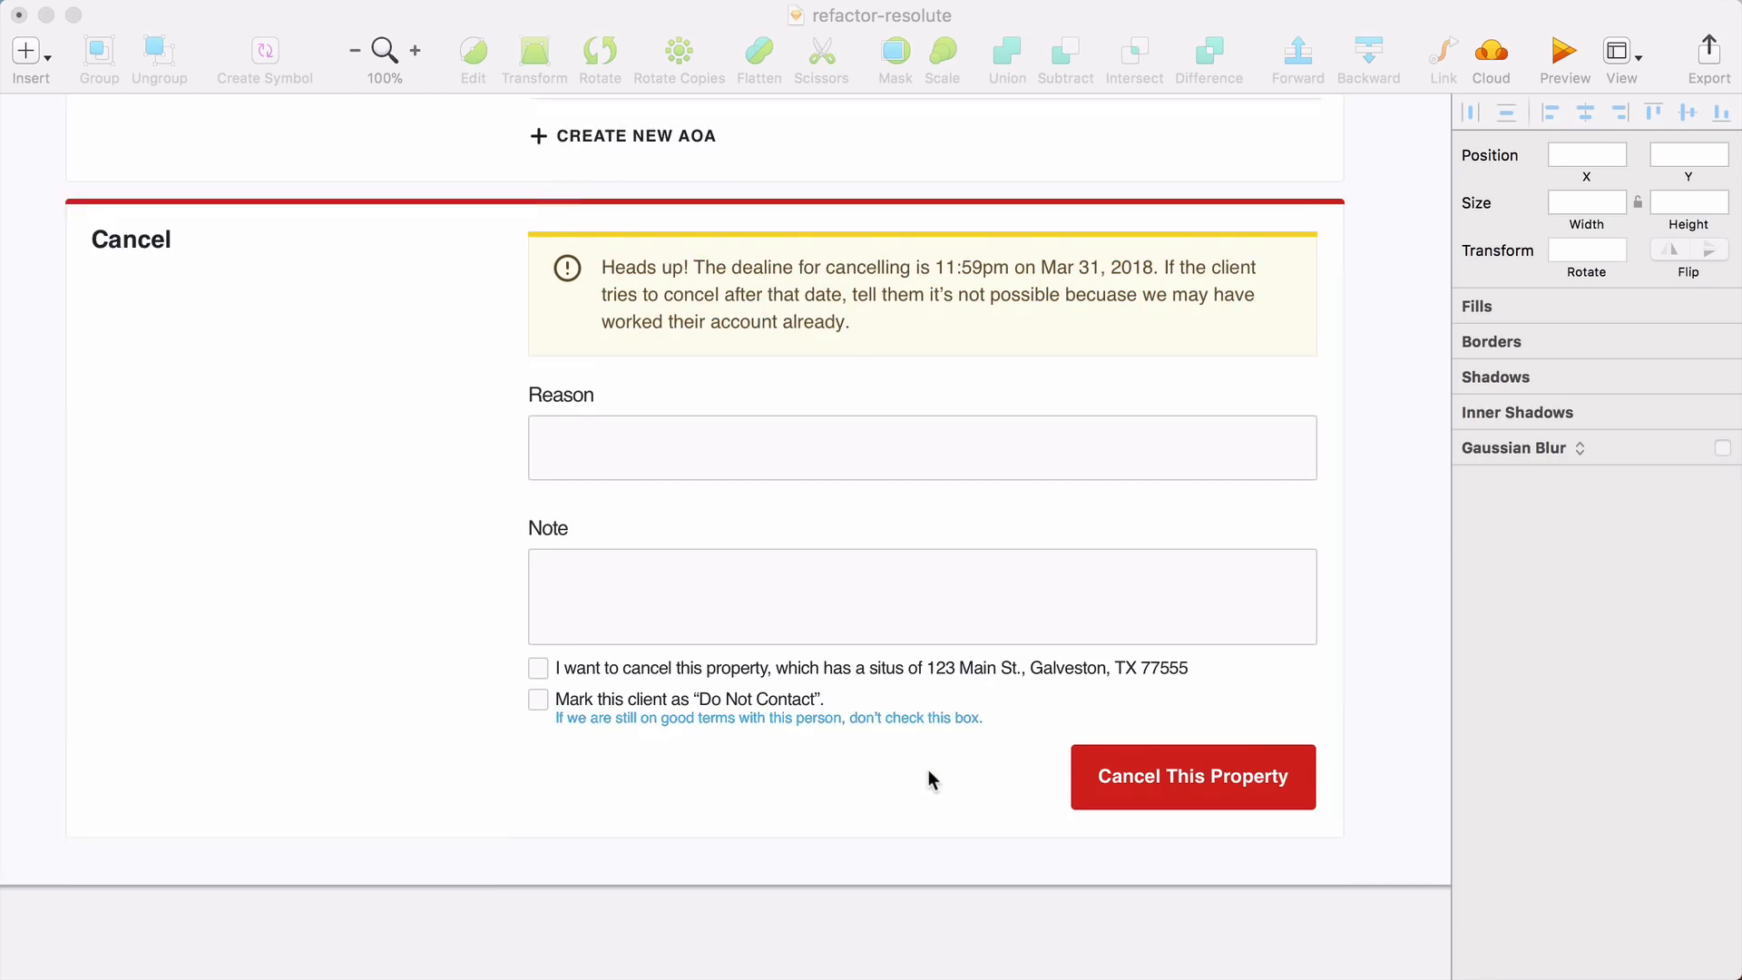
scroll(down, 3)
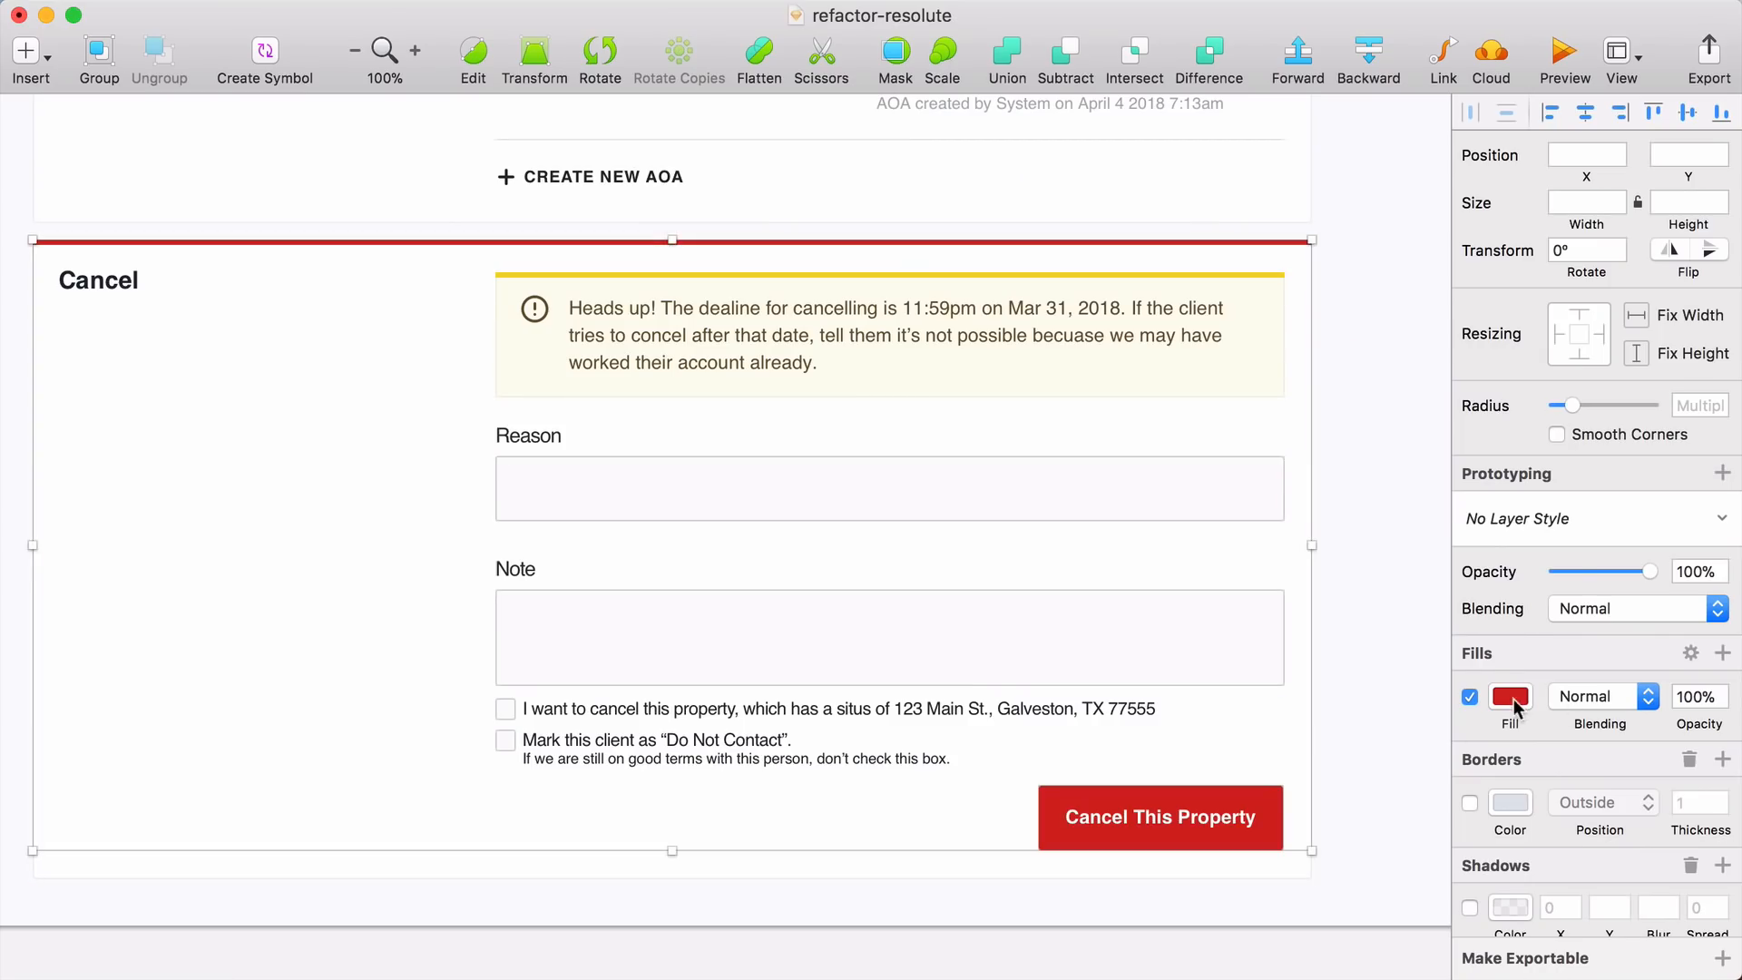
click(1509, 713)
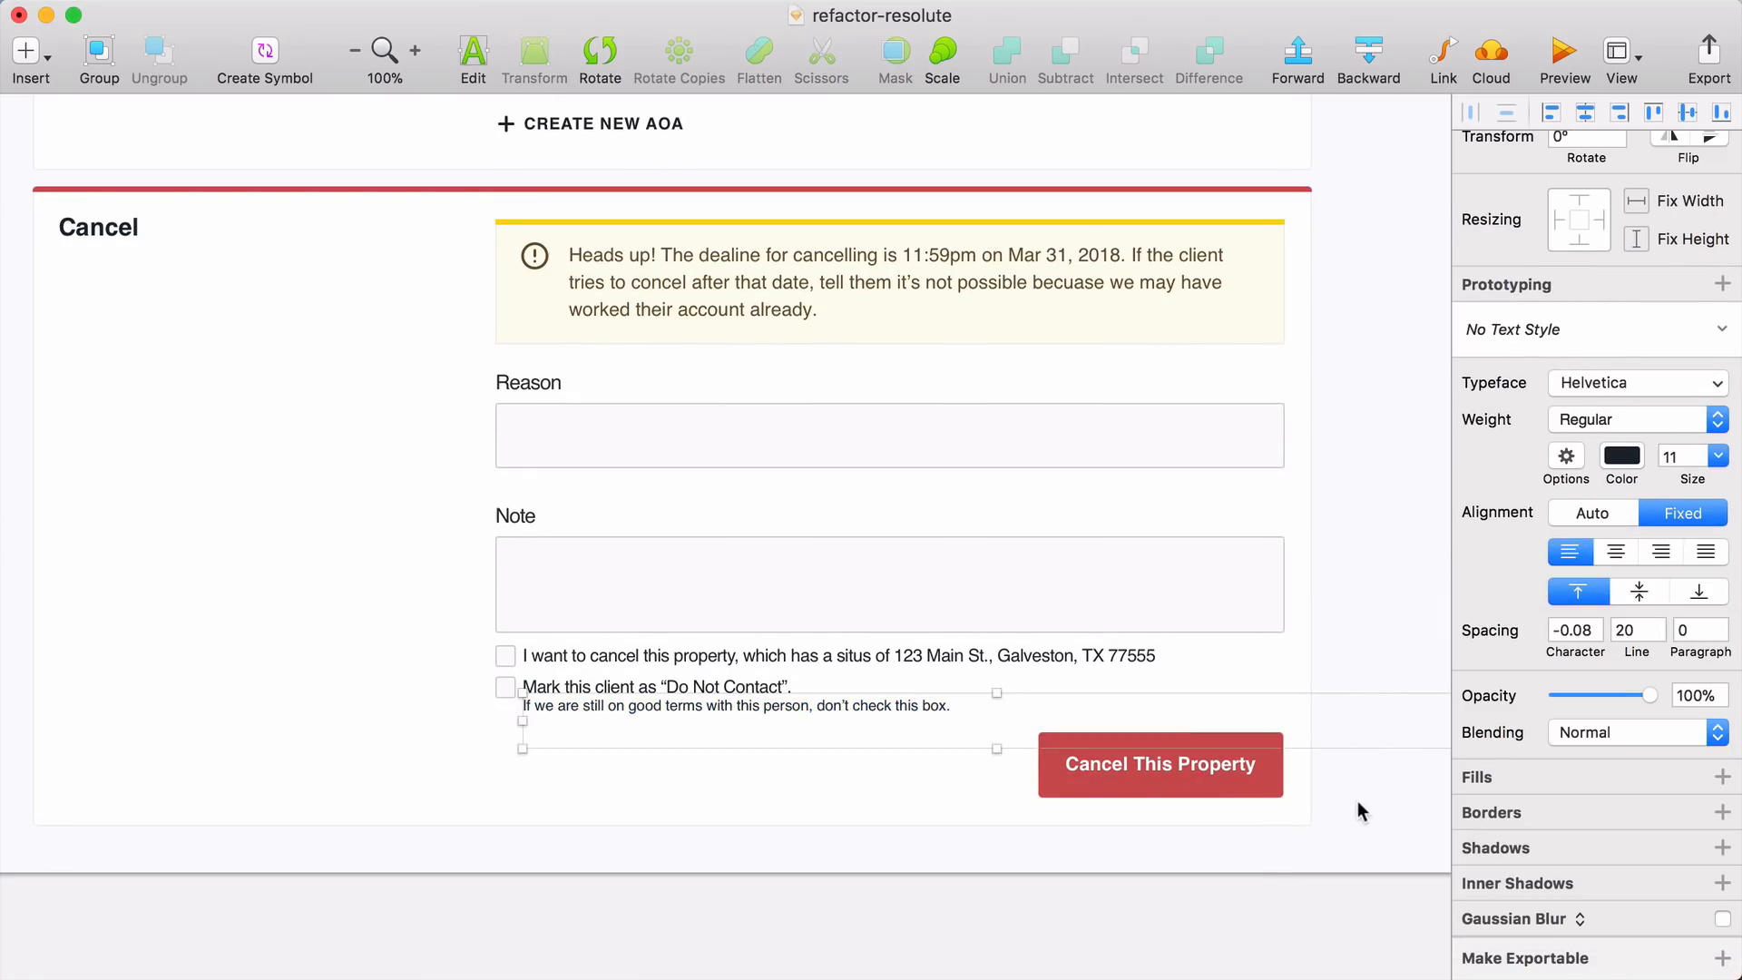
scroll(down, 3)
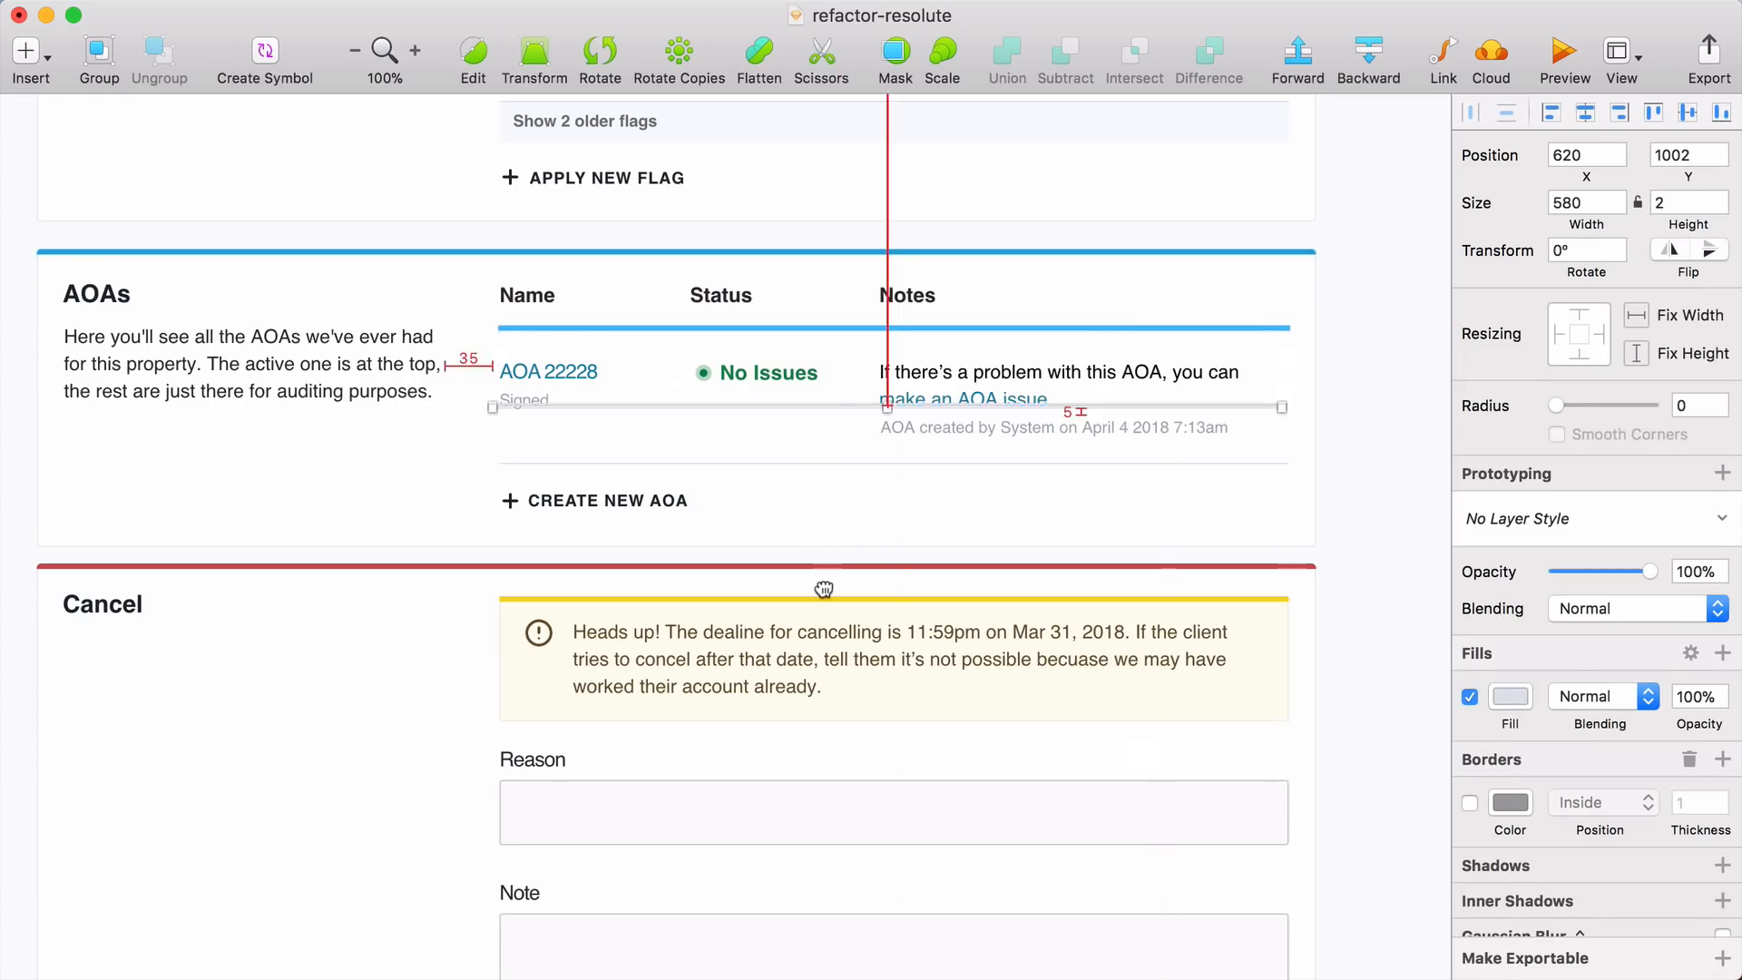
scroll(down, 3)
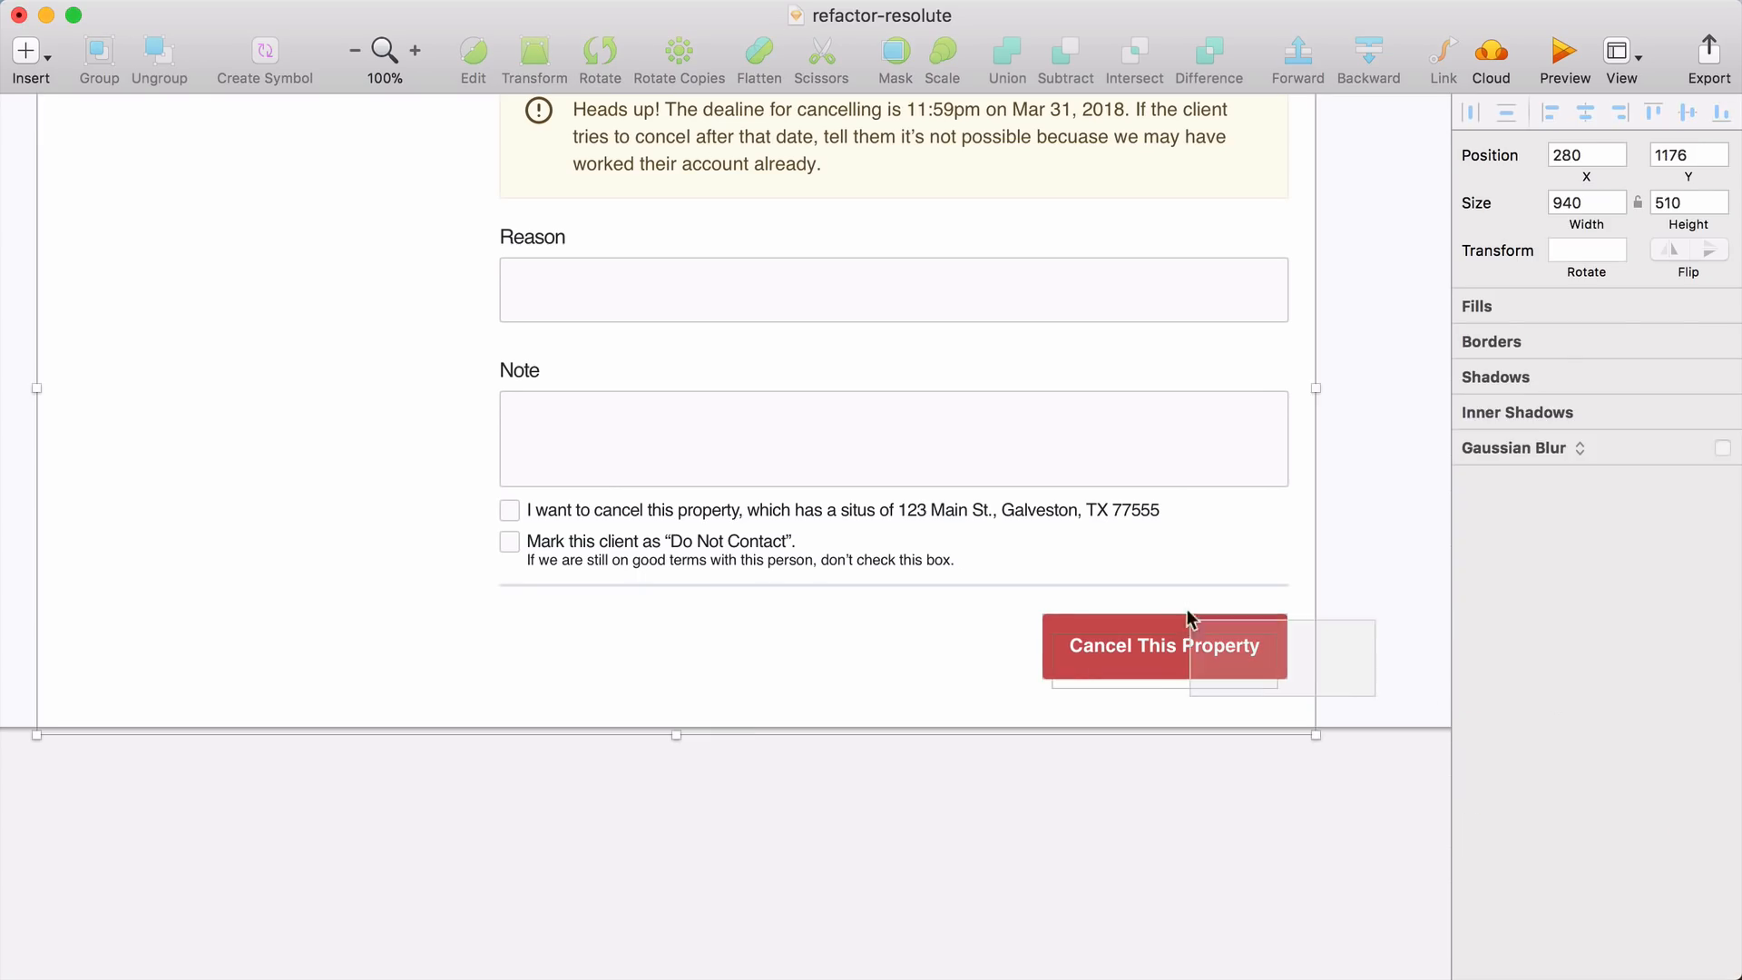
- Remove the note entry box and its options, leaving a '+ NEW NOTE' action by the heading
click(742, 560)
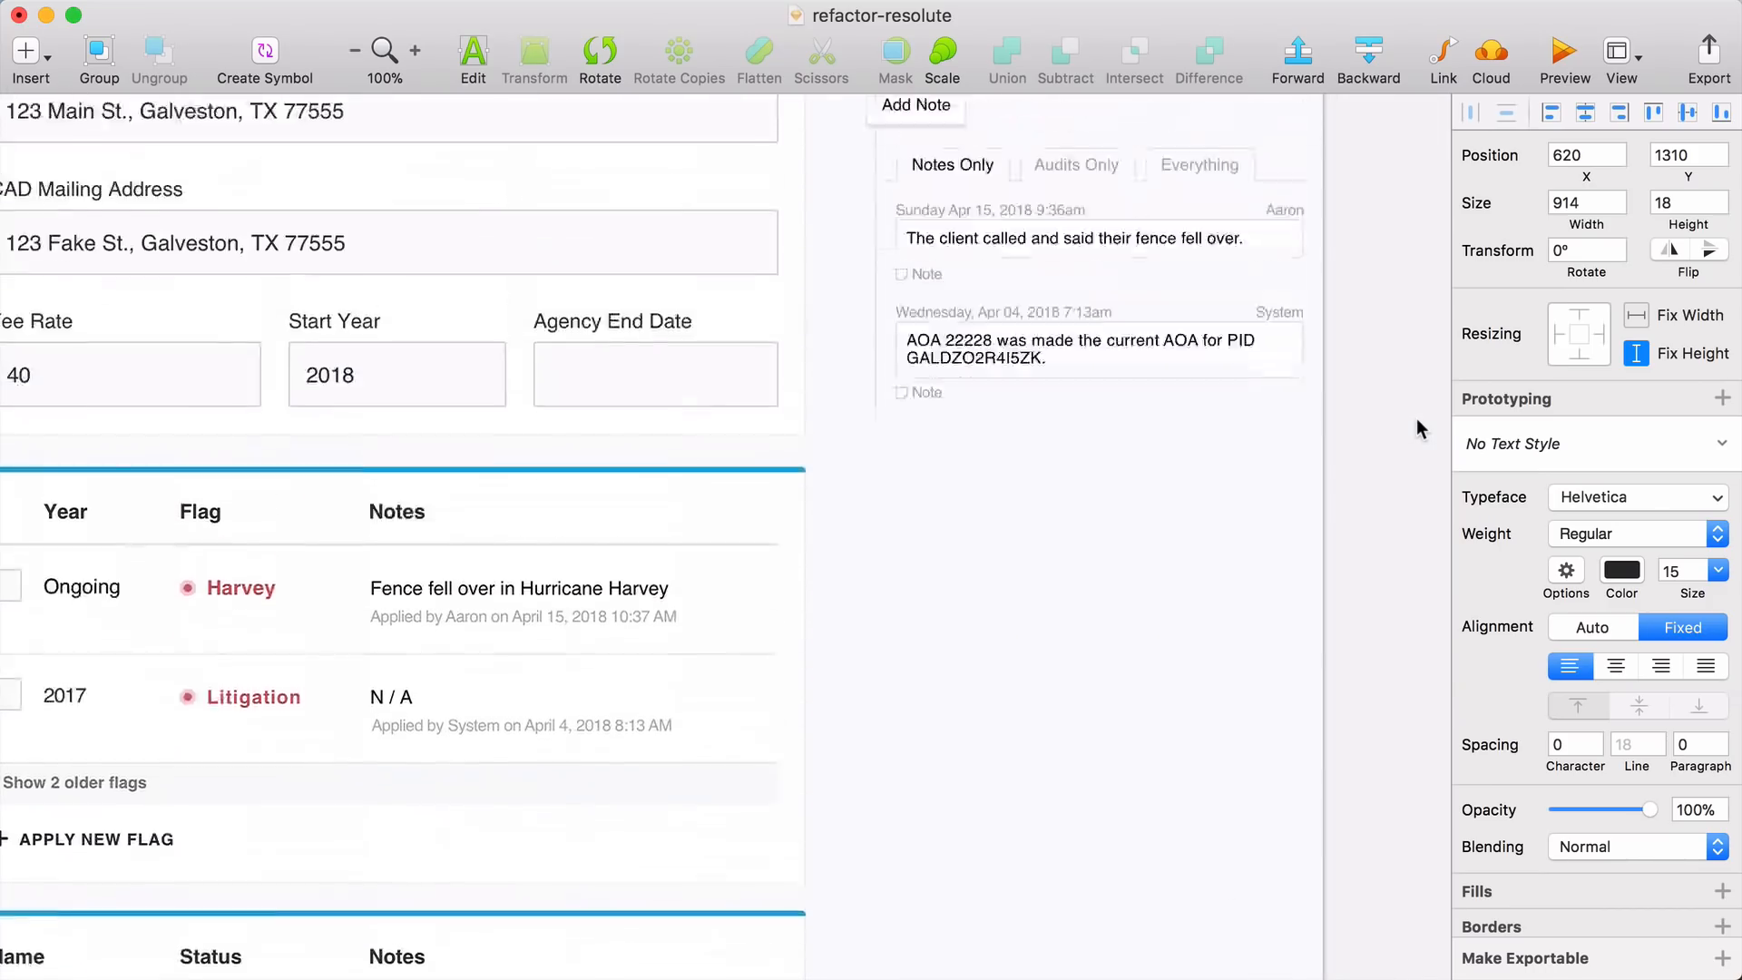
scroll(down, 3)
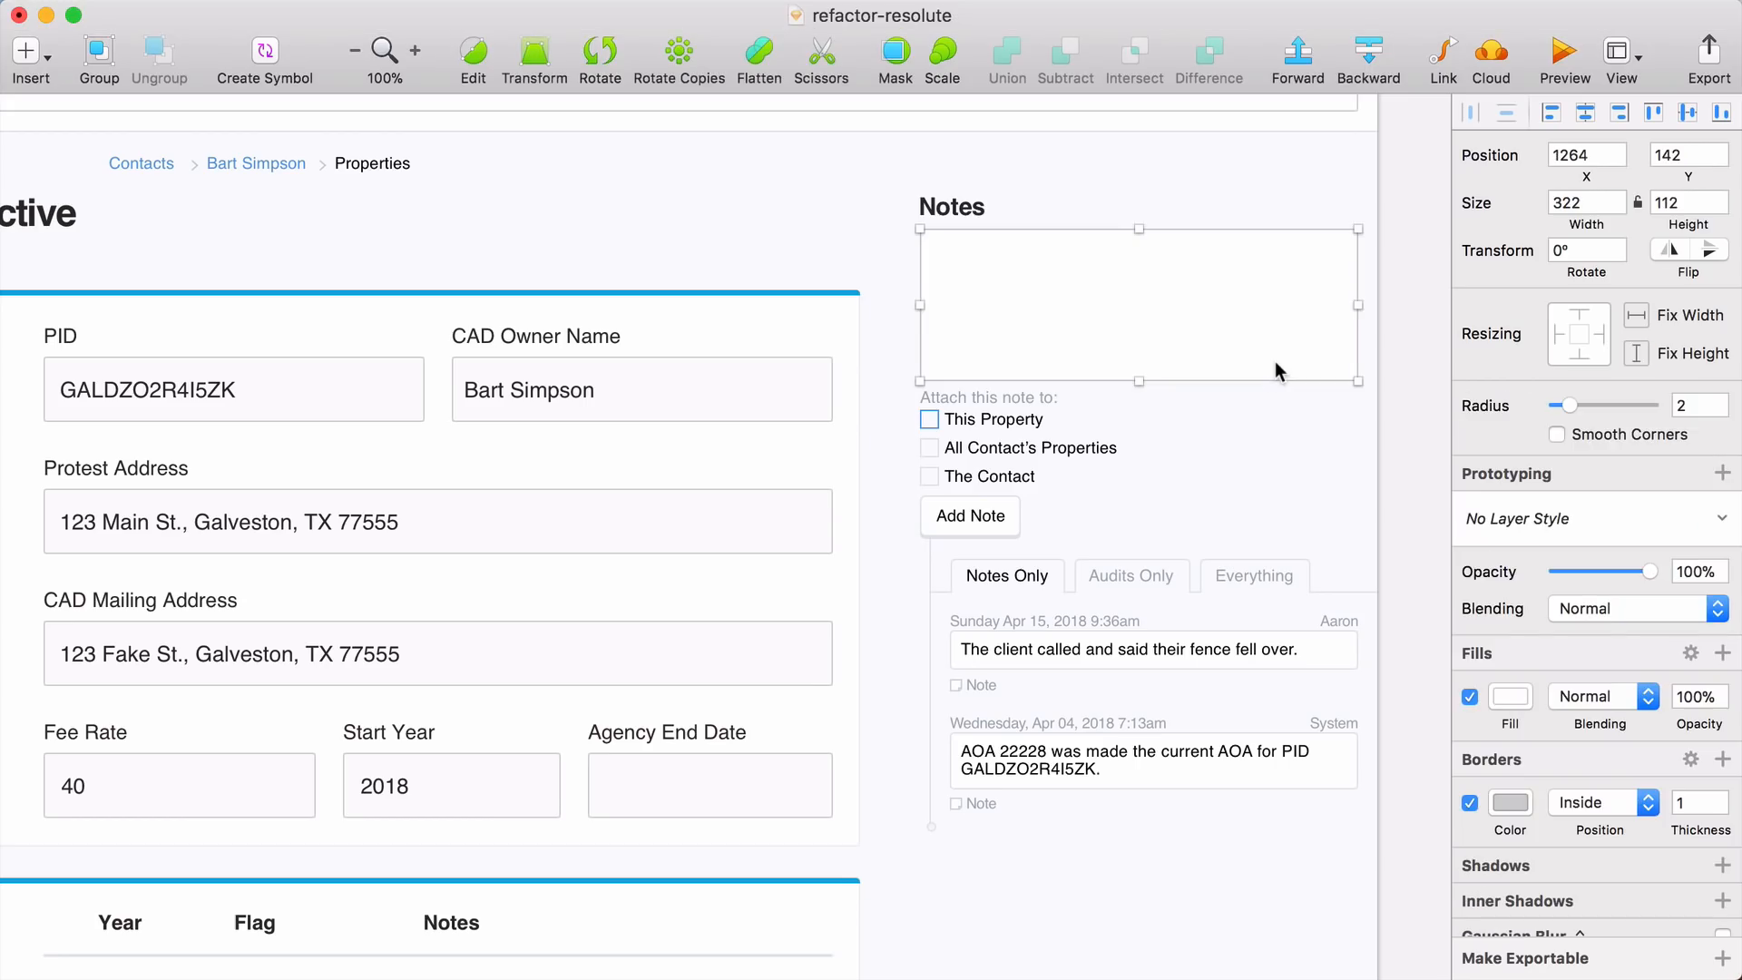
drag(1358, 306, 1329, 305)
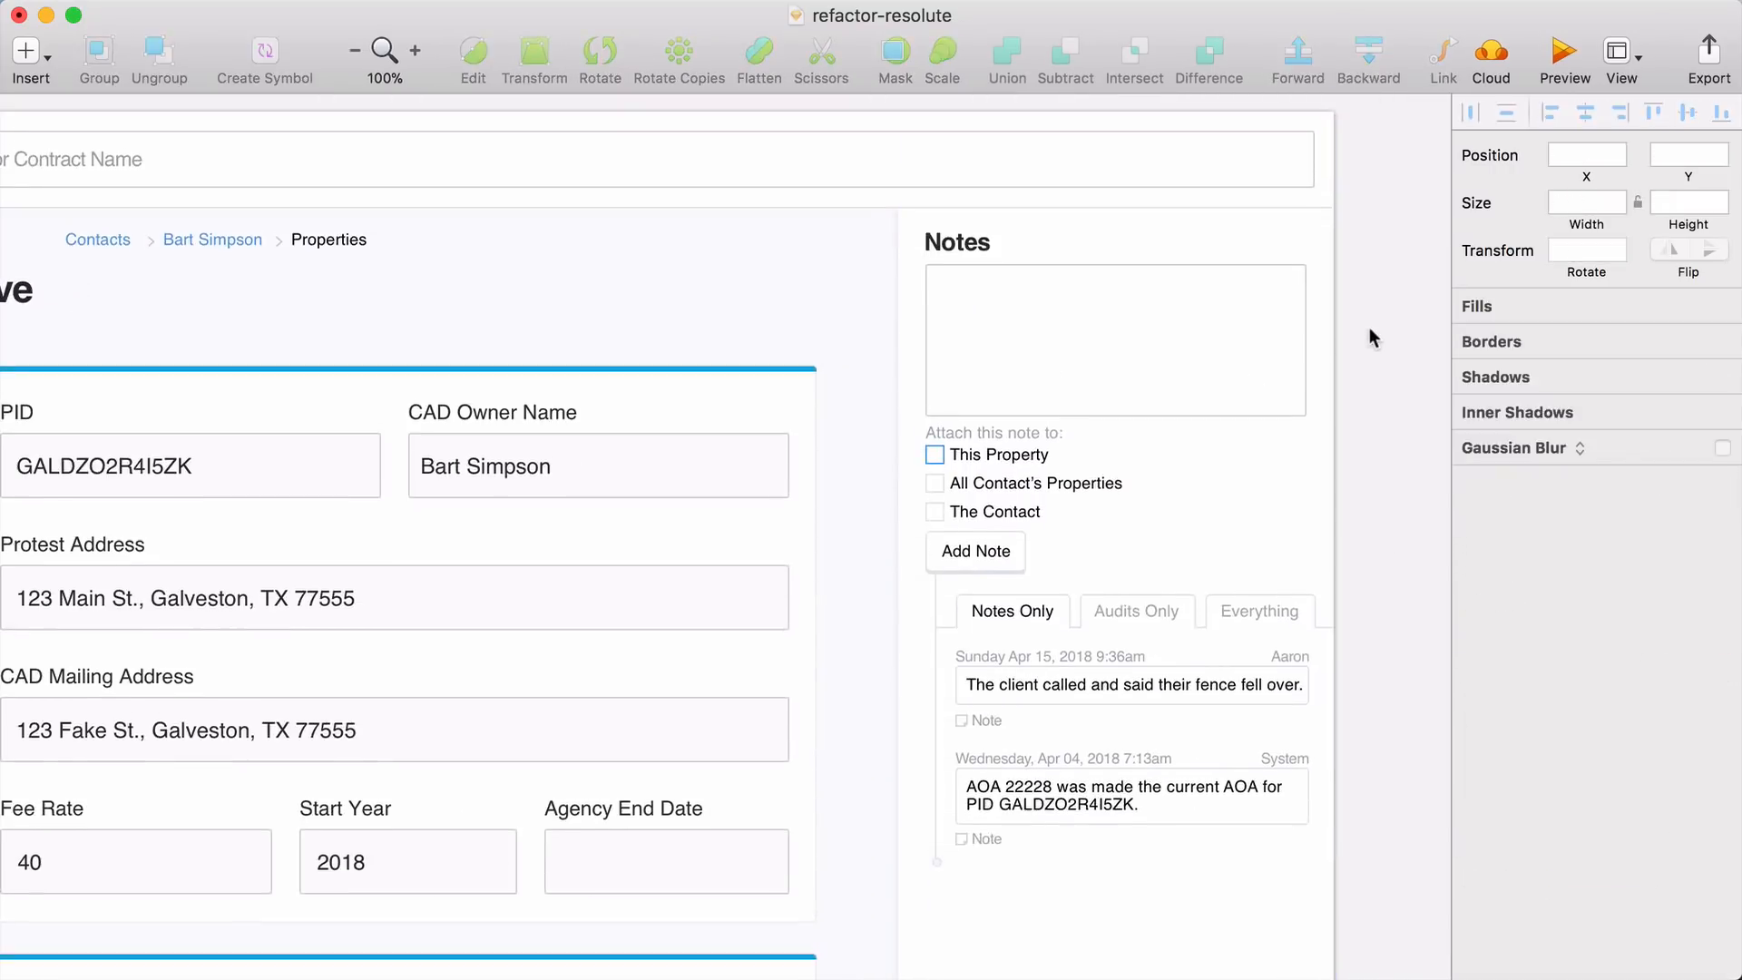
mouse_move(1345, 248)
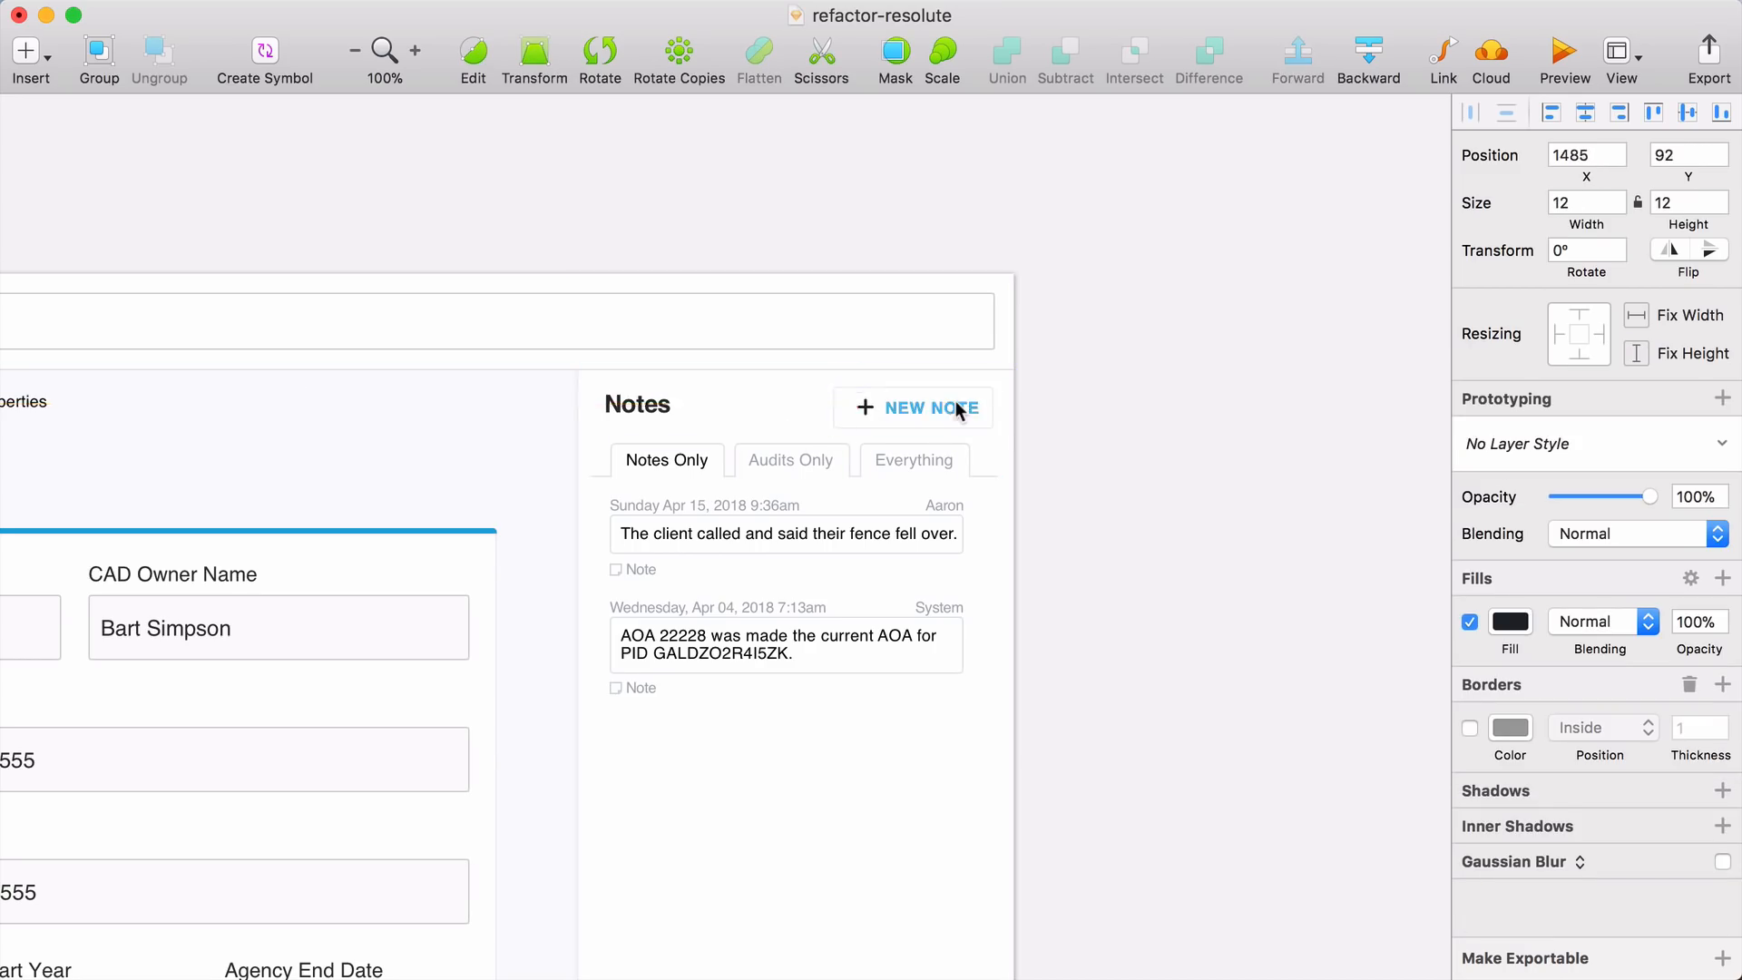
click(1139, 504)
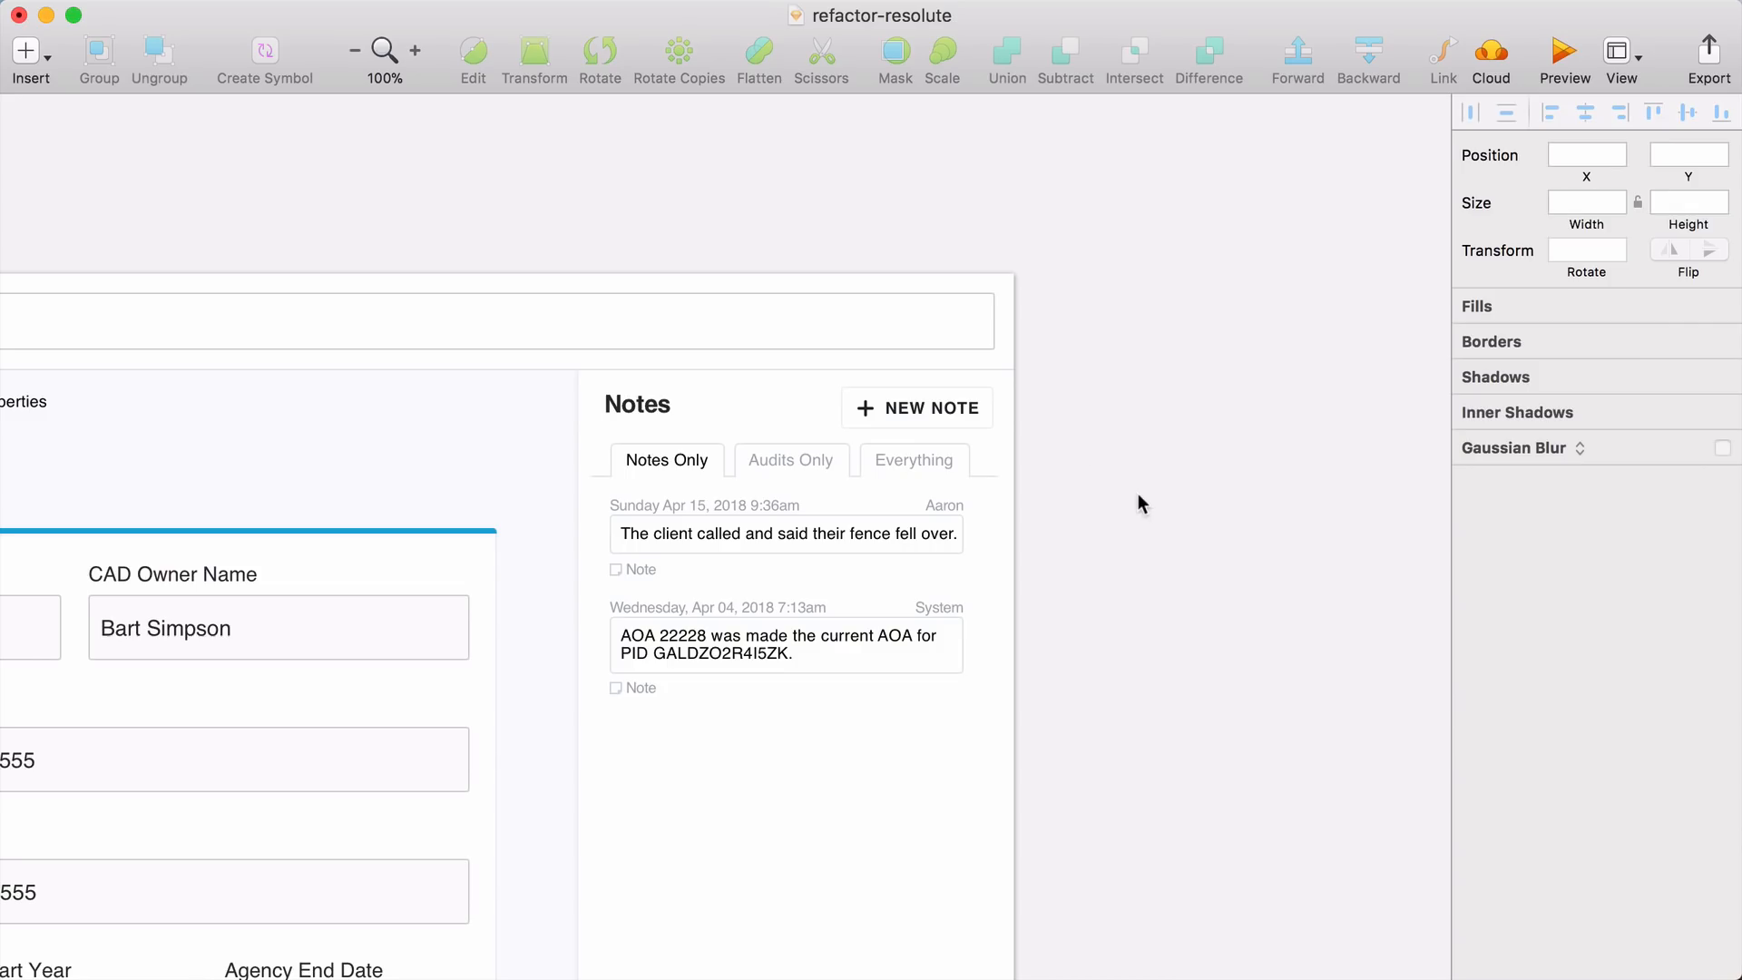
mouse_move(1087, 477)
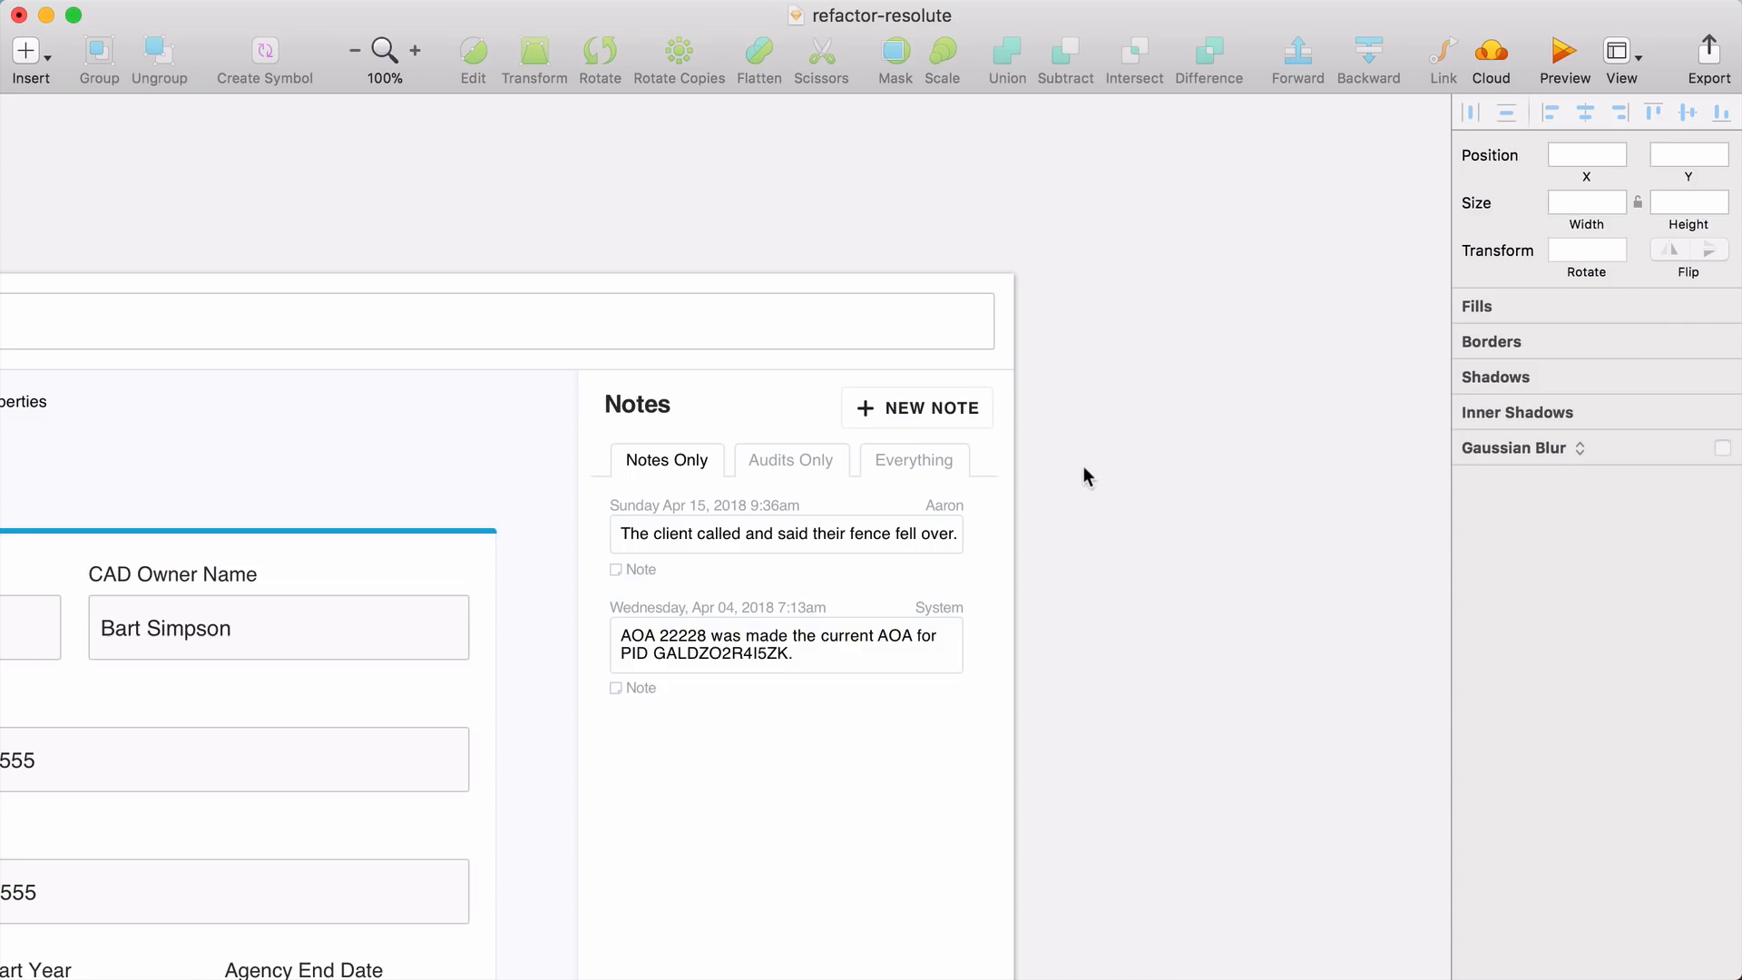
mouse_move(1142, 503)
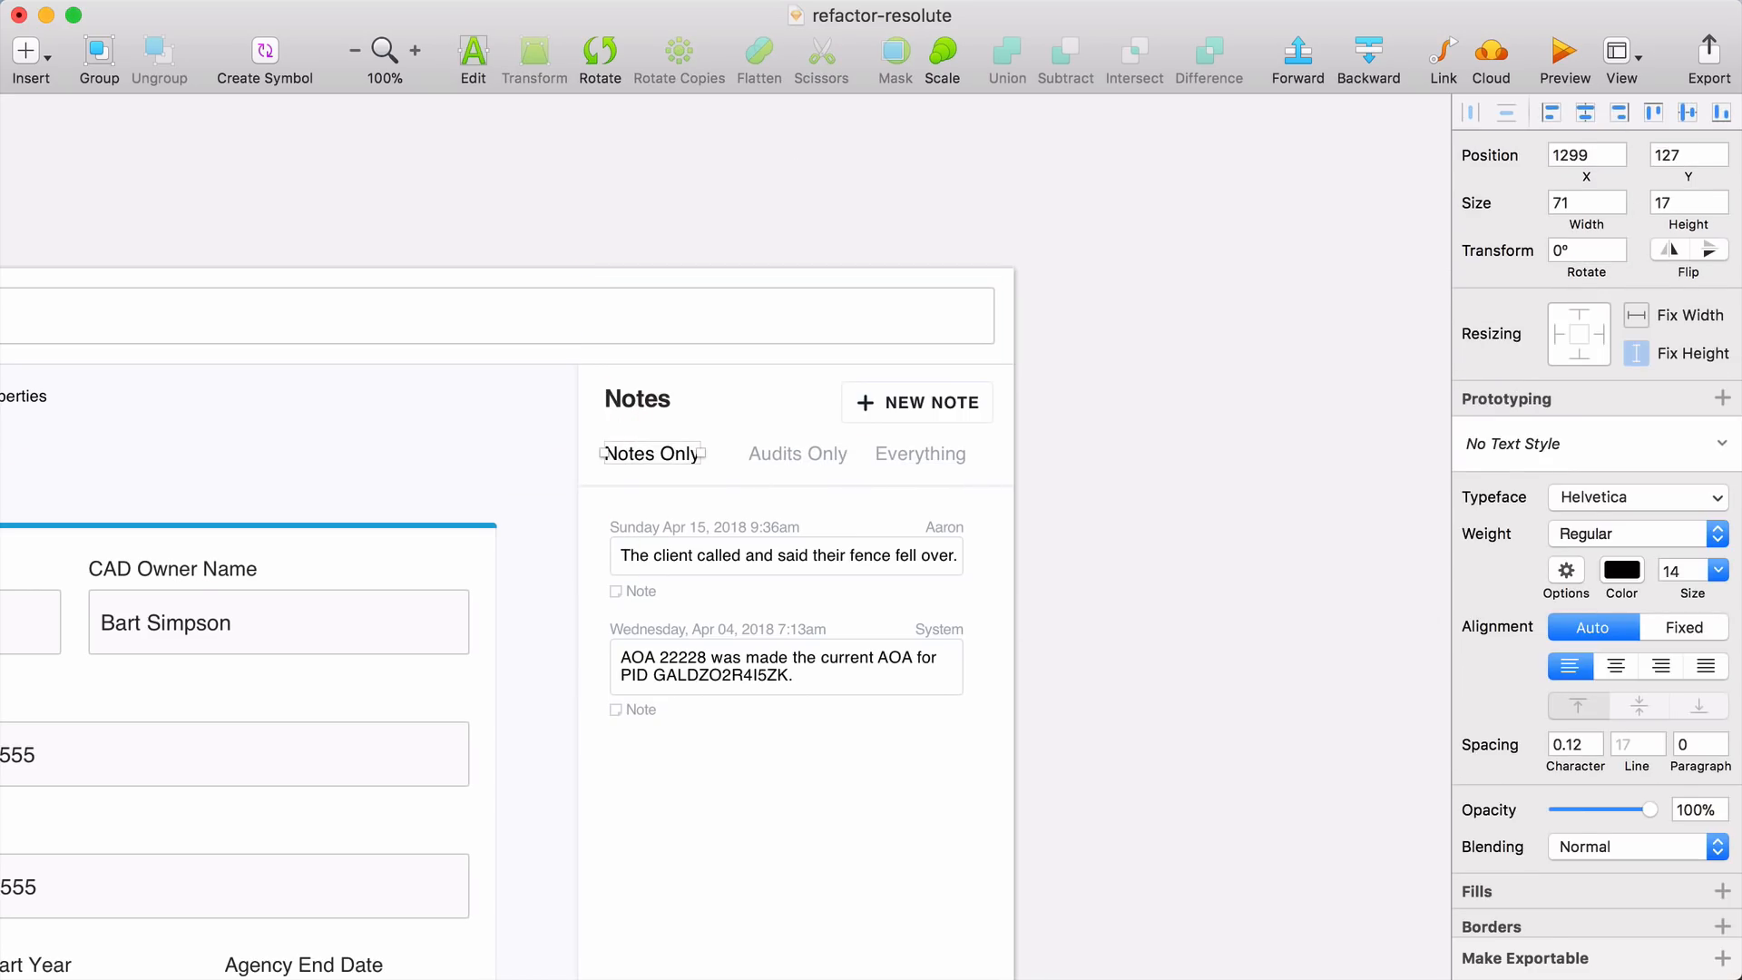
- Give the Notes Only tab label a fixed width and a #149ED4 blue underline
click(1682, 627)
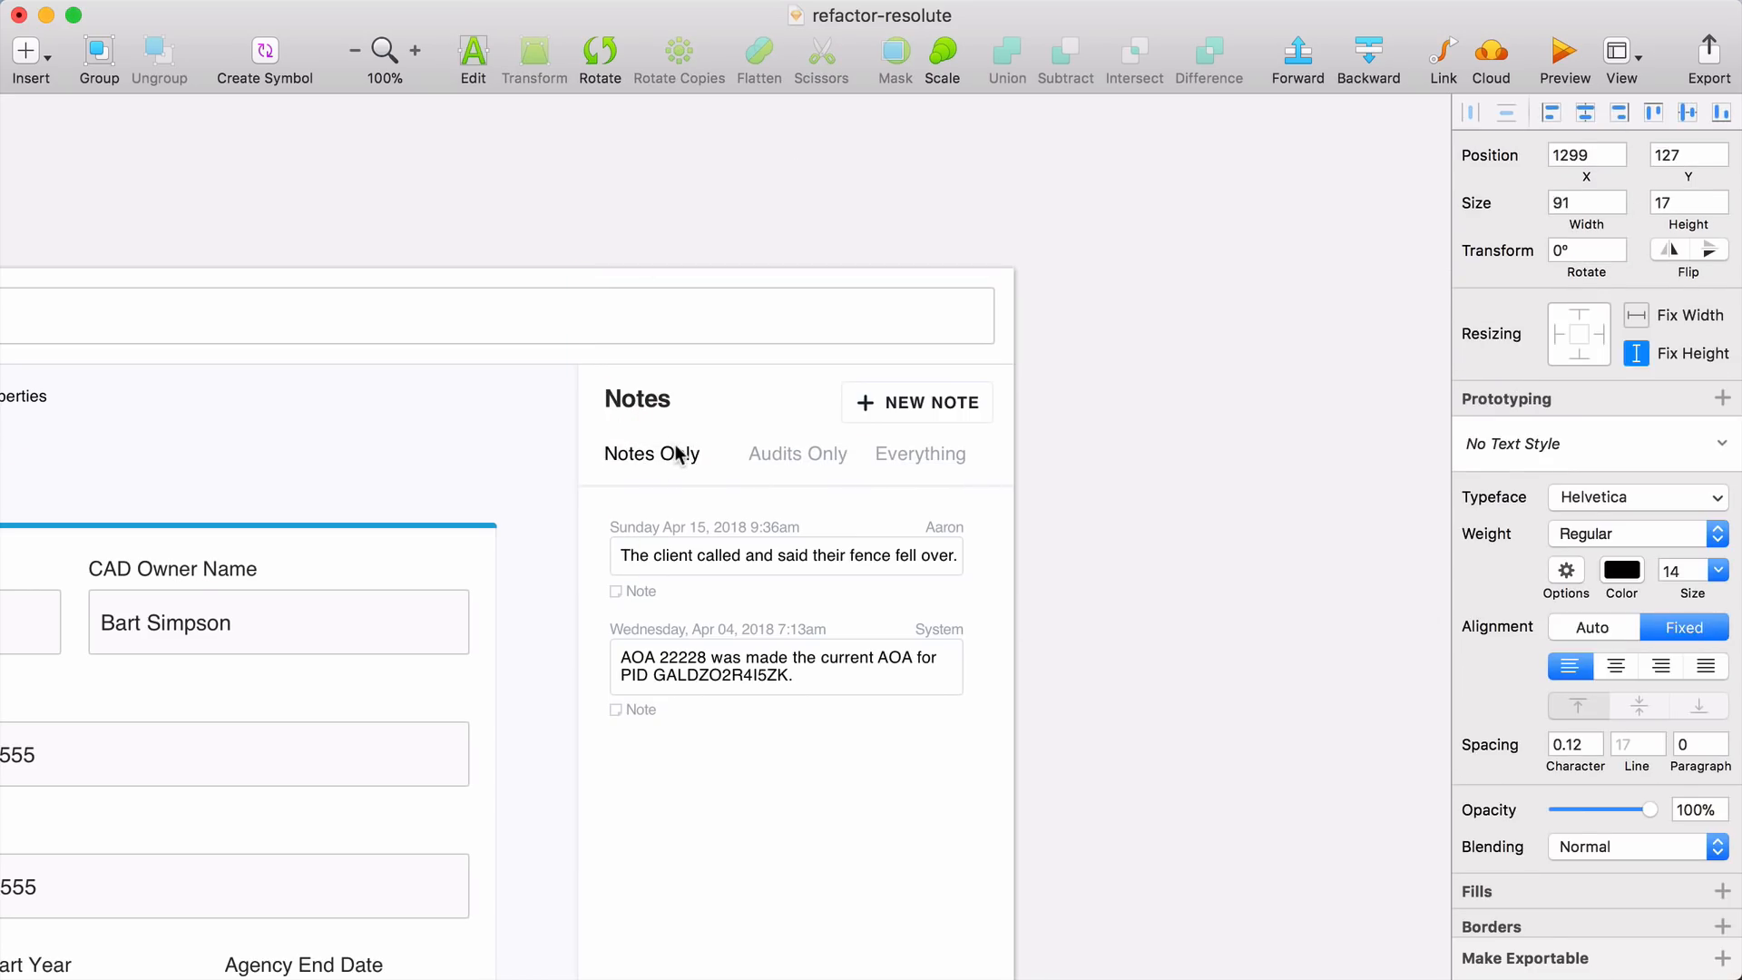
click(796, 454)
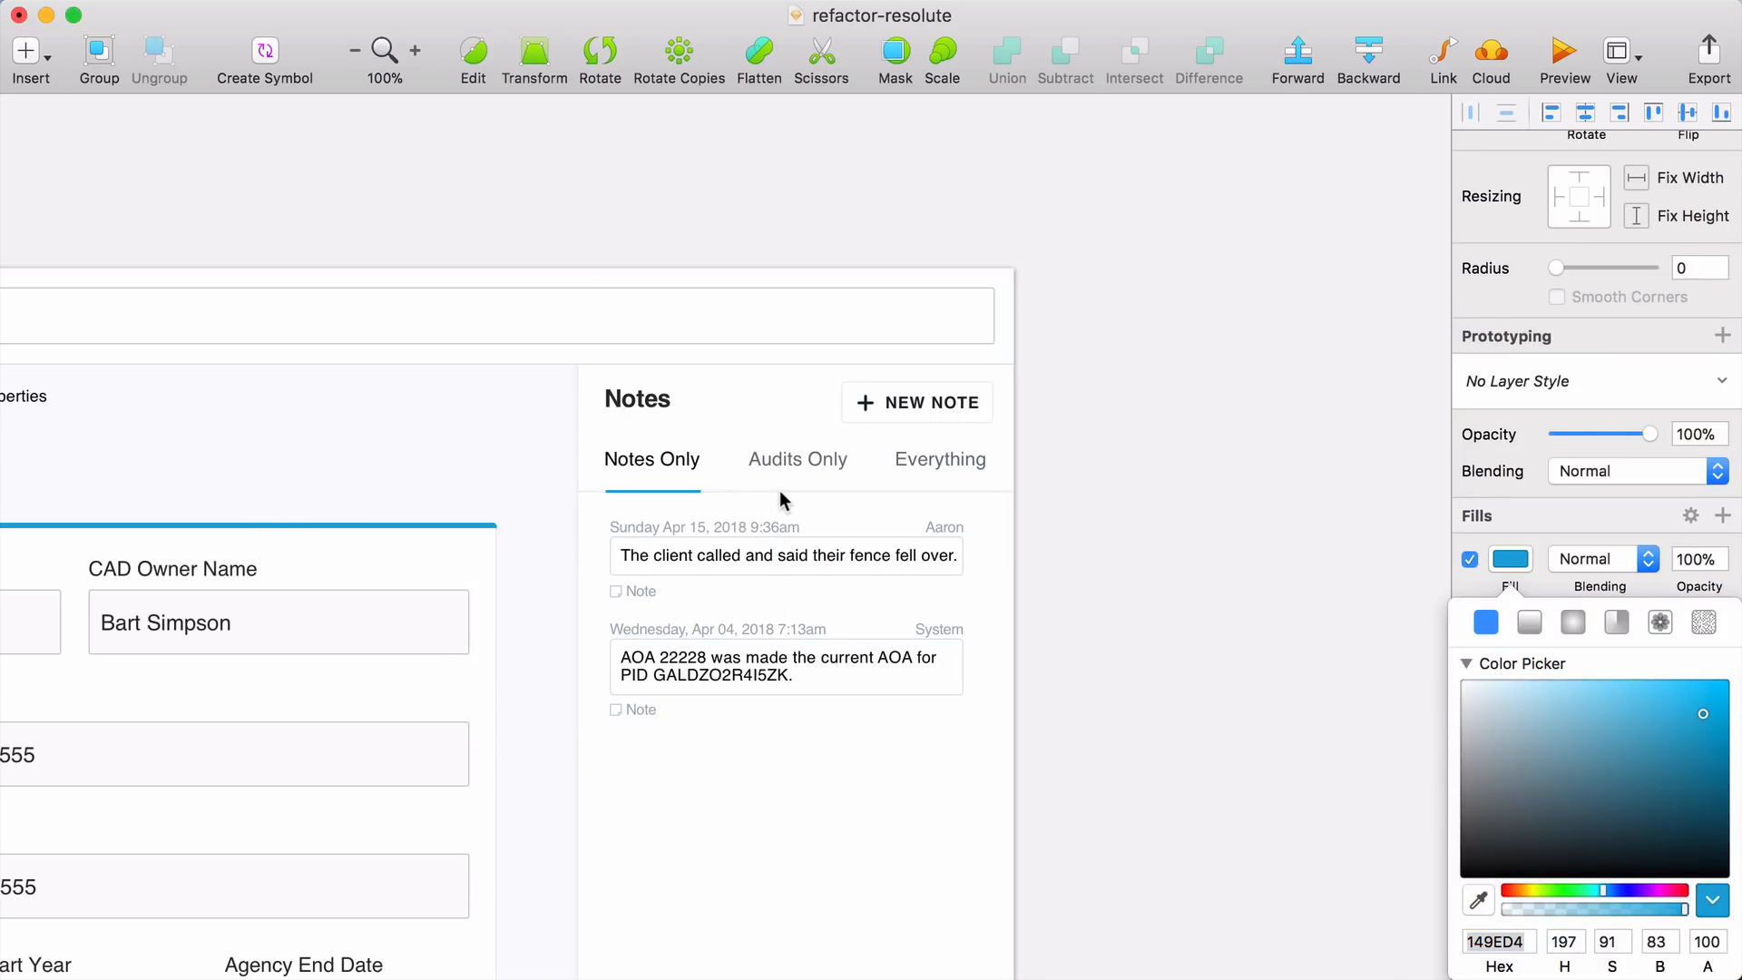
click(1079, 600)
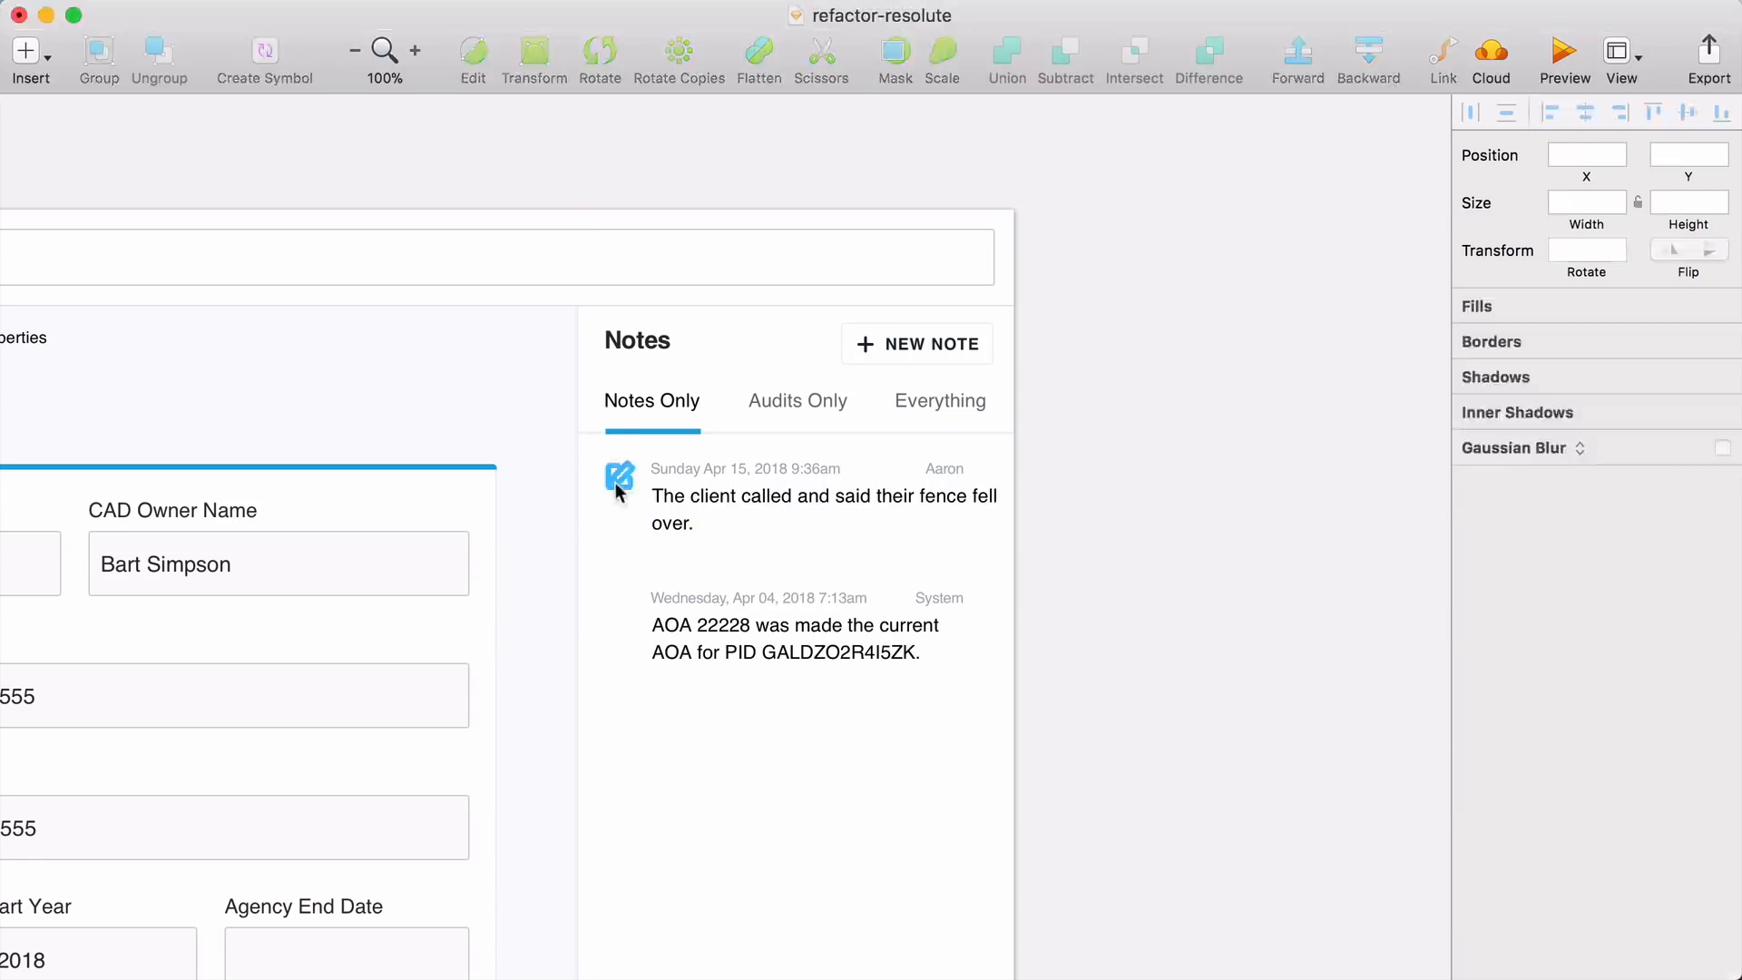
- Copy the first note's edit icon and place the second note's author and date below its text
click(823, 509)
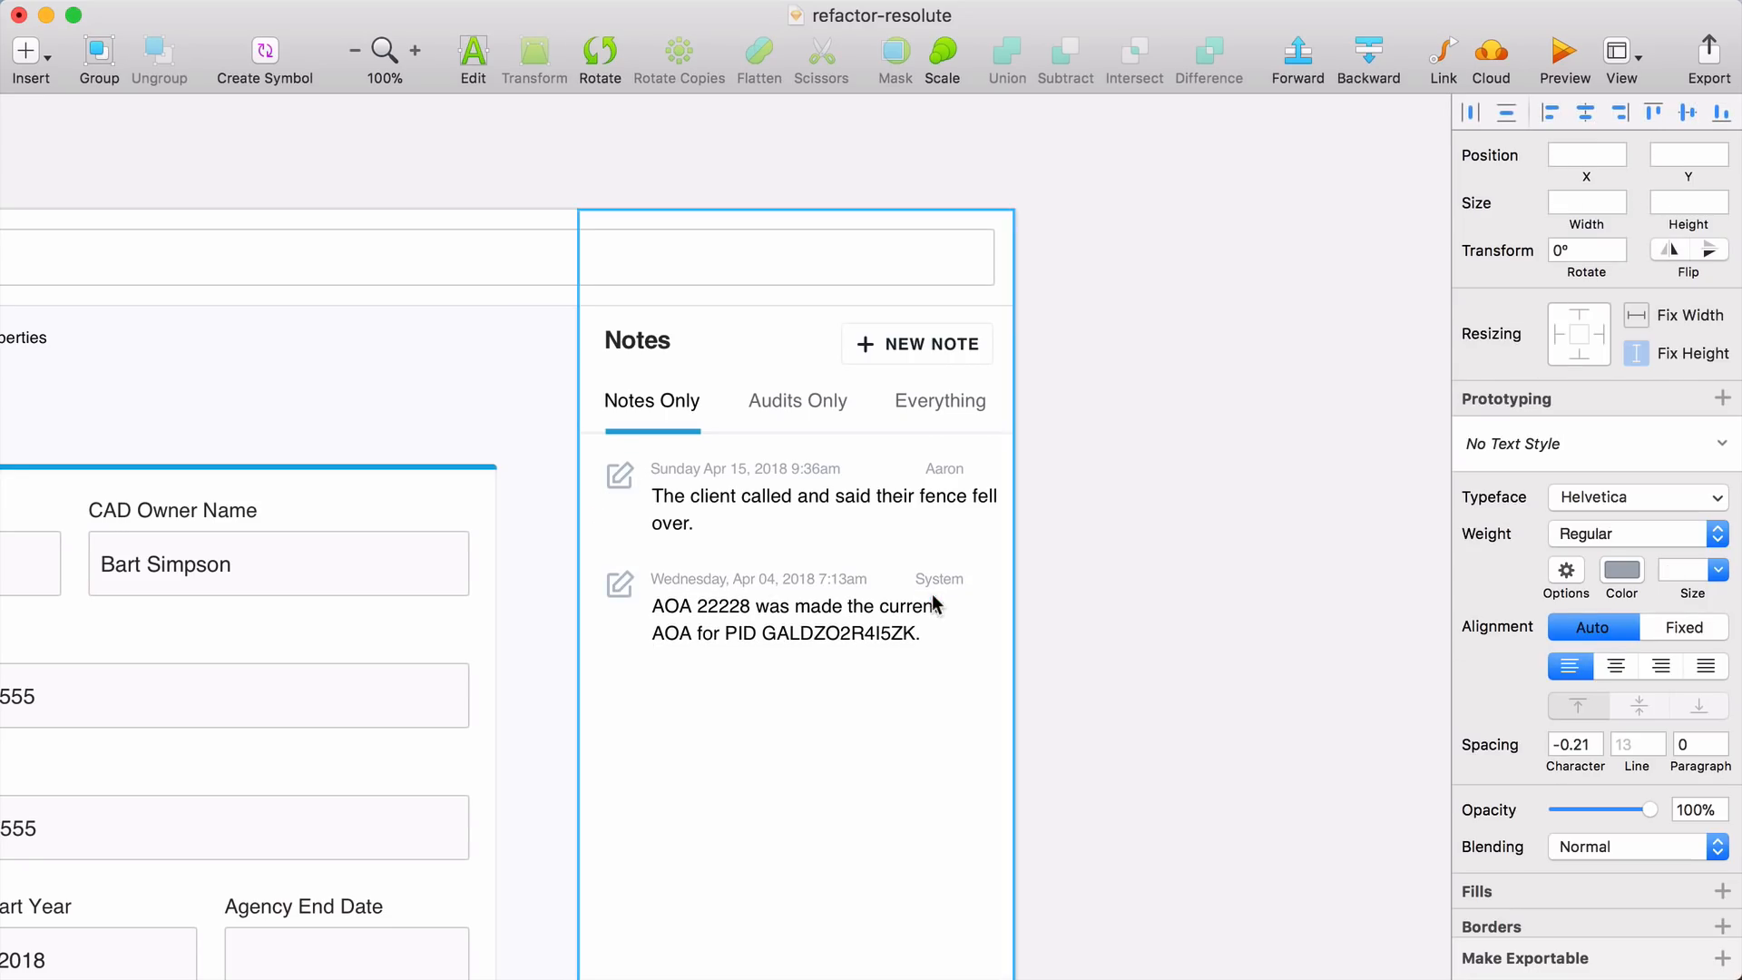
click(822, 495)
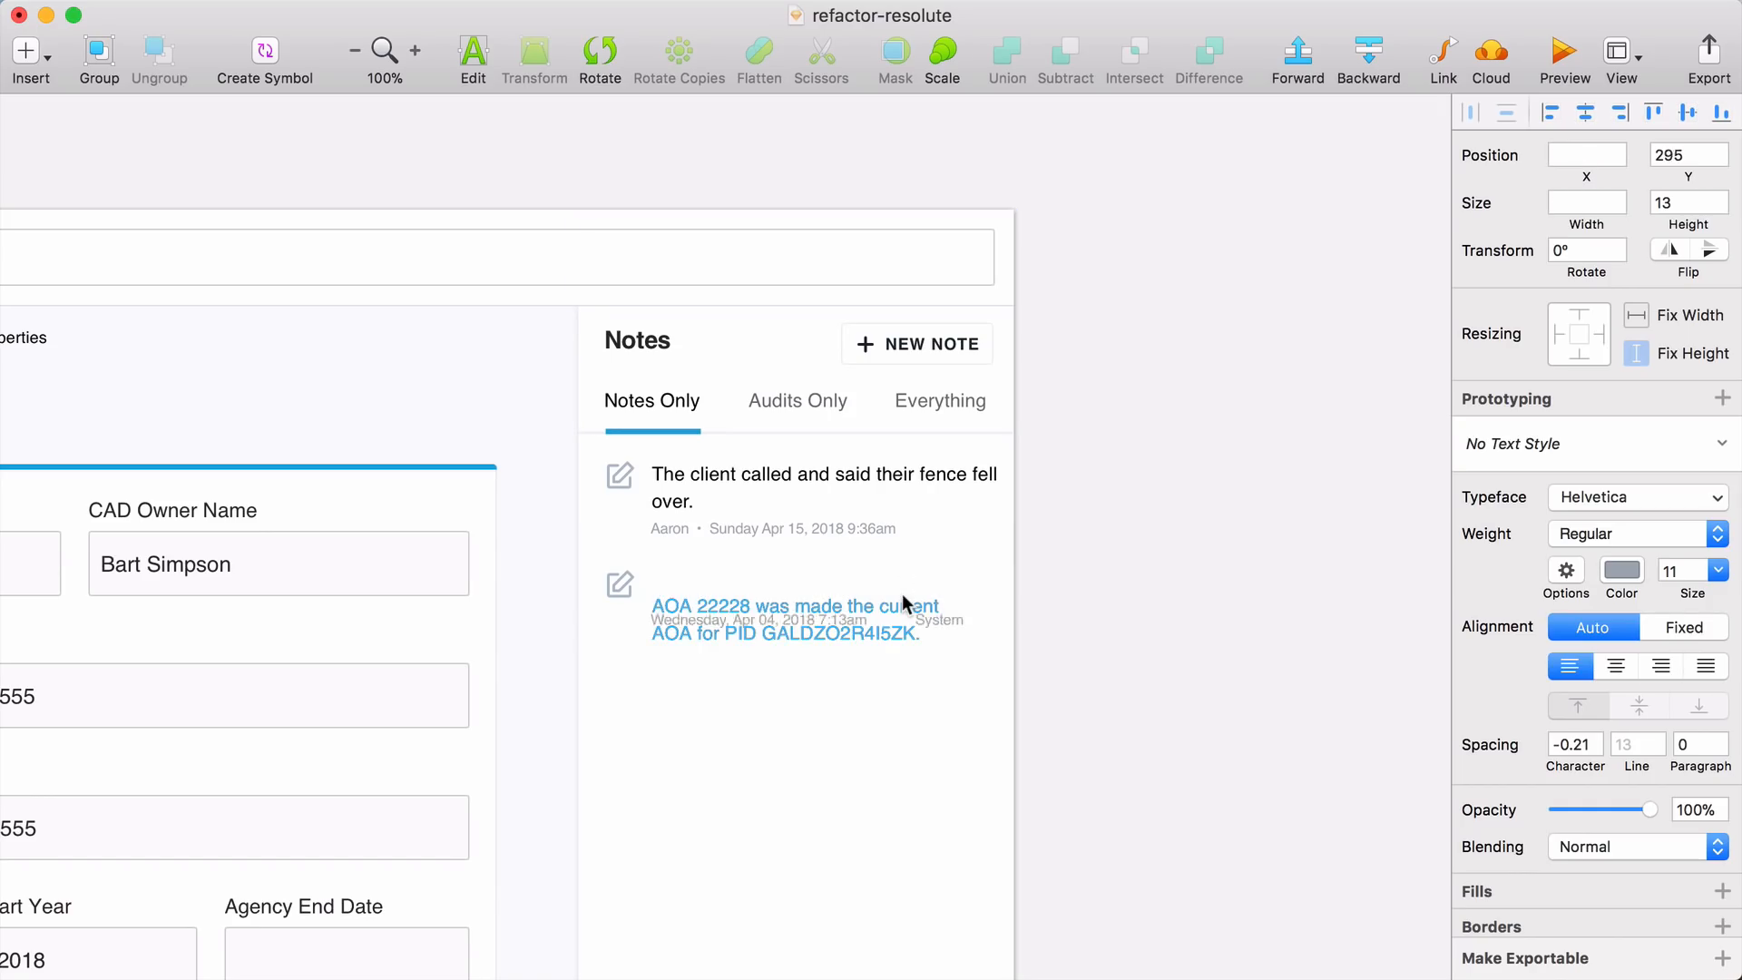
click(794, 592)
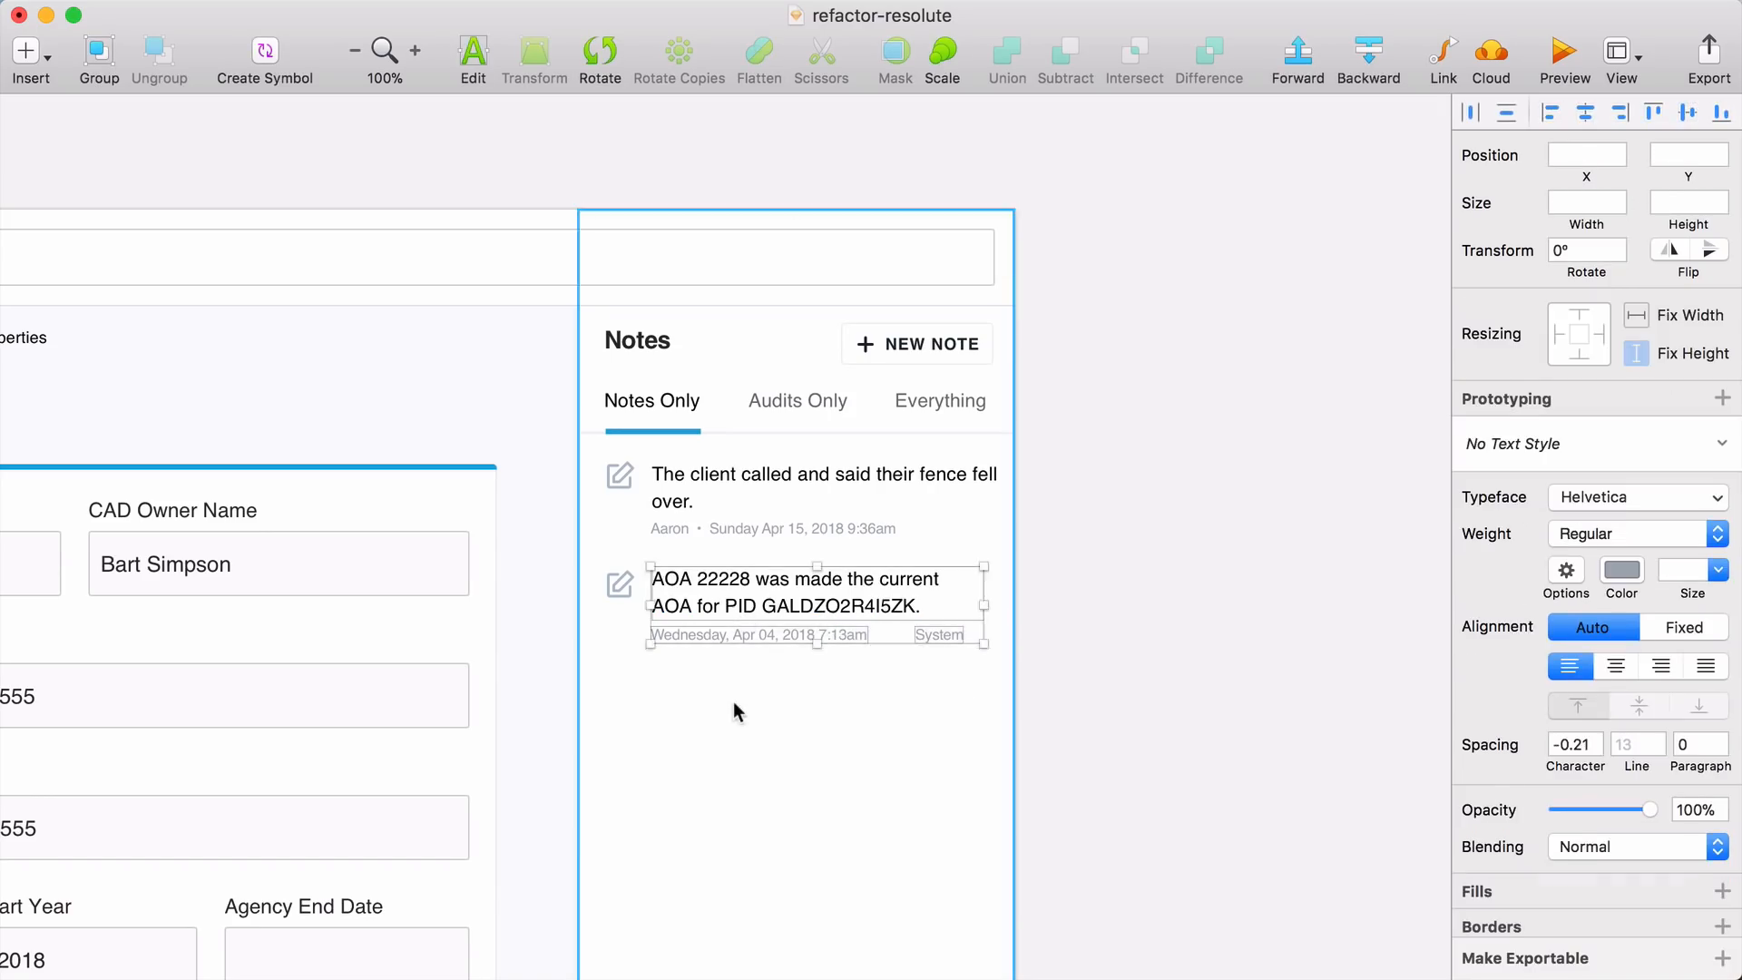
click(472, 53)
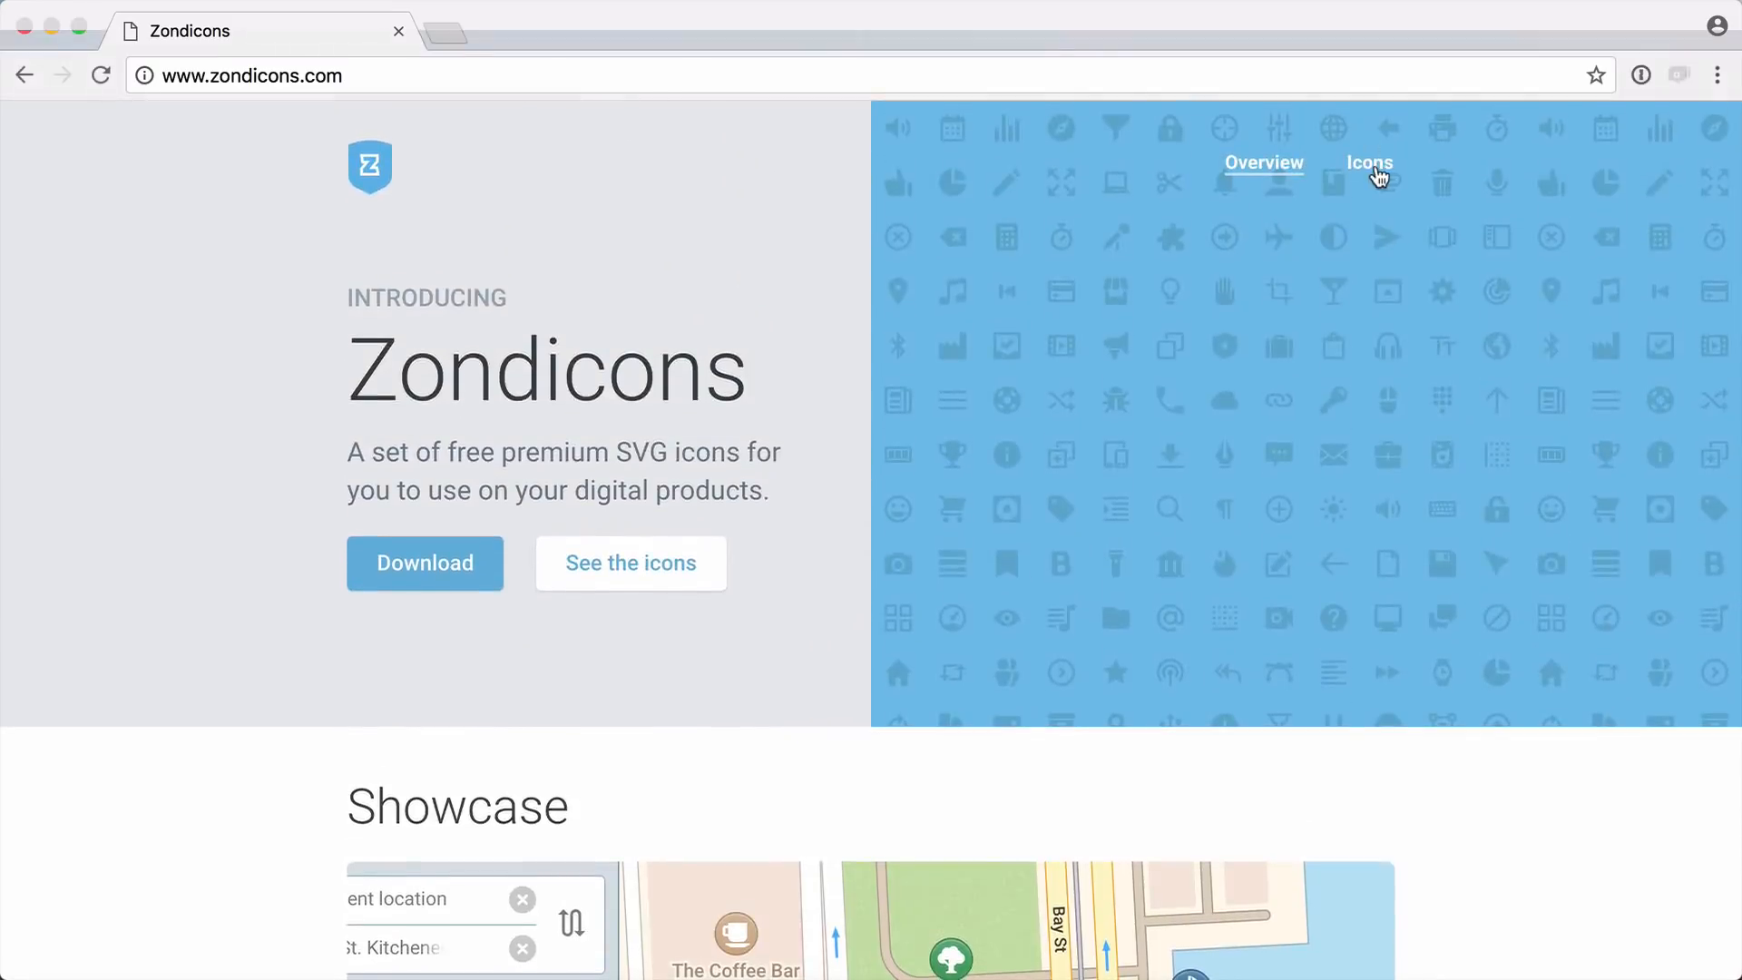
- View the Zondicons icon collection and scroll the Property Tax Resources page
click(1367, 162)
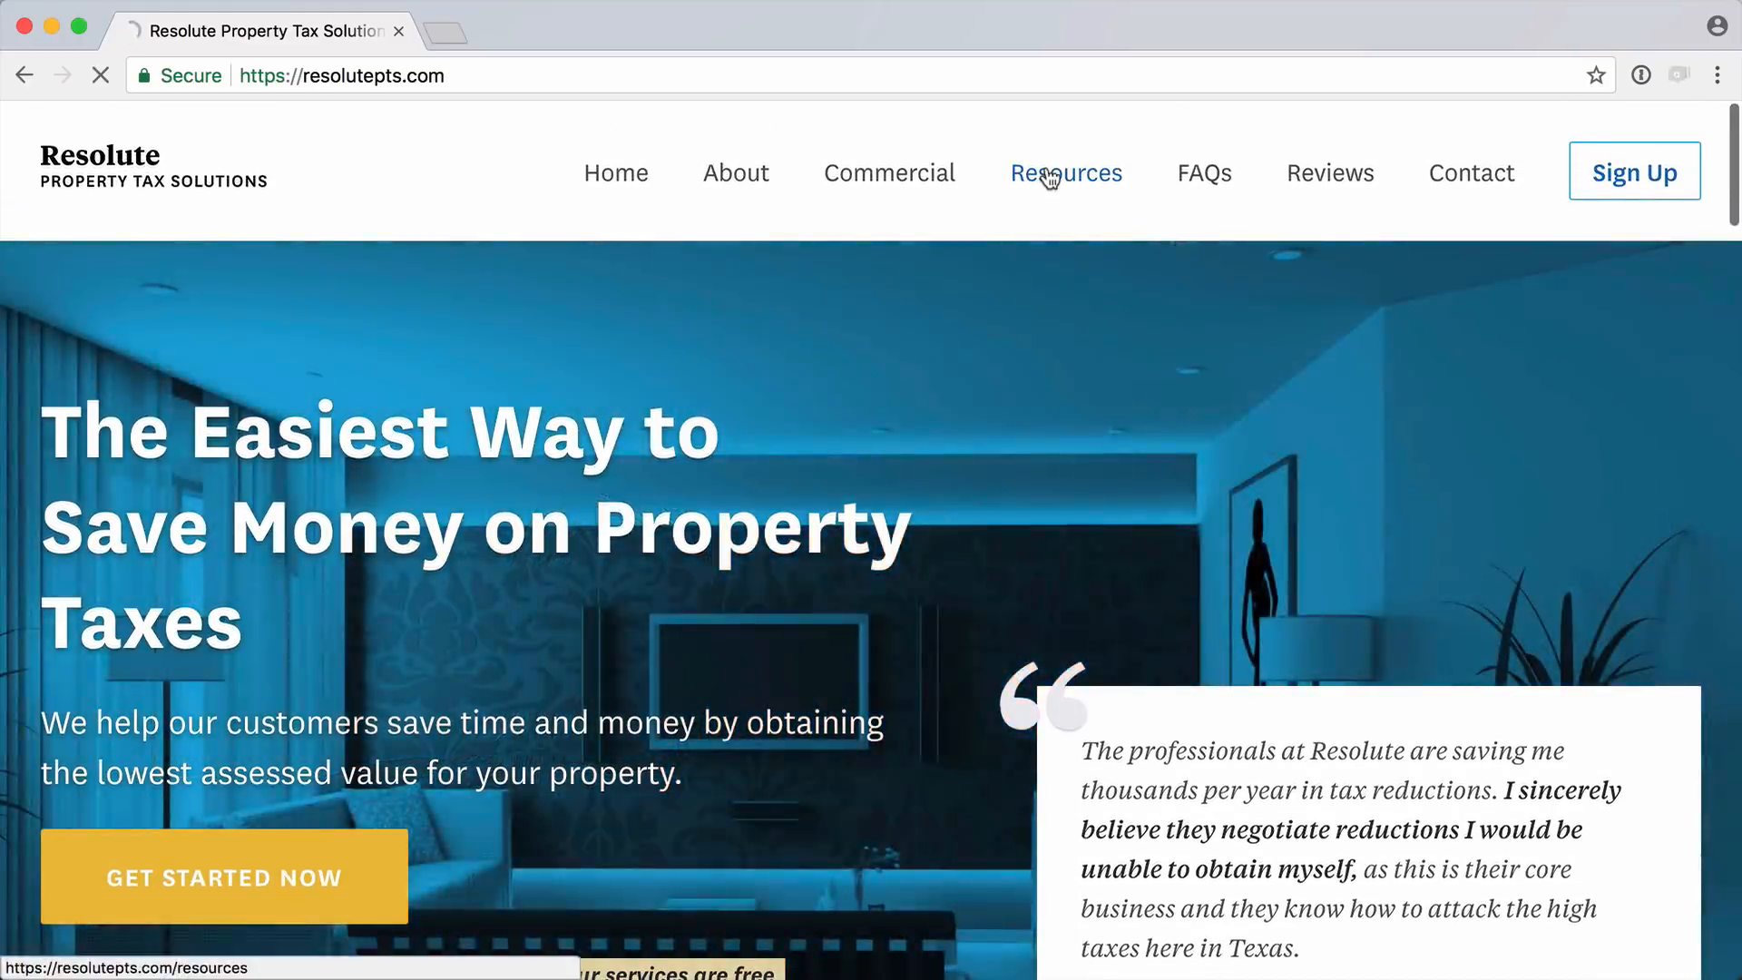
click(1064, 173)
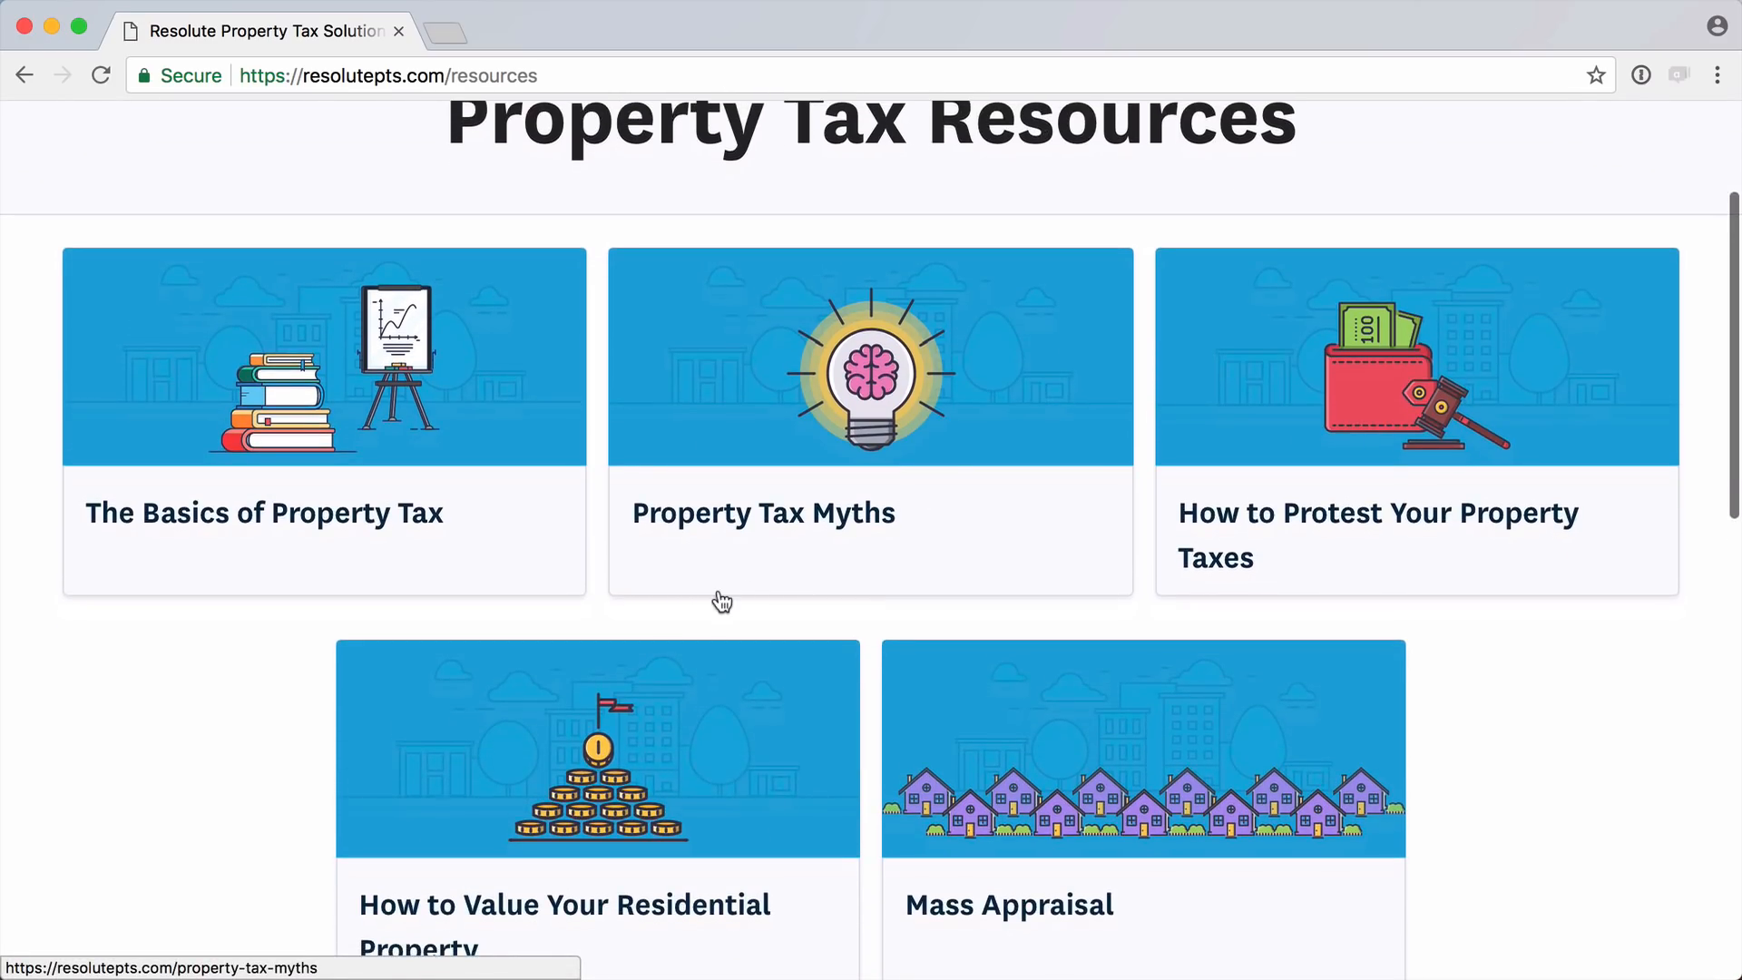
mouse_move(539, 452)
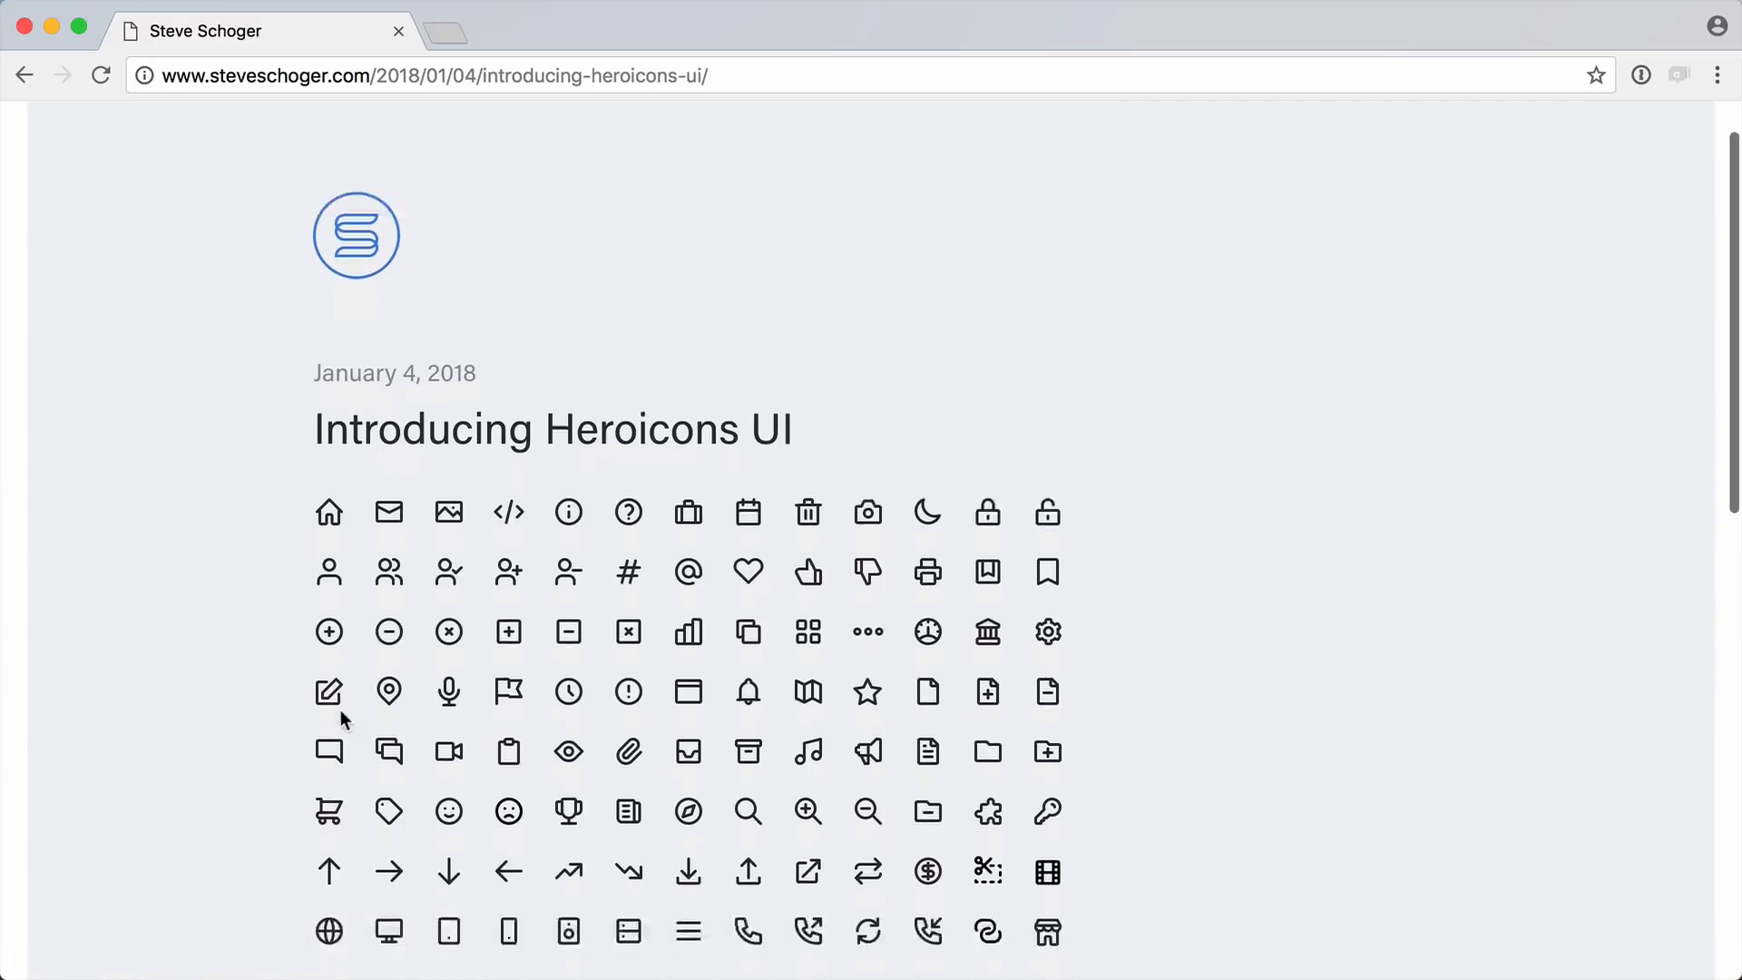
scroll(down, 3)
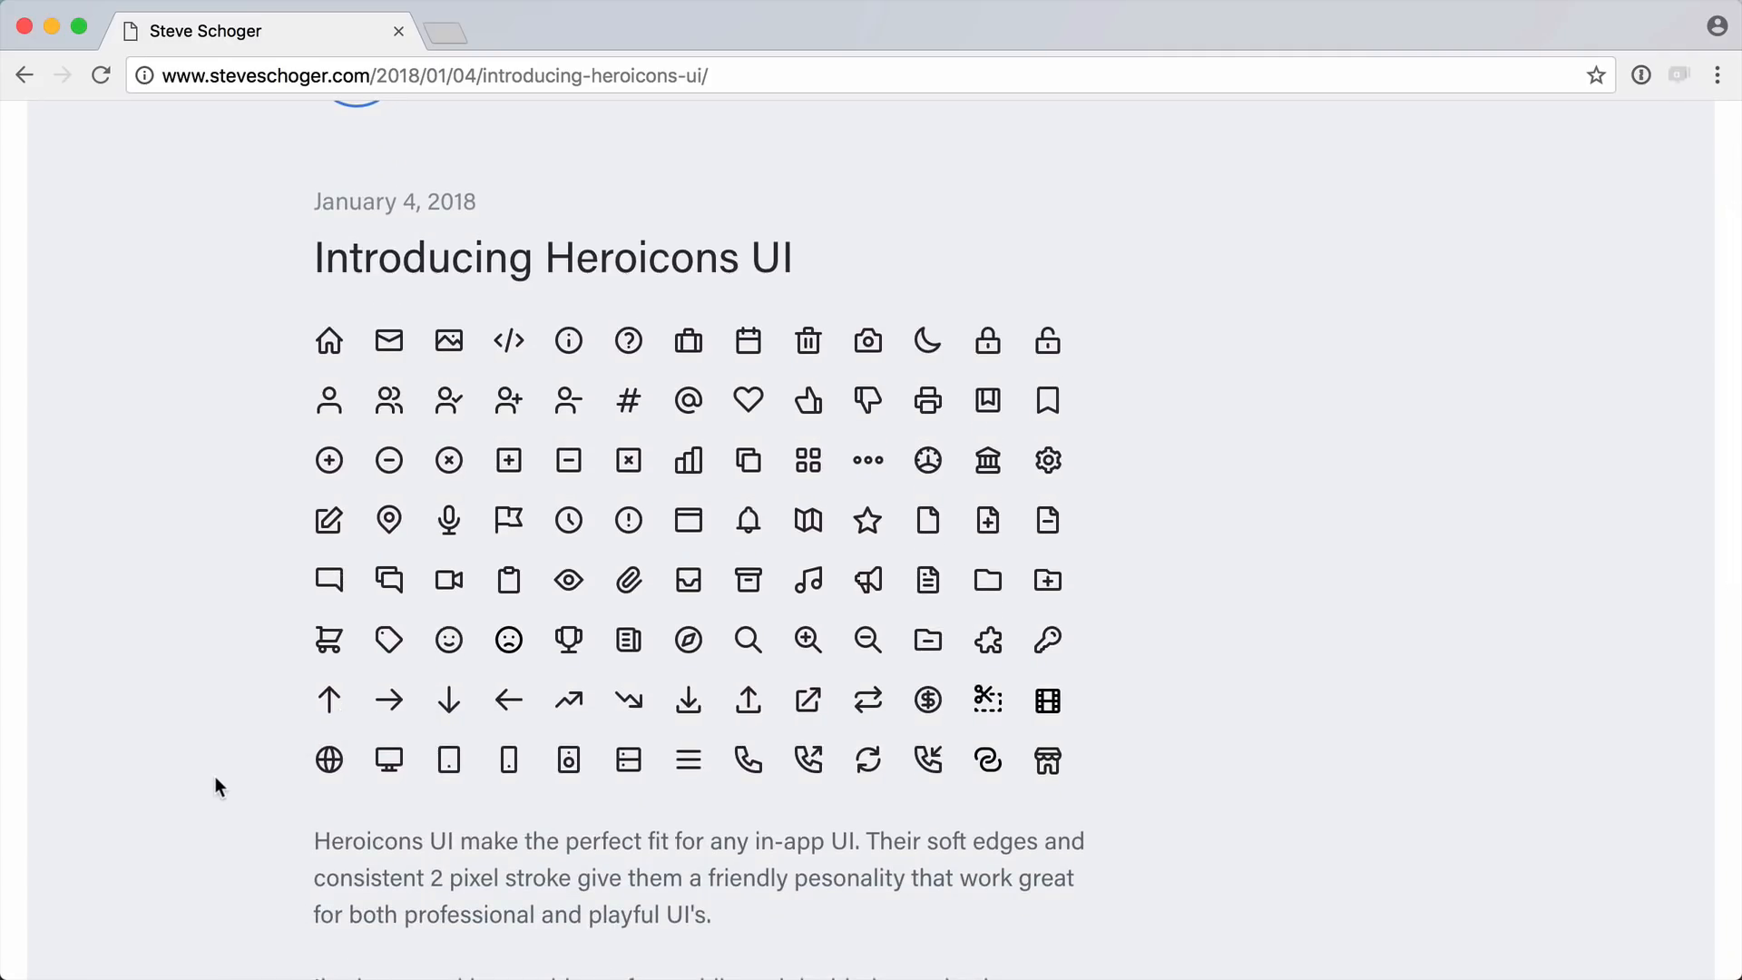
scroll(down, 3)
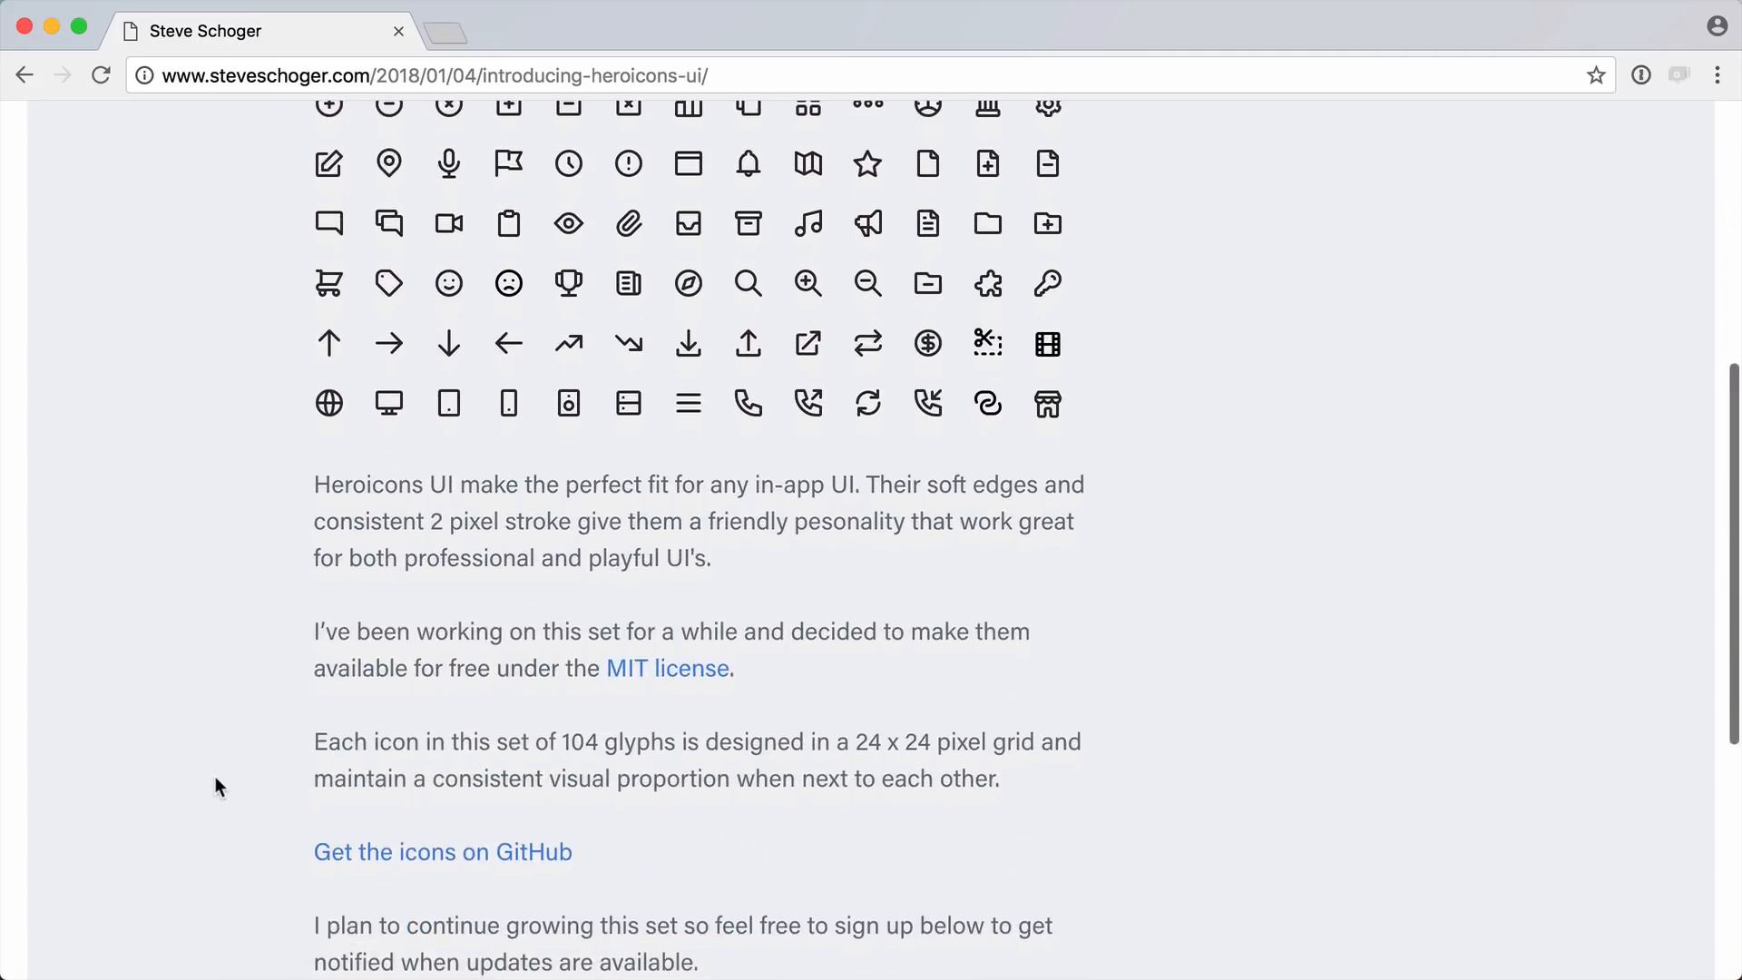
- Open the Heroicons UI repository on GitHub and scroll through its README
click(441, 851)
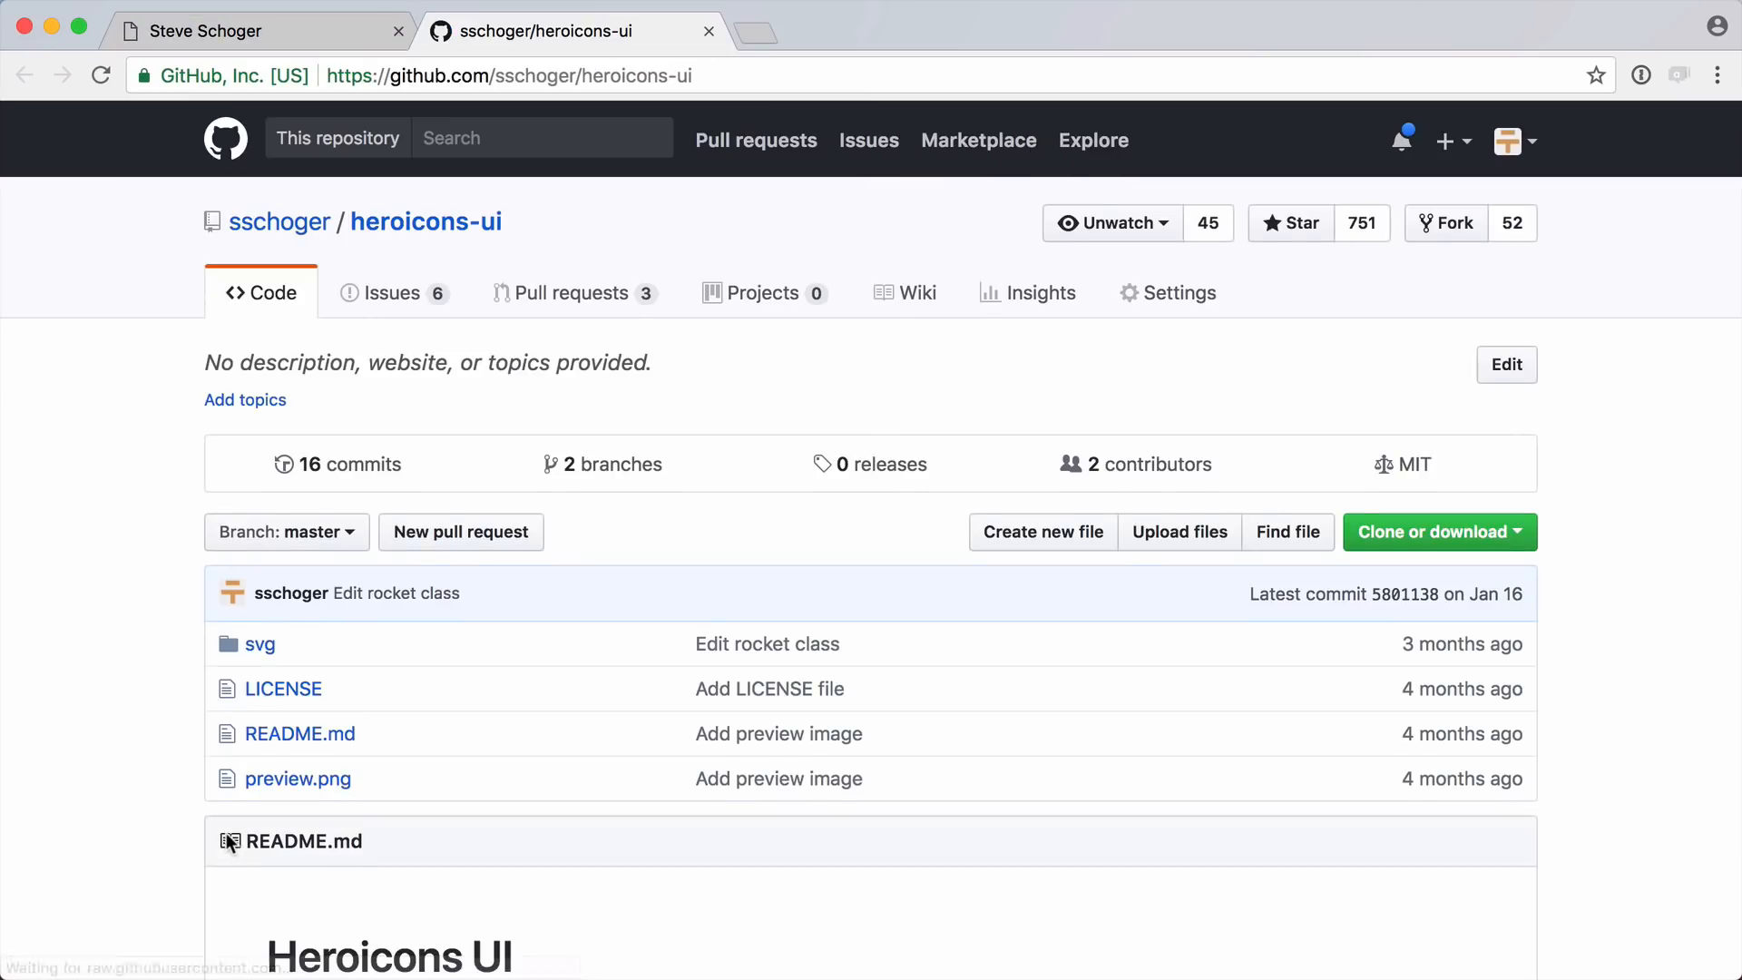
scroll(down, 3)
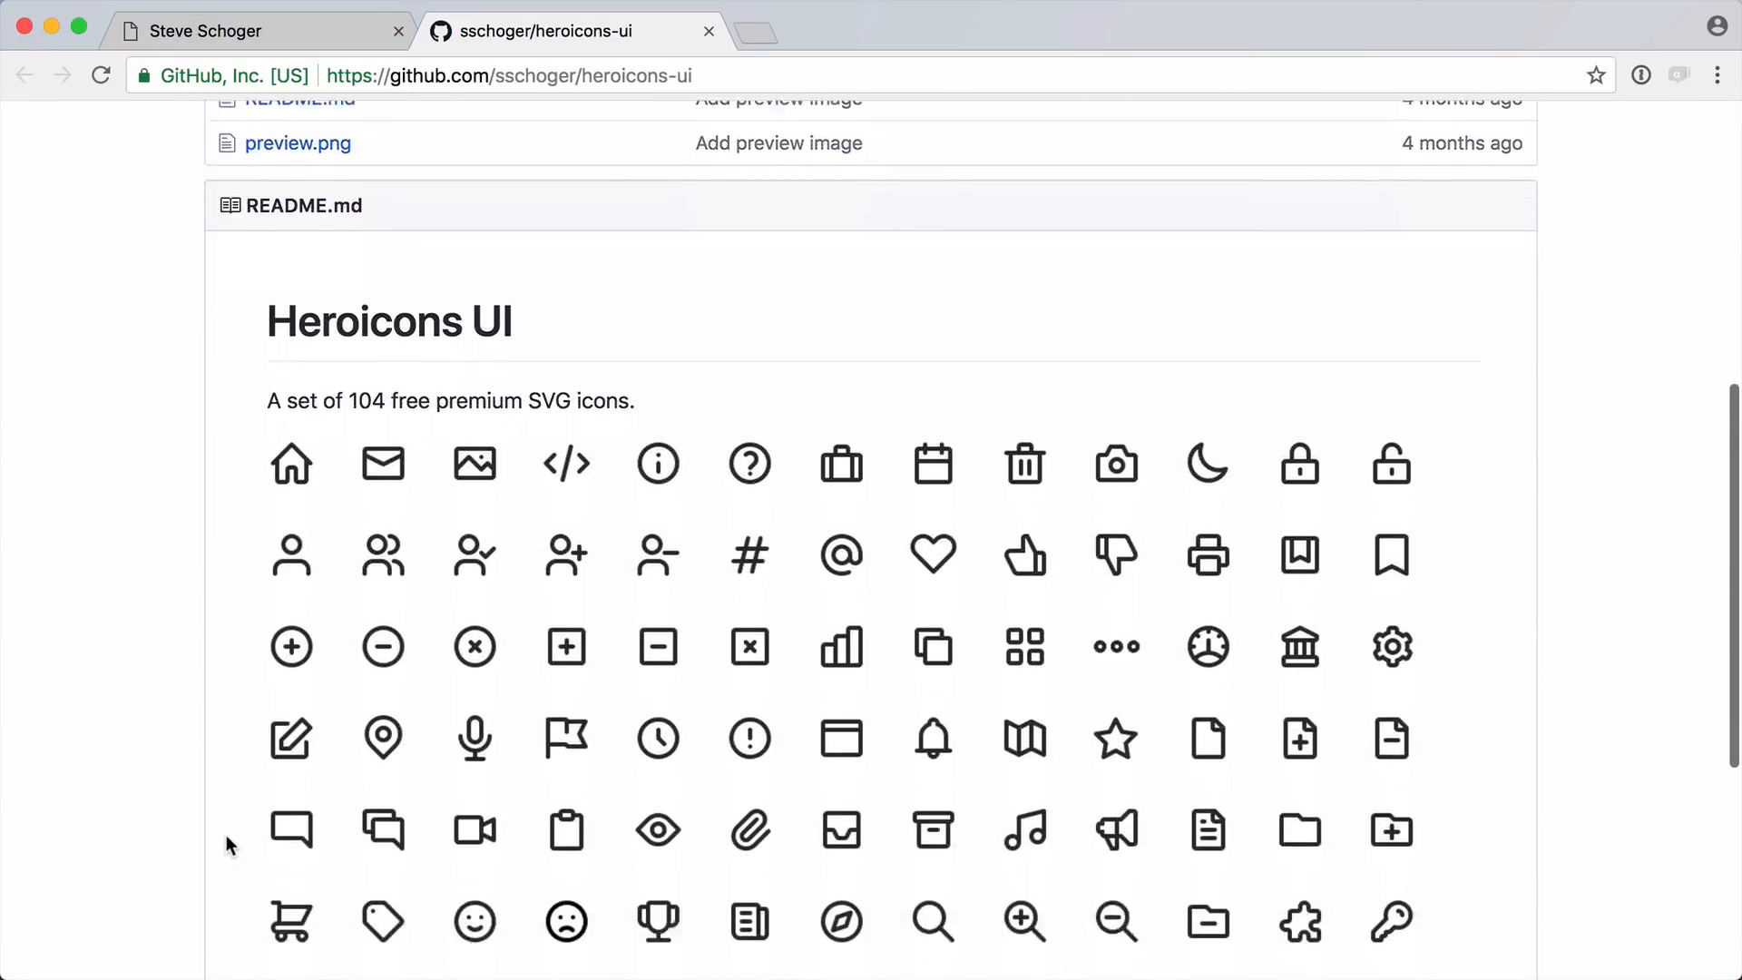
scroll(down, 3)
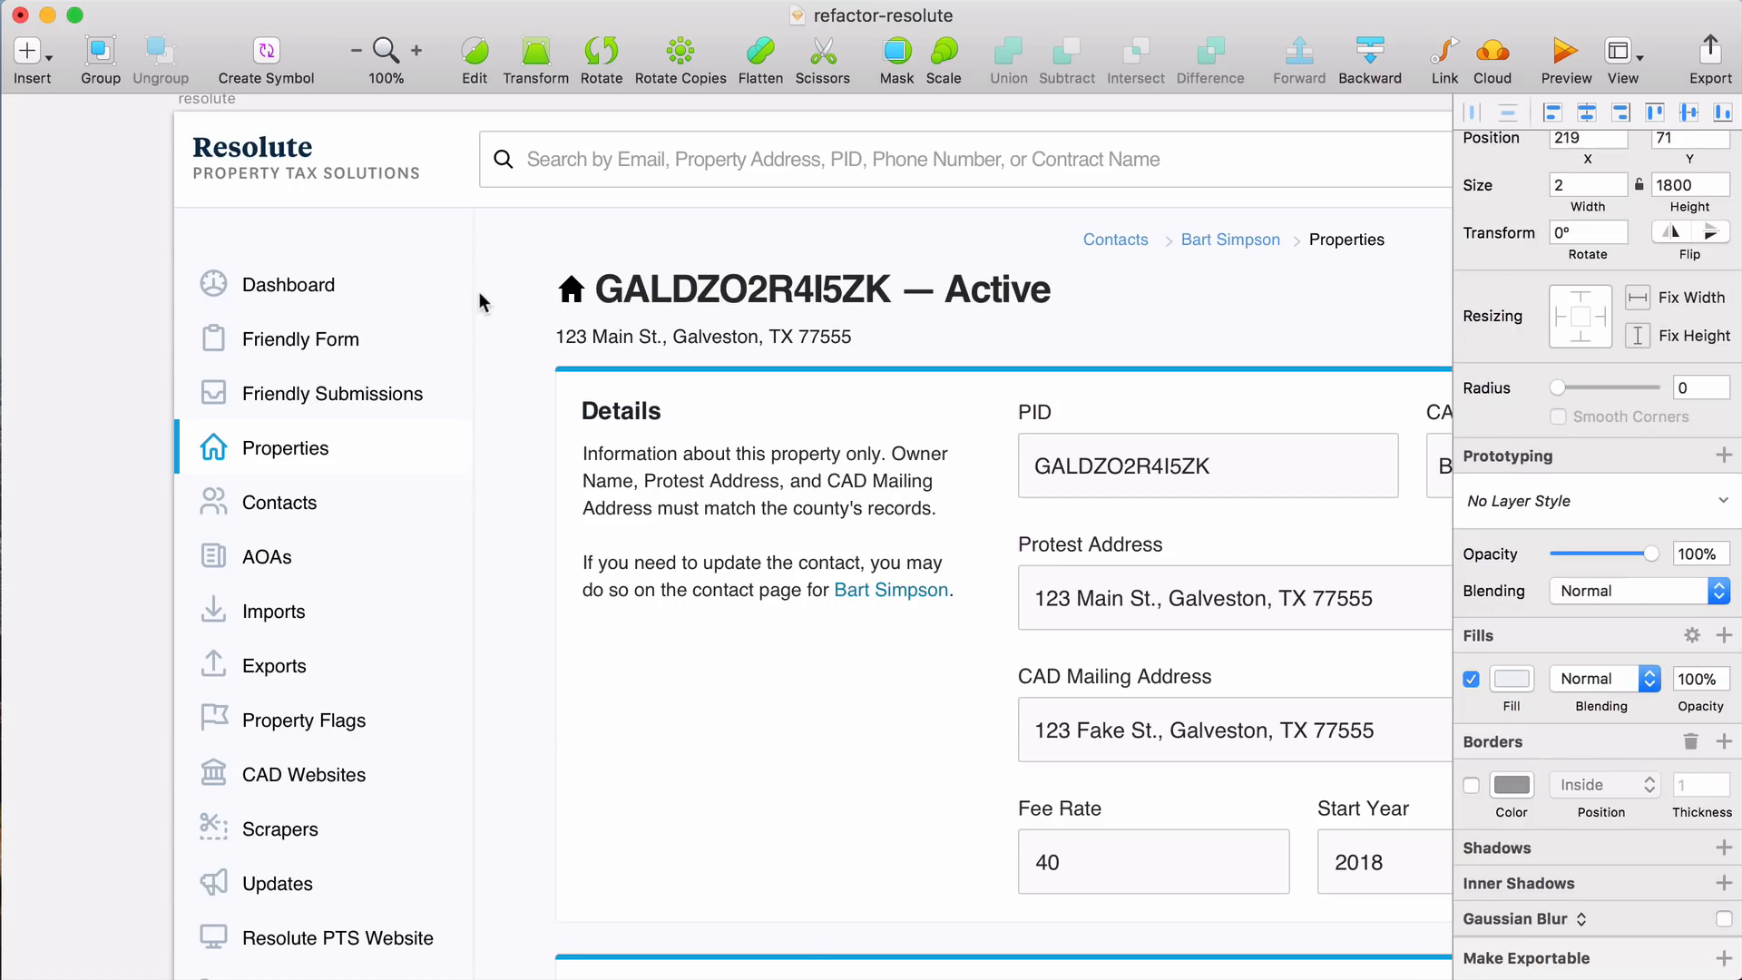
- Select the vertical divider line beside the sidebar
click(322, 447)
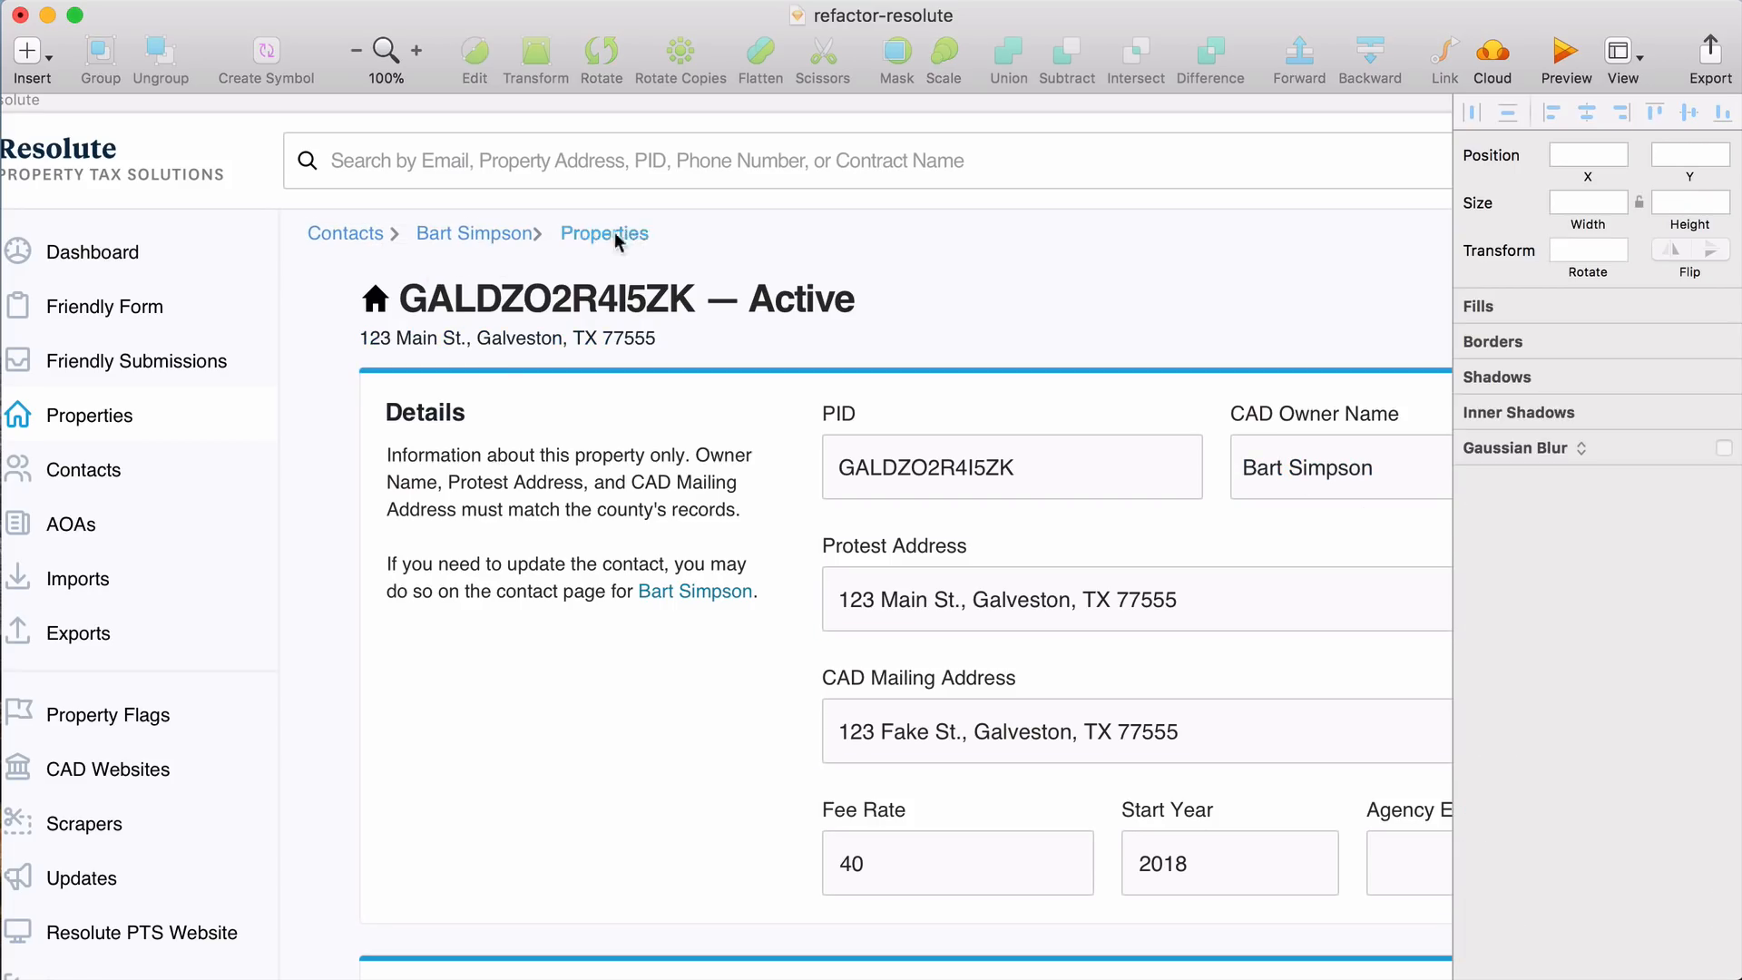
- Stretch the divider line beneath the breadcrumbs to a width of 1020
click(1621, 558)
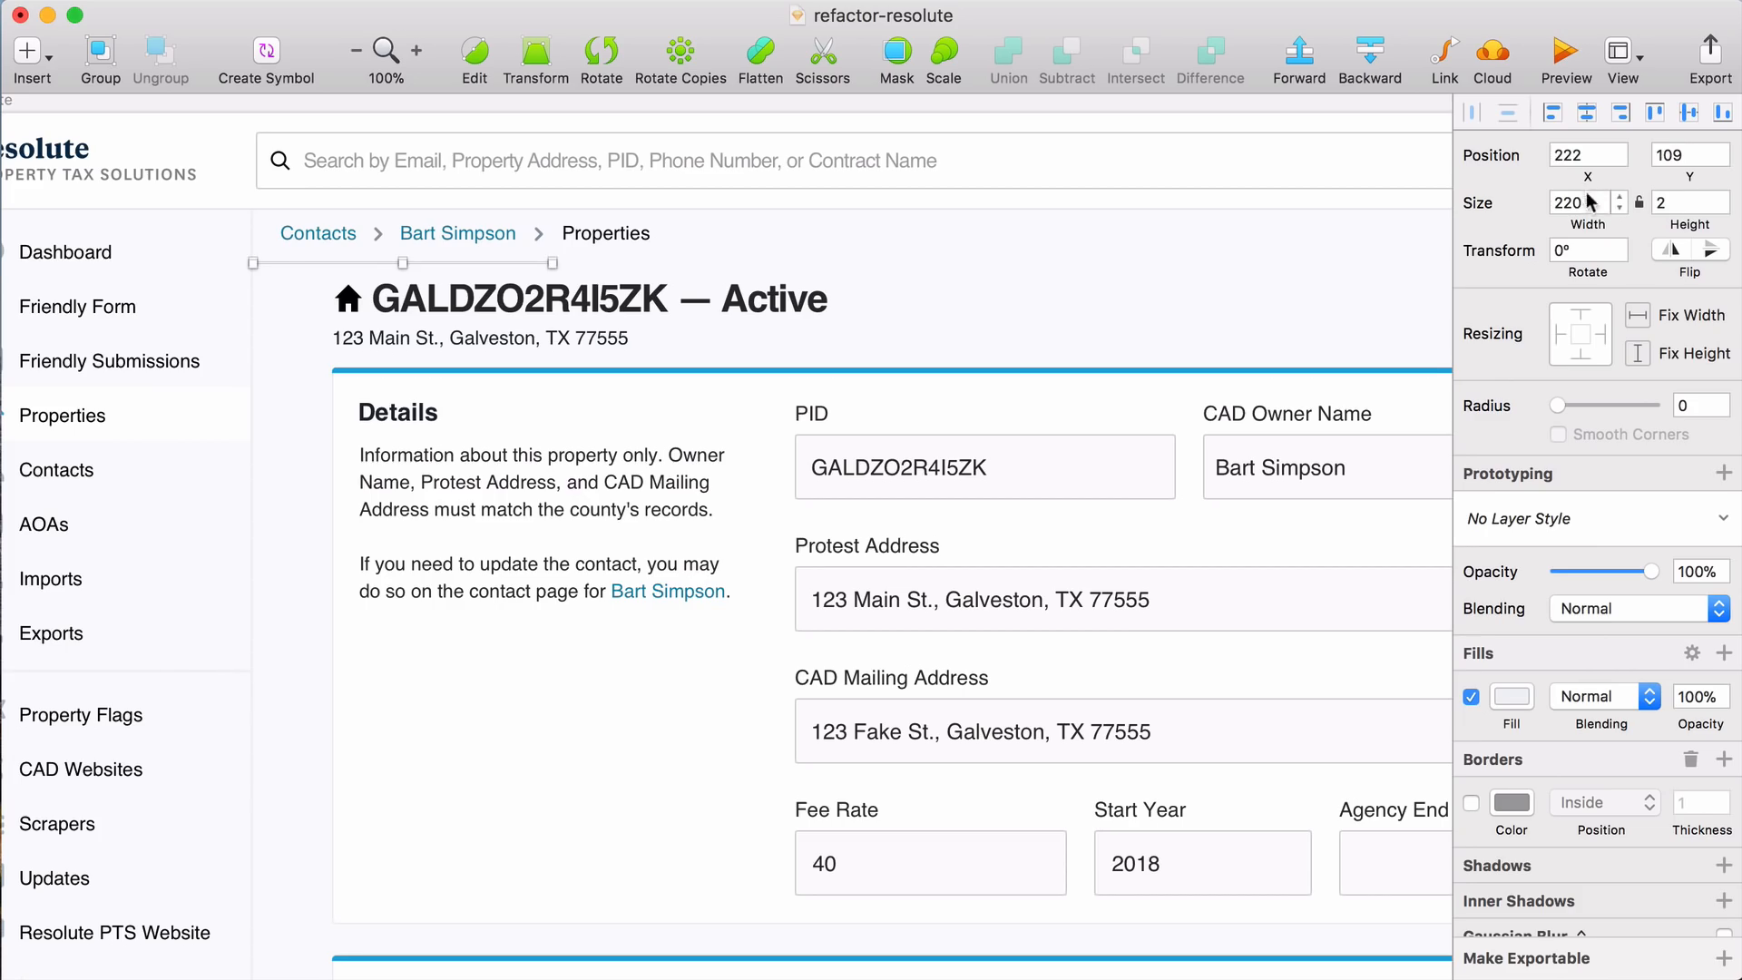
text(1020)
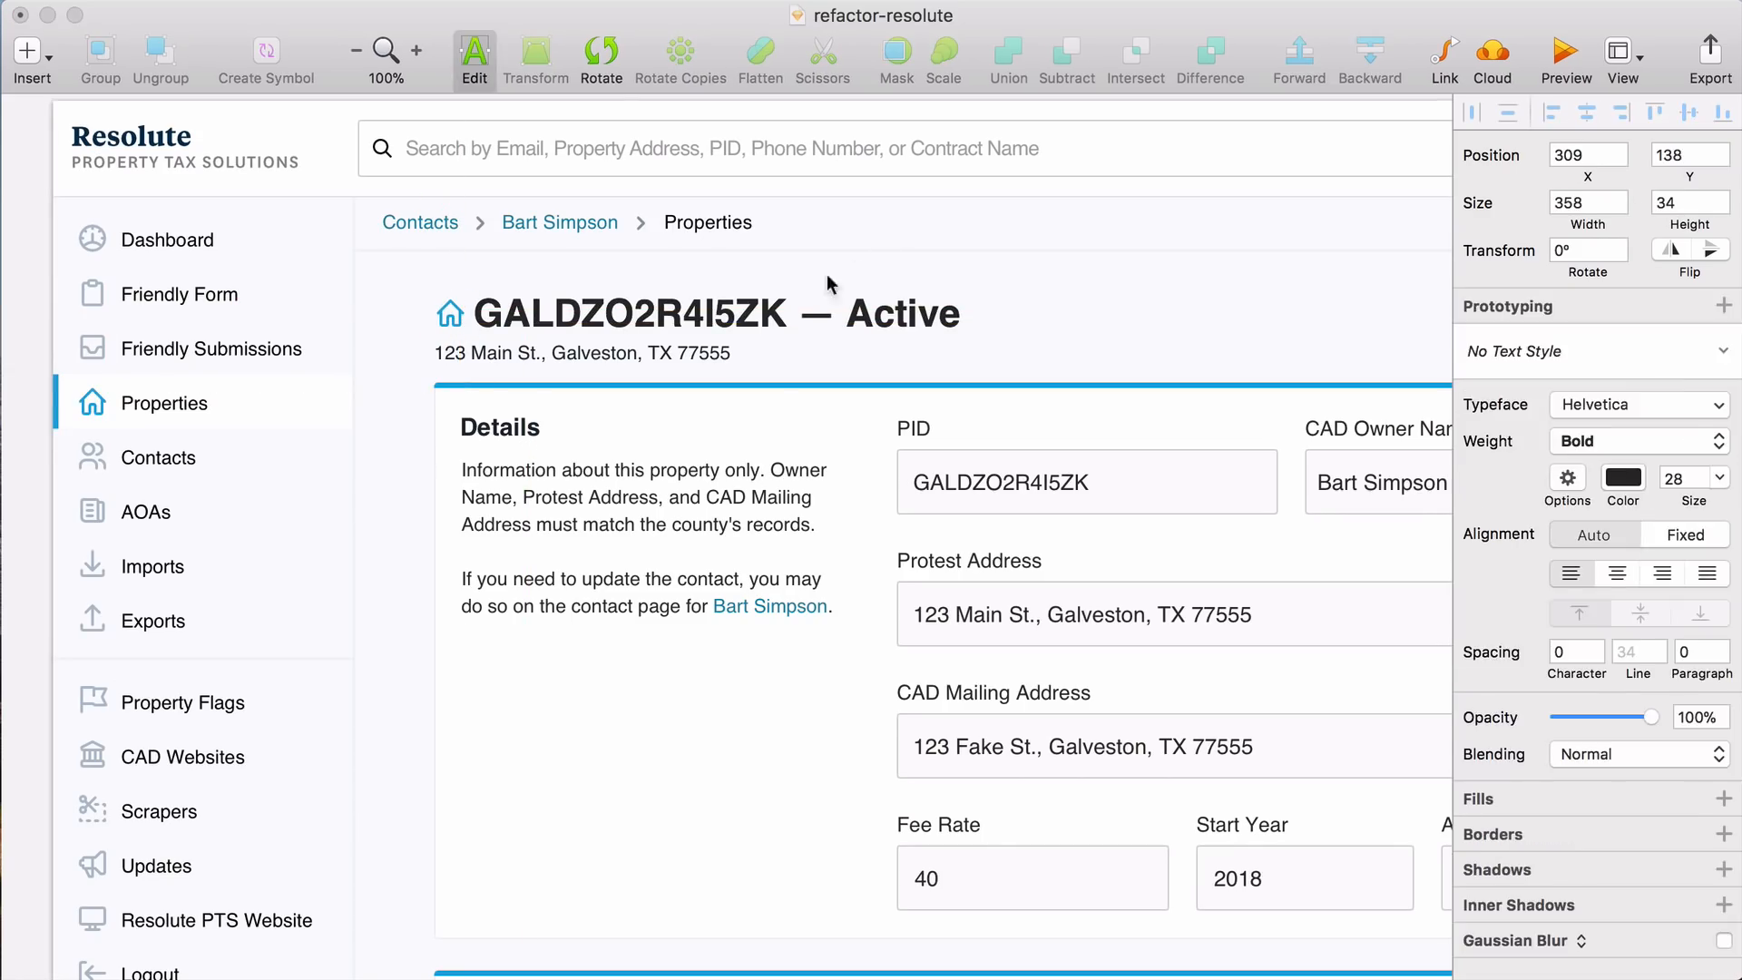
- Set the property ID title text to Regular weight
click(711, 312)
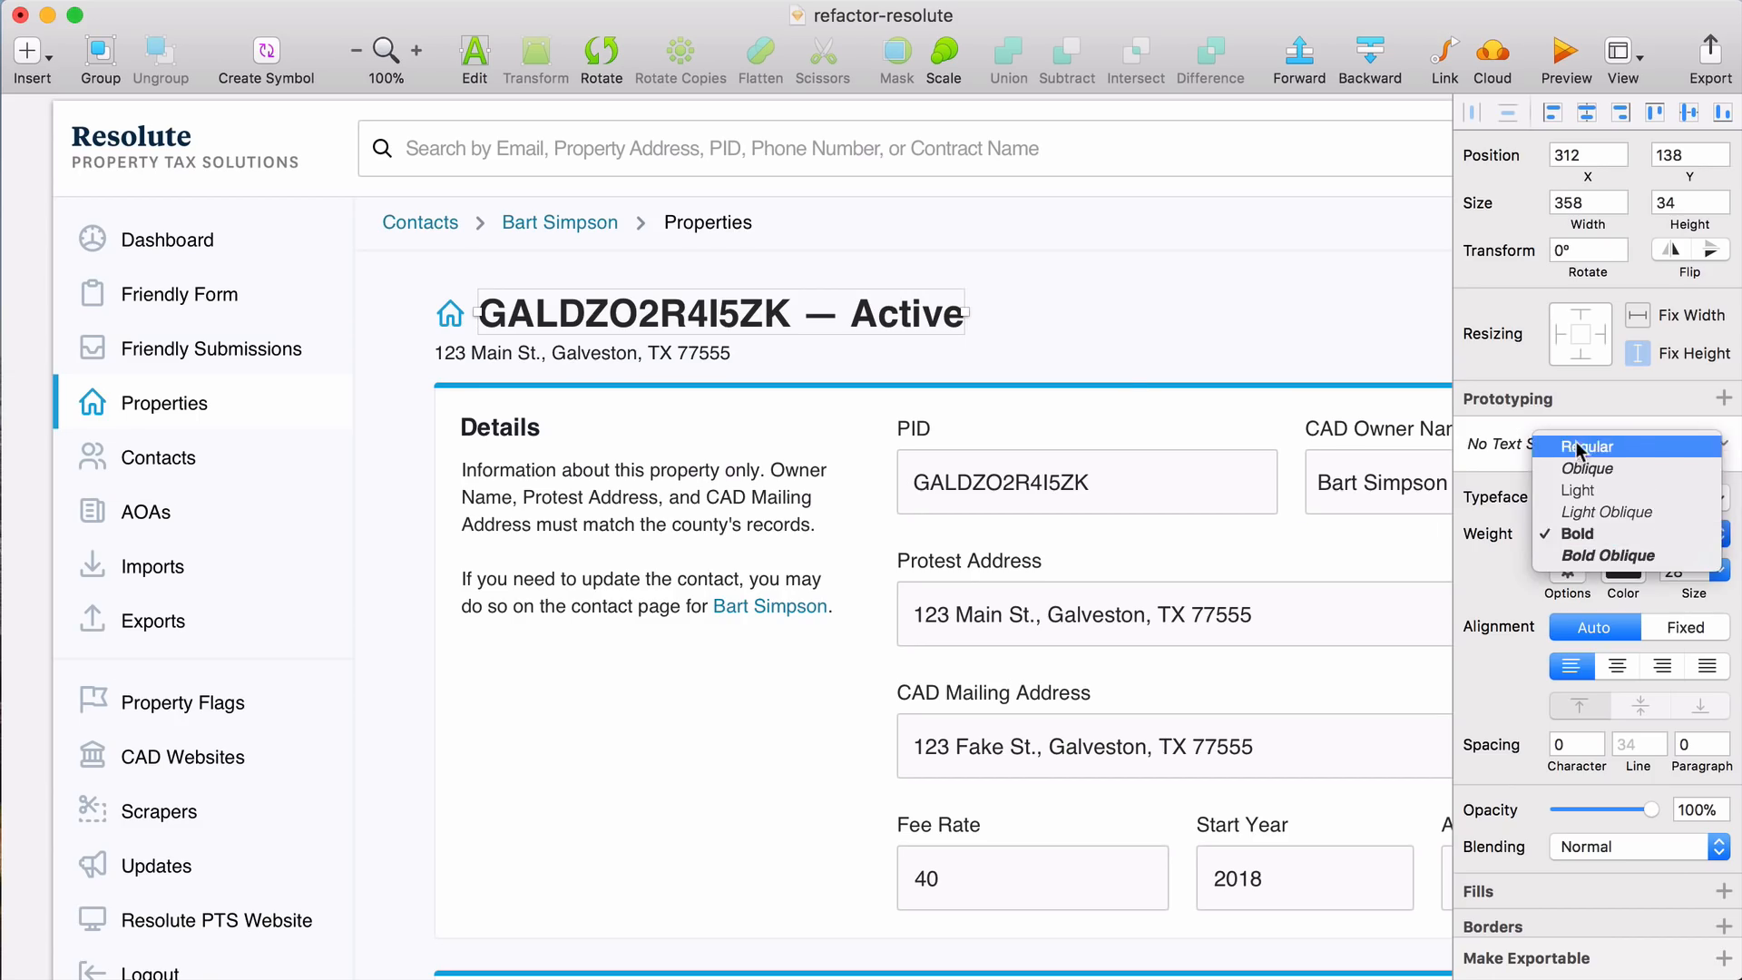
click(1590, 445)
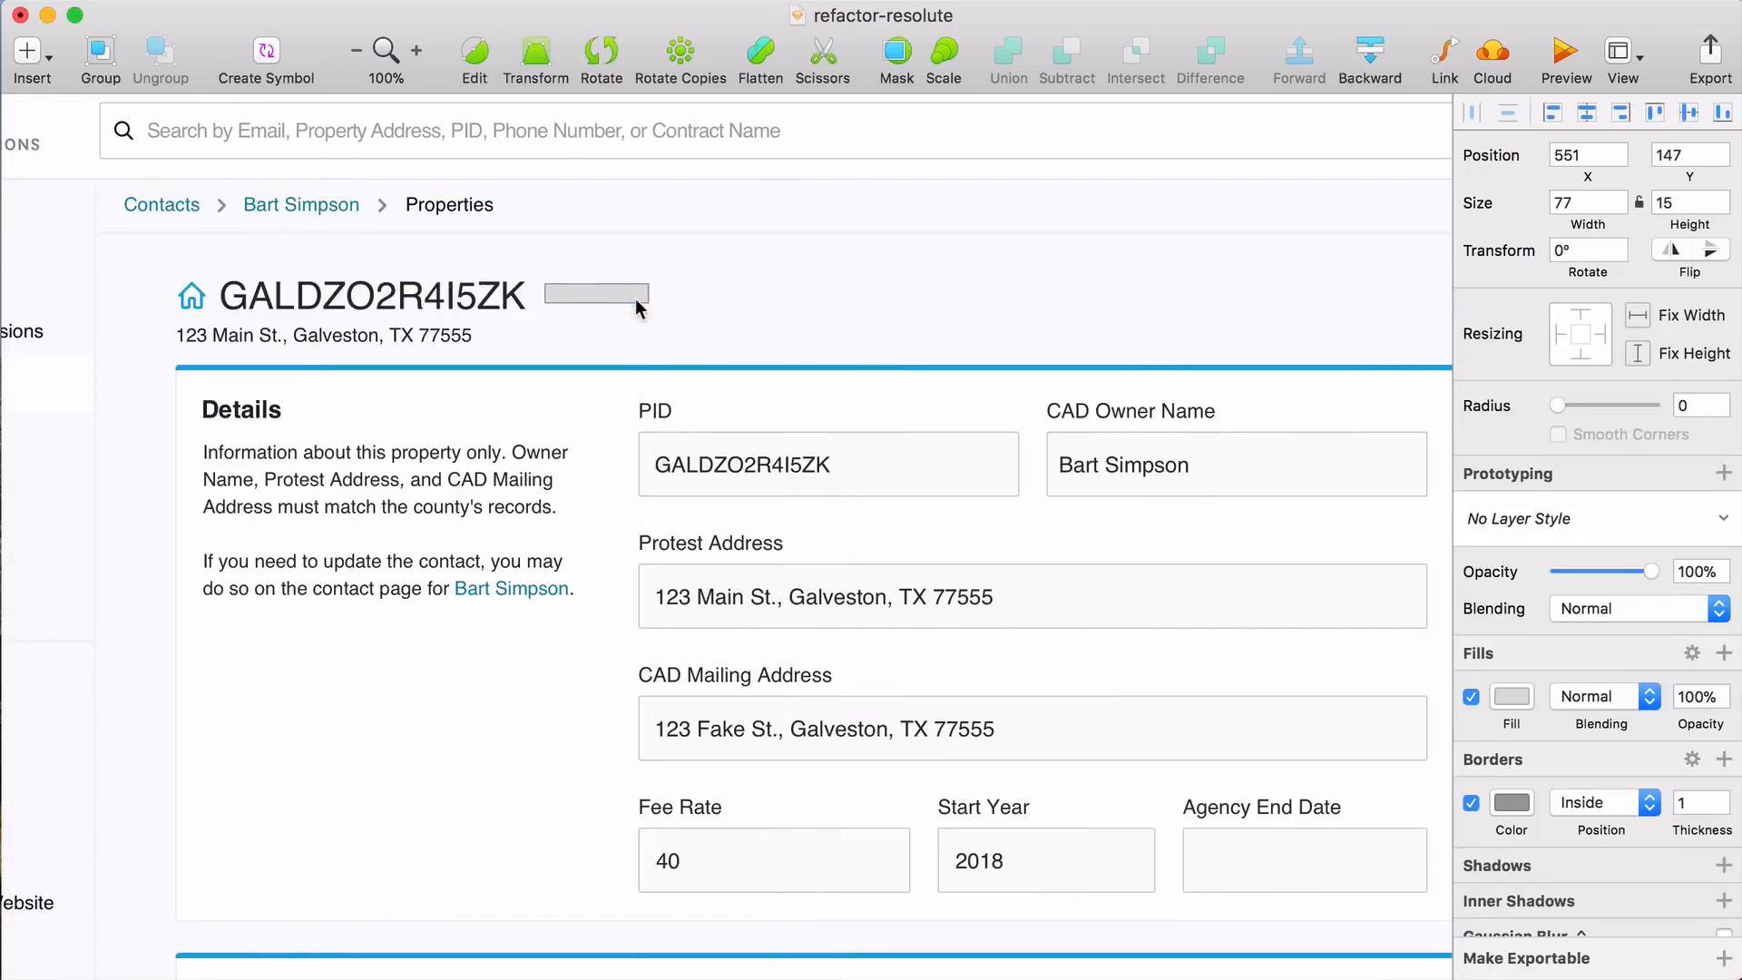
scroll(down, 3)
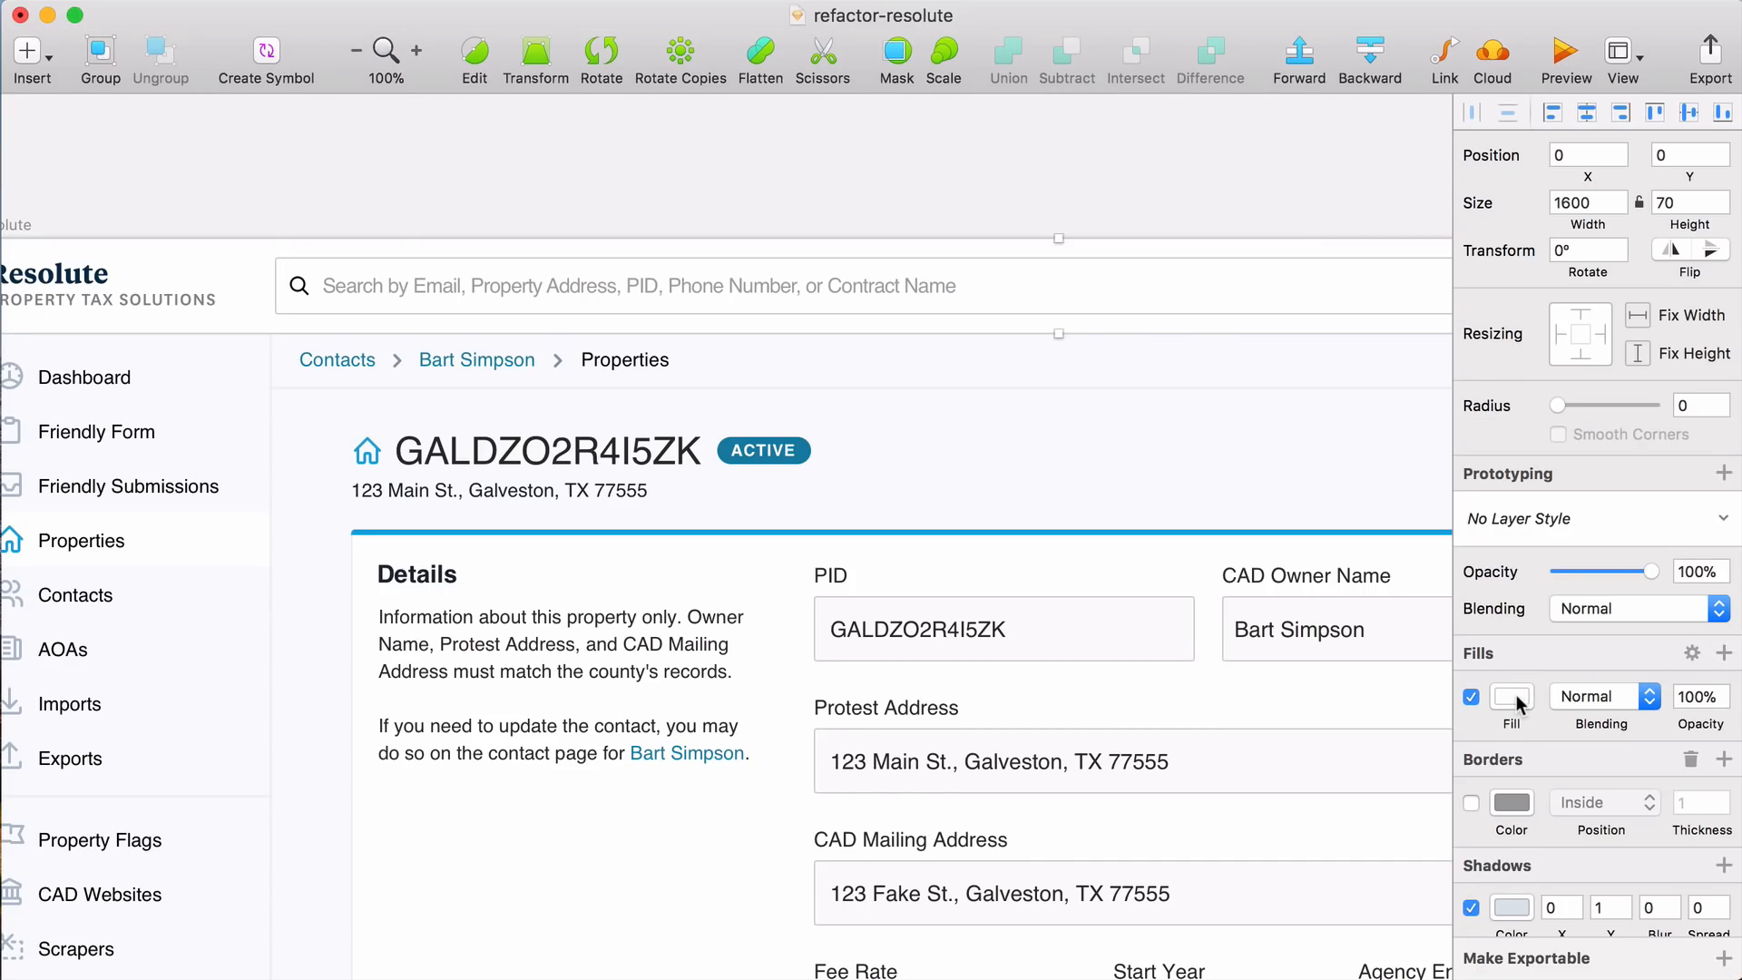
- Fill the header bar blue and give the search field an ECF5F8 fill with no border
click(1510, 697)
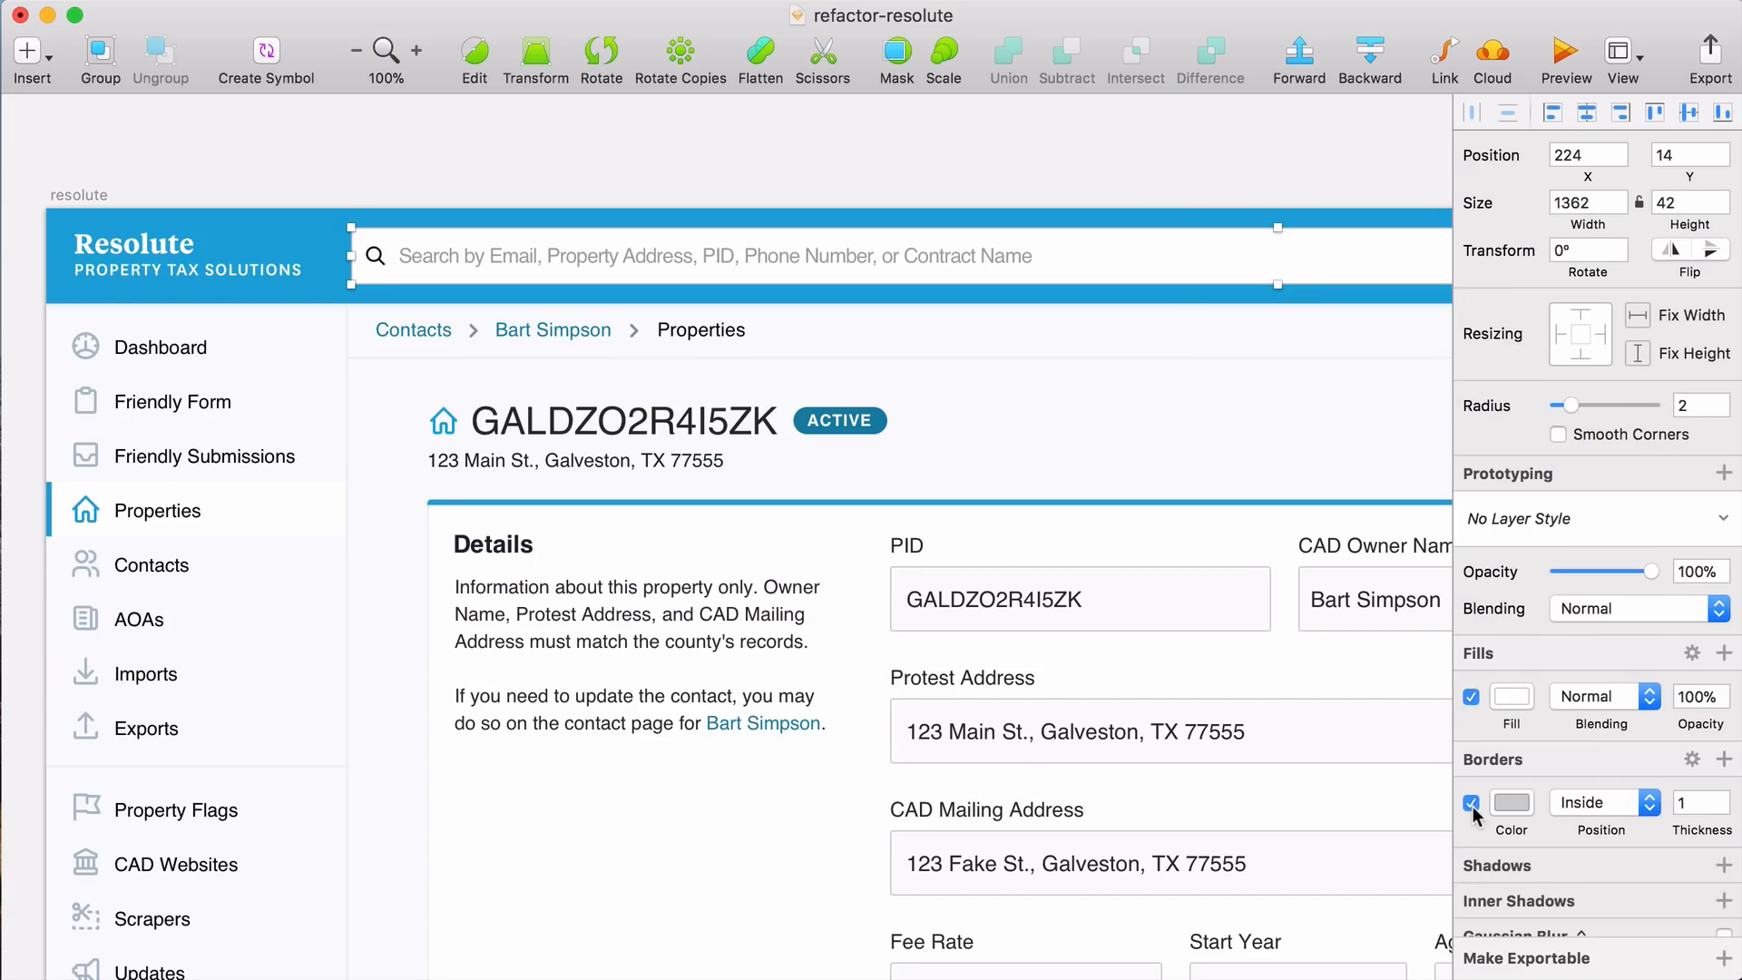
click(1511, 696)
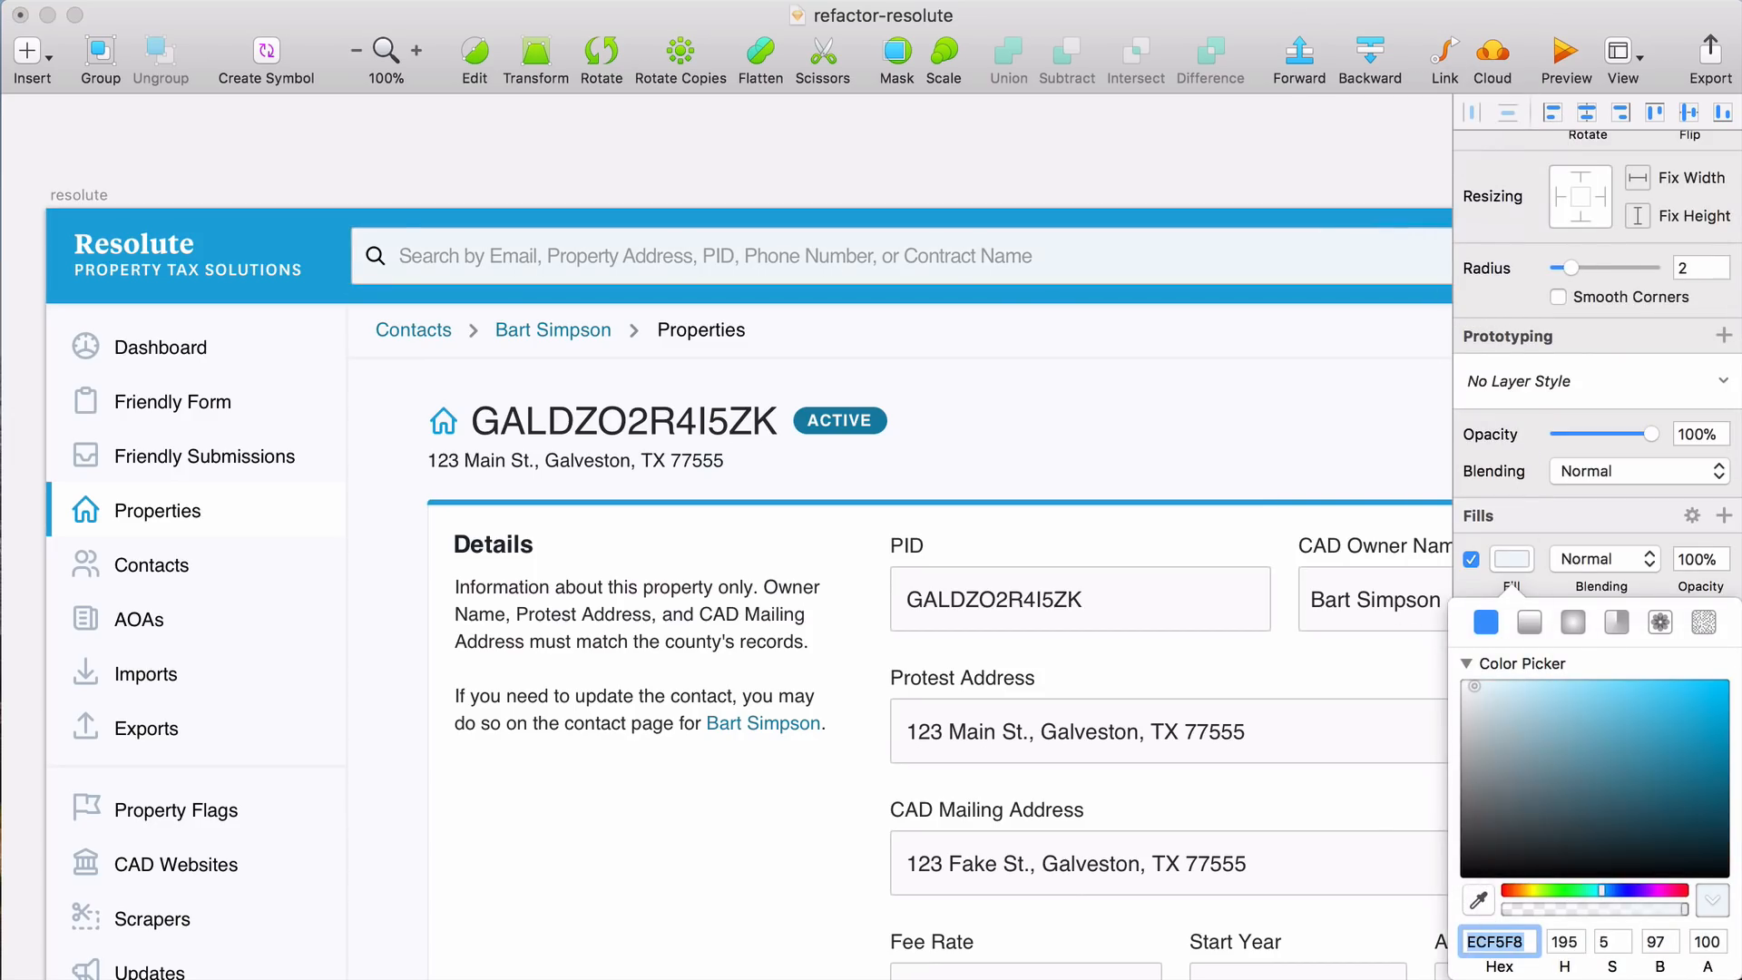
click(899, 255)
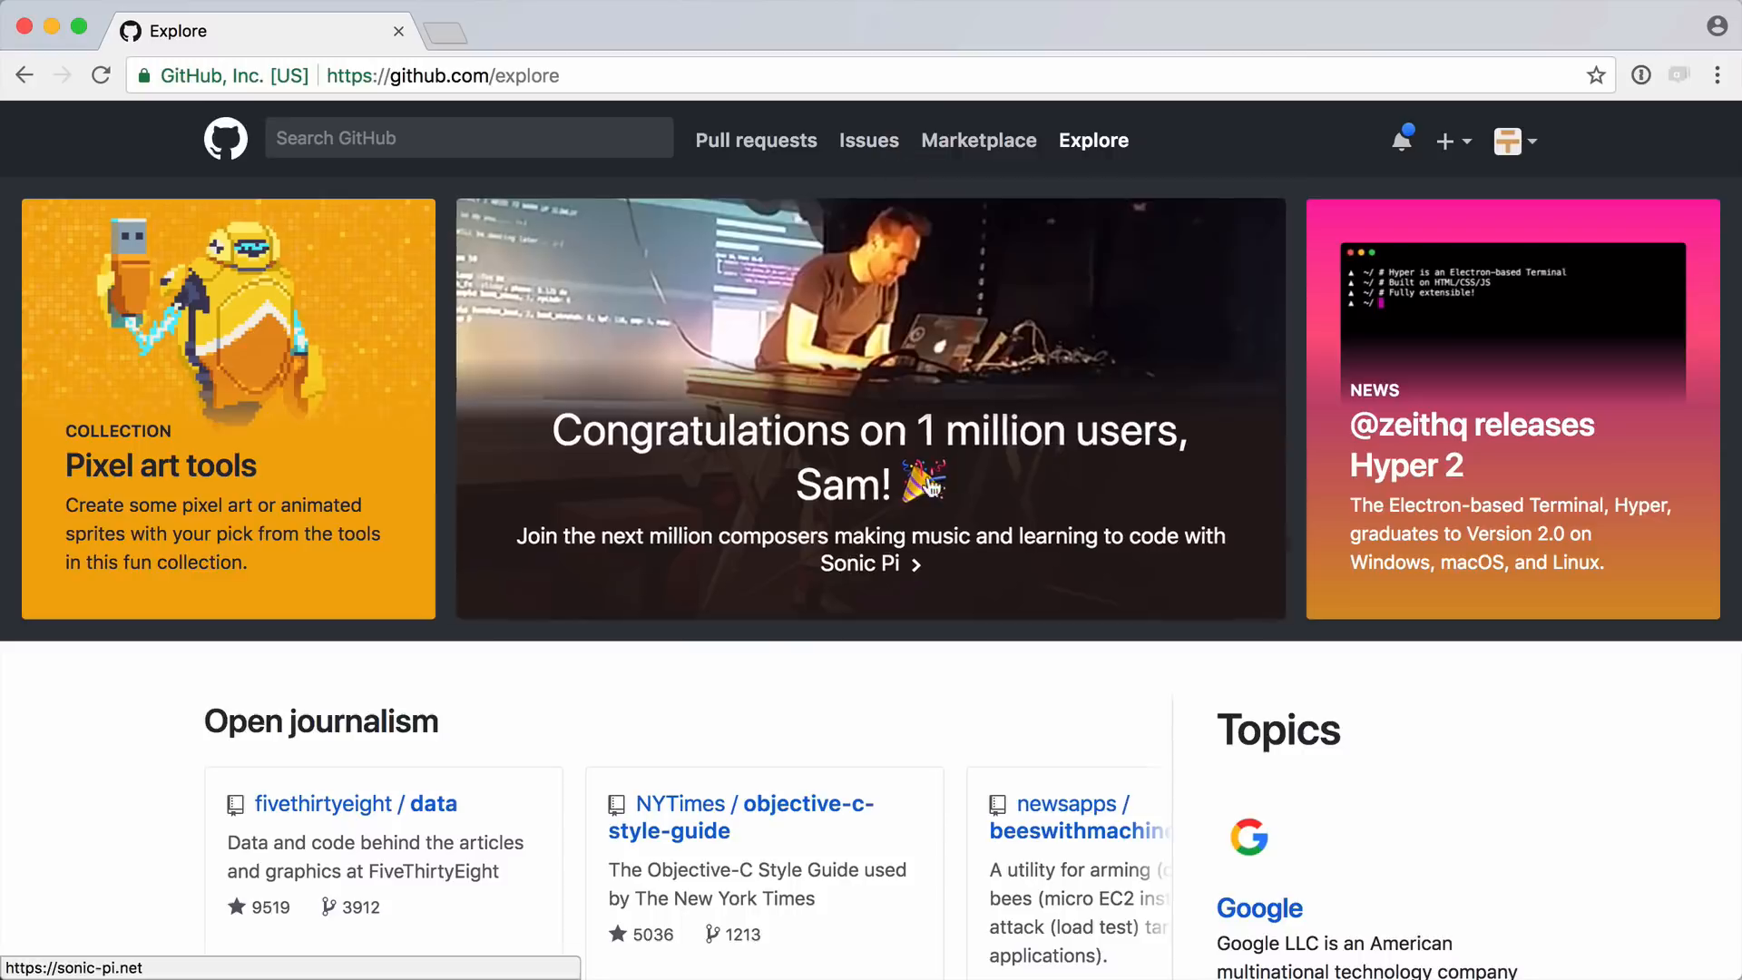
scroll(down, 3)
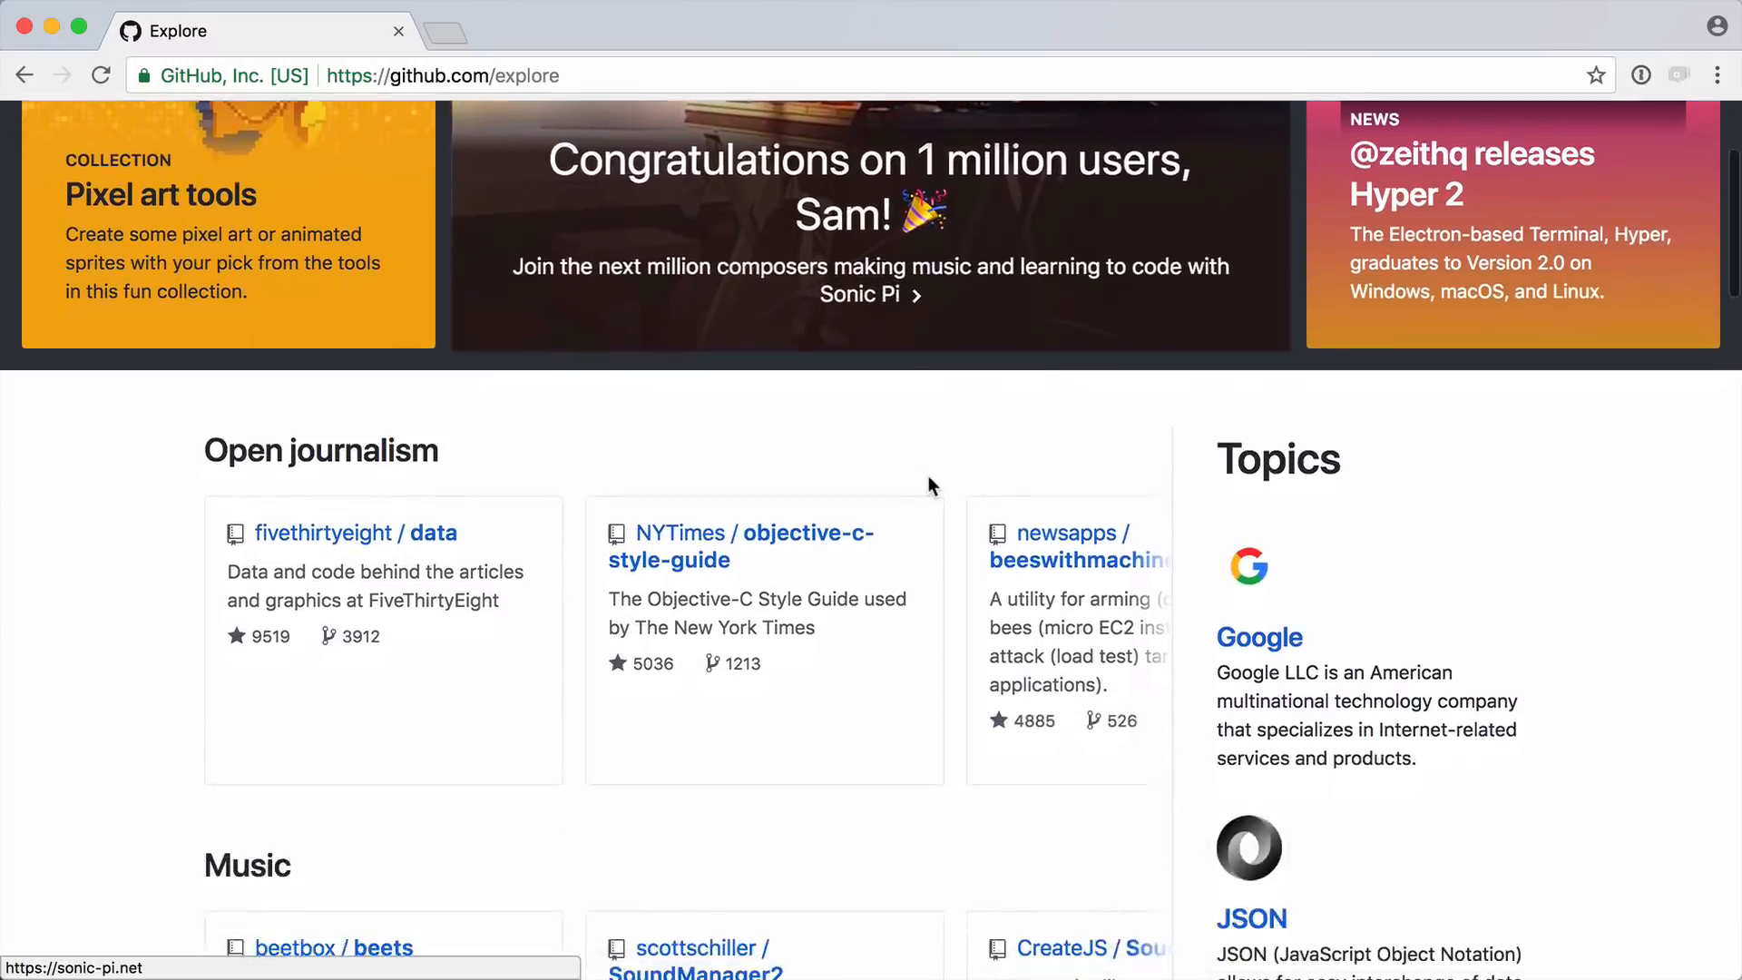
scroll(down, 3)
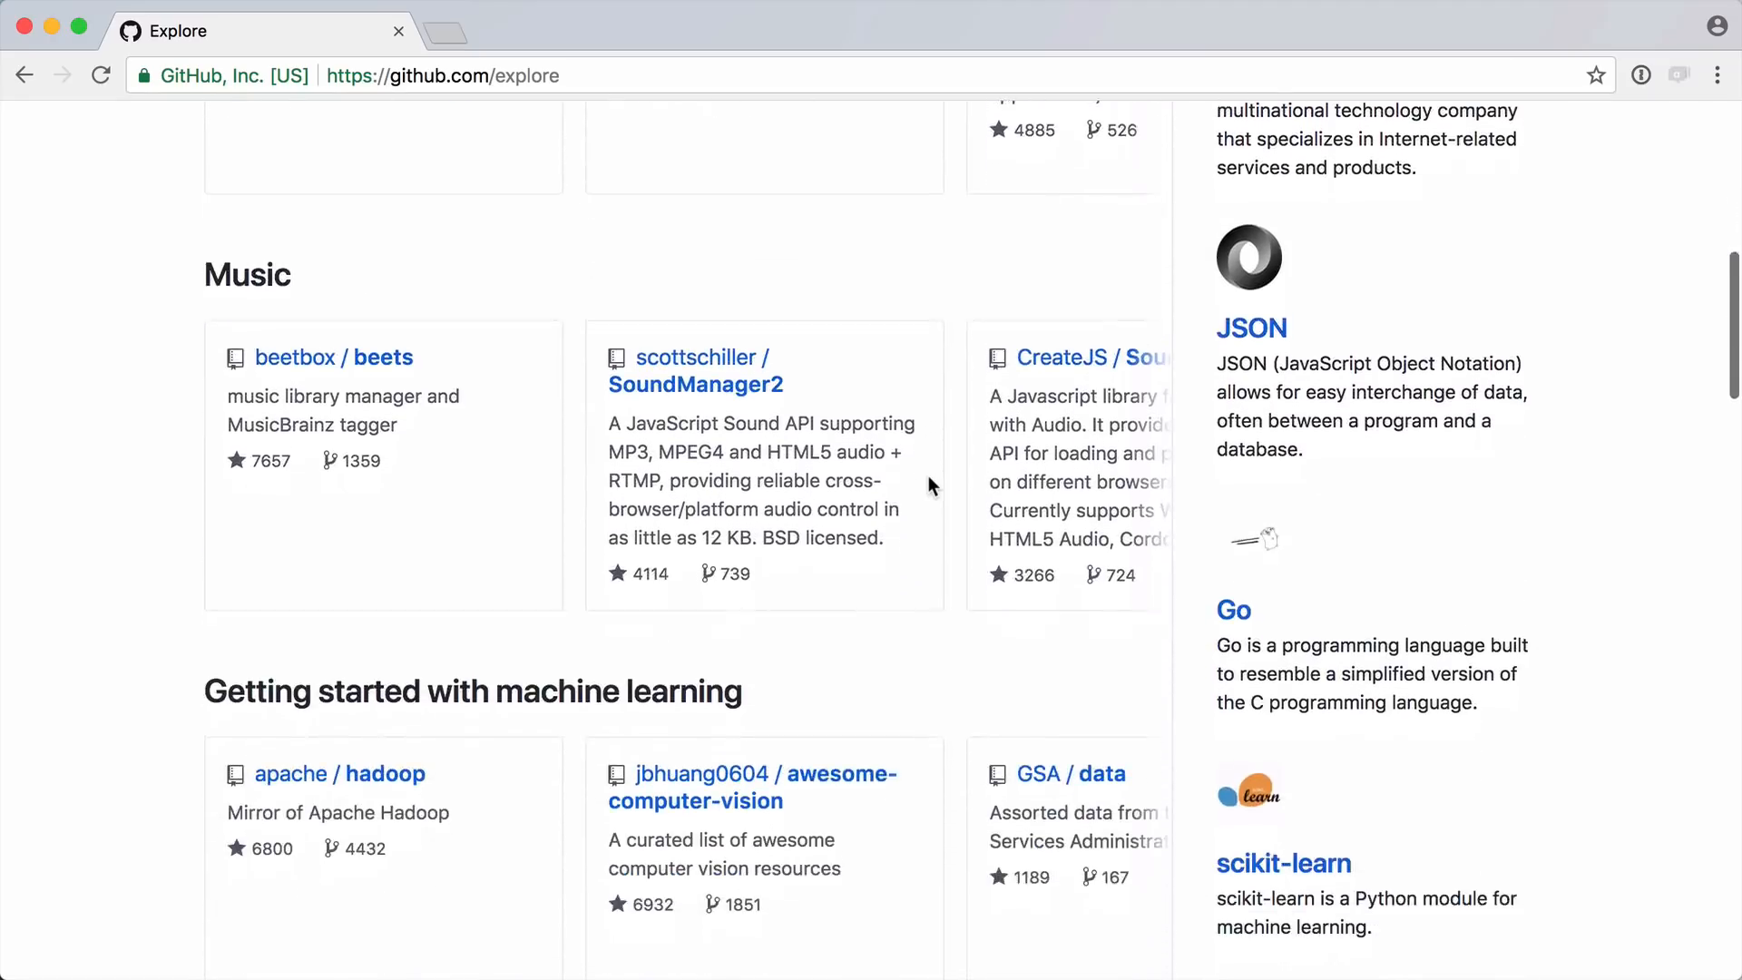
scroll(down, 3)
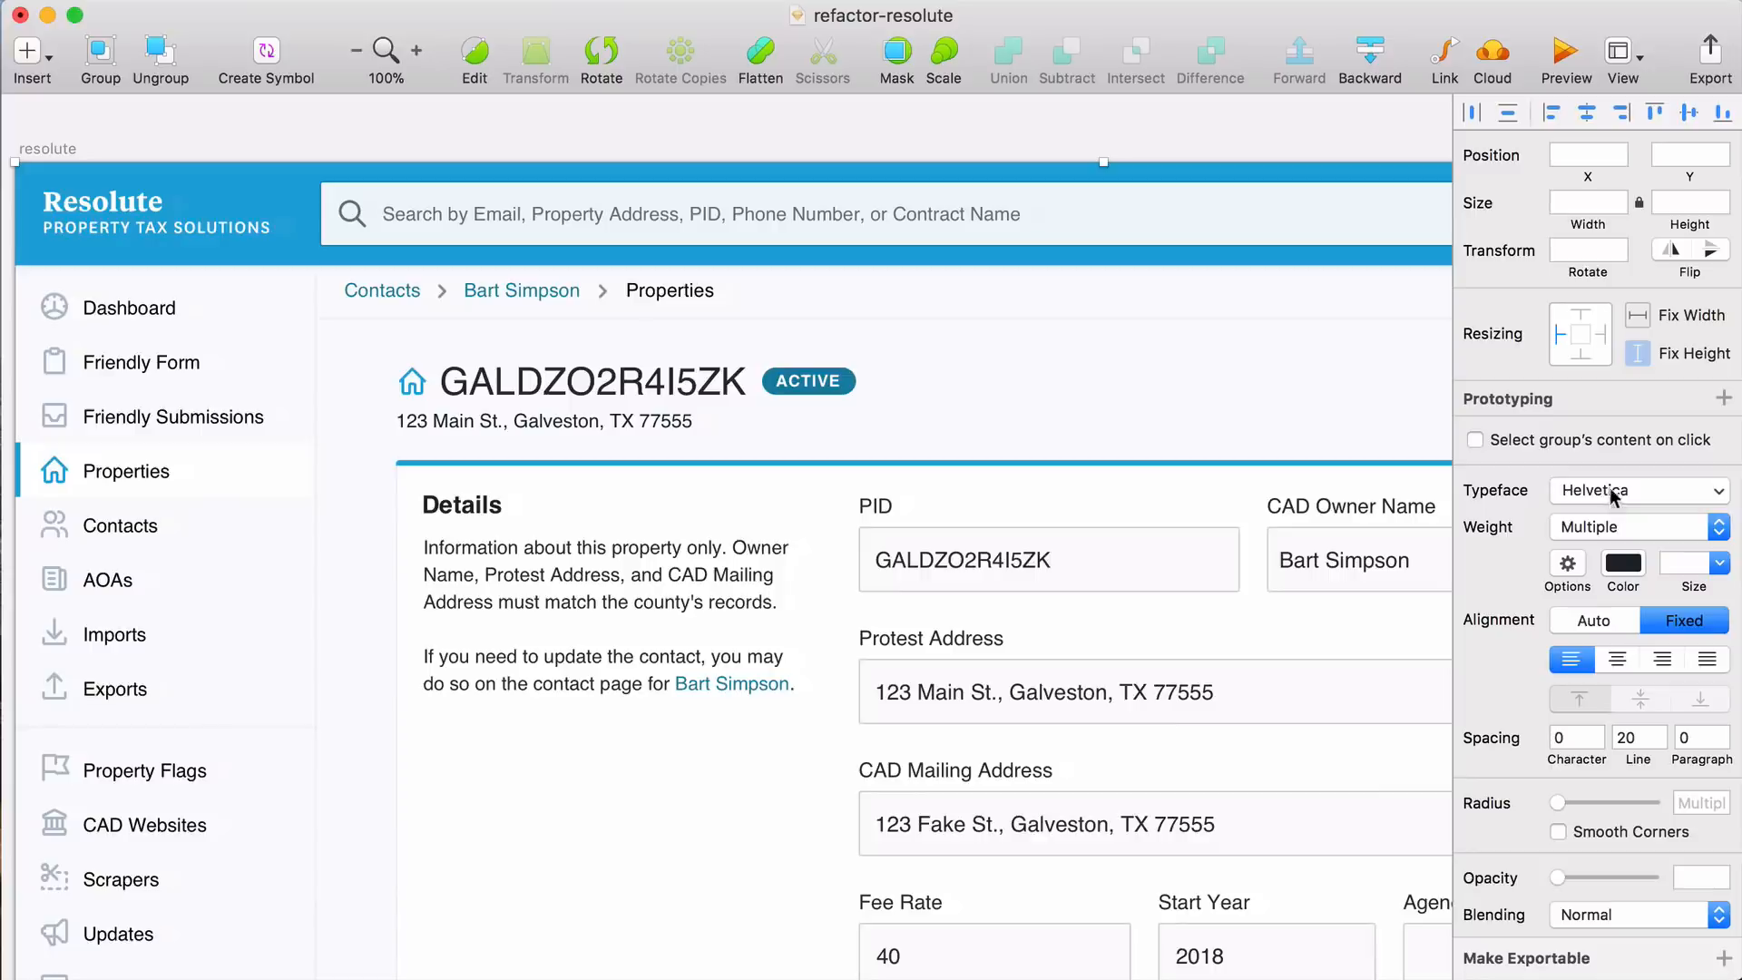
- Change the artboard group's typeface from Helvetica to SF UI Text
click(1637, 490)
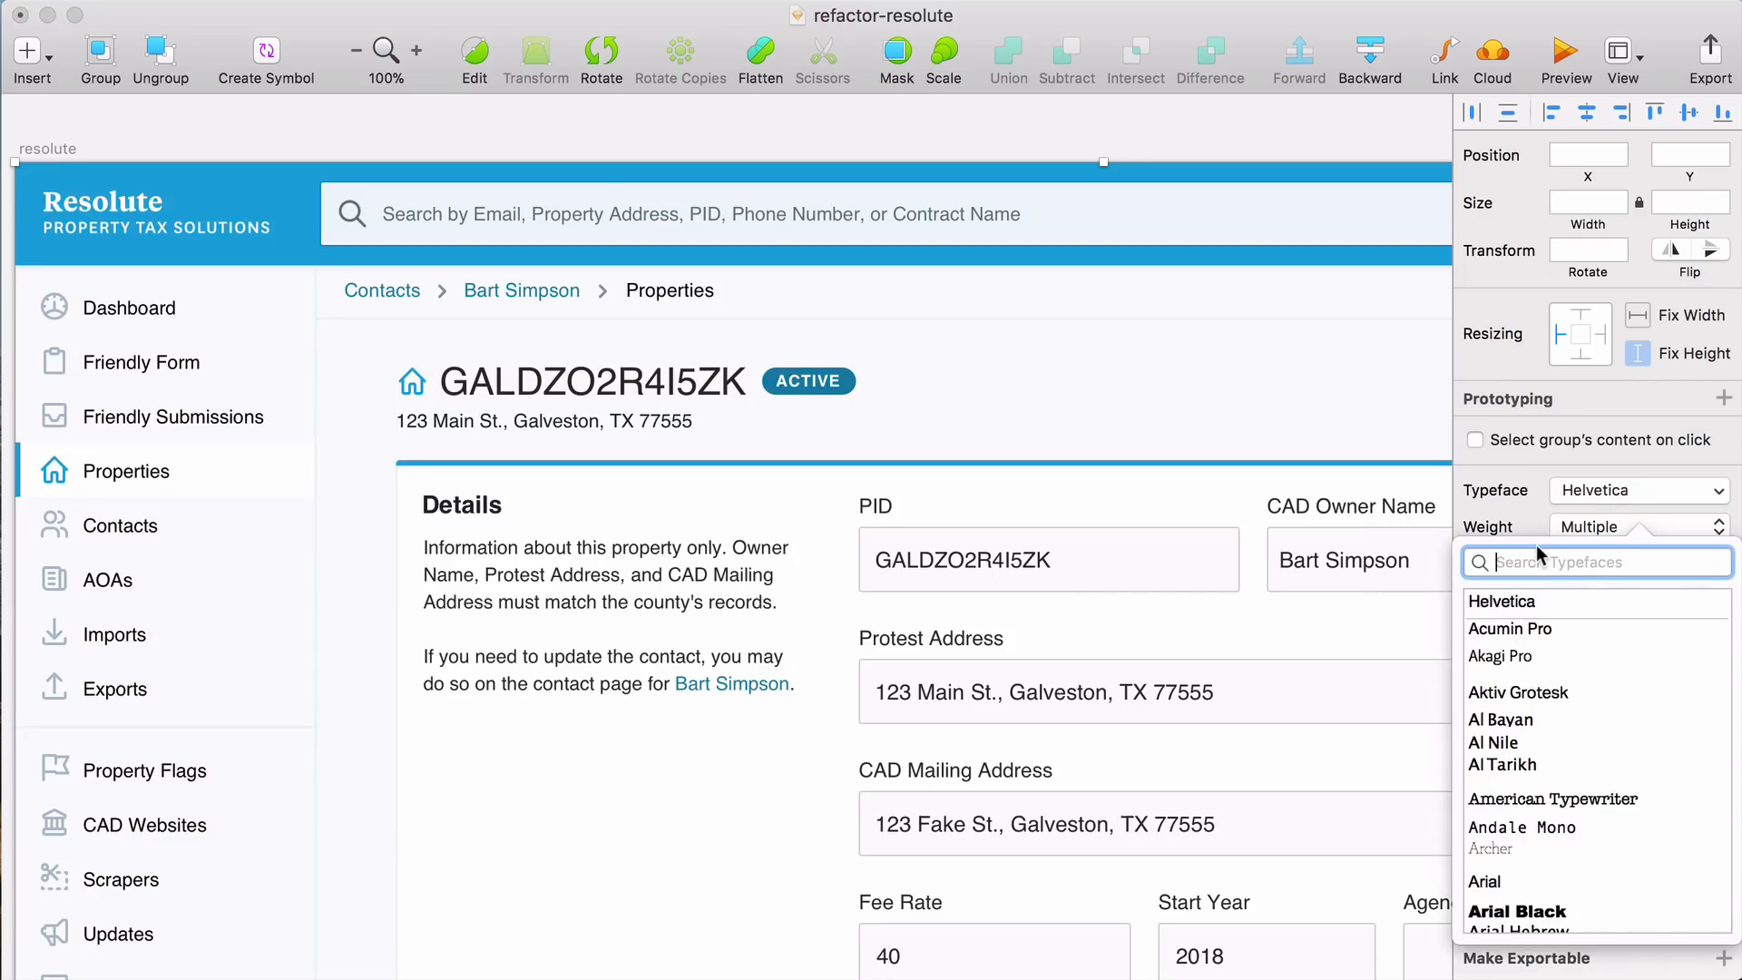
text(sf)
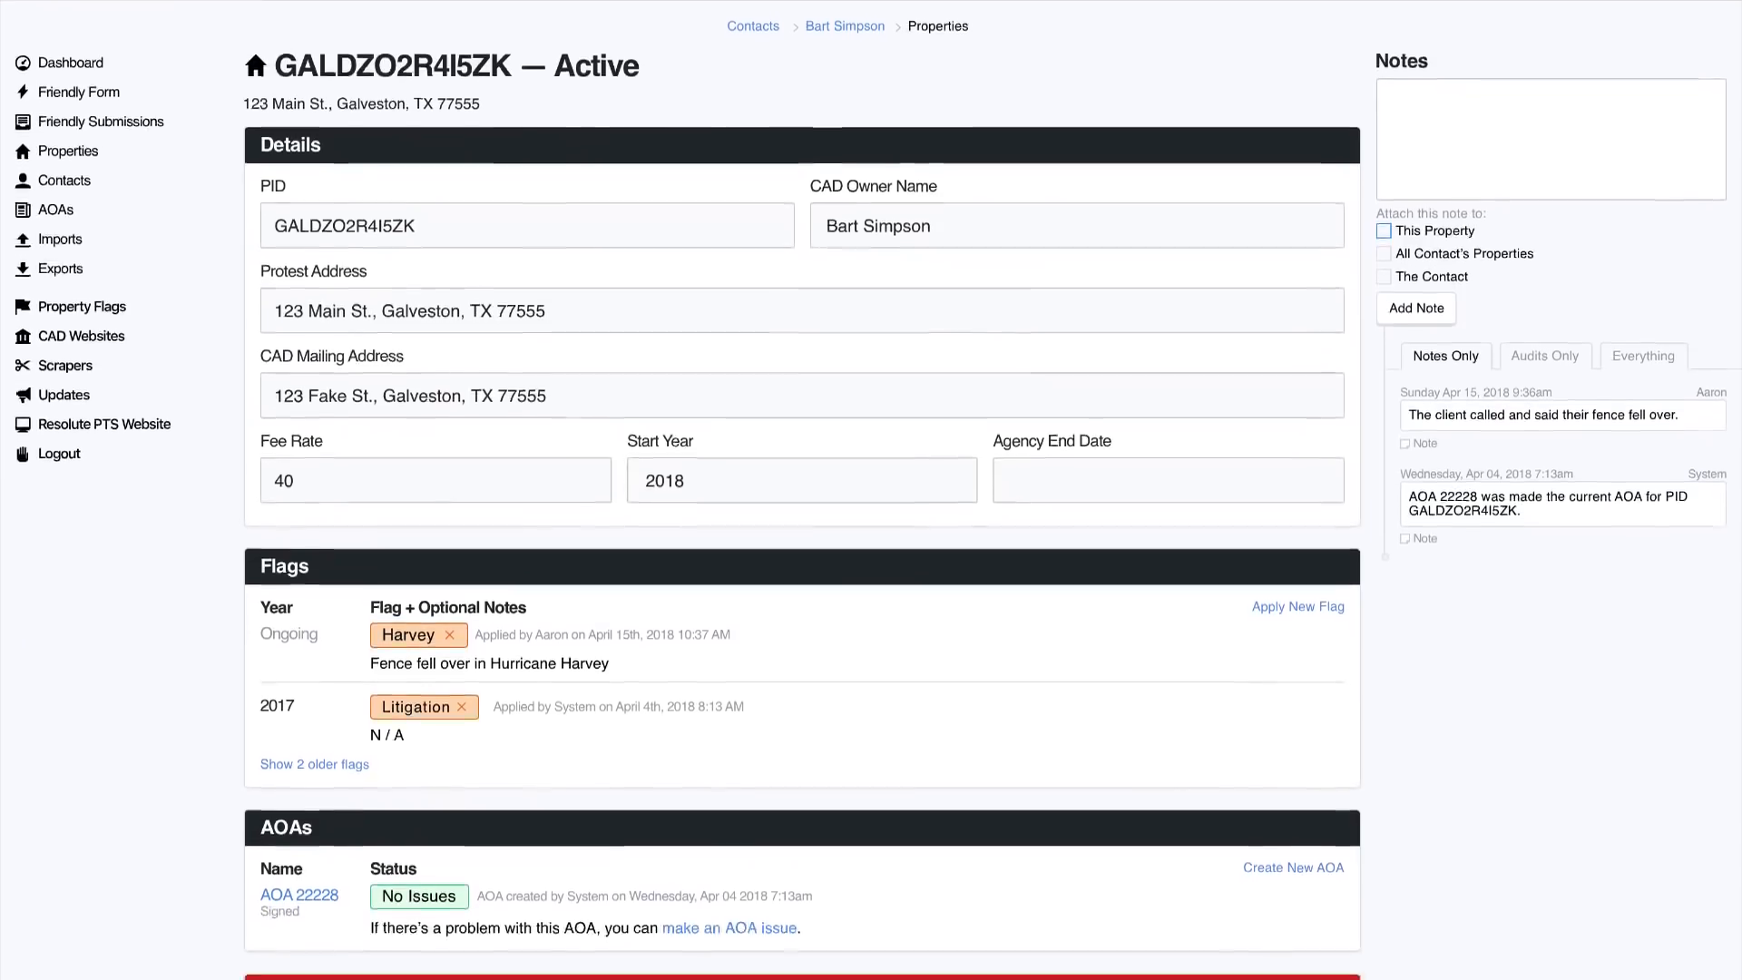
- Scroll through the original property-details page and then the redesigned mockup image
scroll(down, 3)
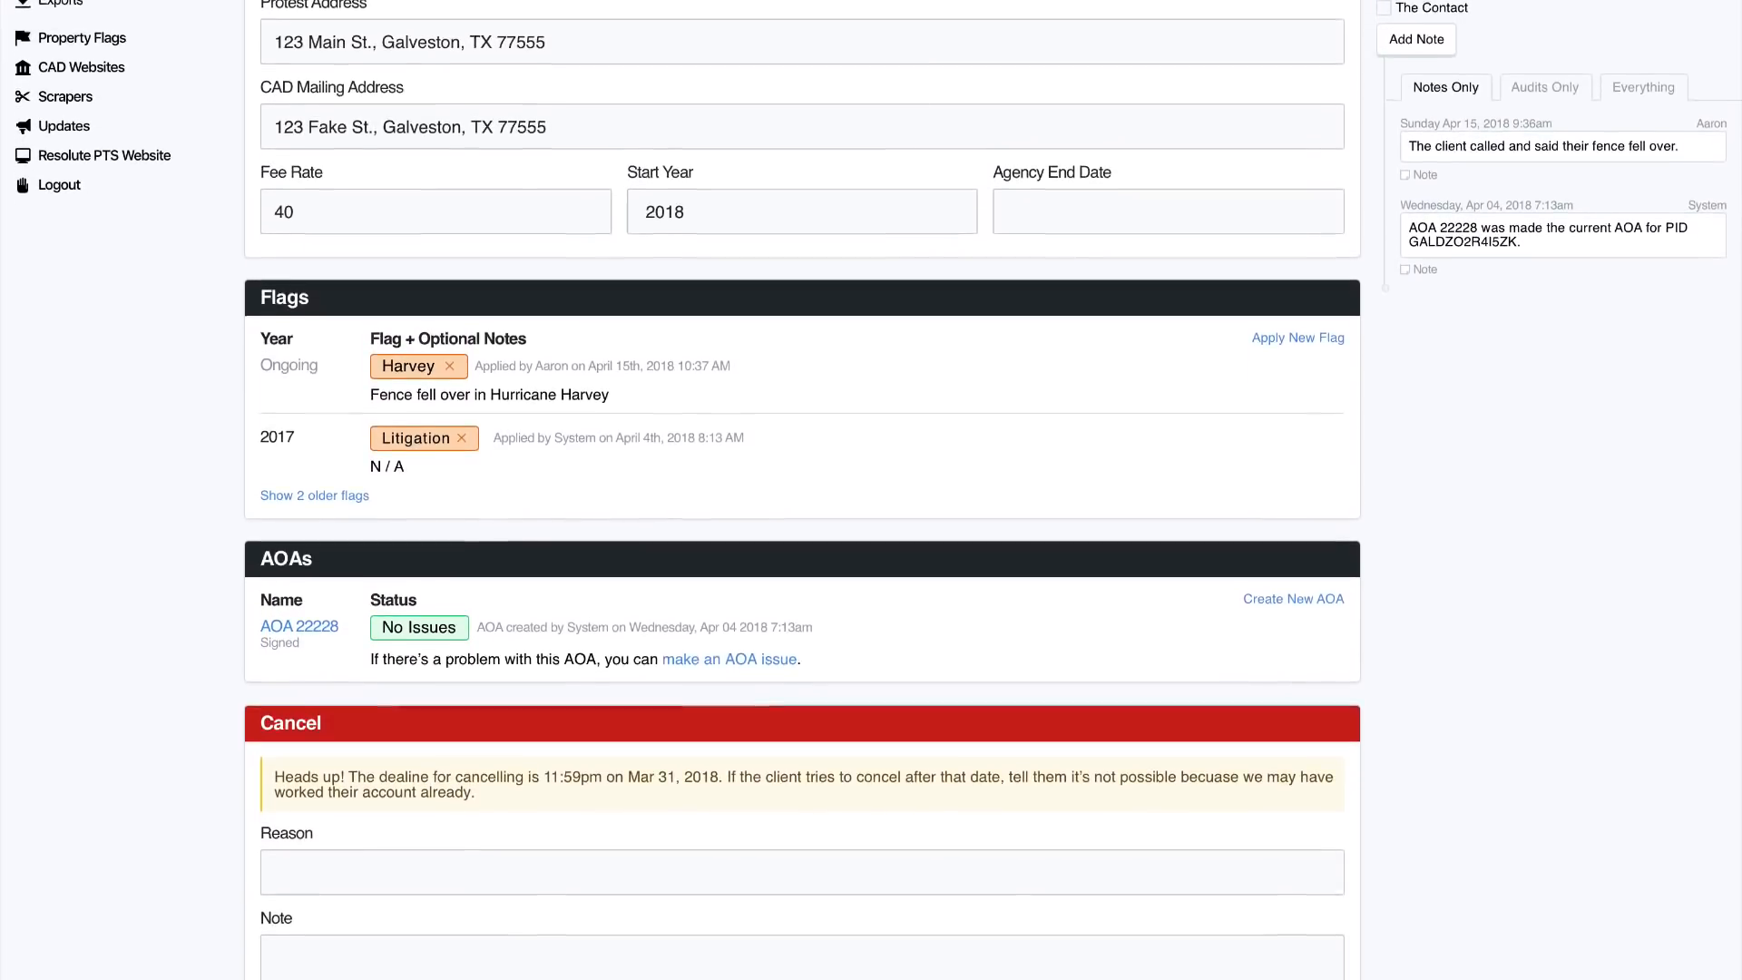
scroll(down, 3)
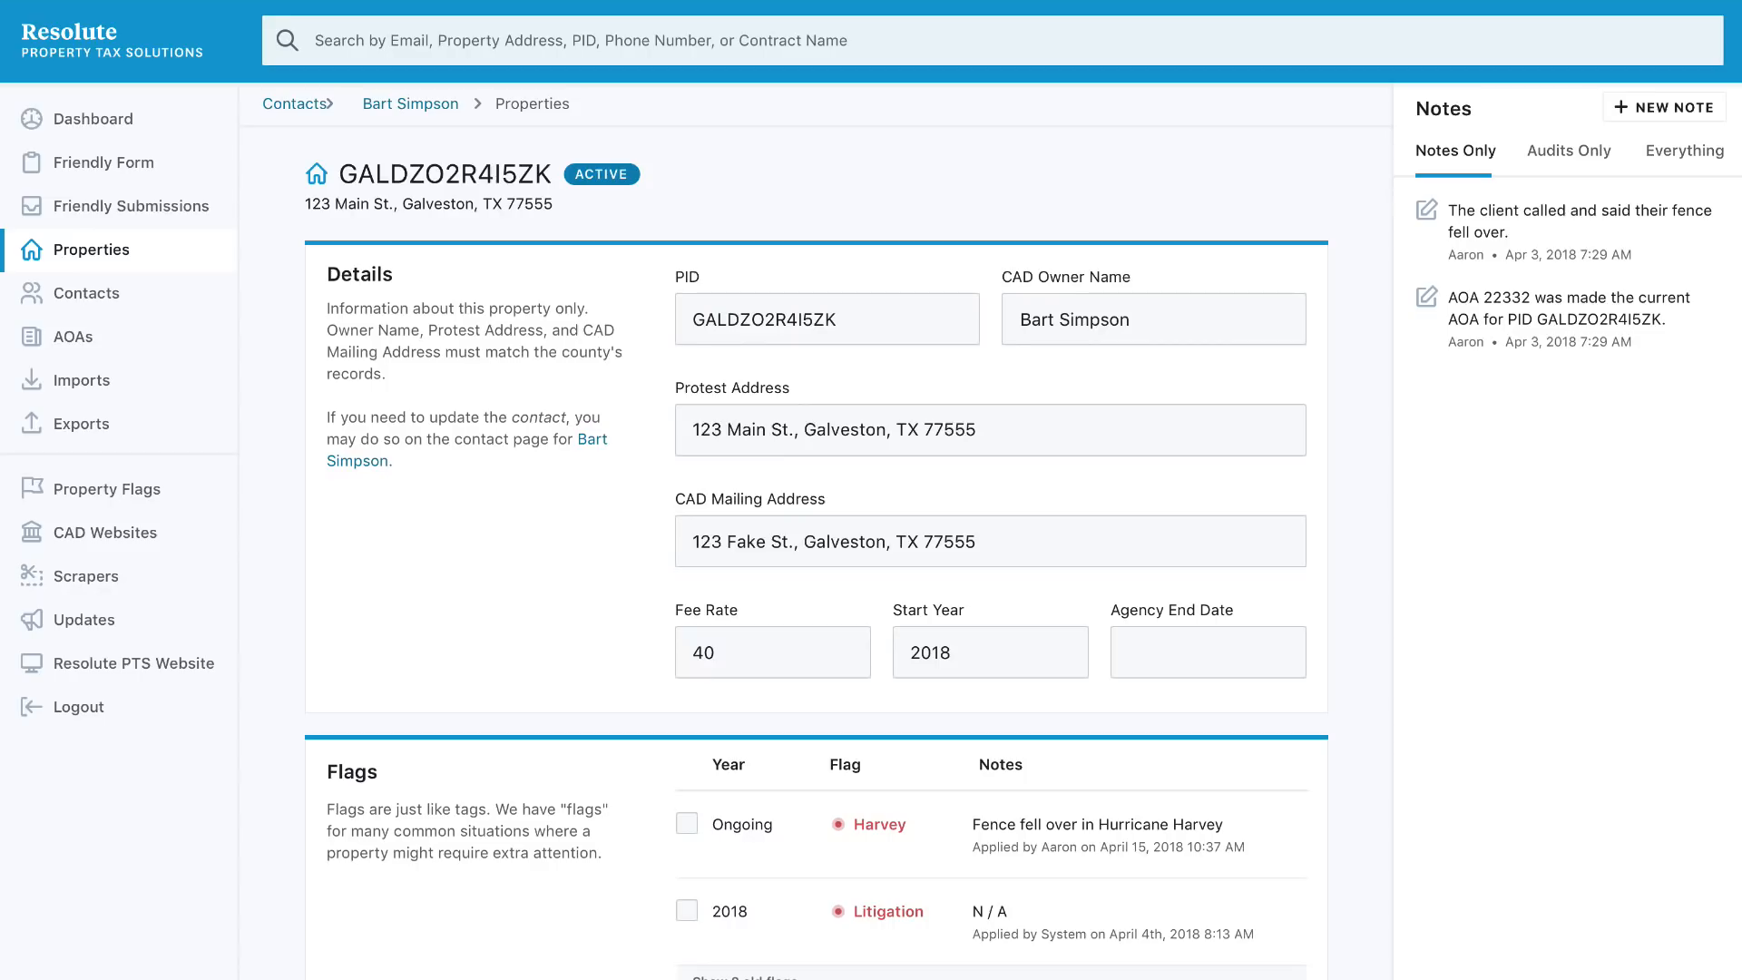
scroll(down, 3)
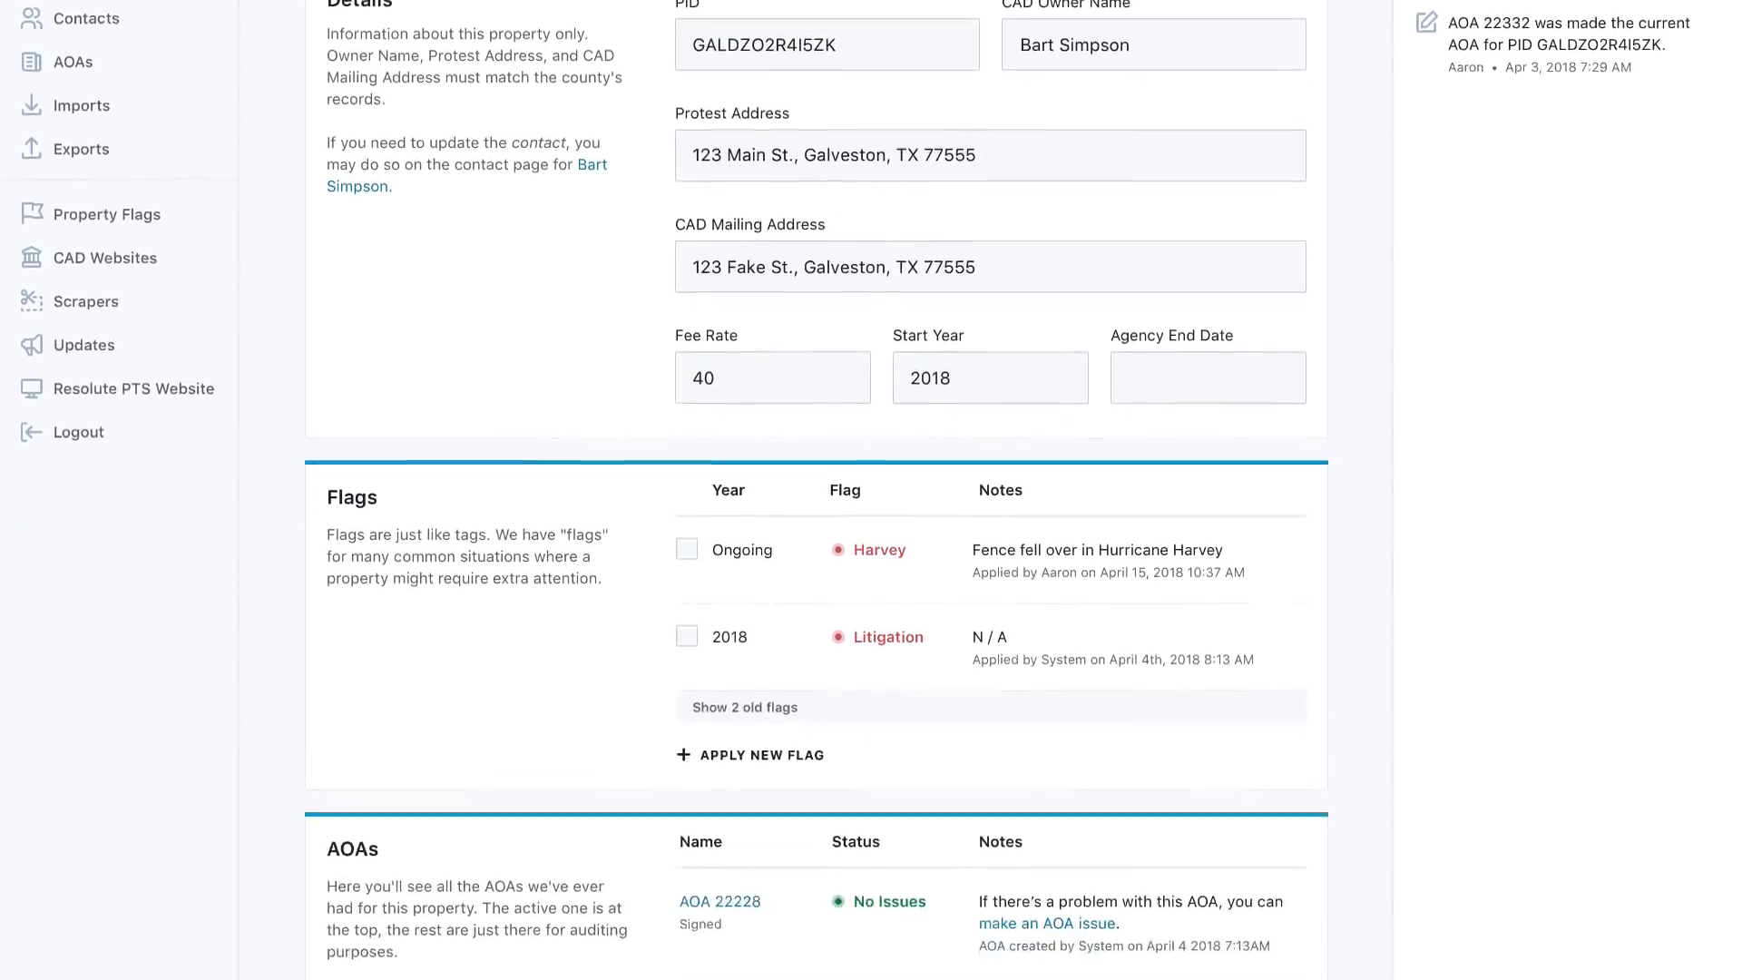
scroll(down, 3)
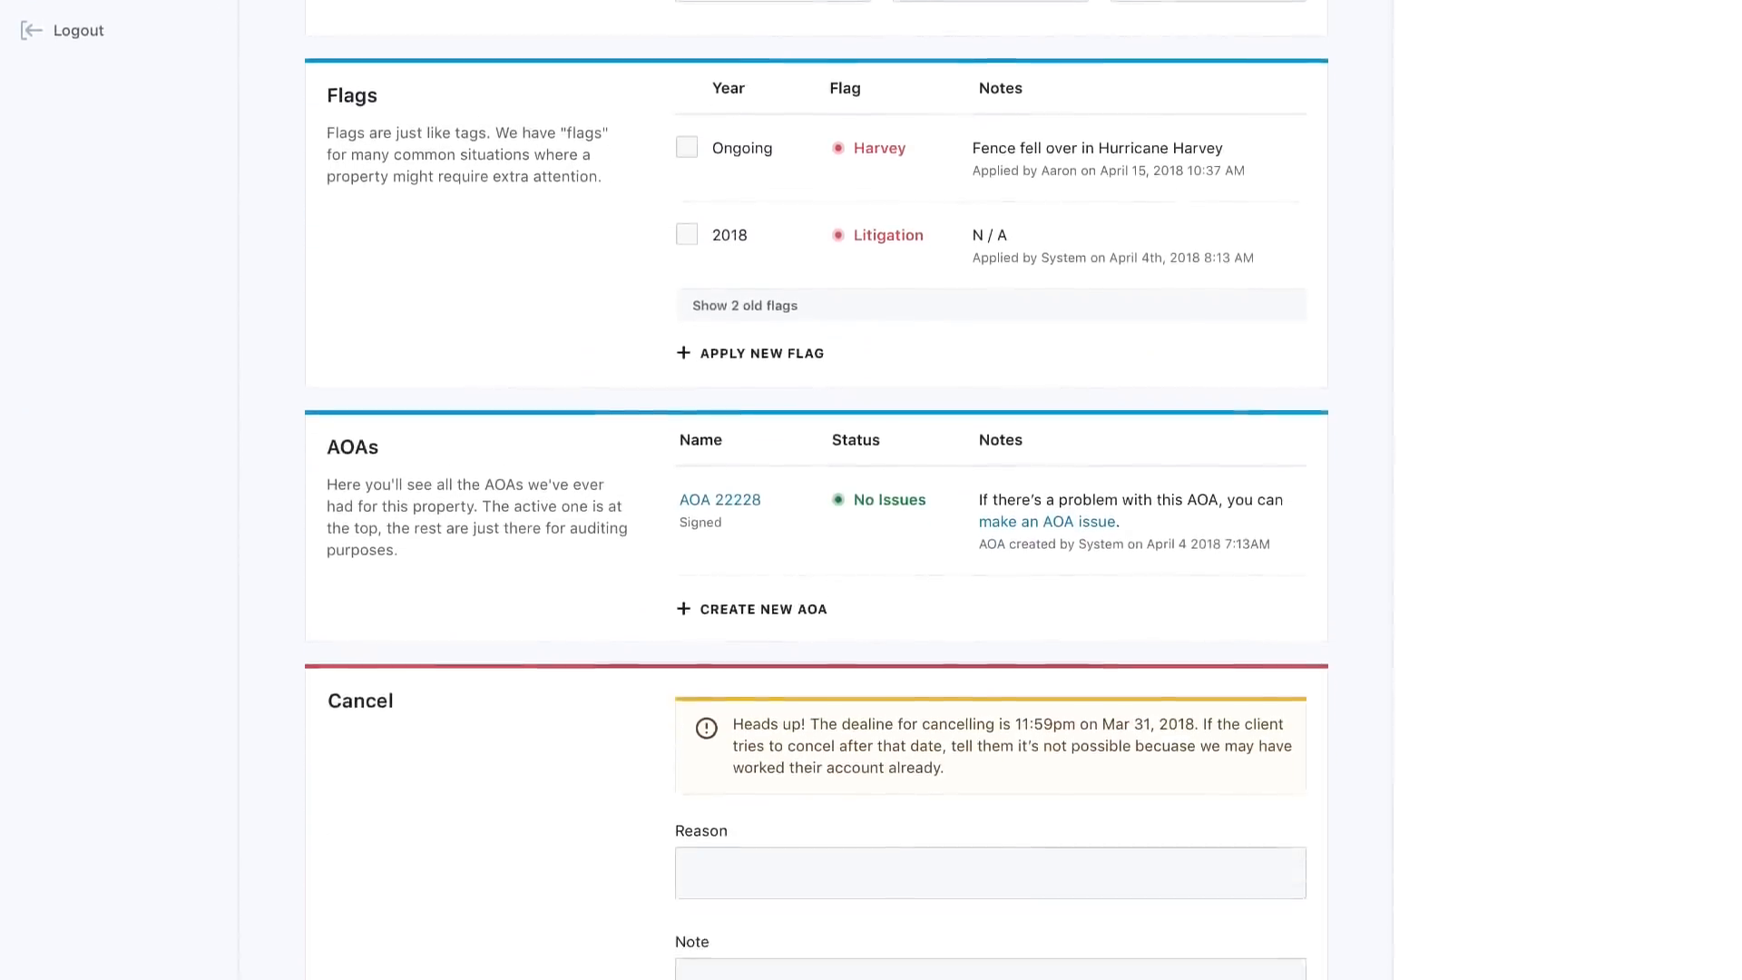
scroll(down, 3)
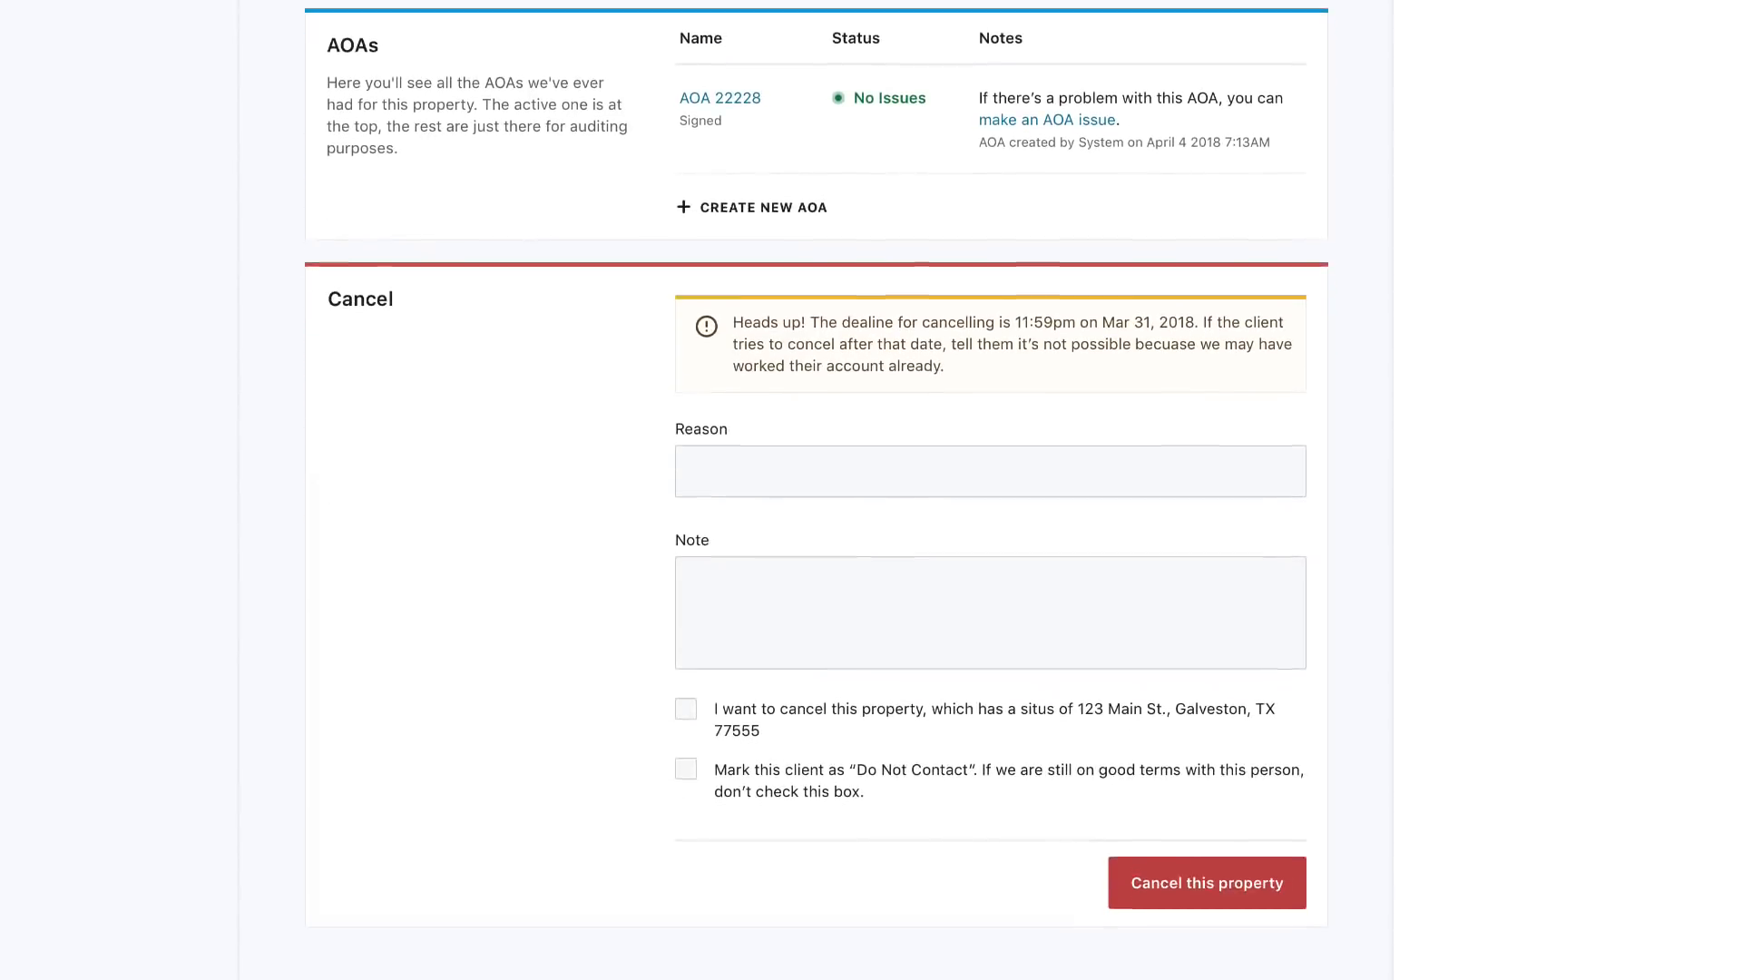